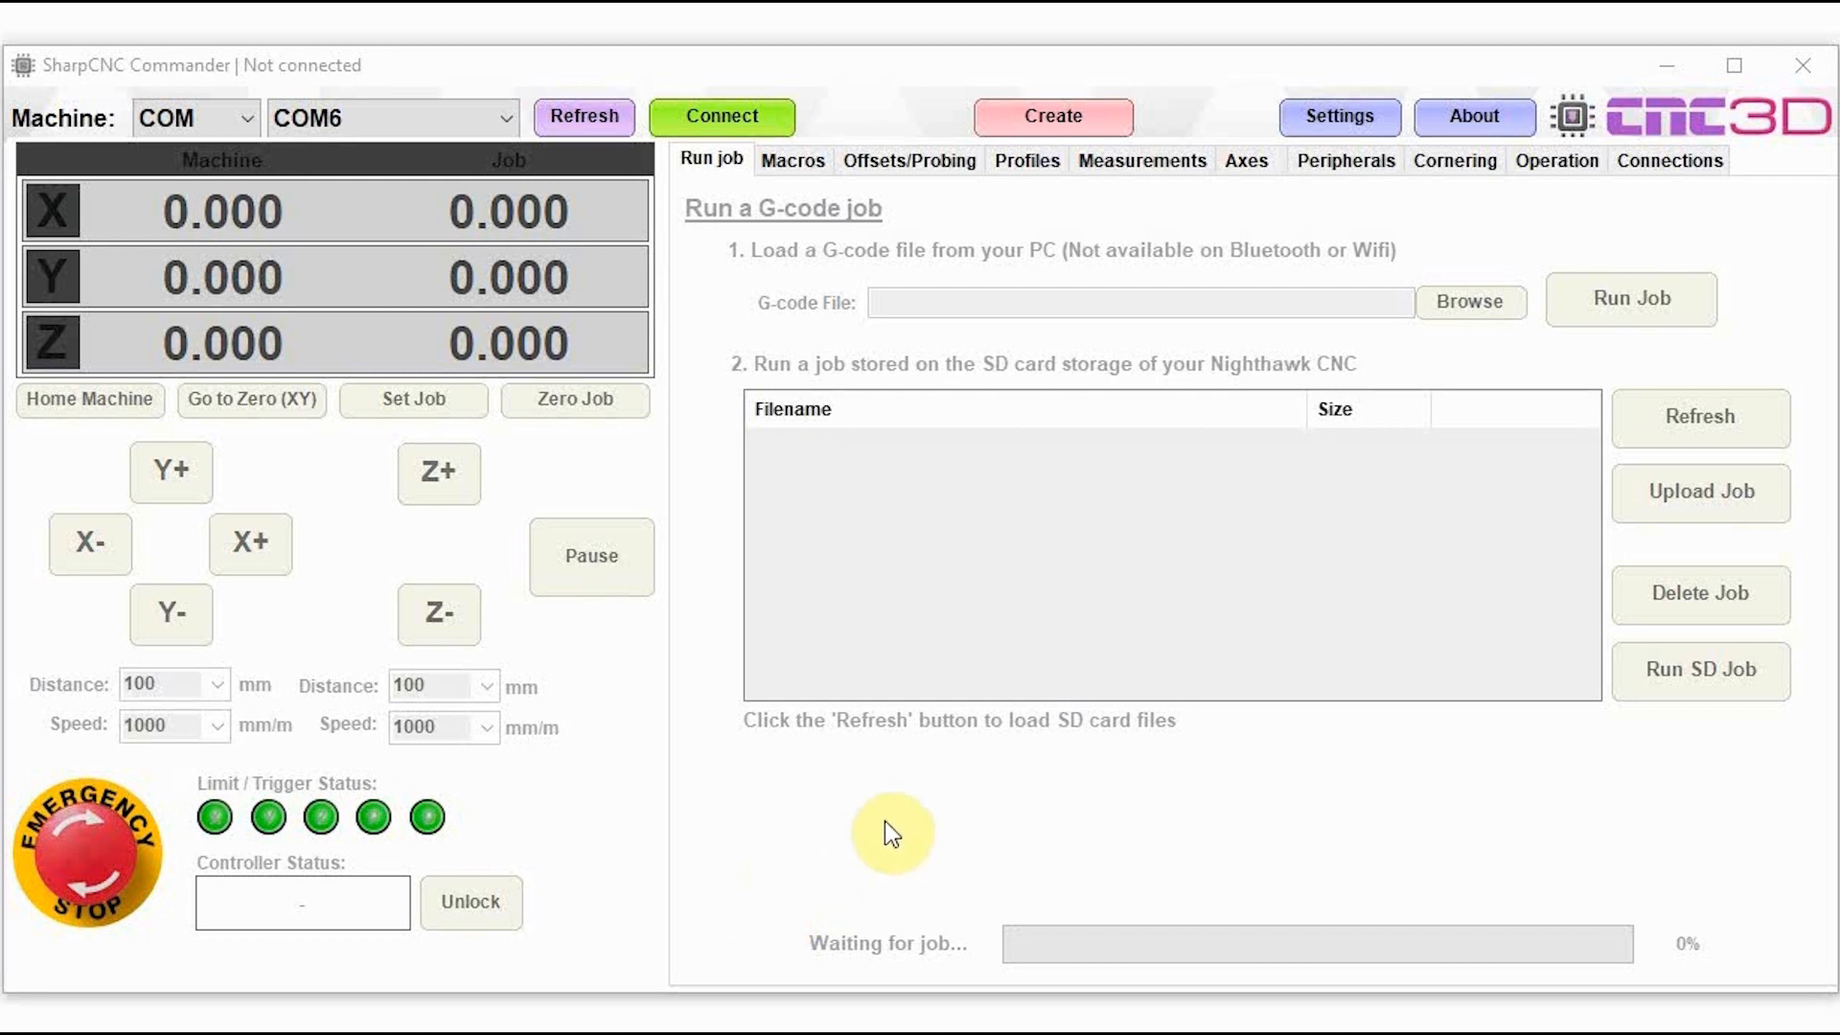
mouse_move(1037, 185)
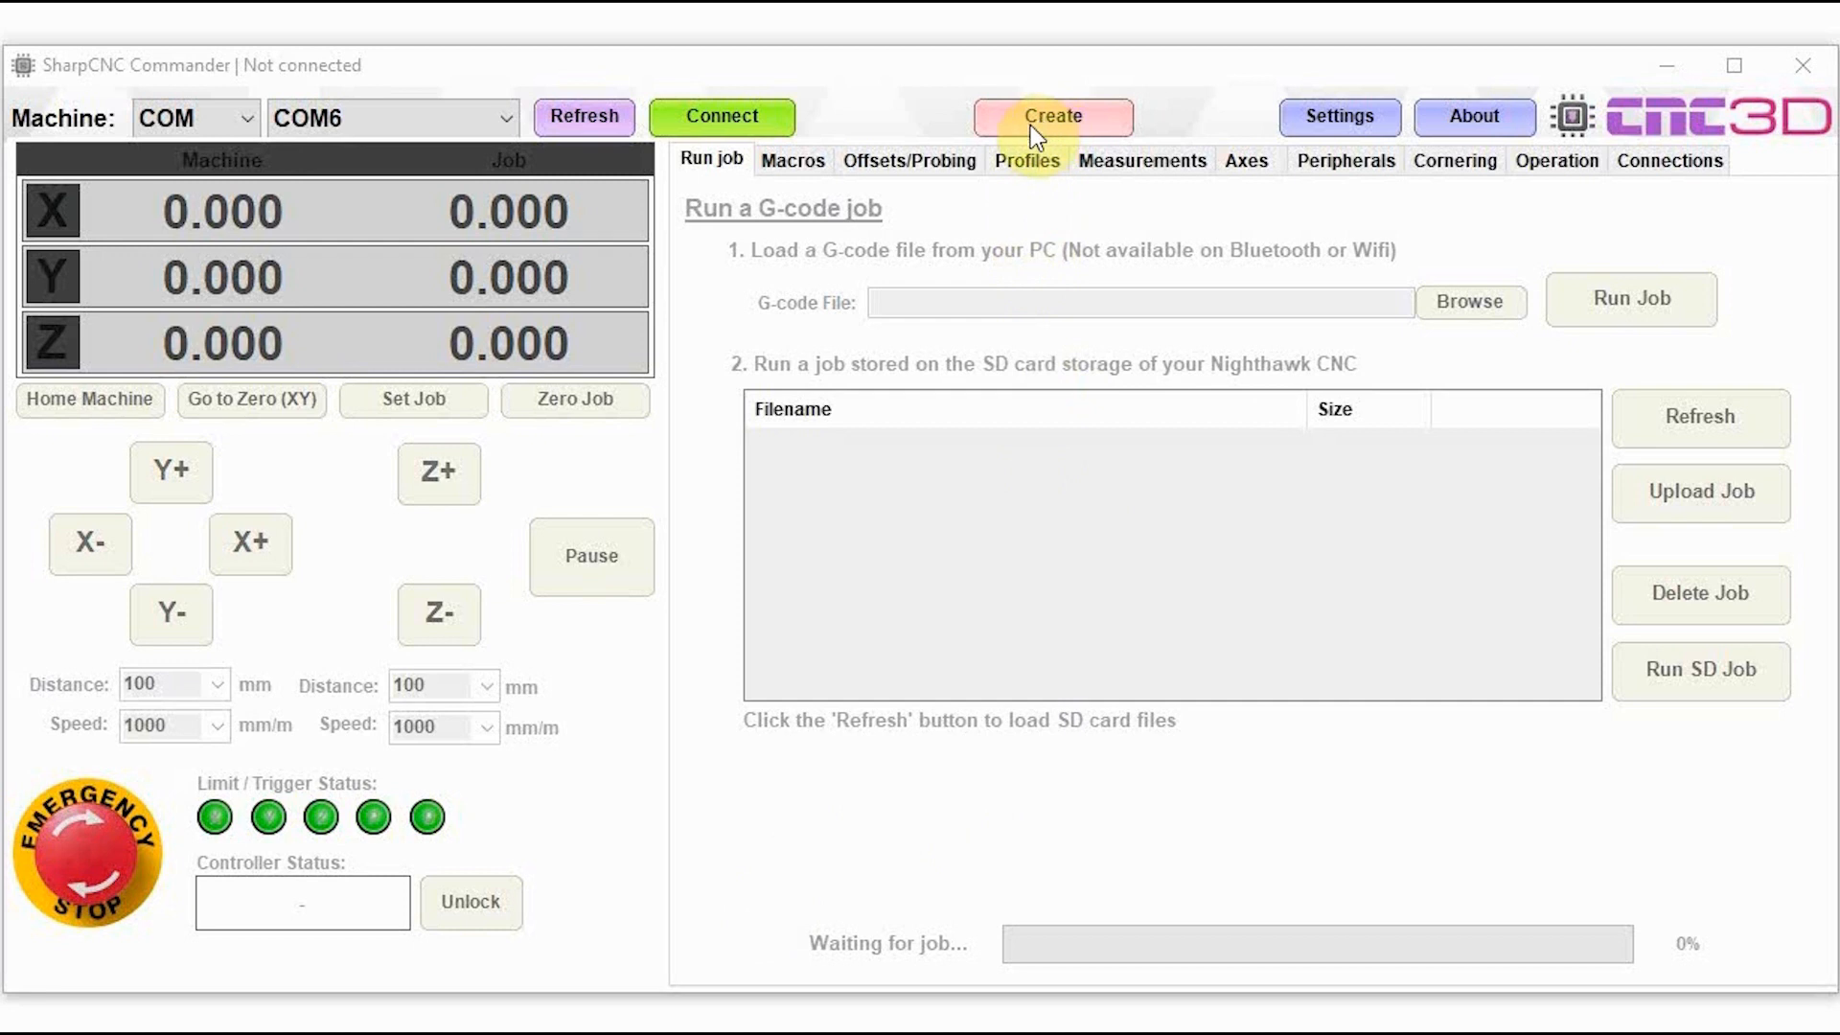
Step: Open the Creation Tools window from the Create button
click(1053, 116)
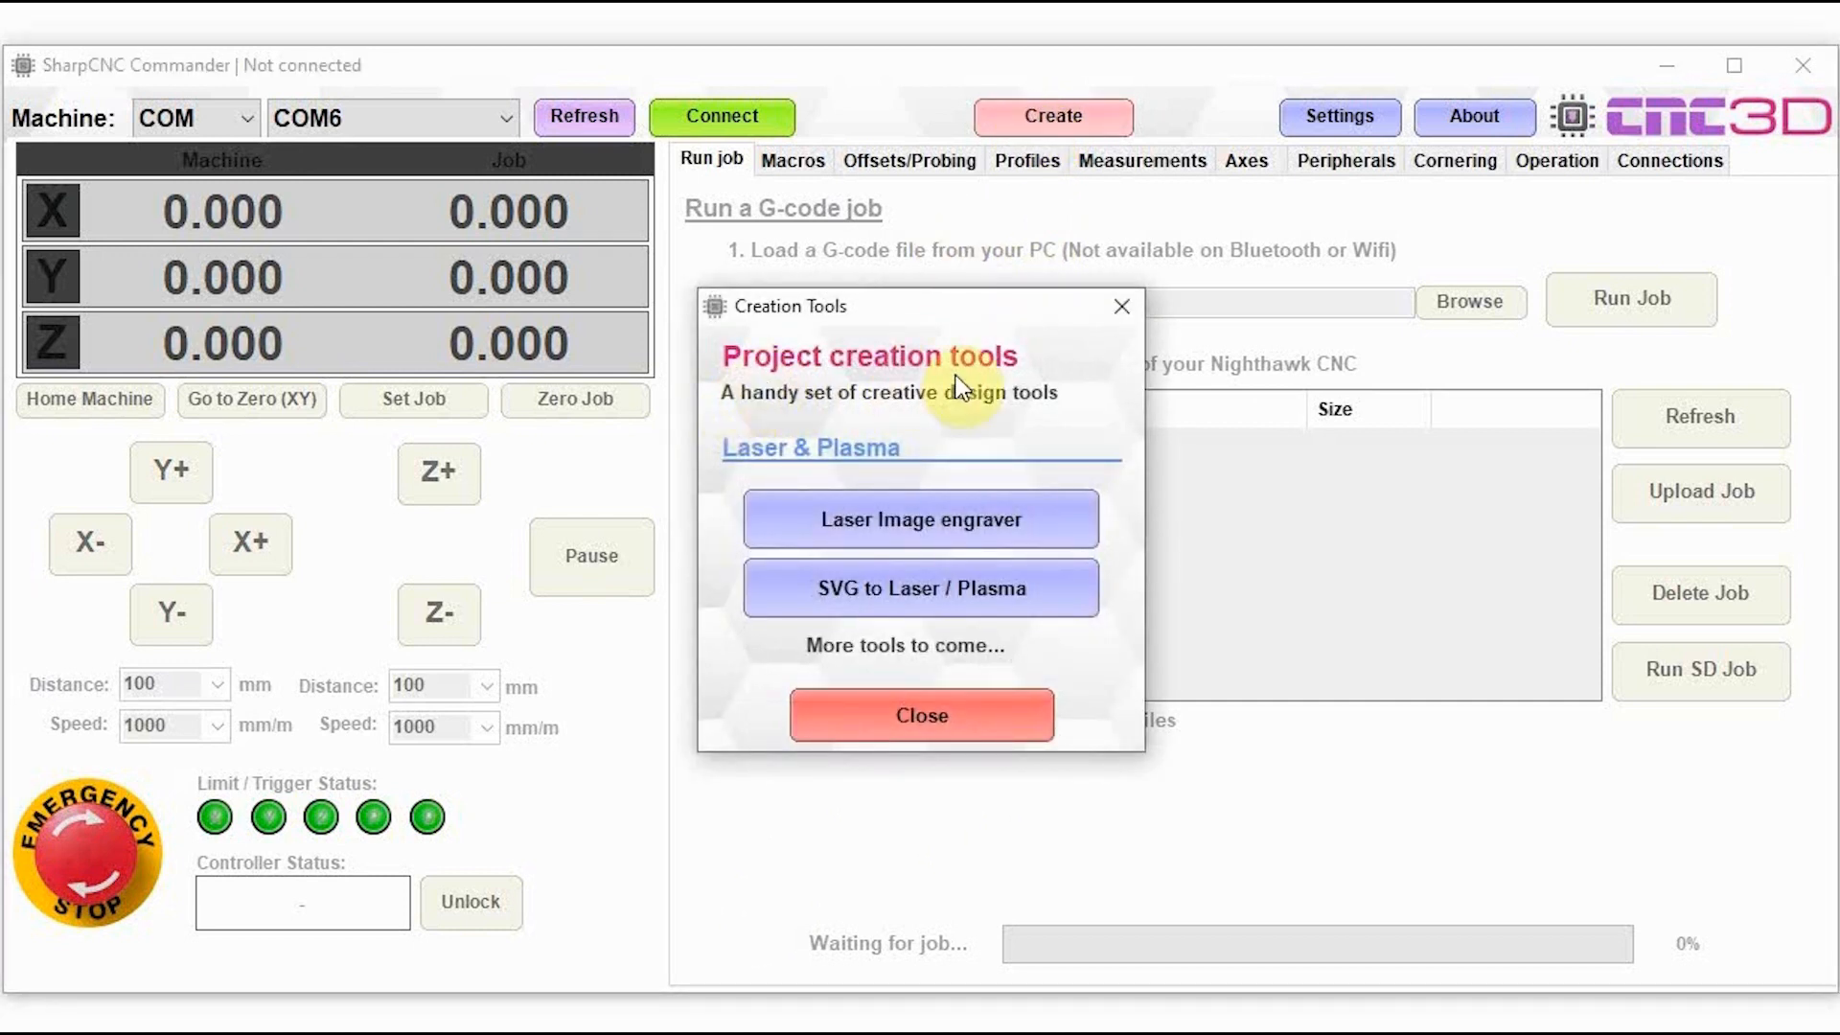
mouse_move(1094, 378)
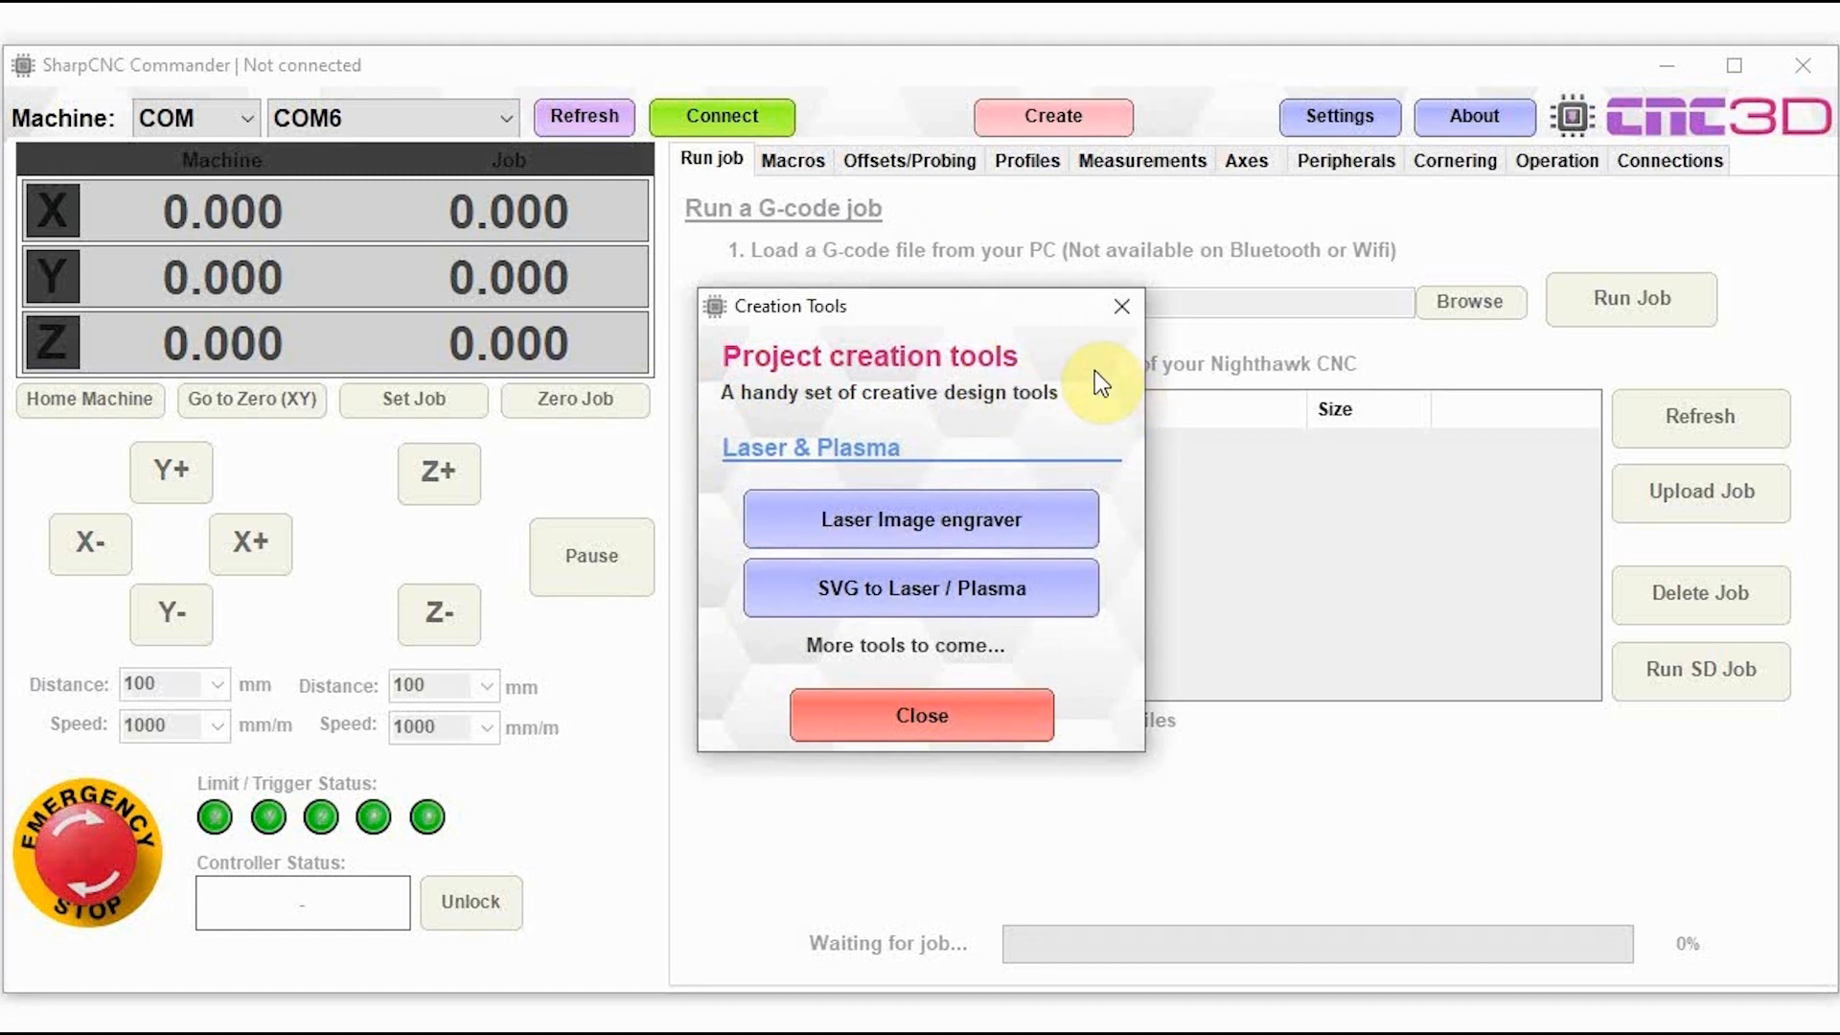
mouse_move(1081, 429)
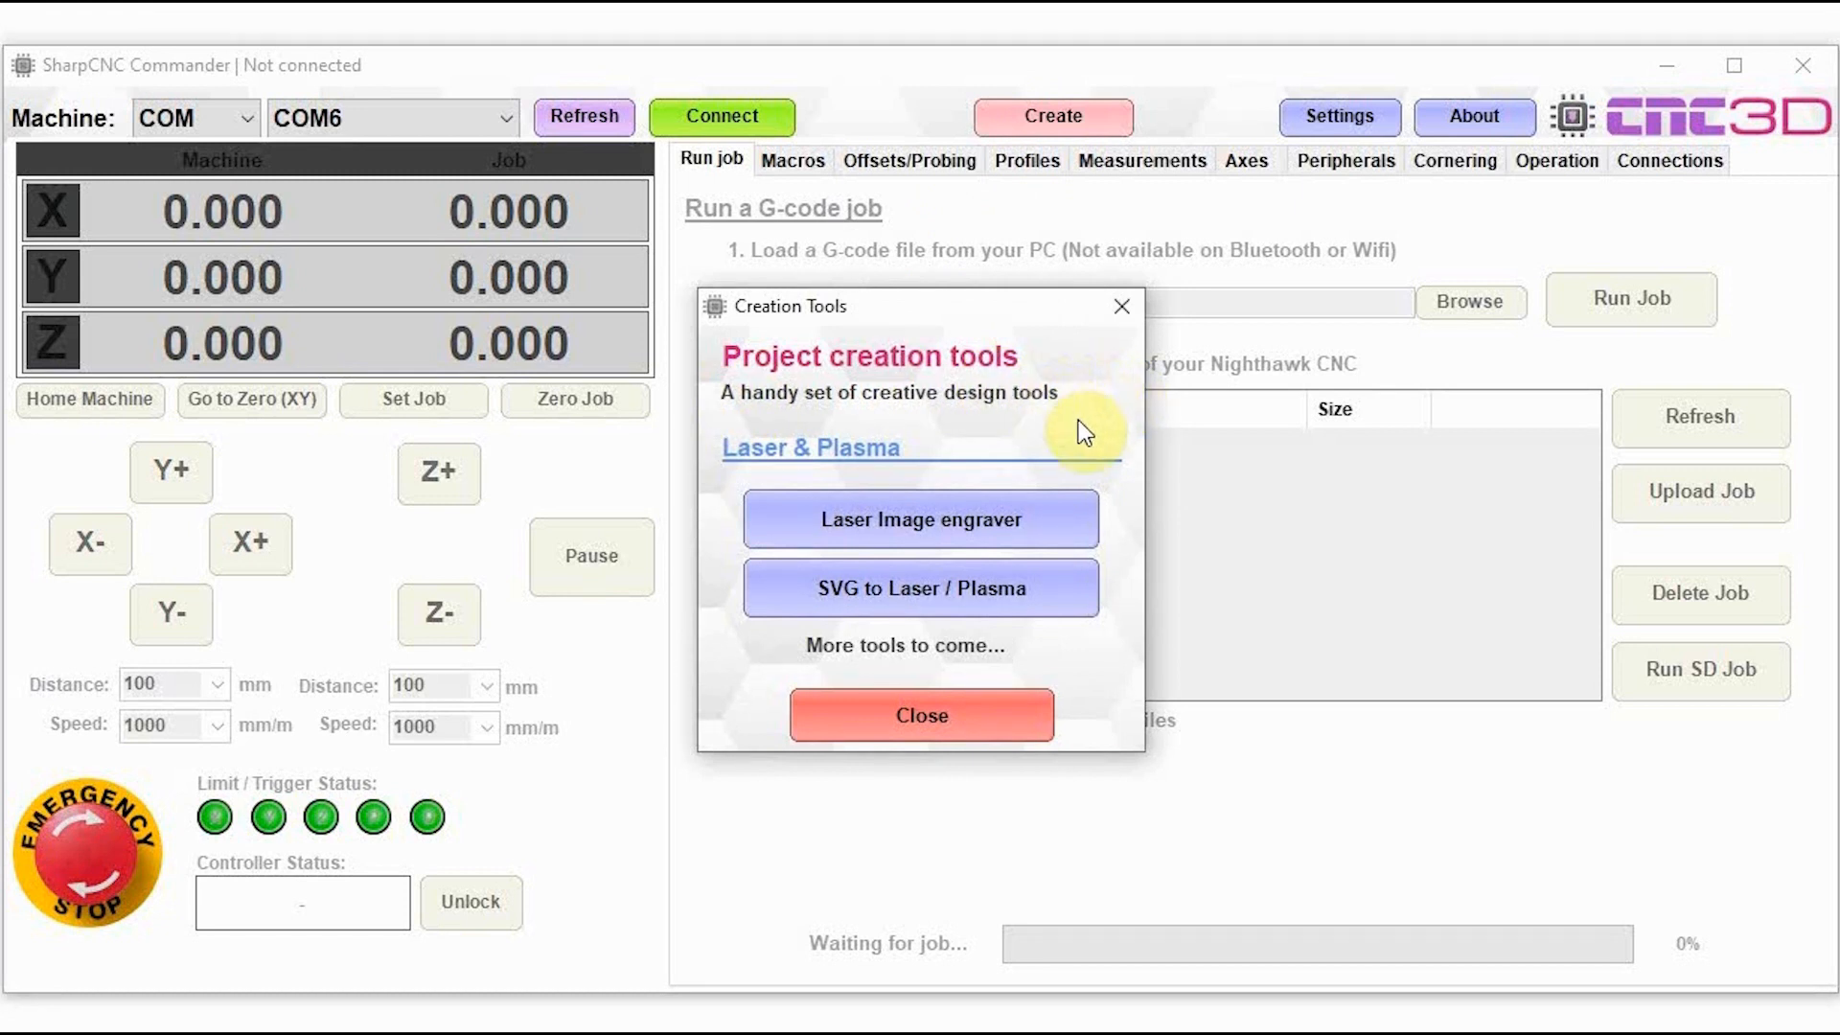
mouse_move(1063, 402)
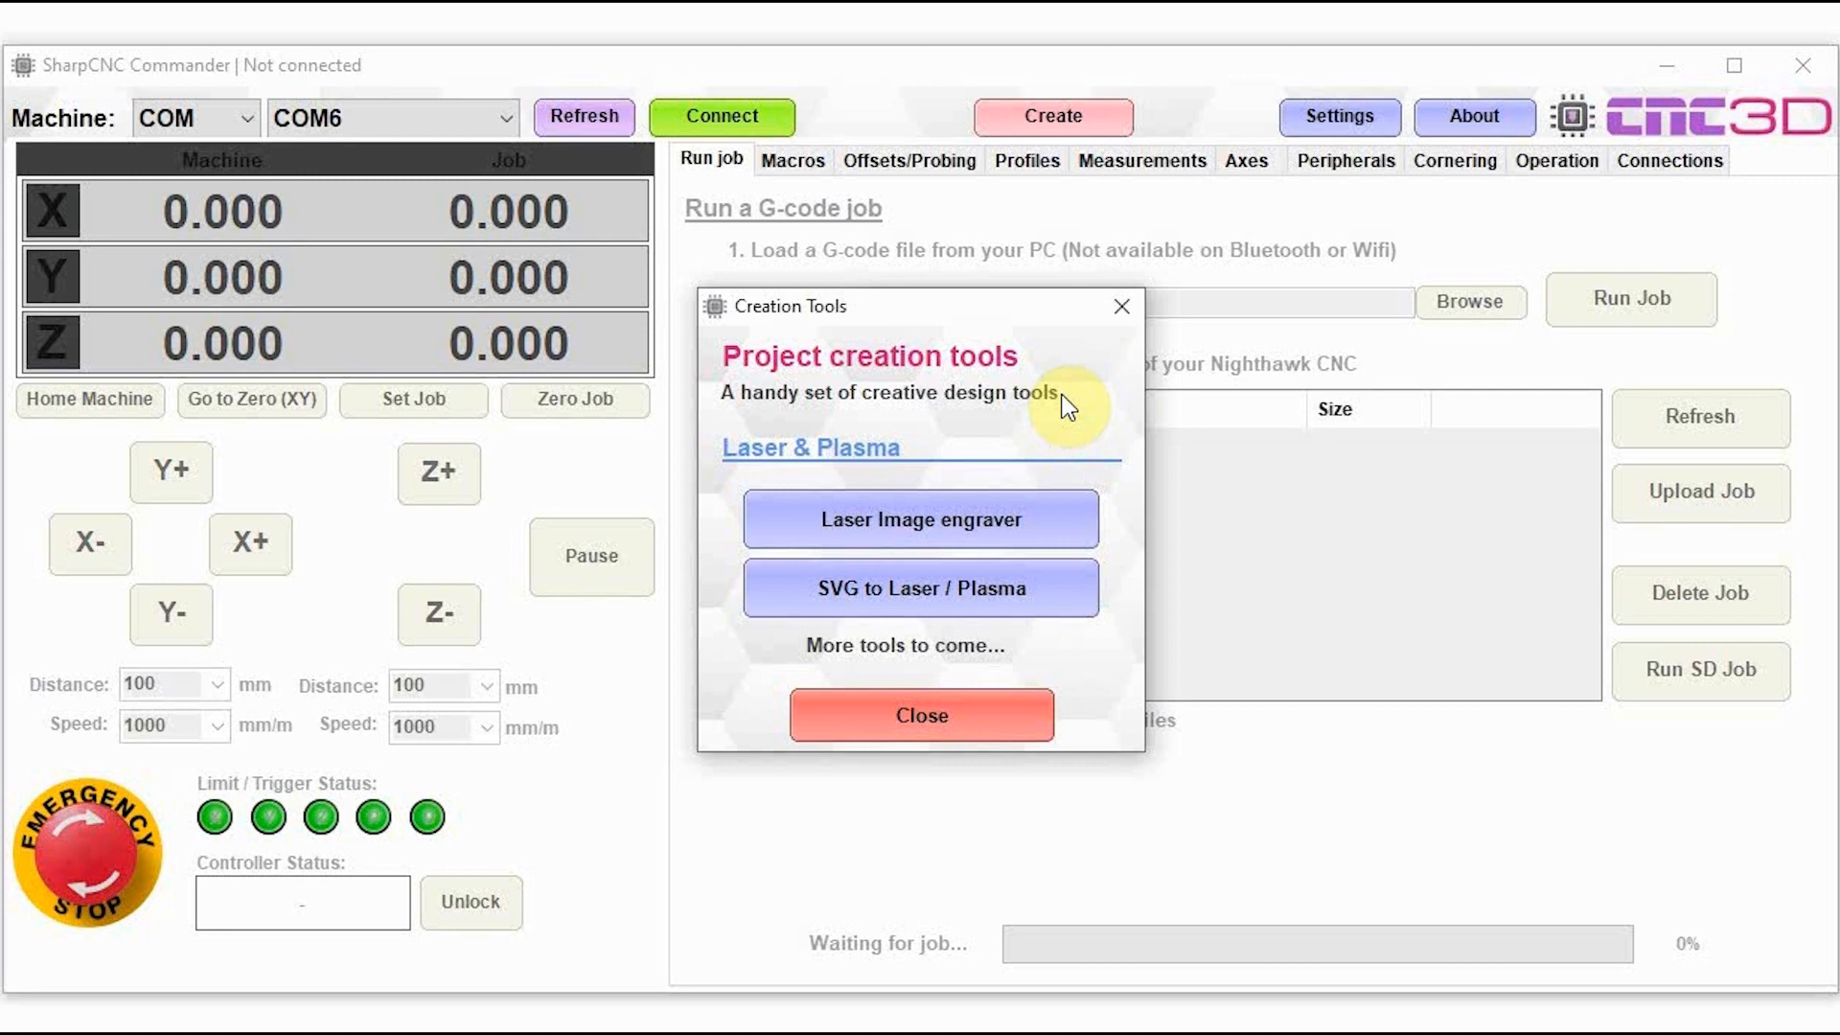
mouse_move(1045, 407)
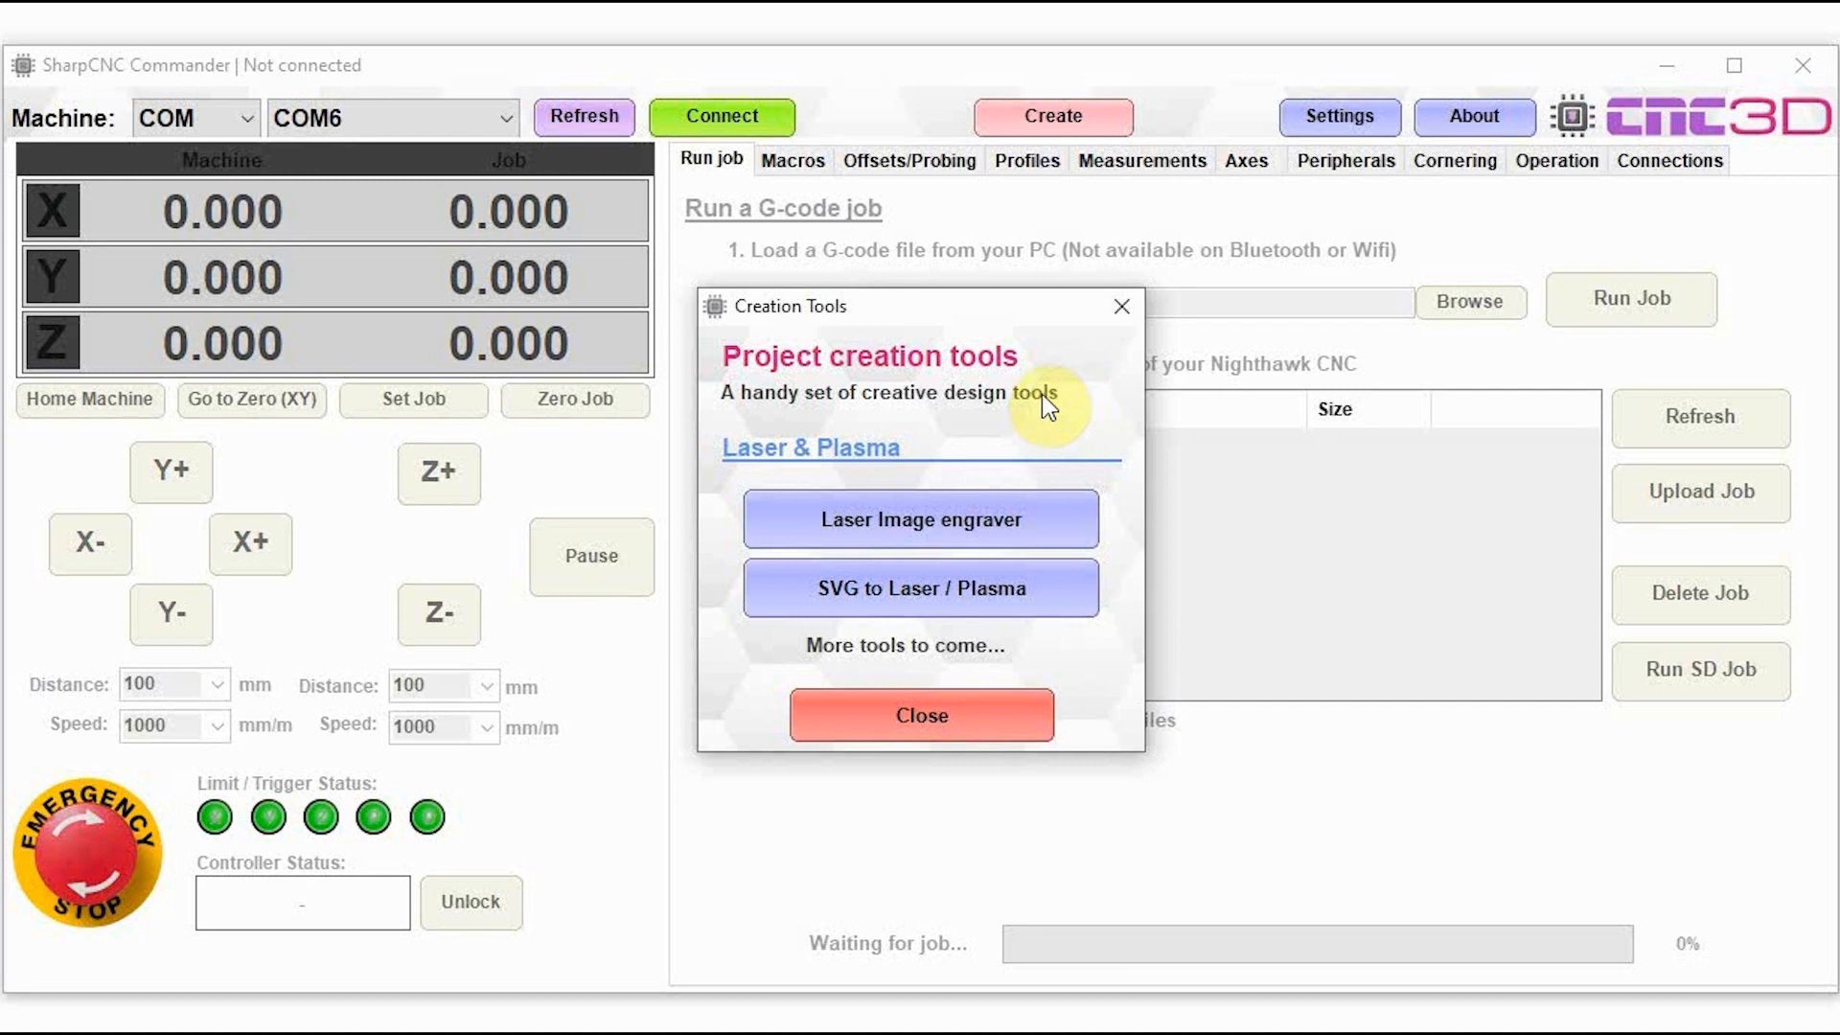
mouse_move(869, 466)
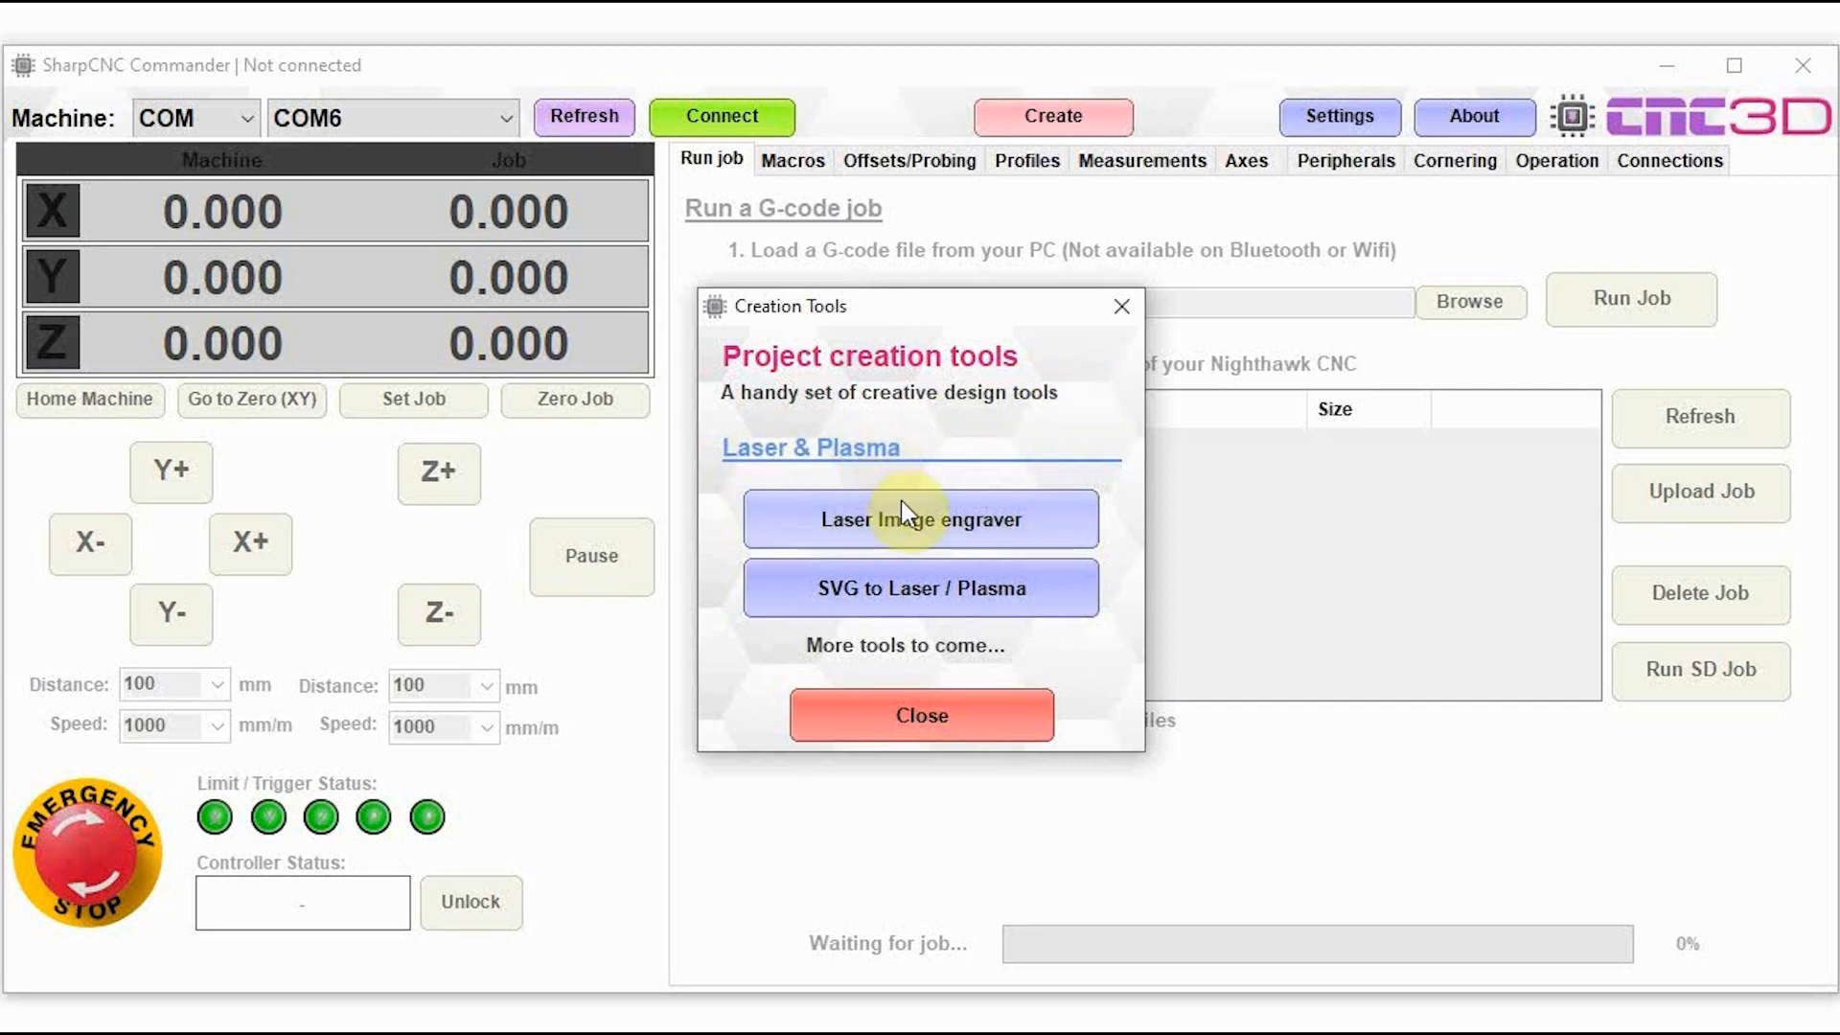
mouse_move(924, 626)
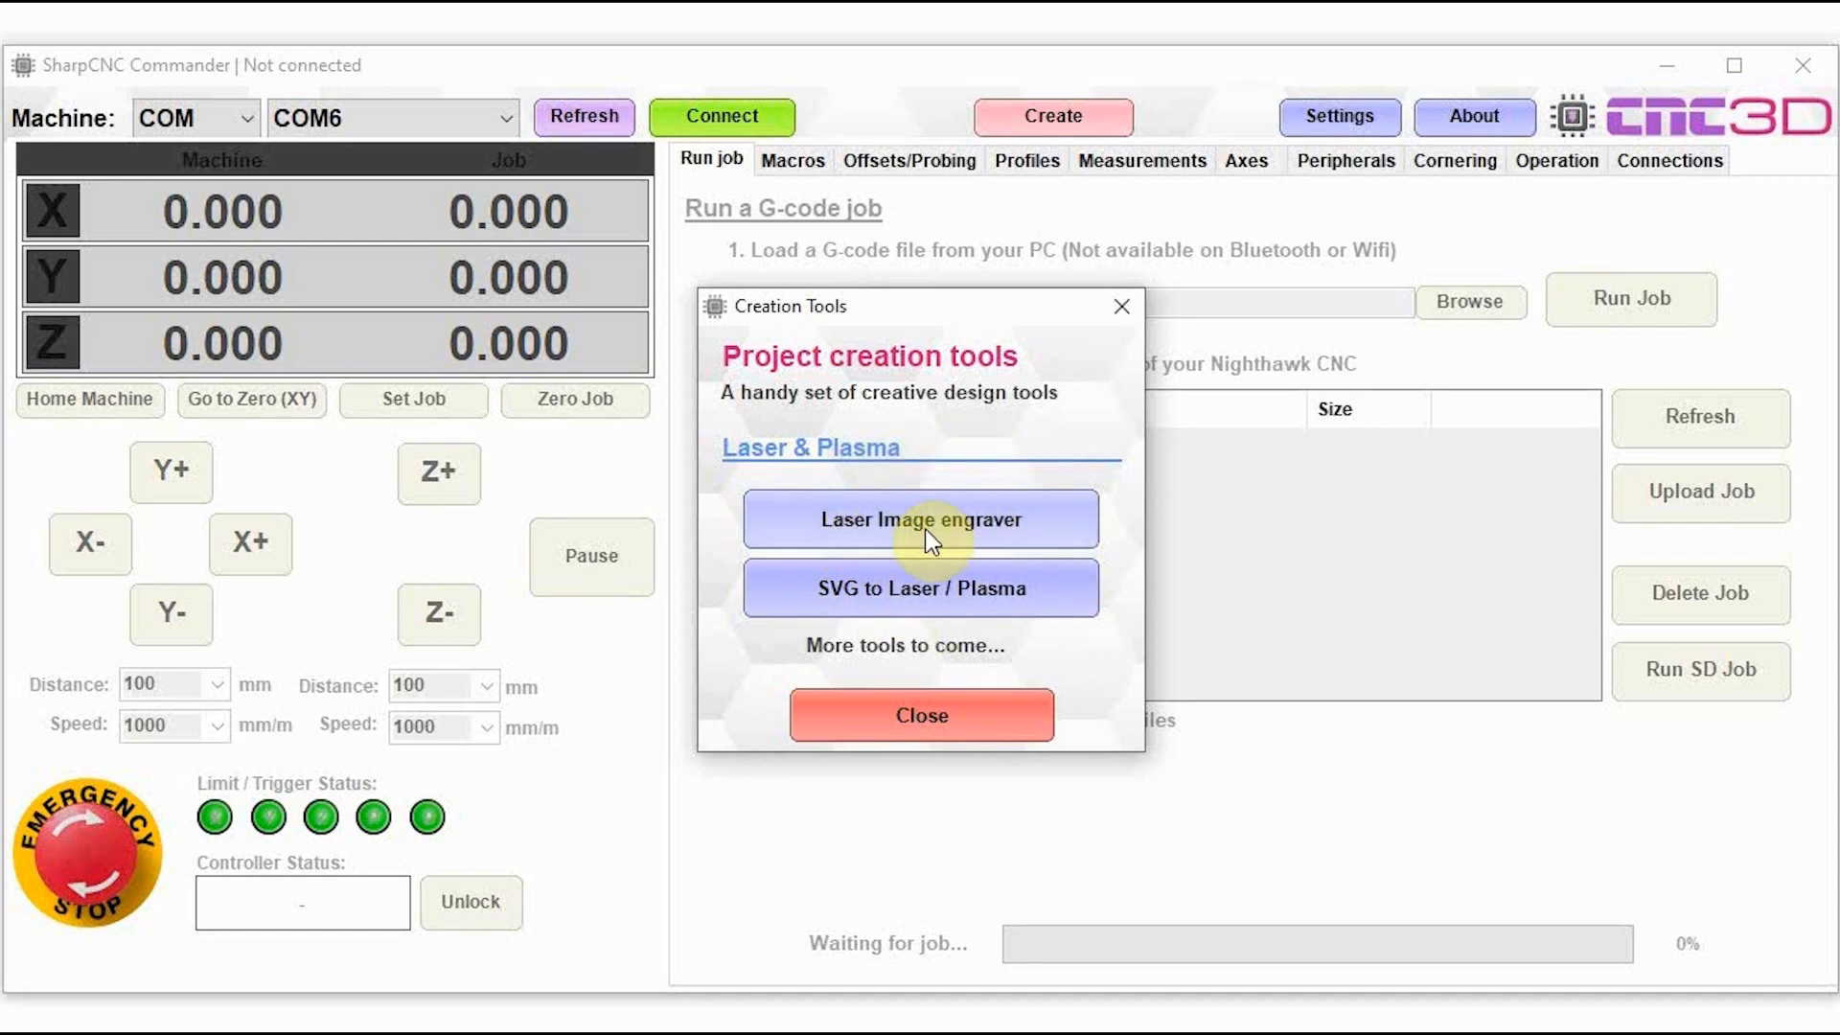
Step: Load Sydney harbour.jpg into the Laser Image engraver
click(921, 520)
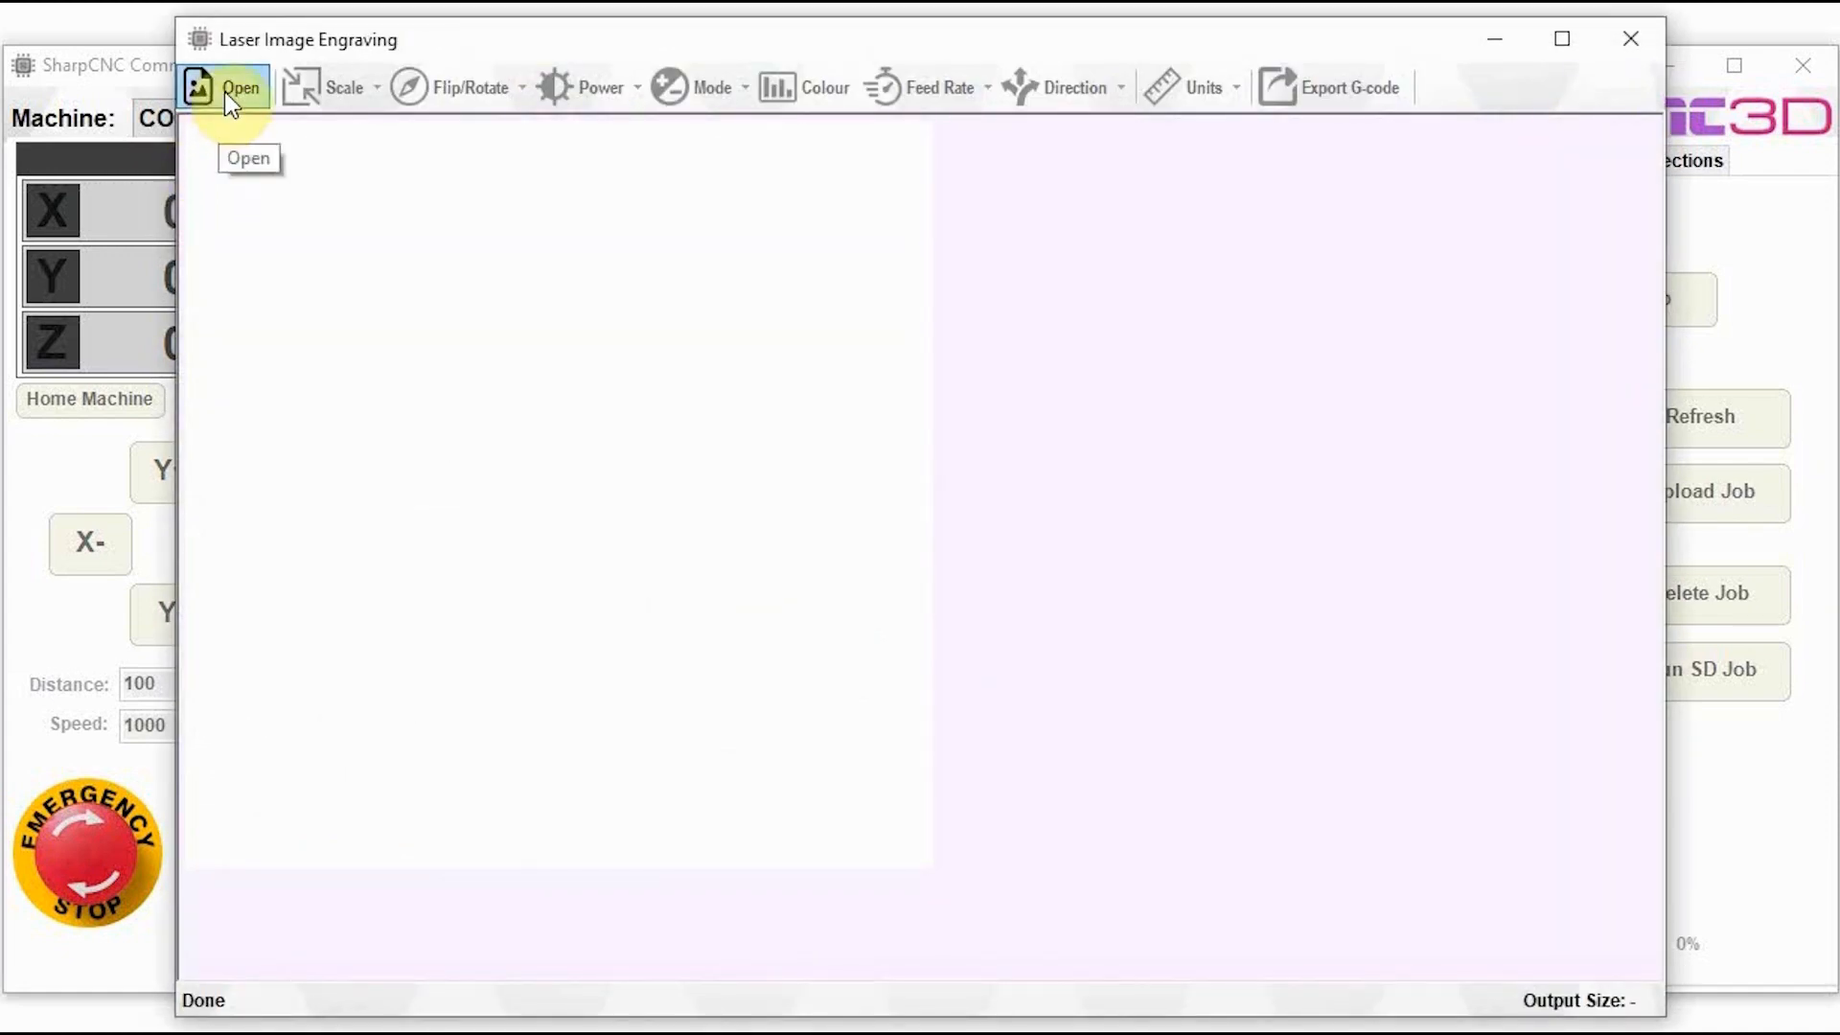
click(203, 88)
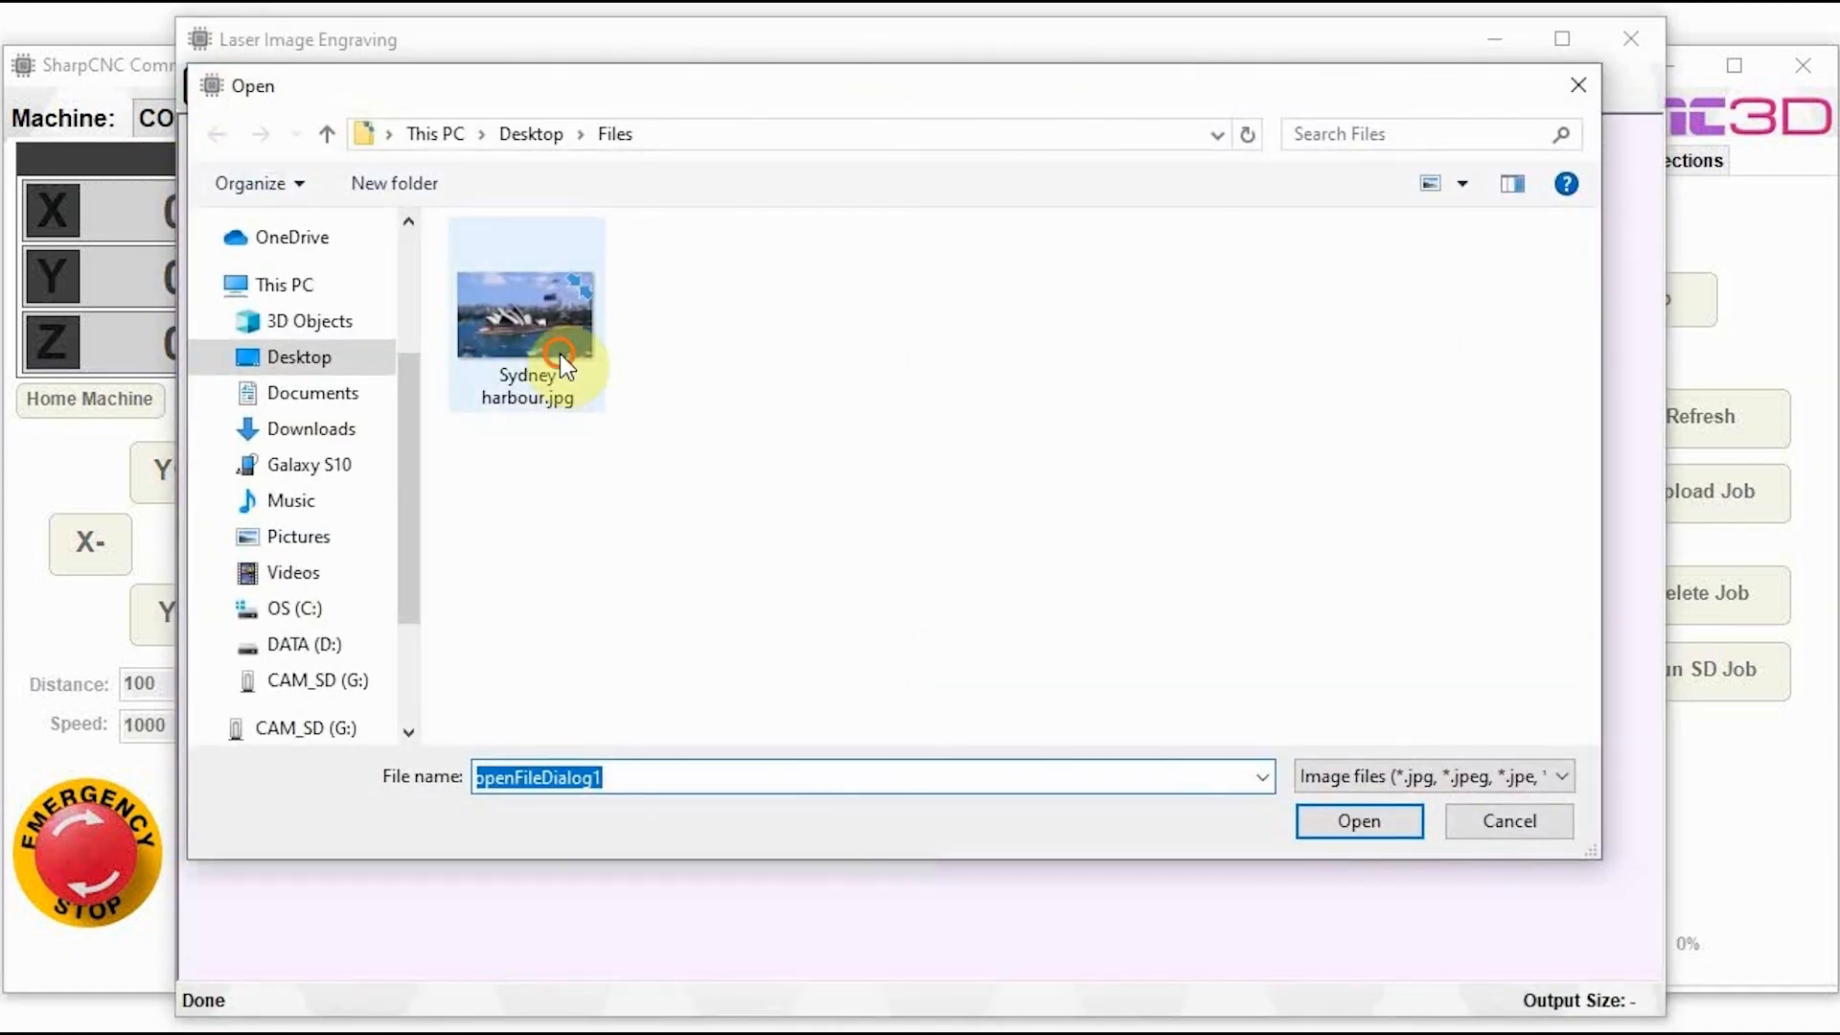
click(525, 317)
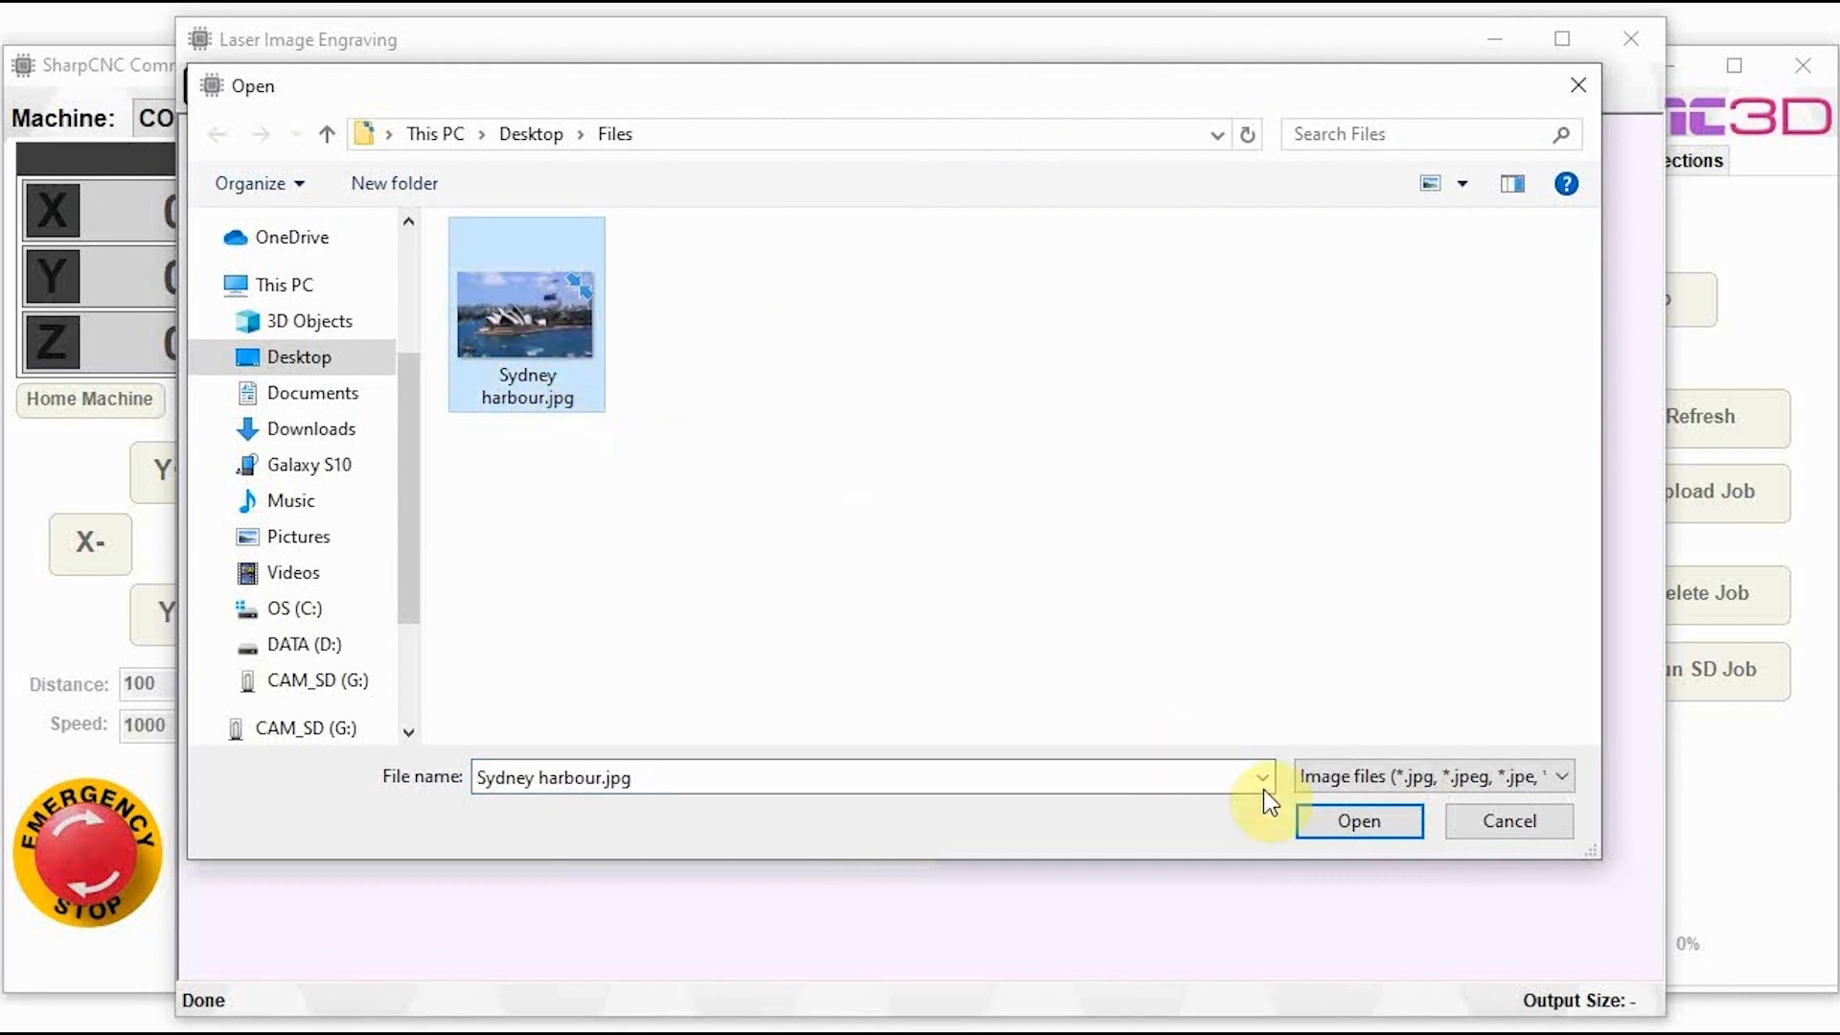
click(1359, 821)
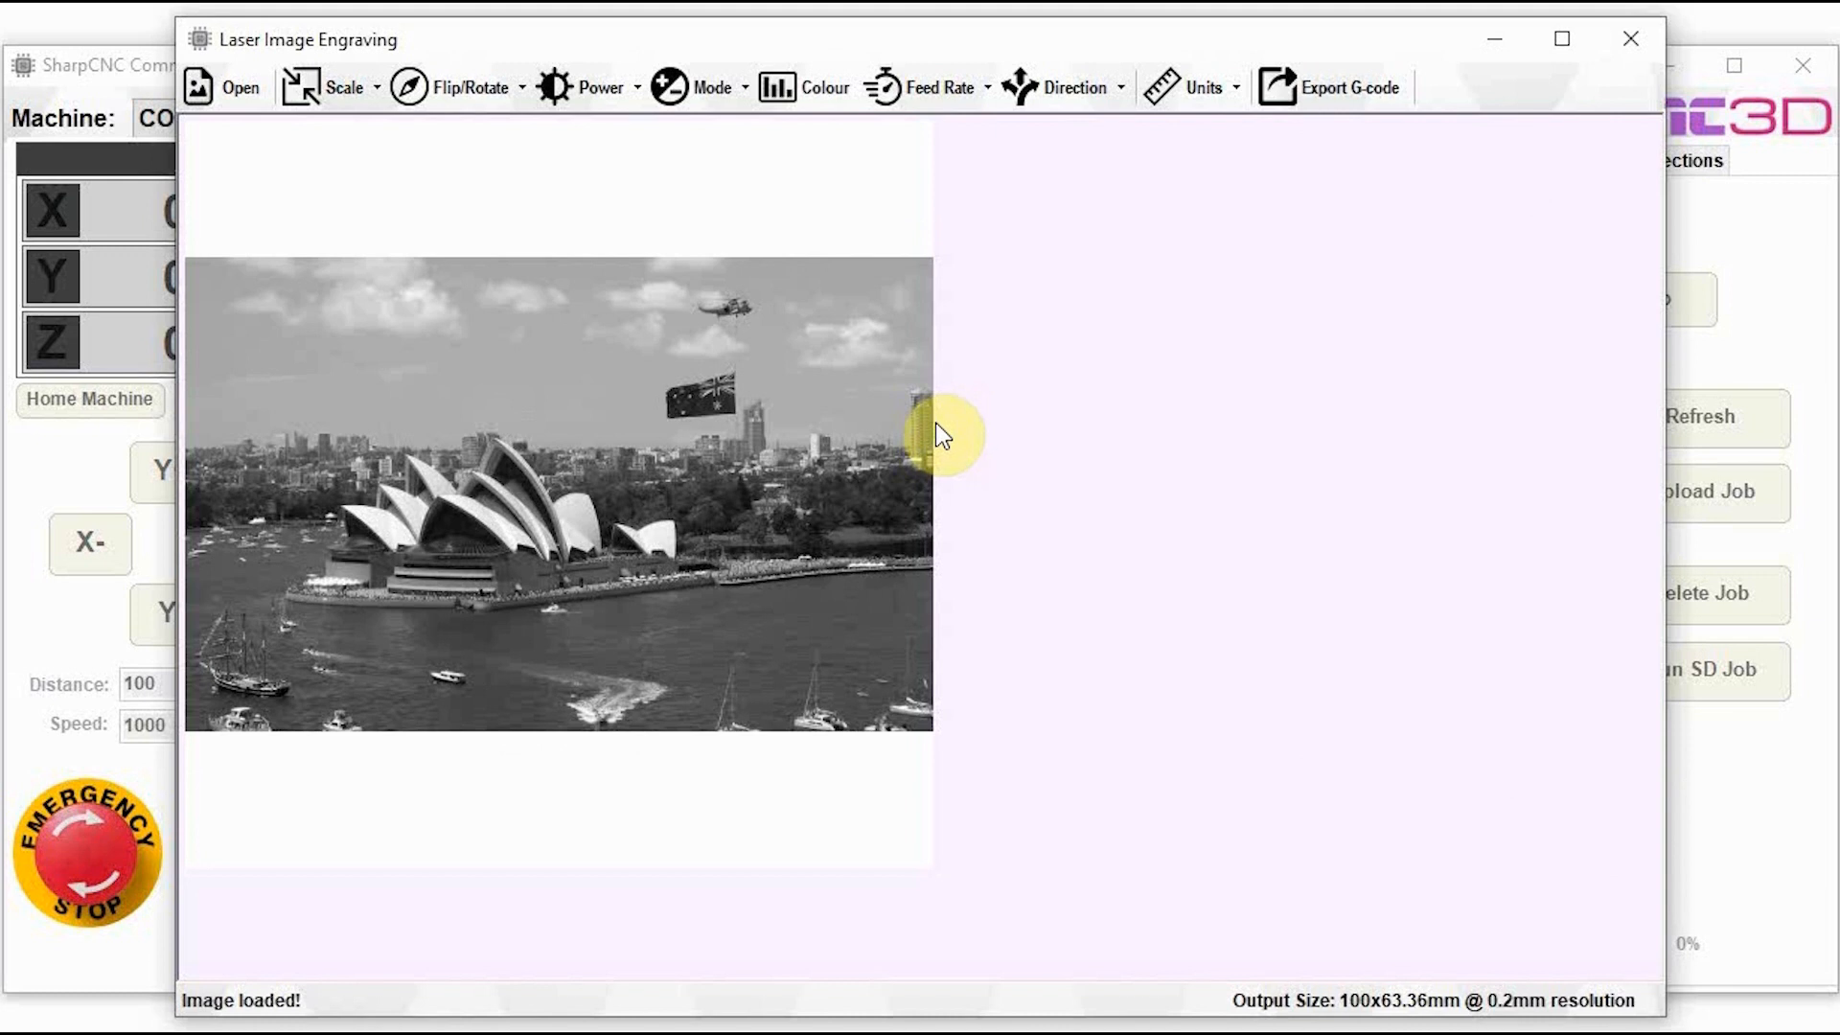
click(347, 87)
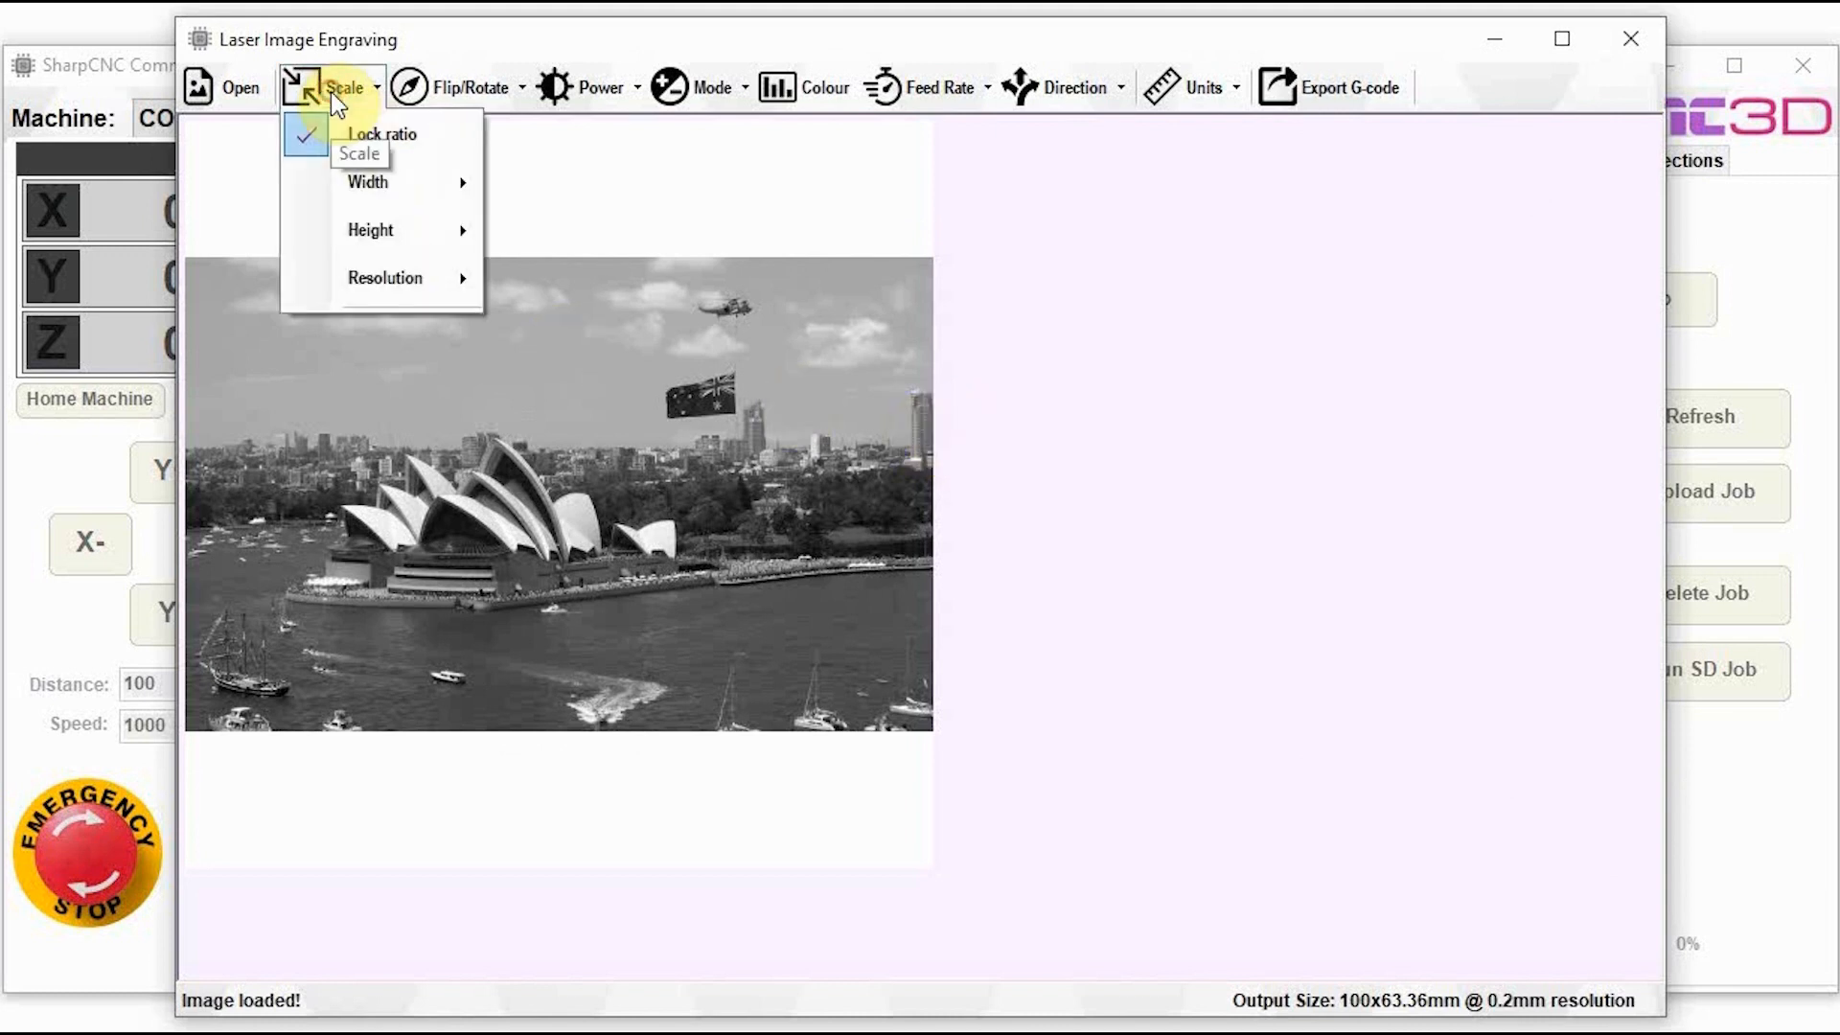
mouse_move(371, 195)
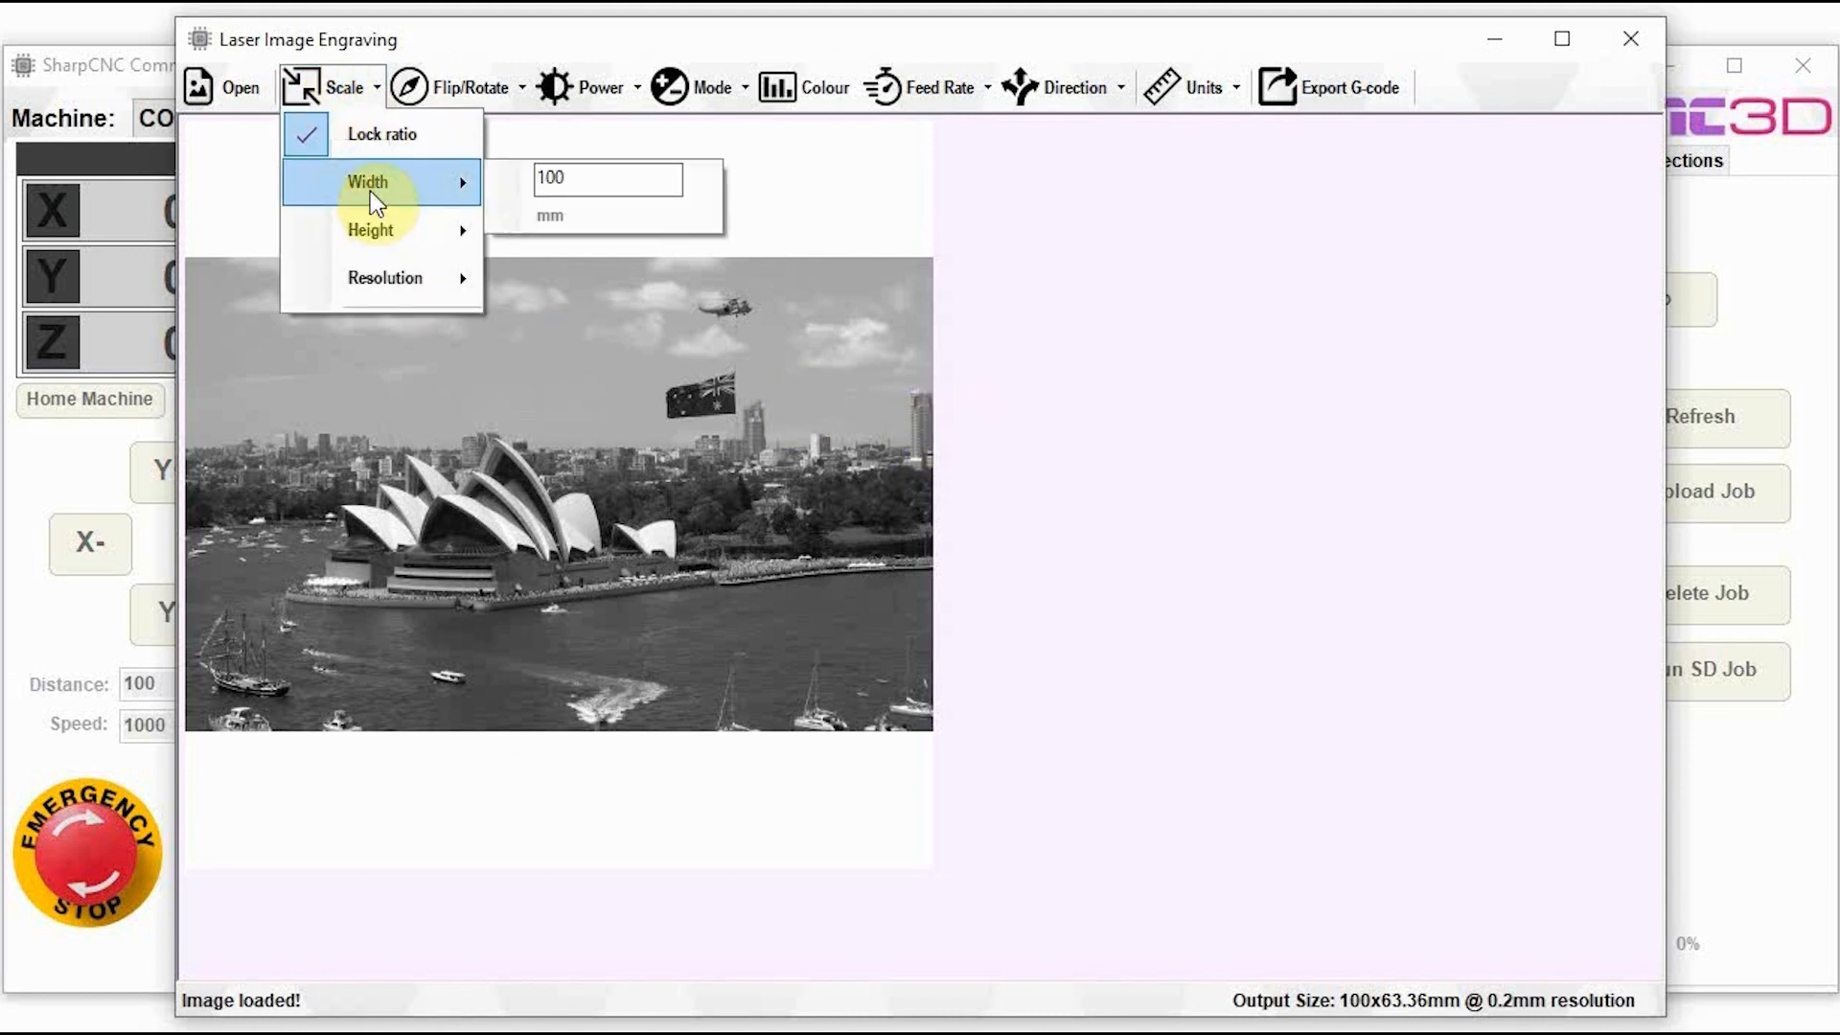
mouse_move(373, 244)
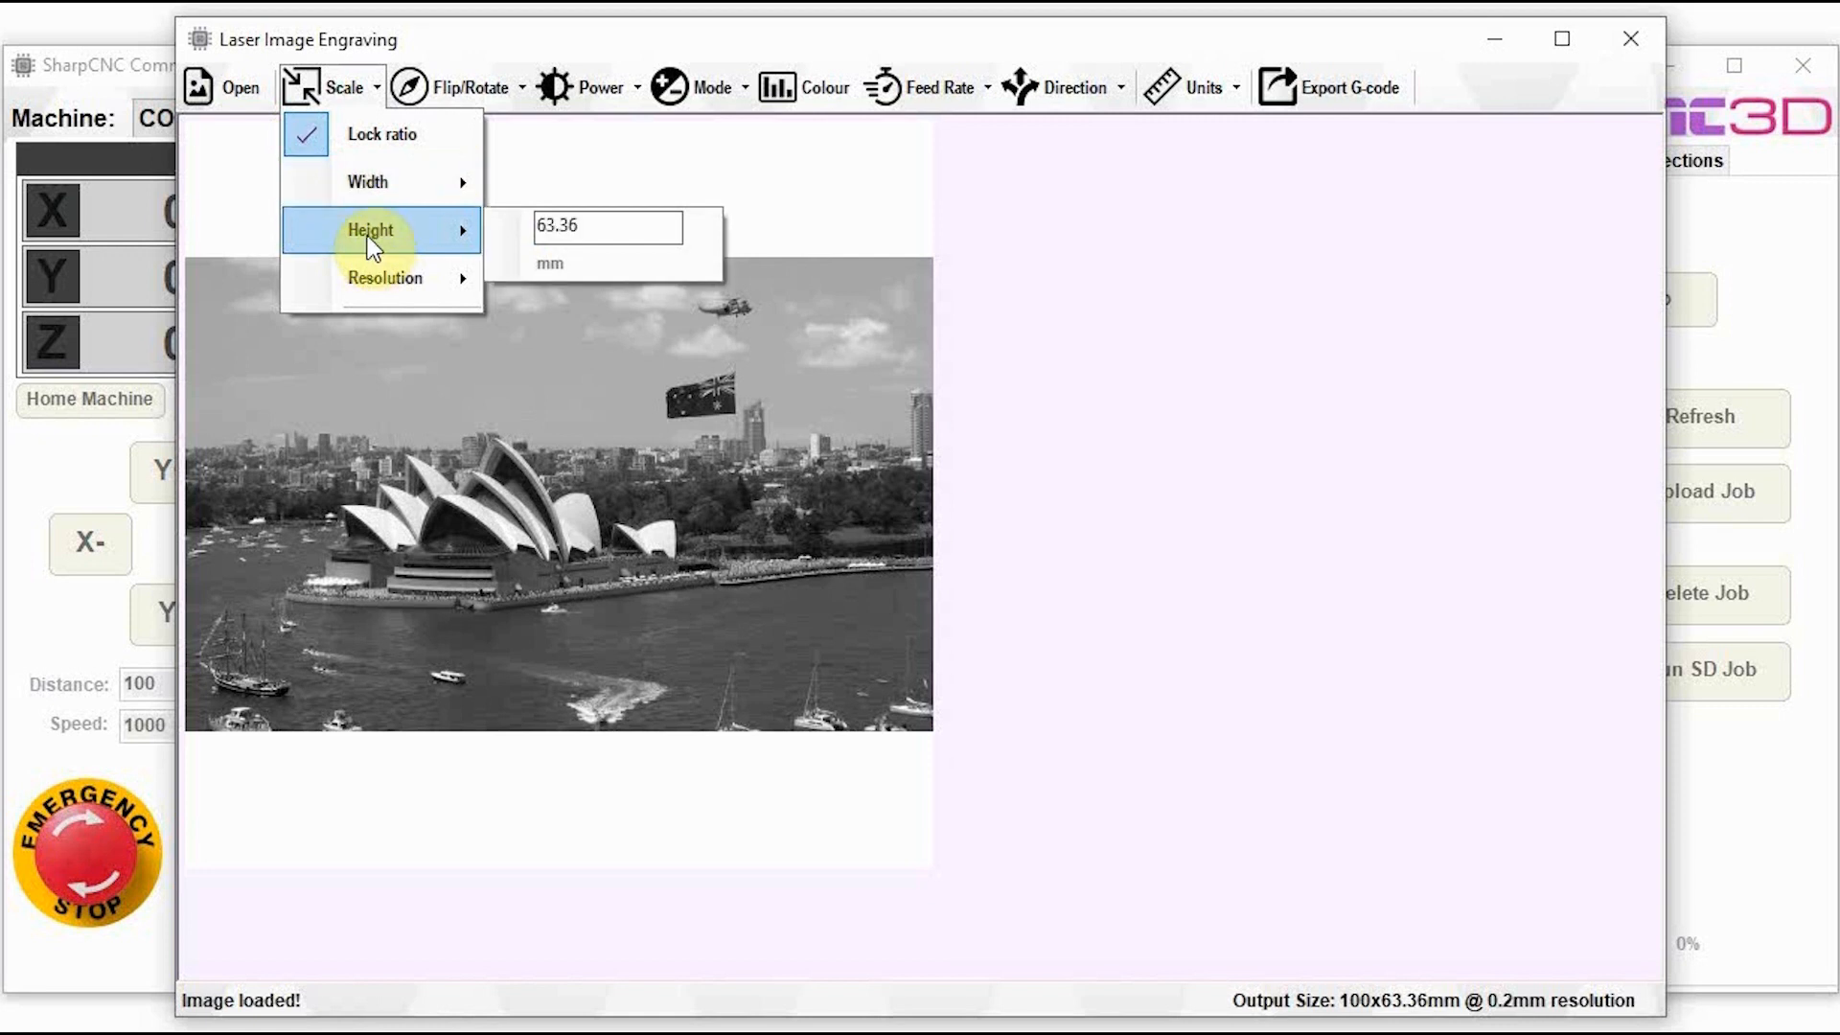
mouse_move(387, 302)
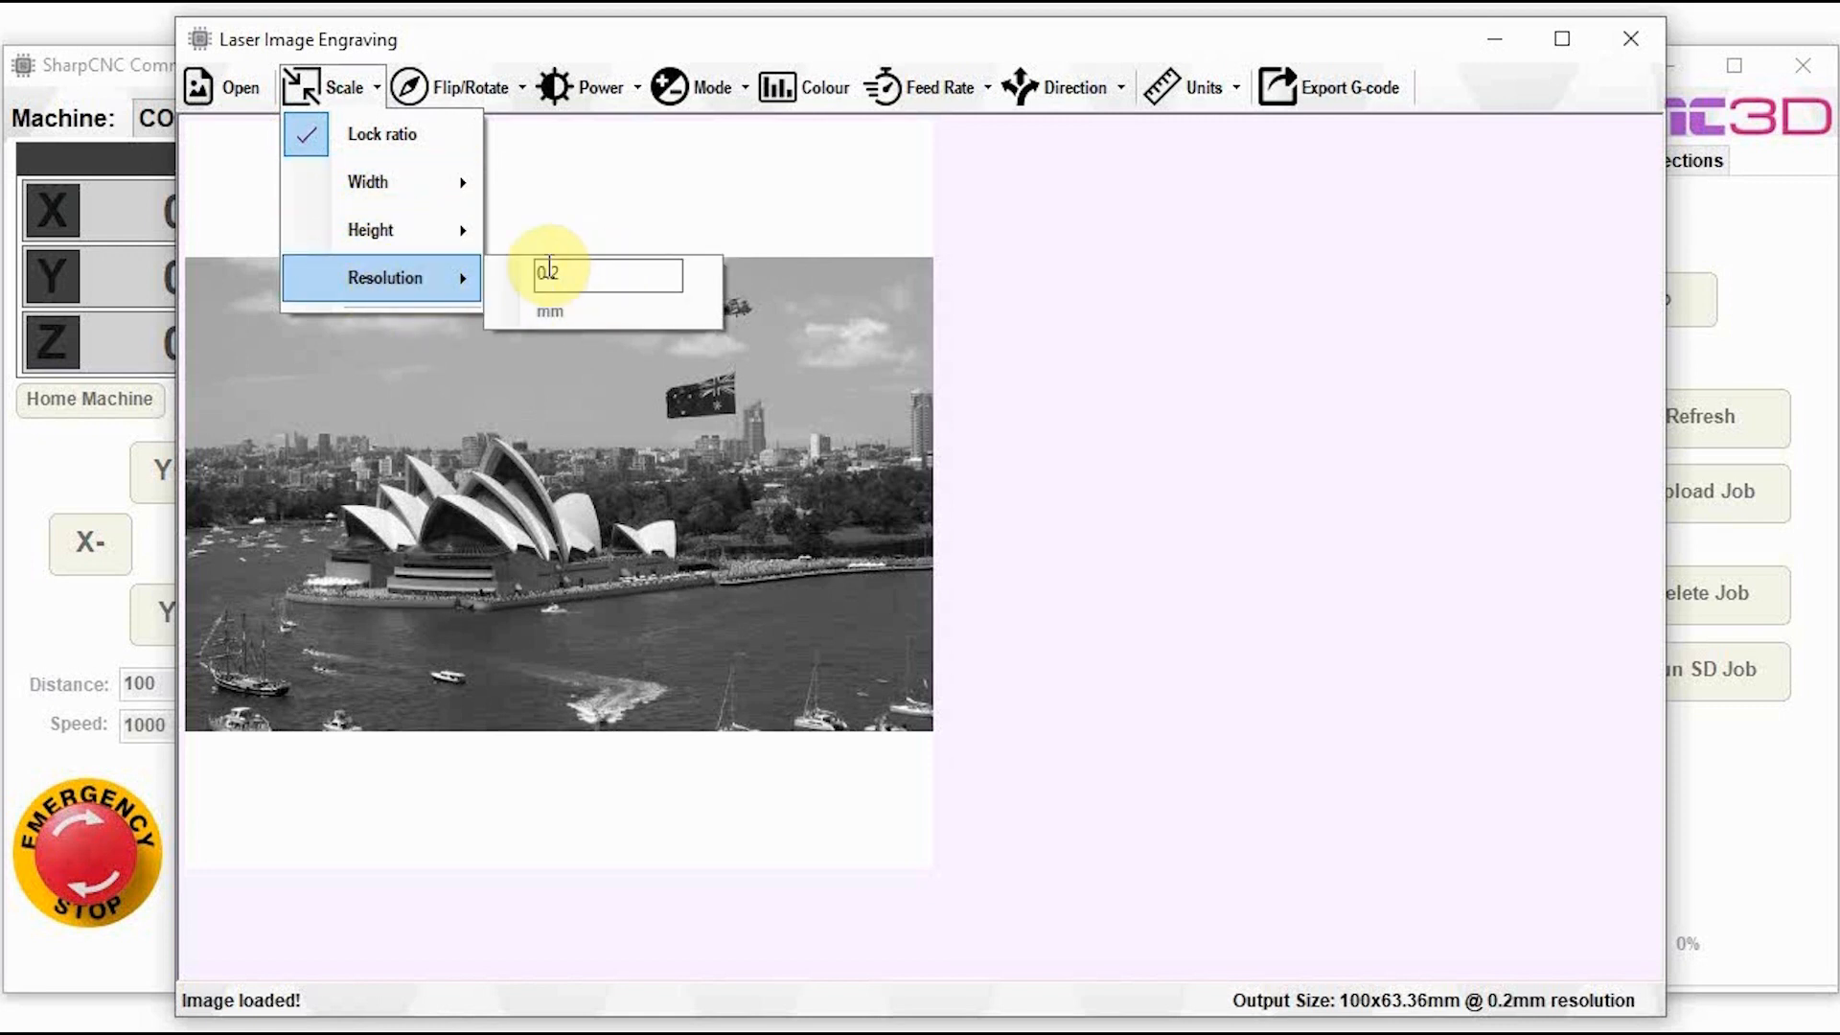
click(464, 88)
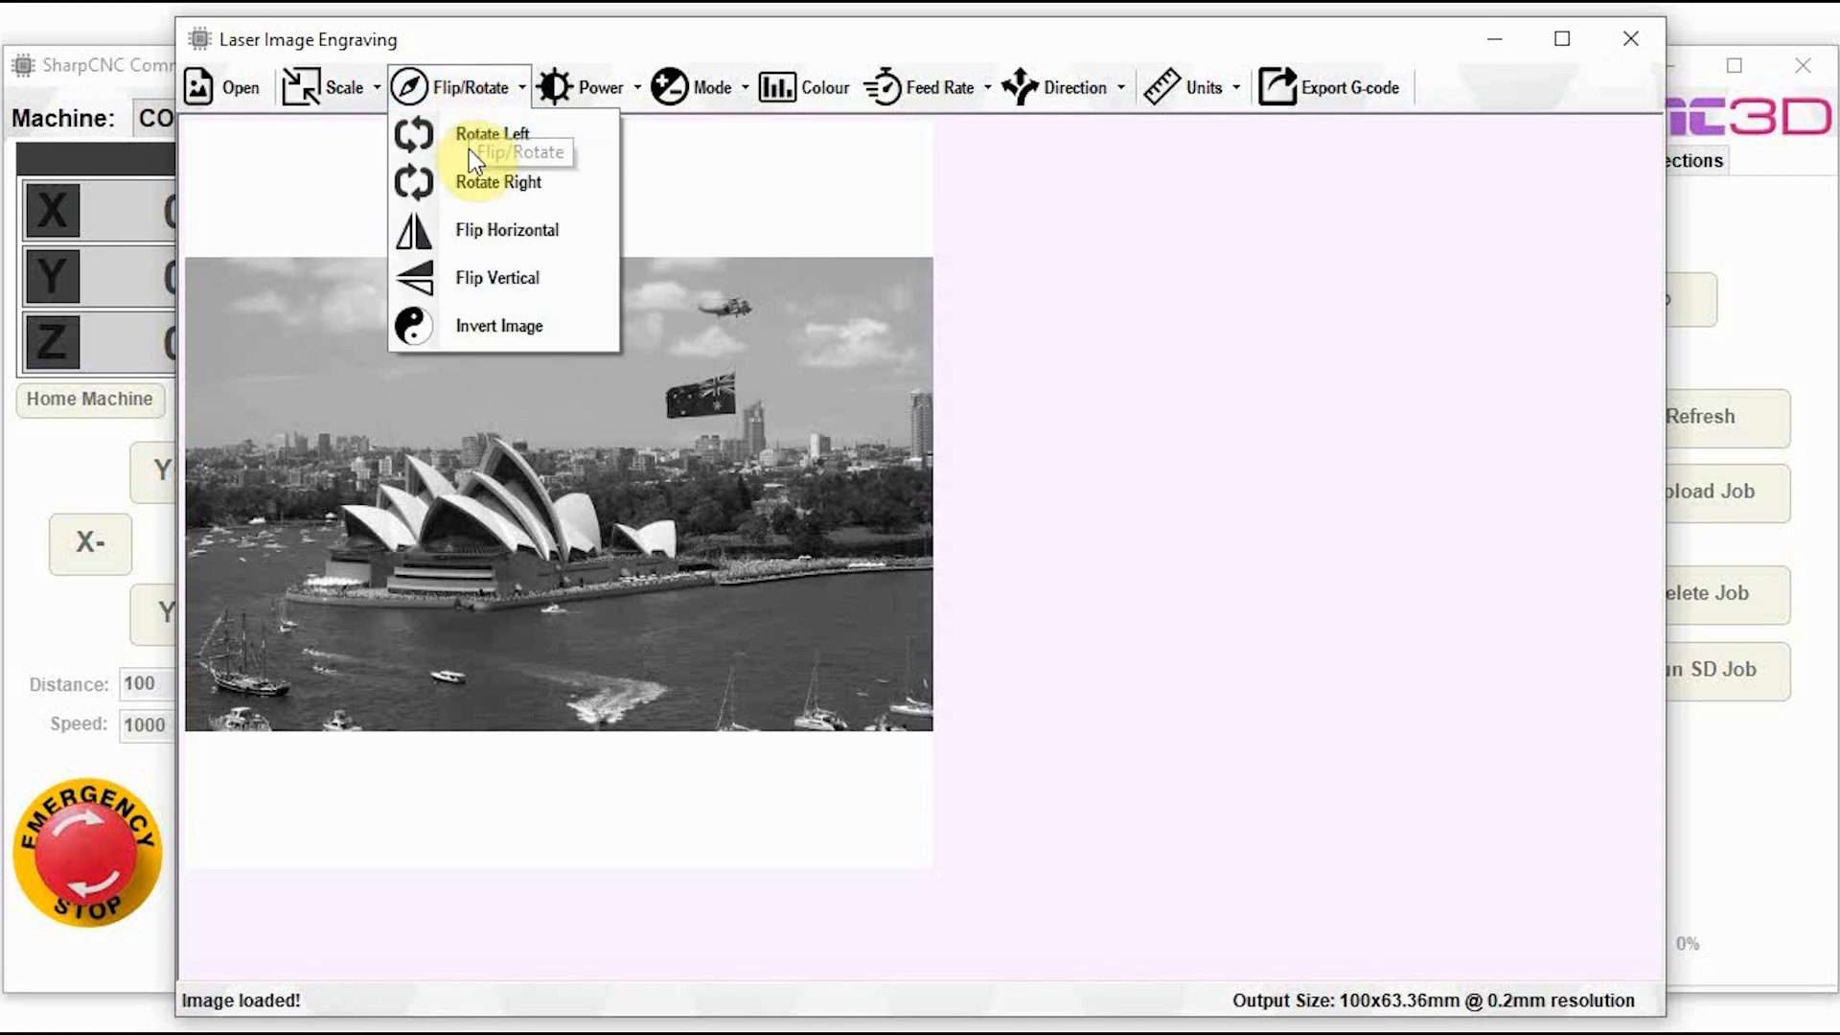
mouse_move(500, 233)
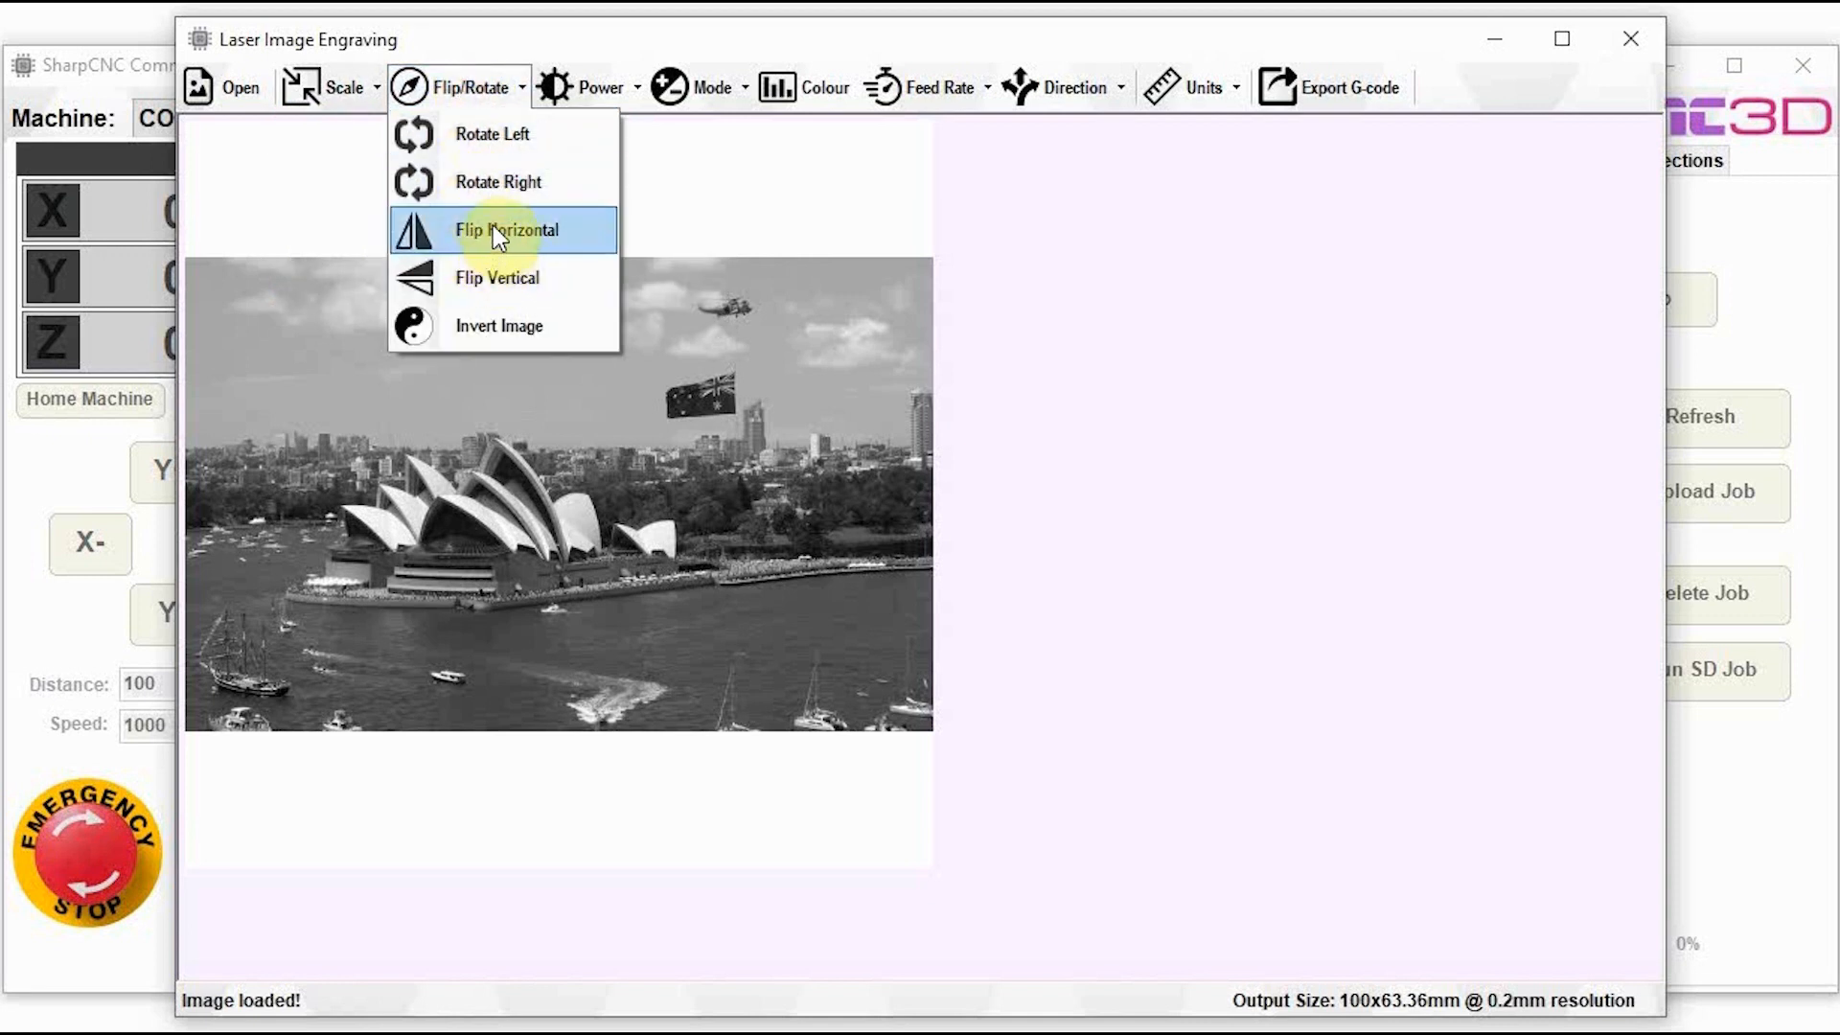
mouse_move(499, 286)
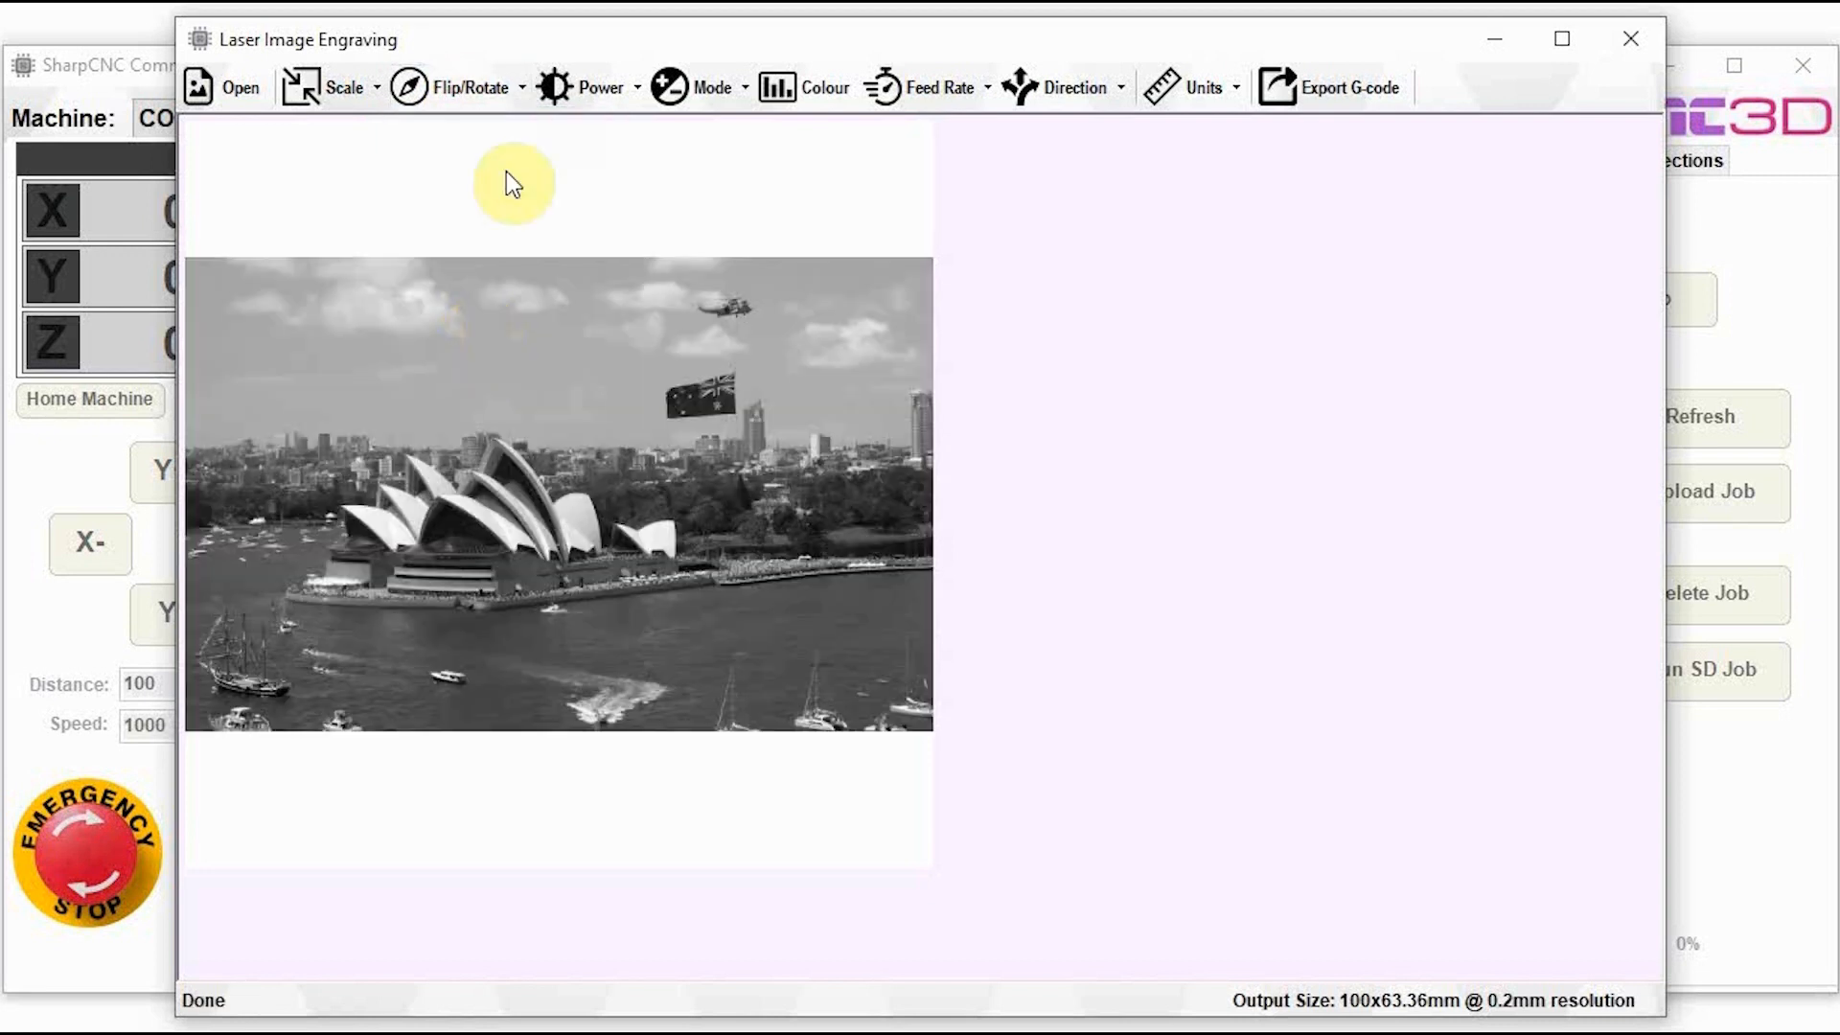
click(600, 87)
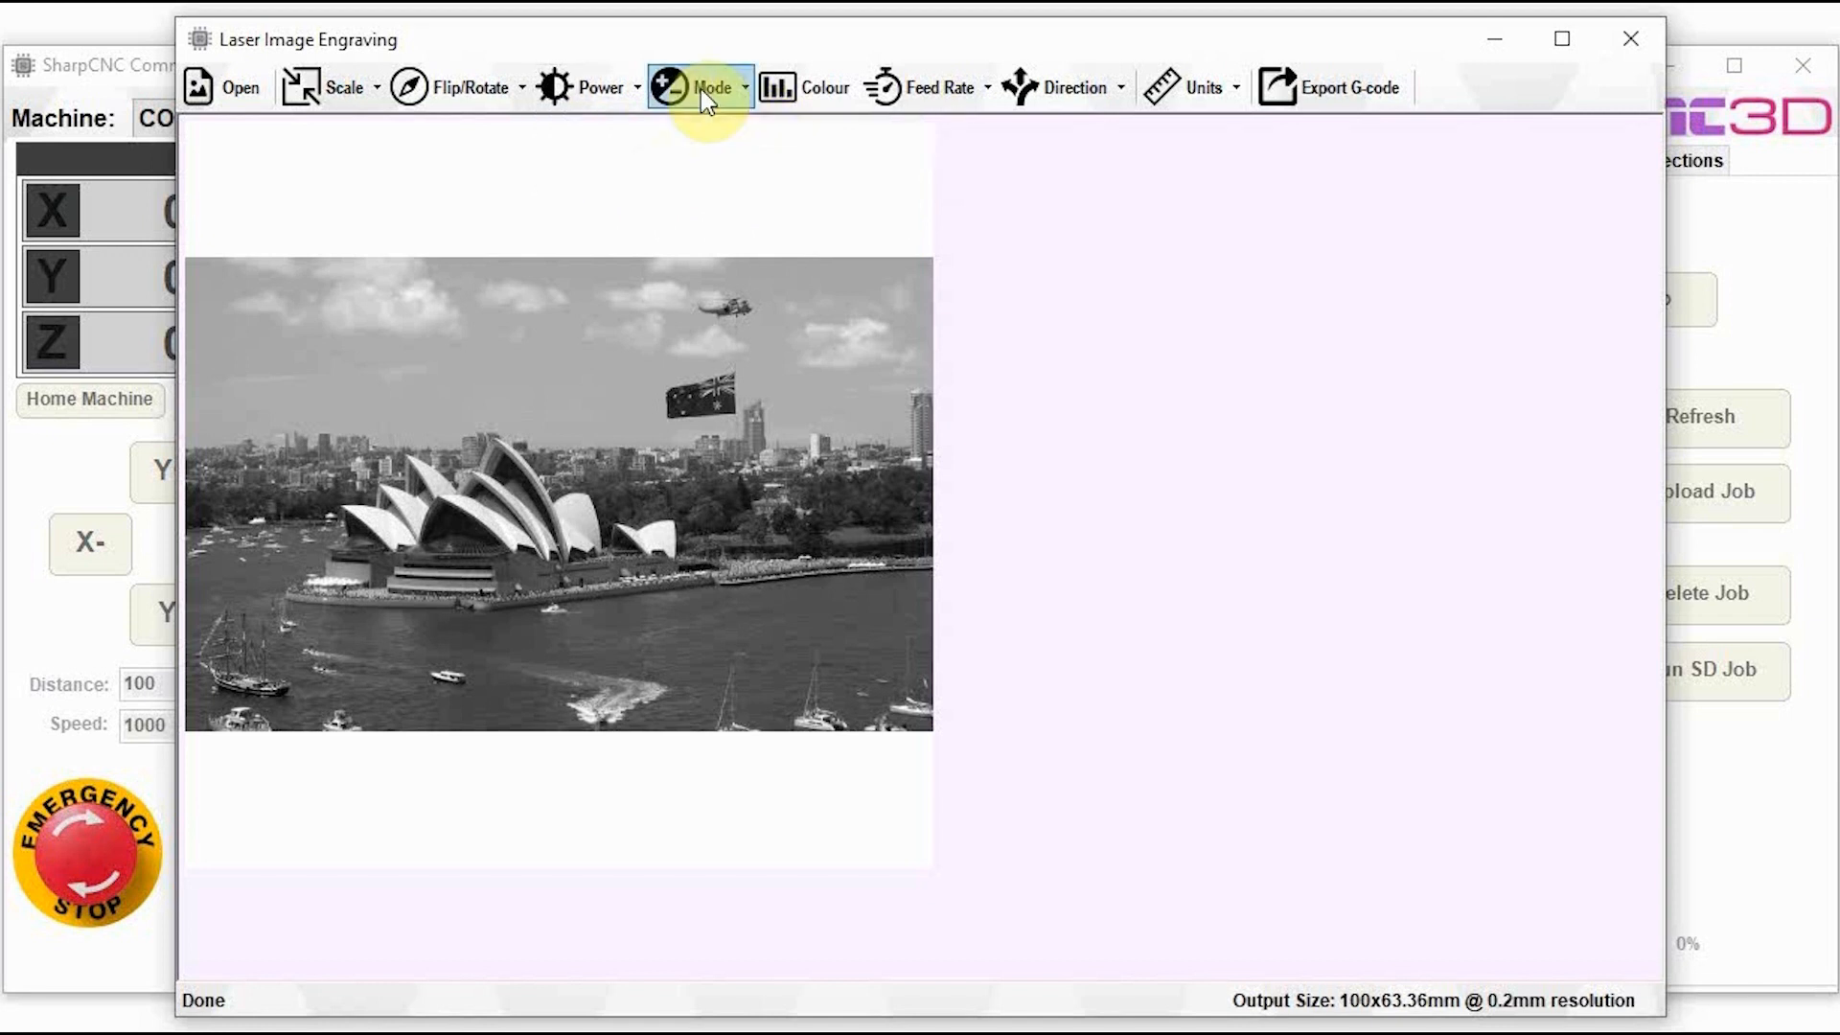
Step: Preview Dithered engraving mode, then return to Greyscale mode
click(701, 88)
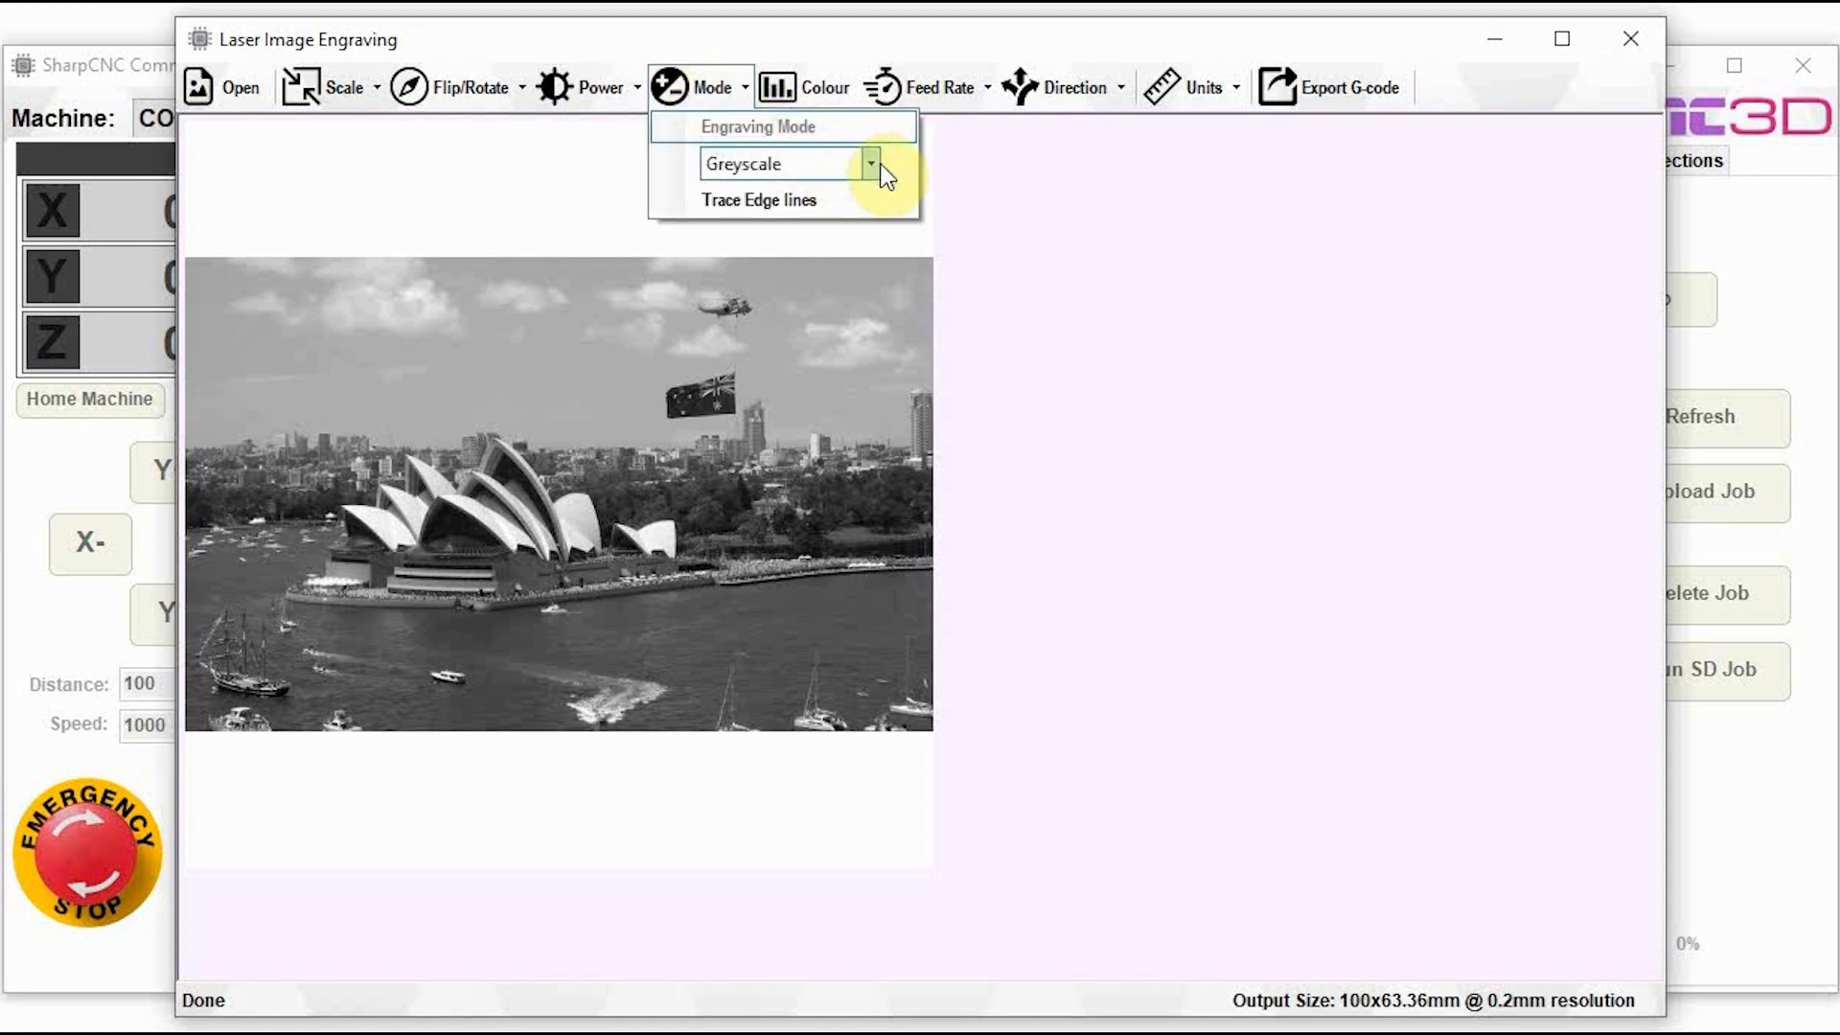
click(869, 164)
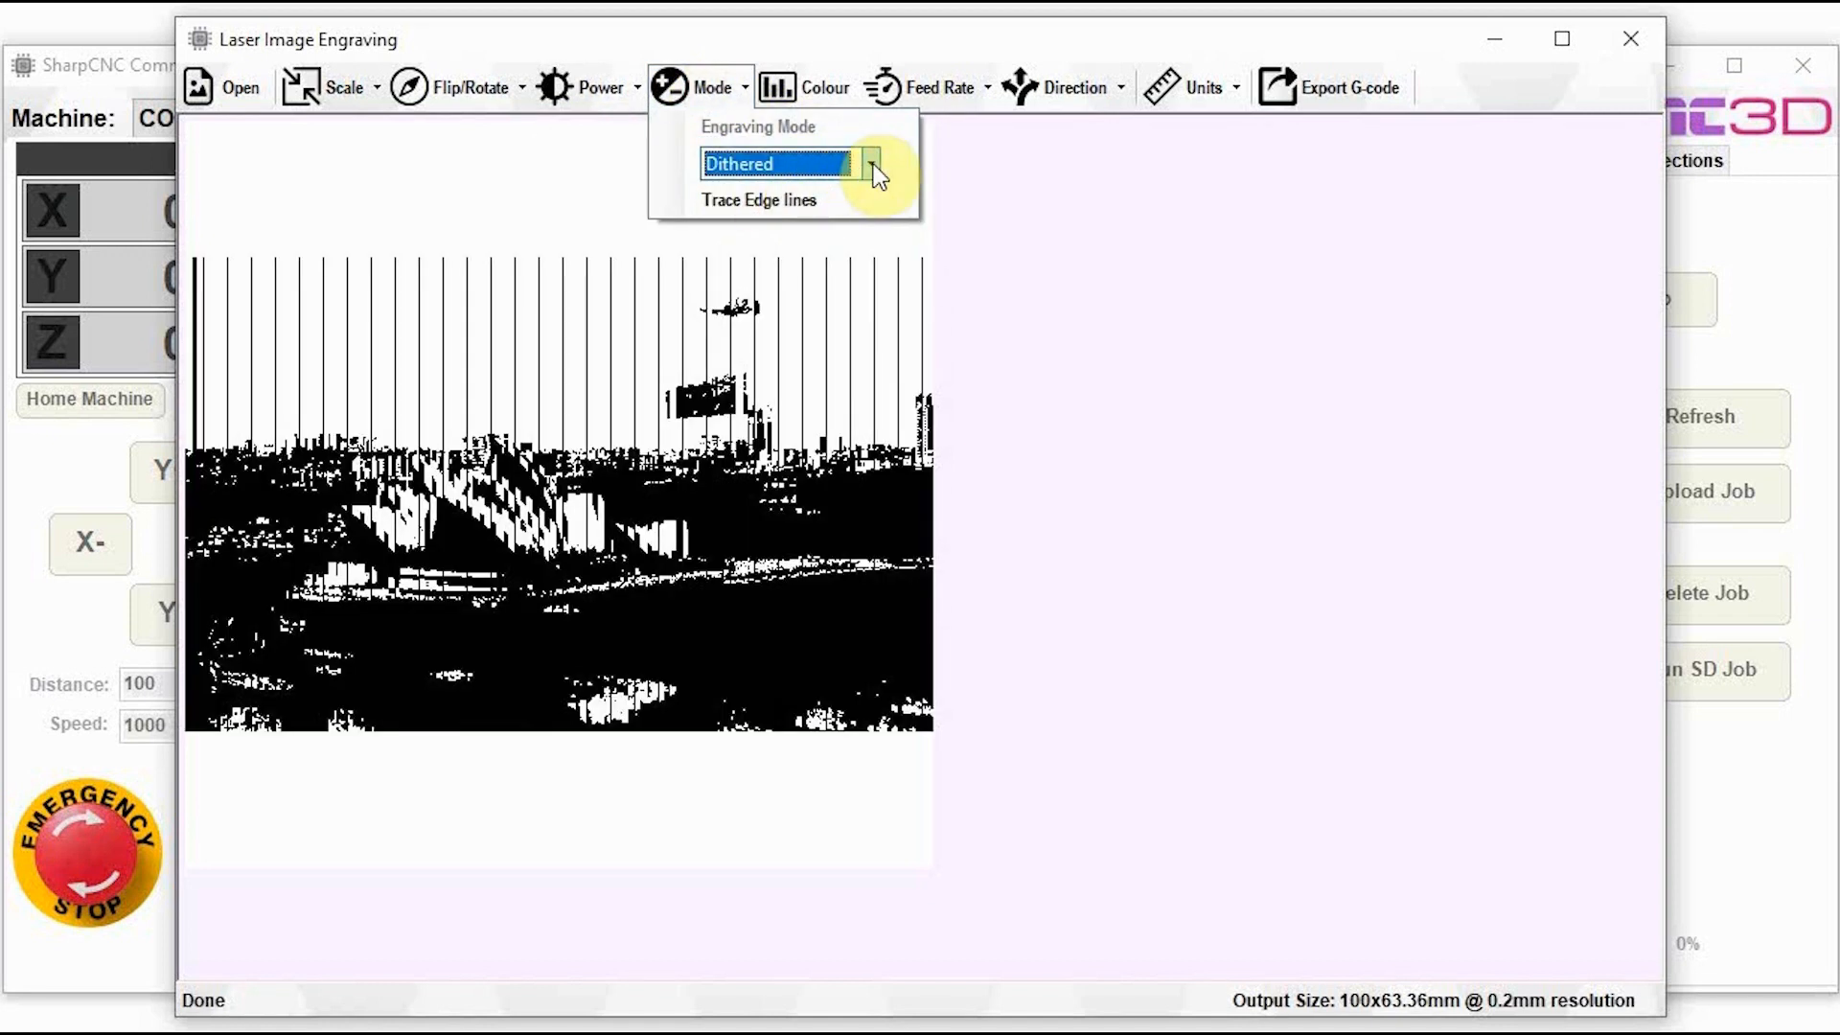
click(869, 164)
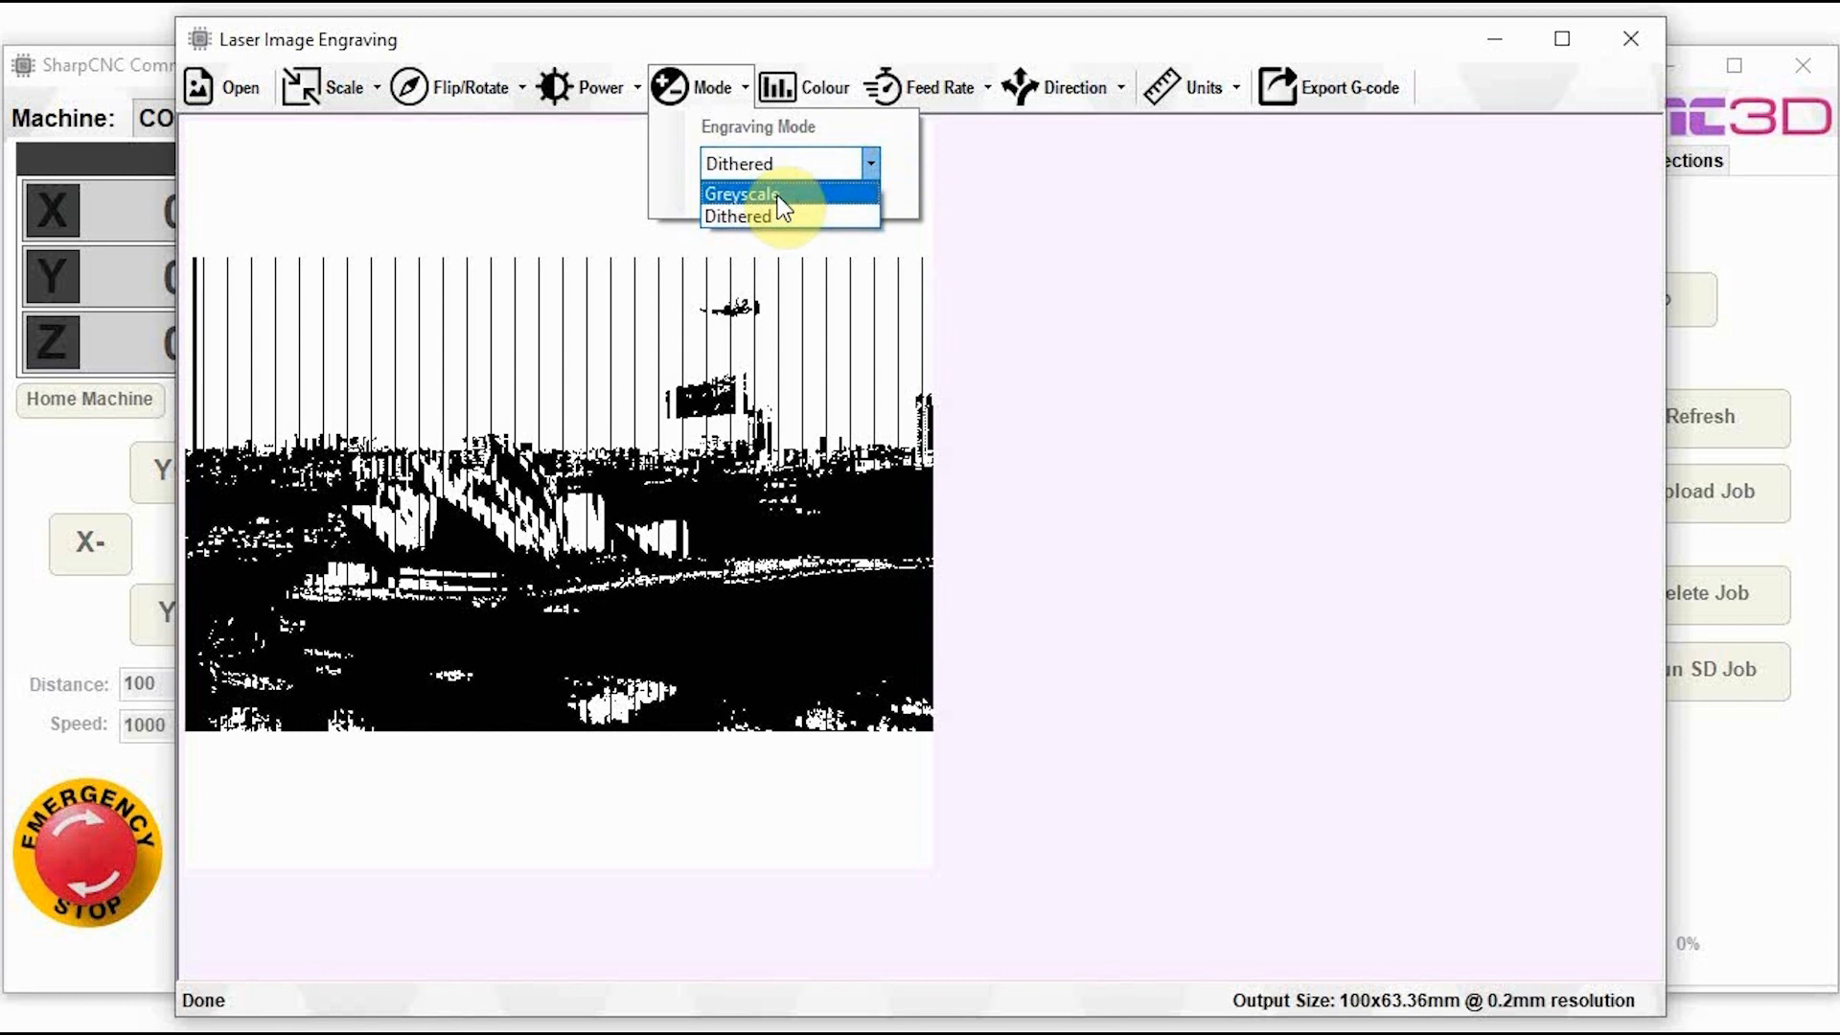
click(741, 192)
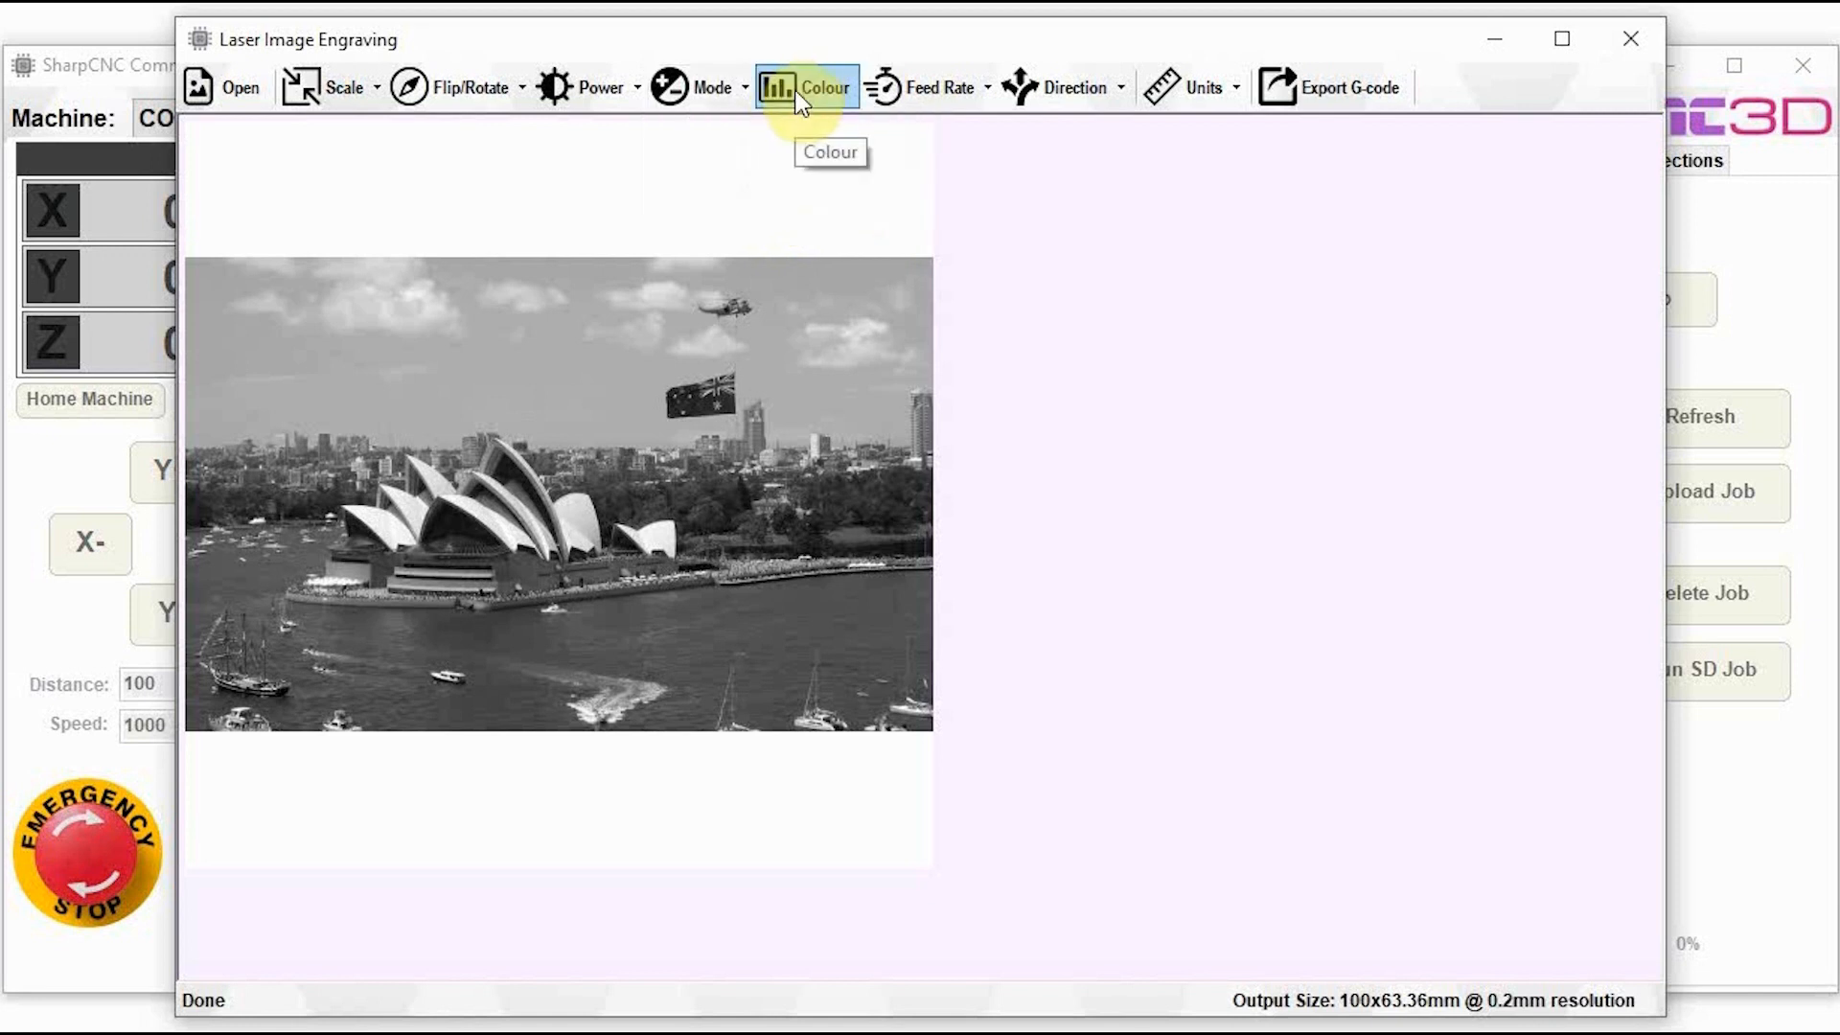
Step: Adjust the photo's brightness, contrast and gamma in the Colour controls
click(808, 87)
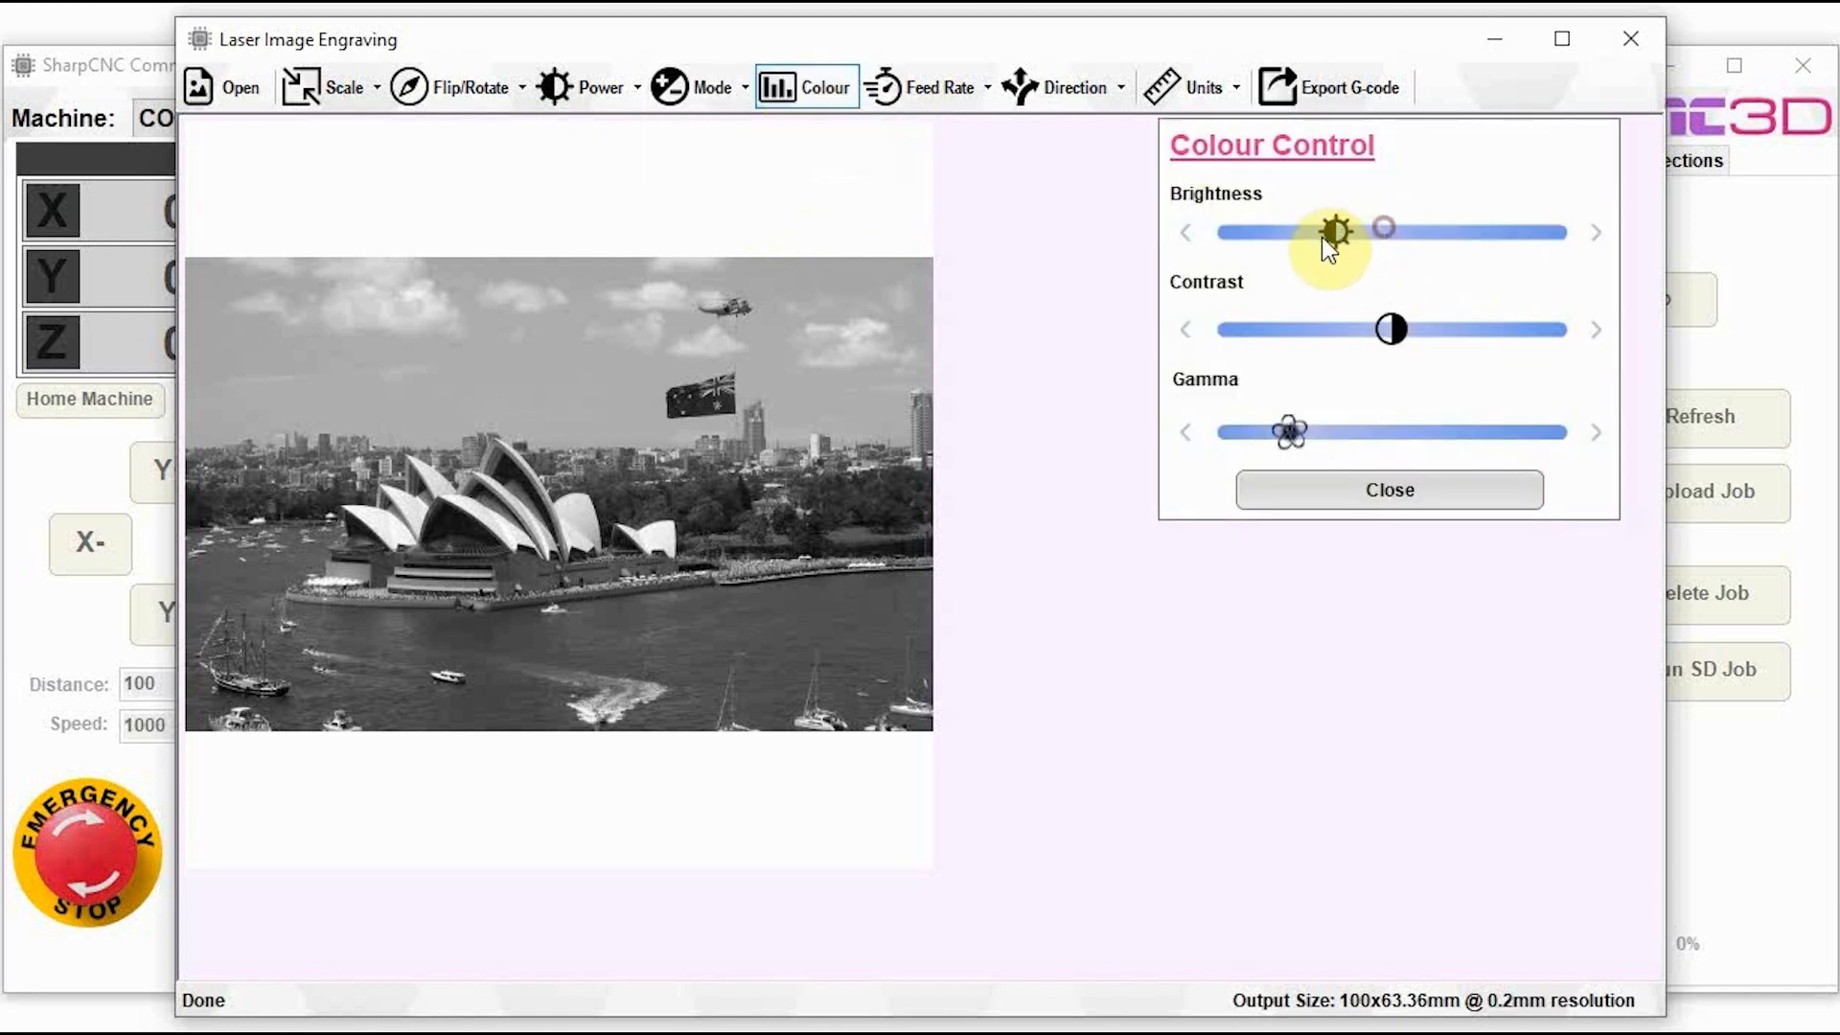
drag(1335, 231, 1454, 231)
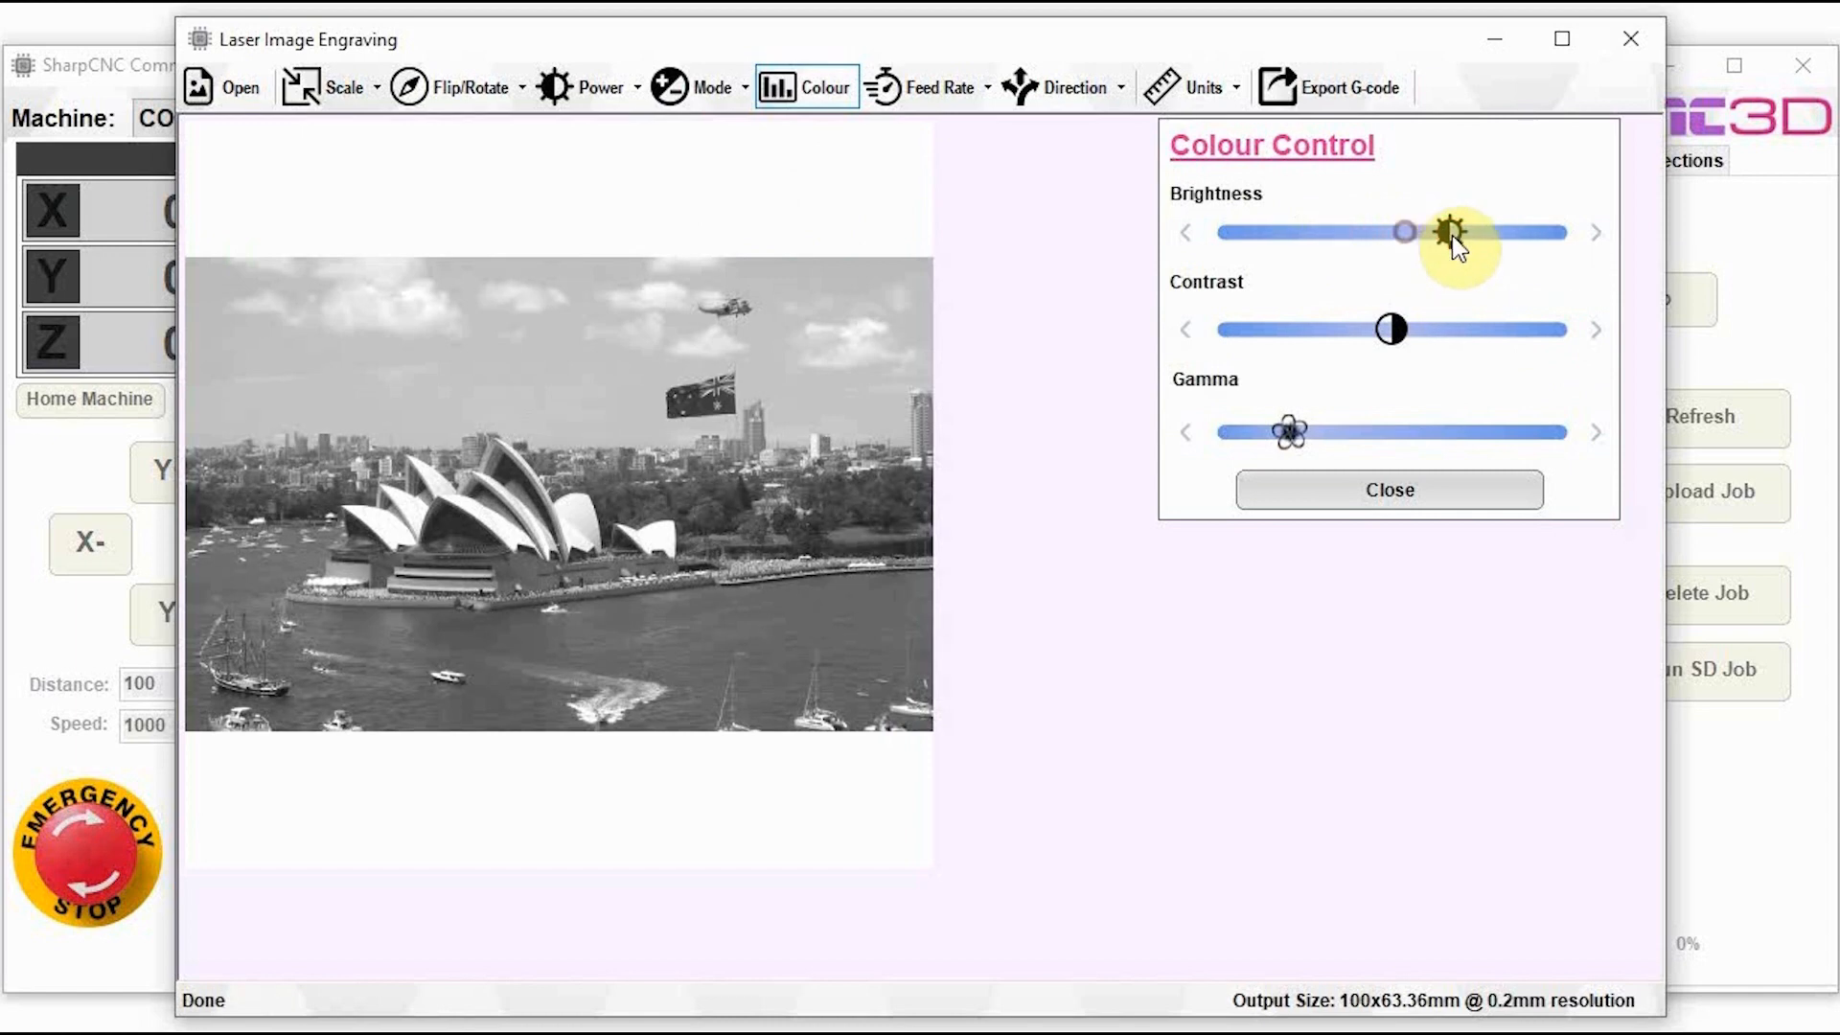
drag(1403, 231, 1448, 231)
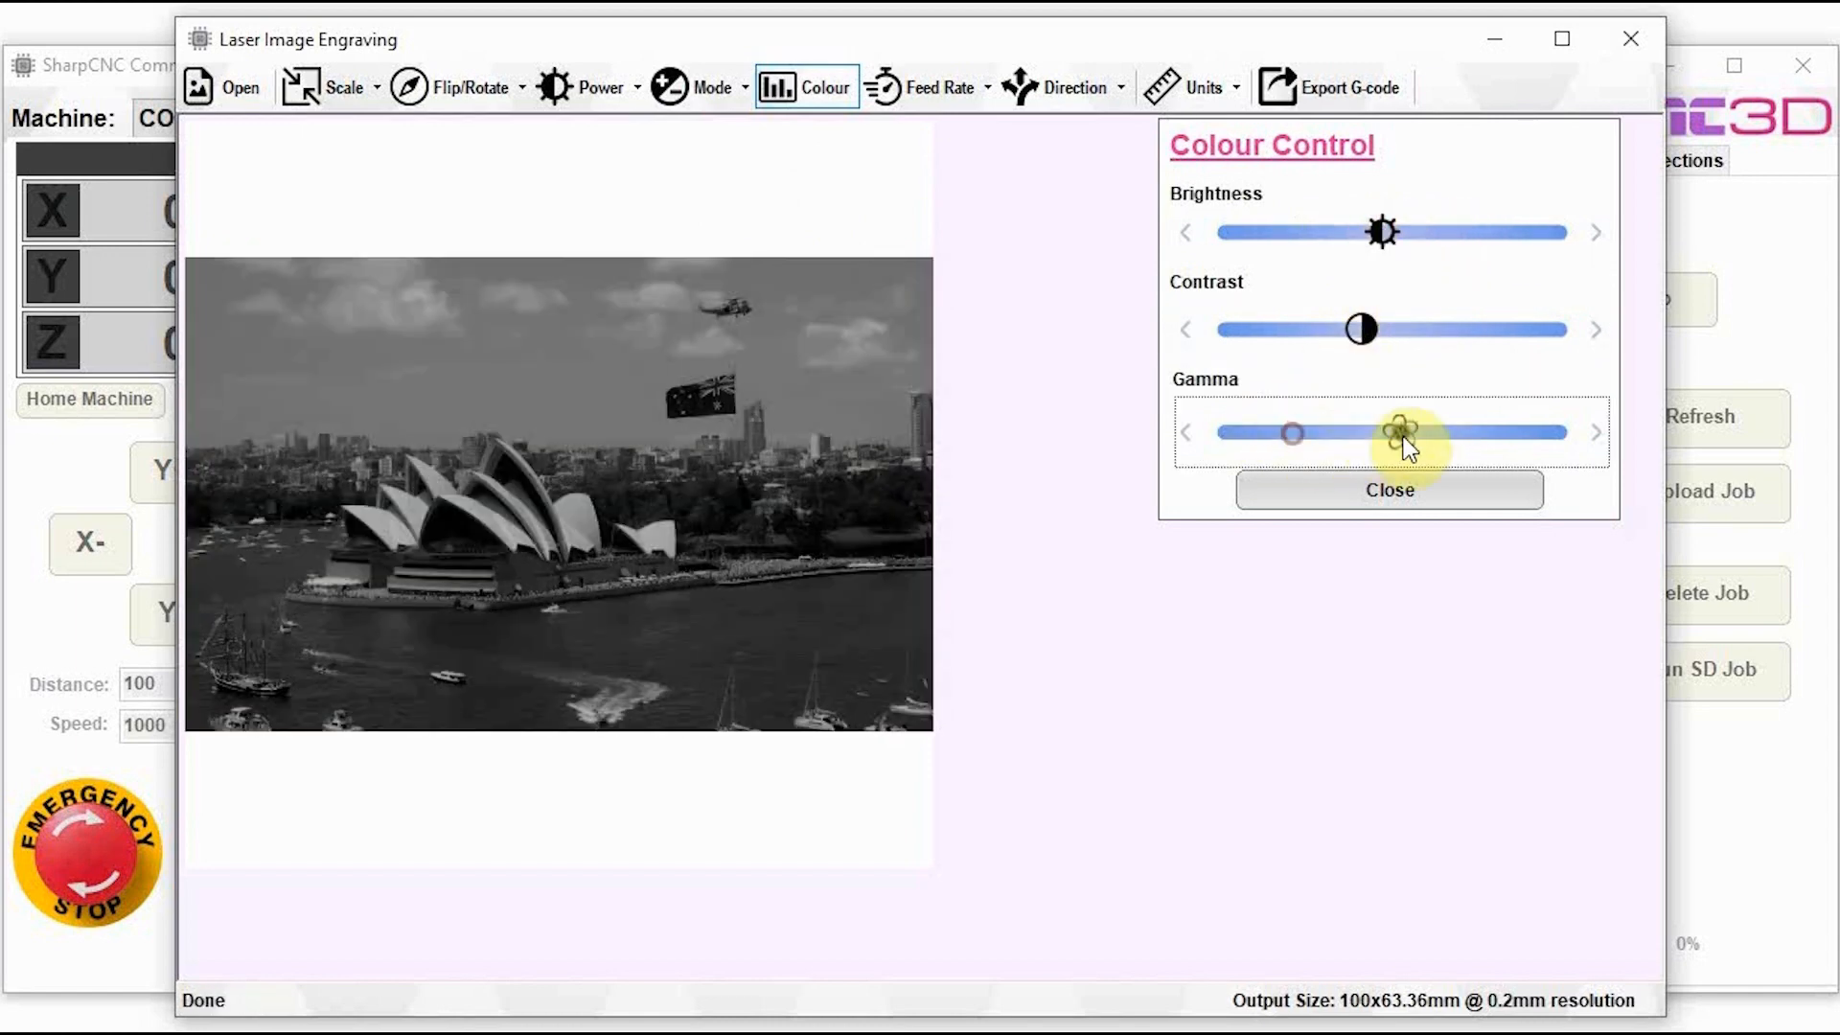
drag(1291, 433, 1374, 432)
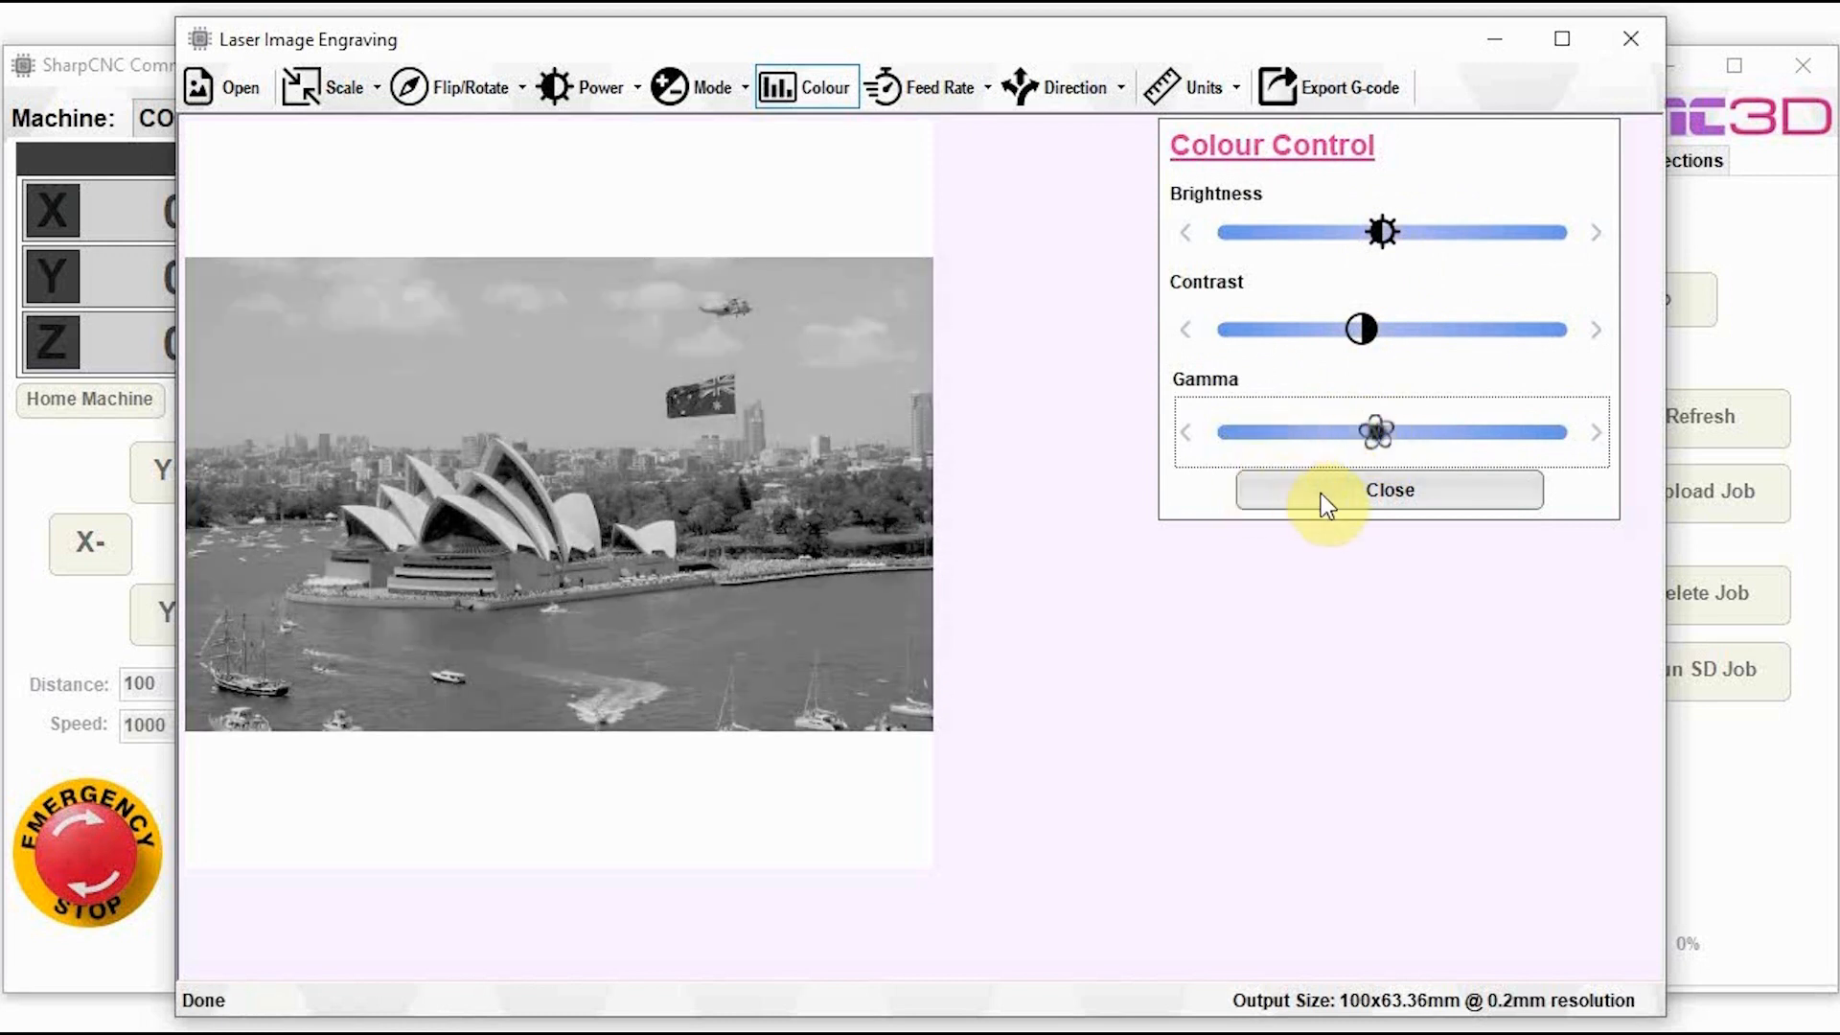
click(1390, 490)
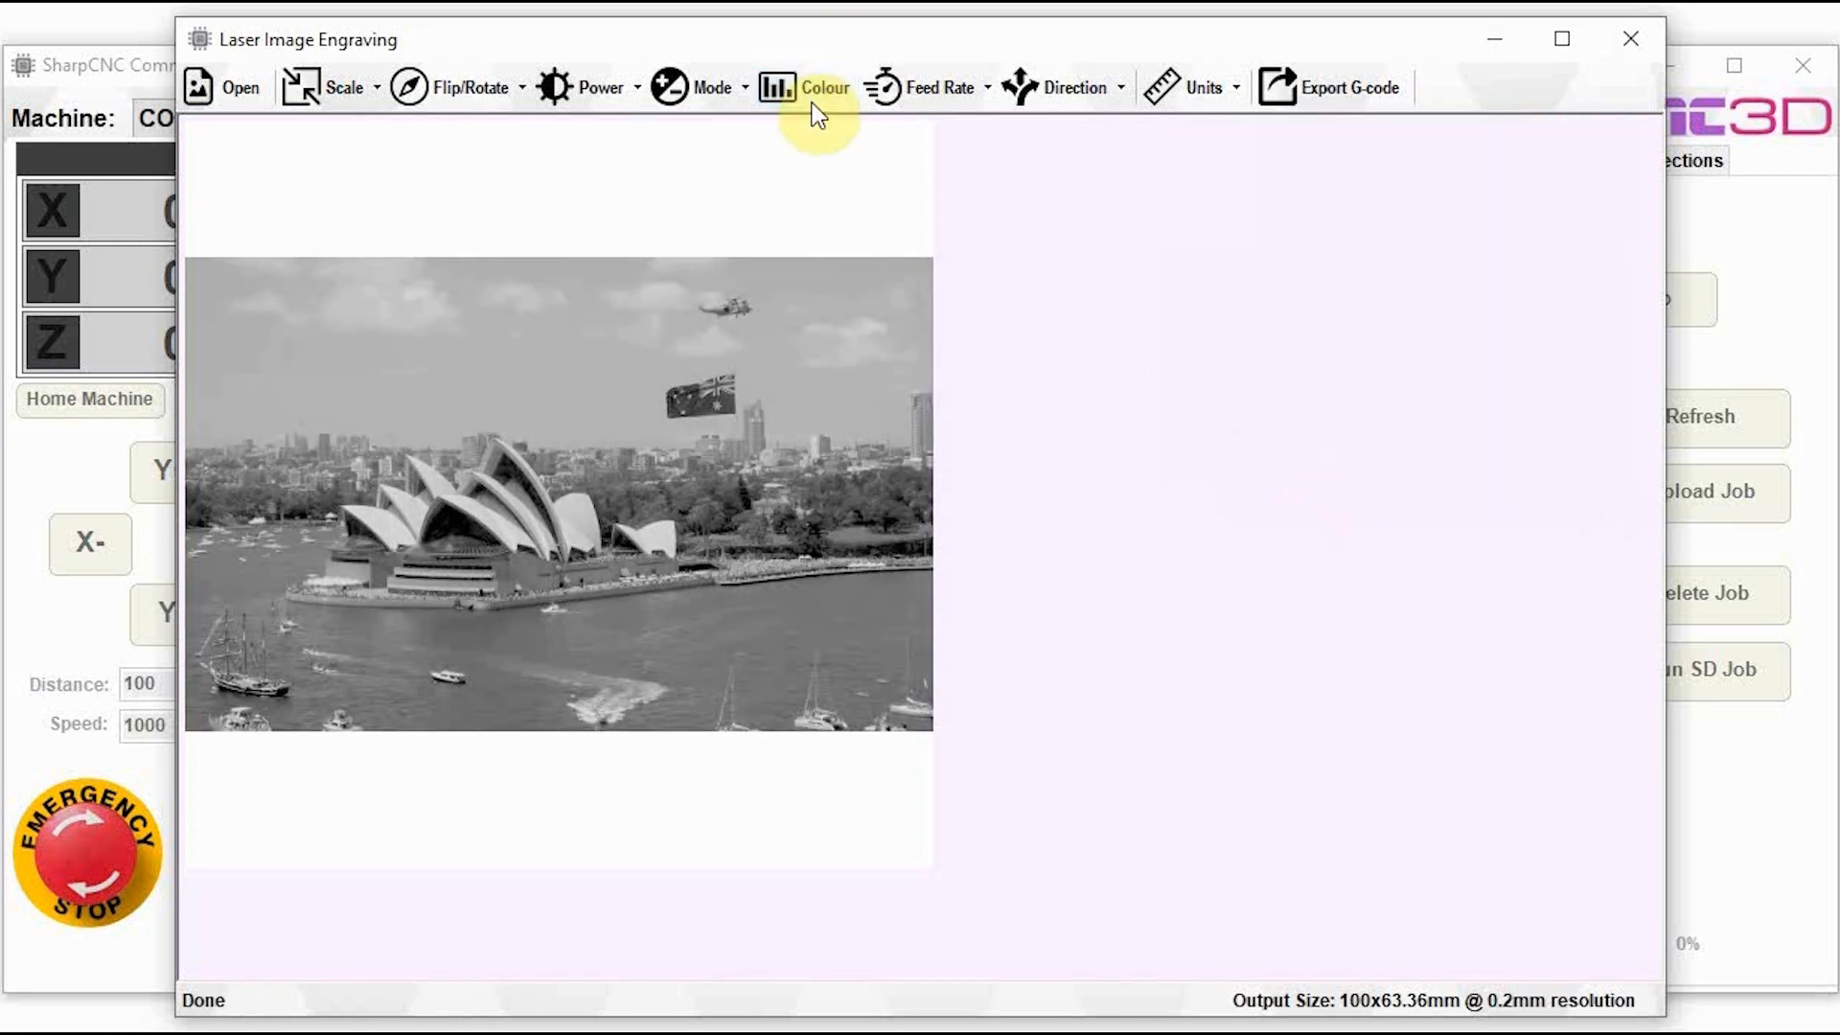
click(934, 88)
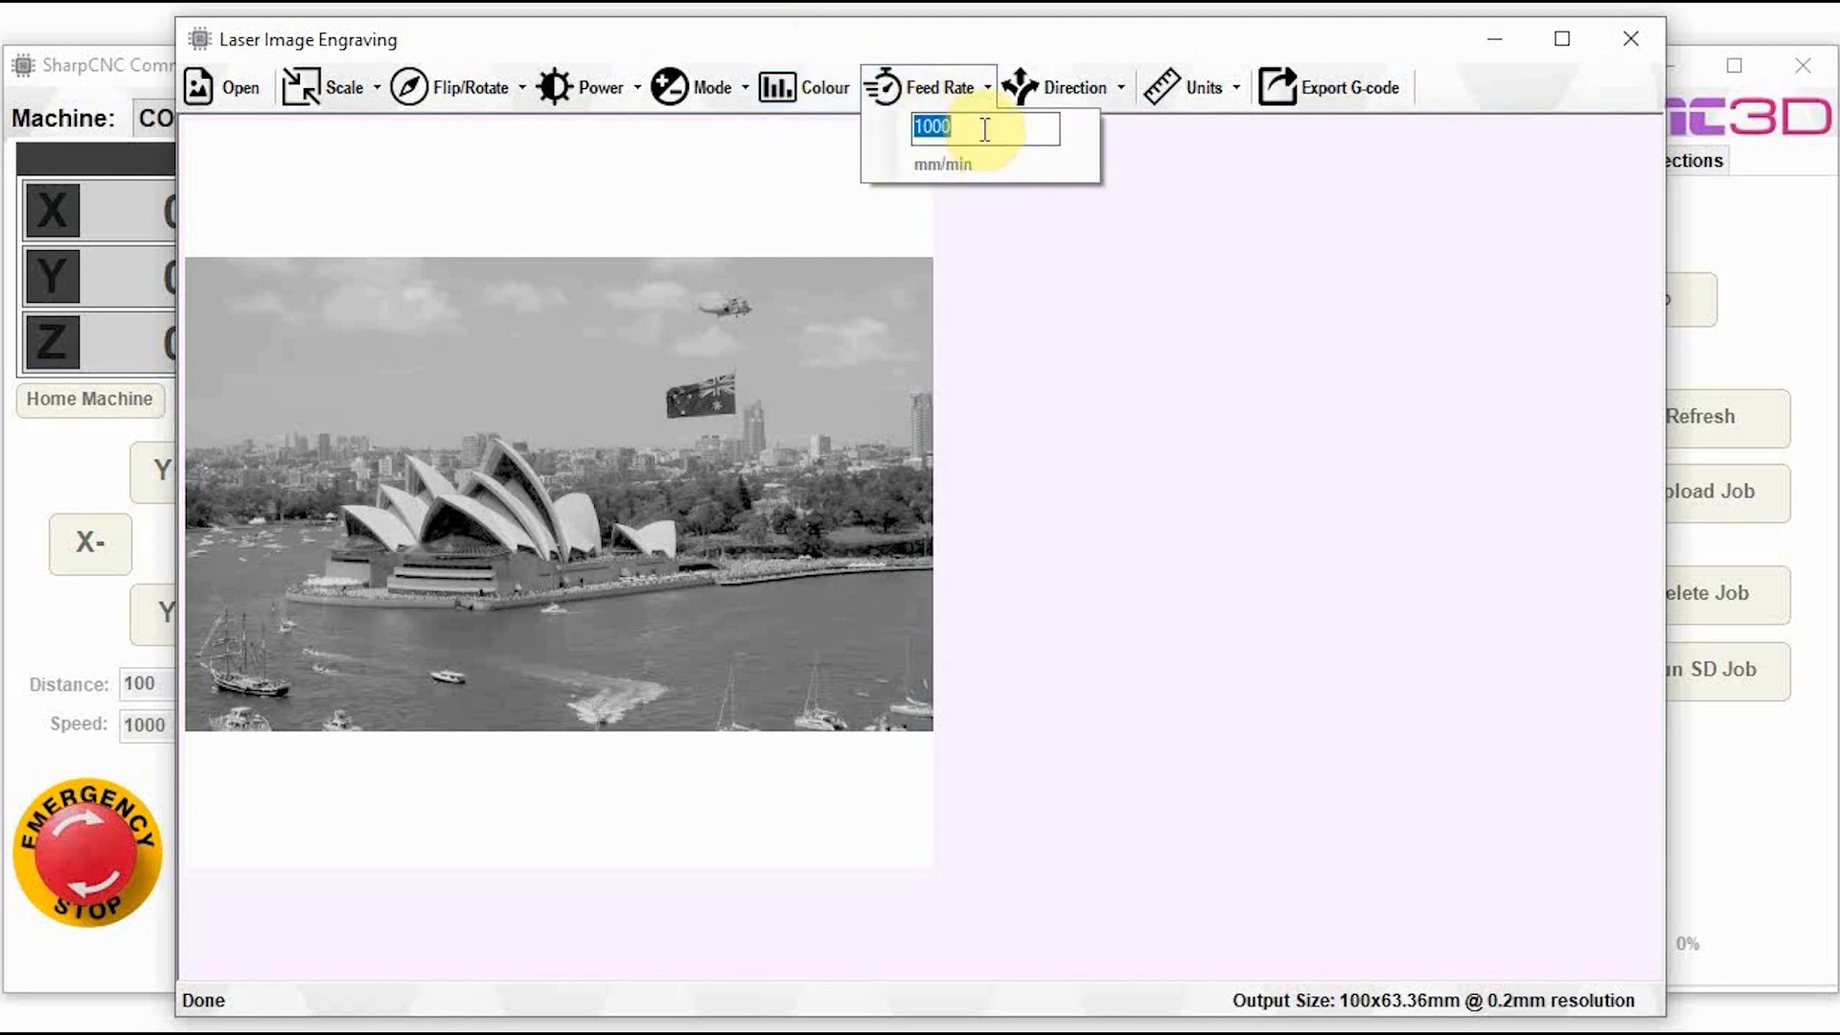
text(2000)
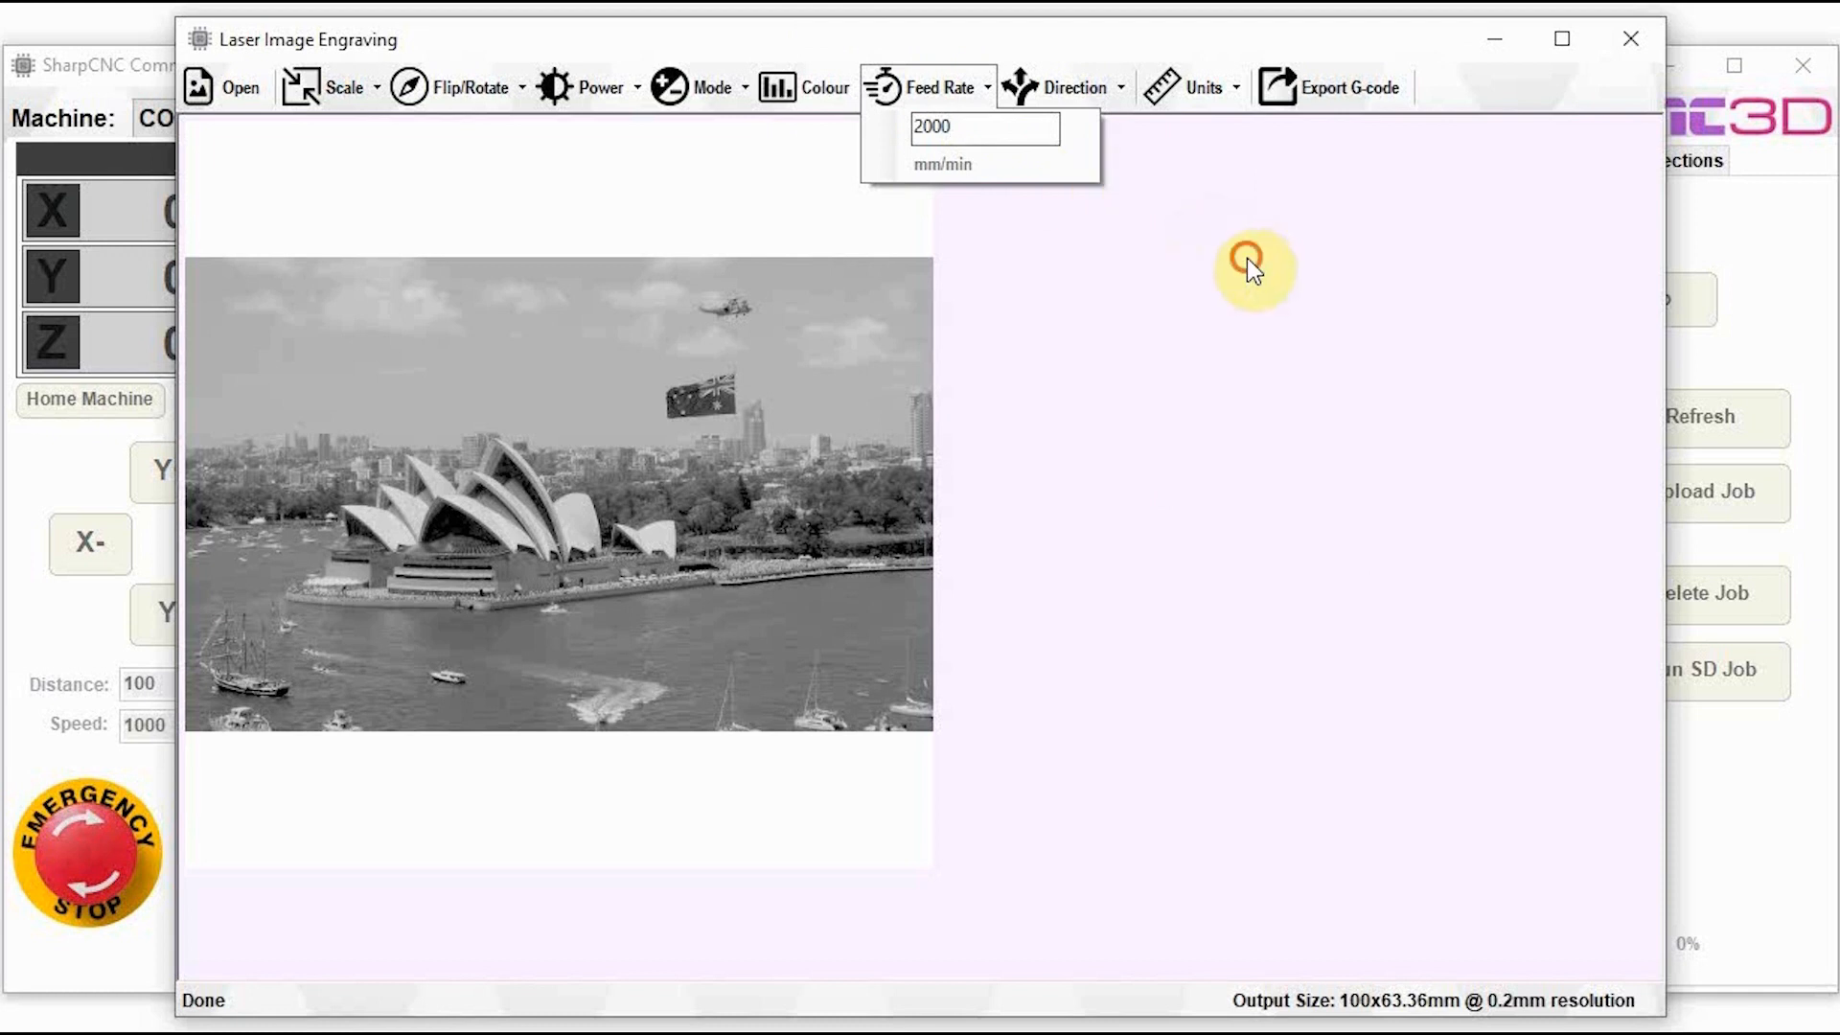
click(921, 87)
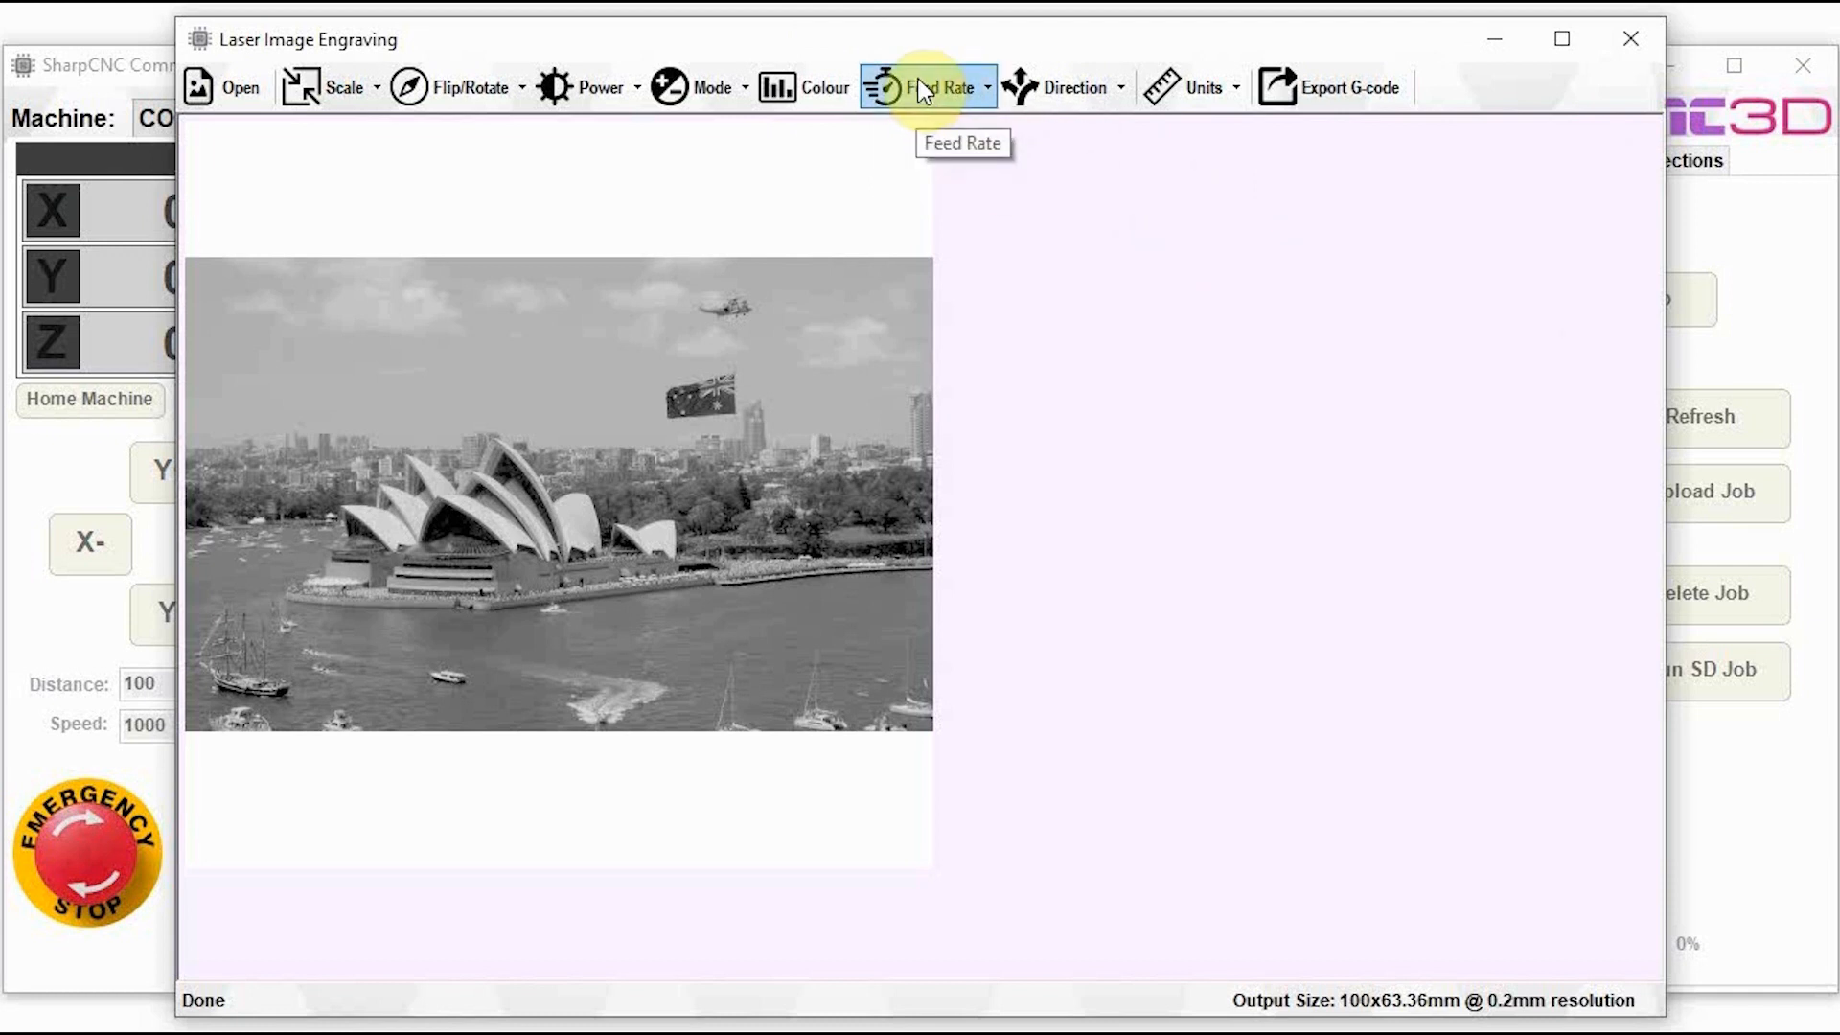
click(1074, 87)
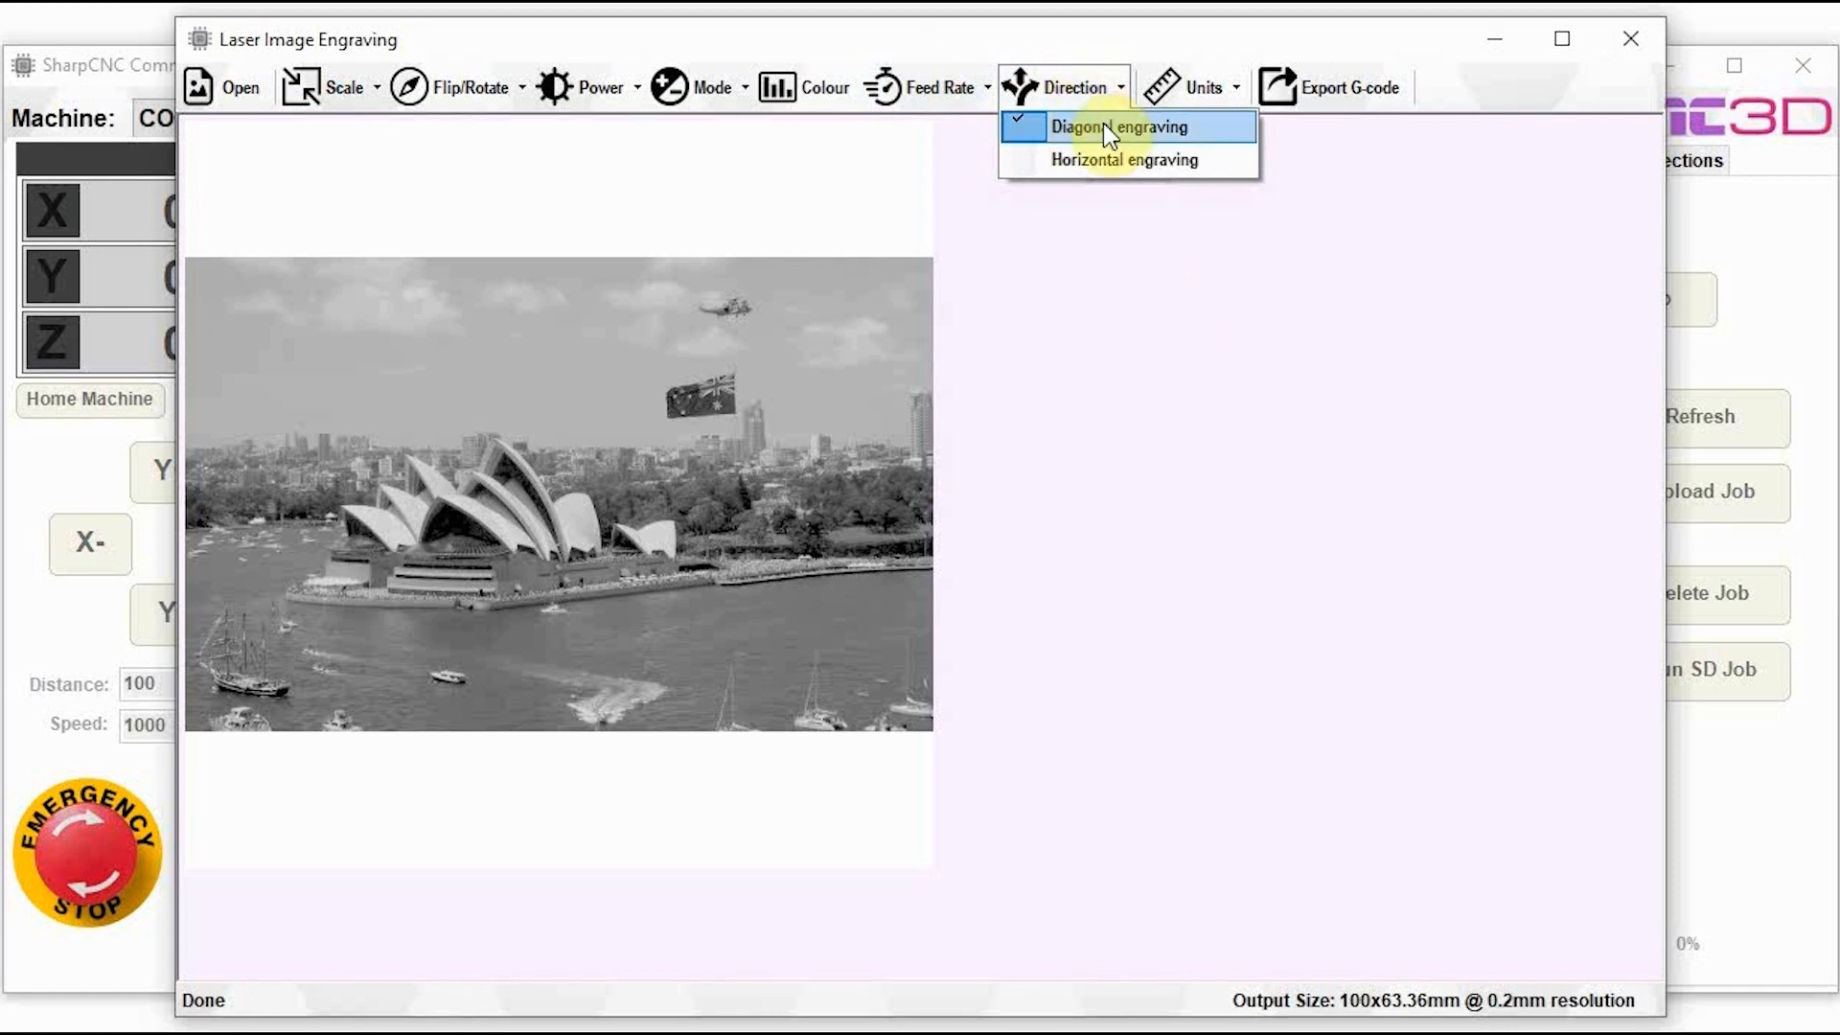
mouse_move(1103, 160)
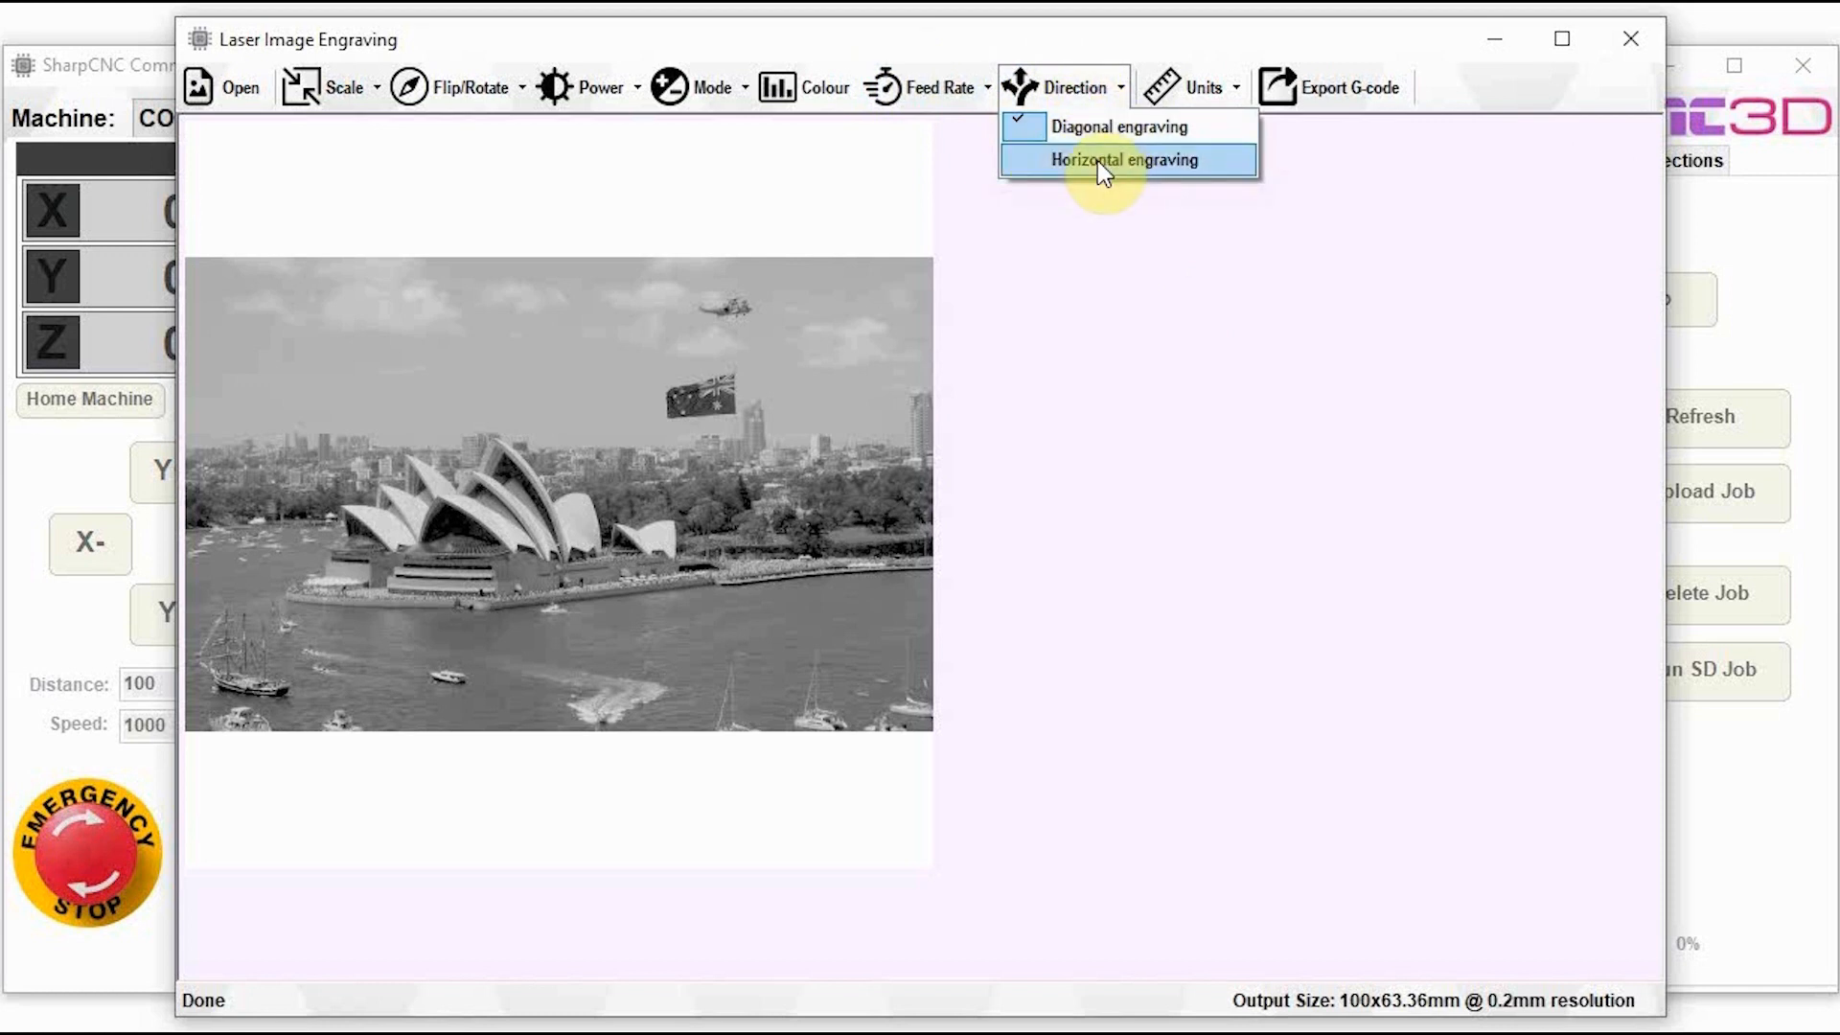
click(1125, 159)
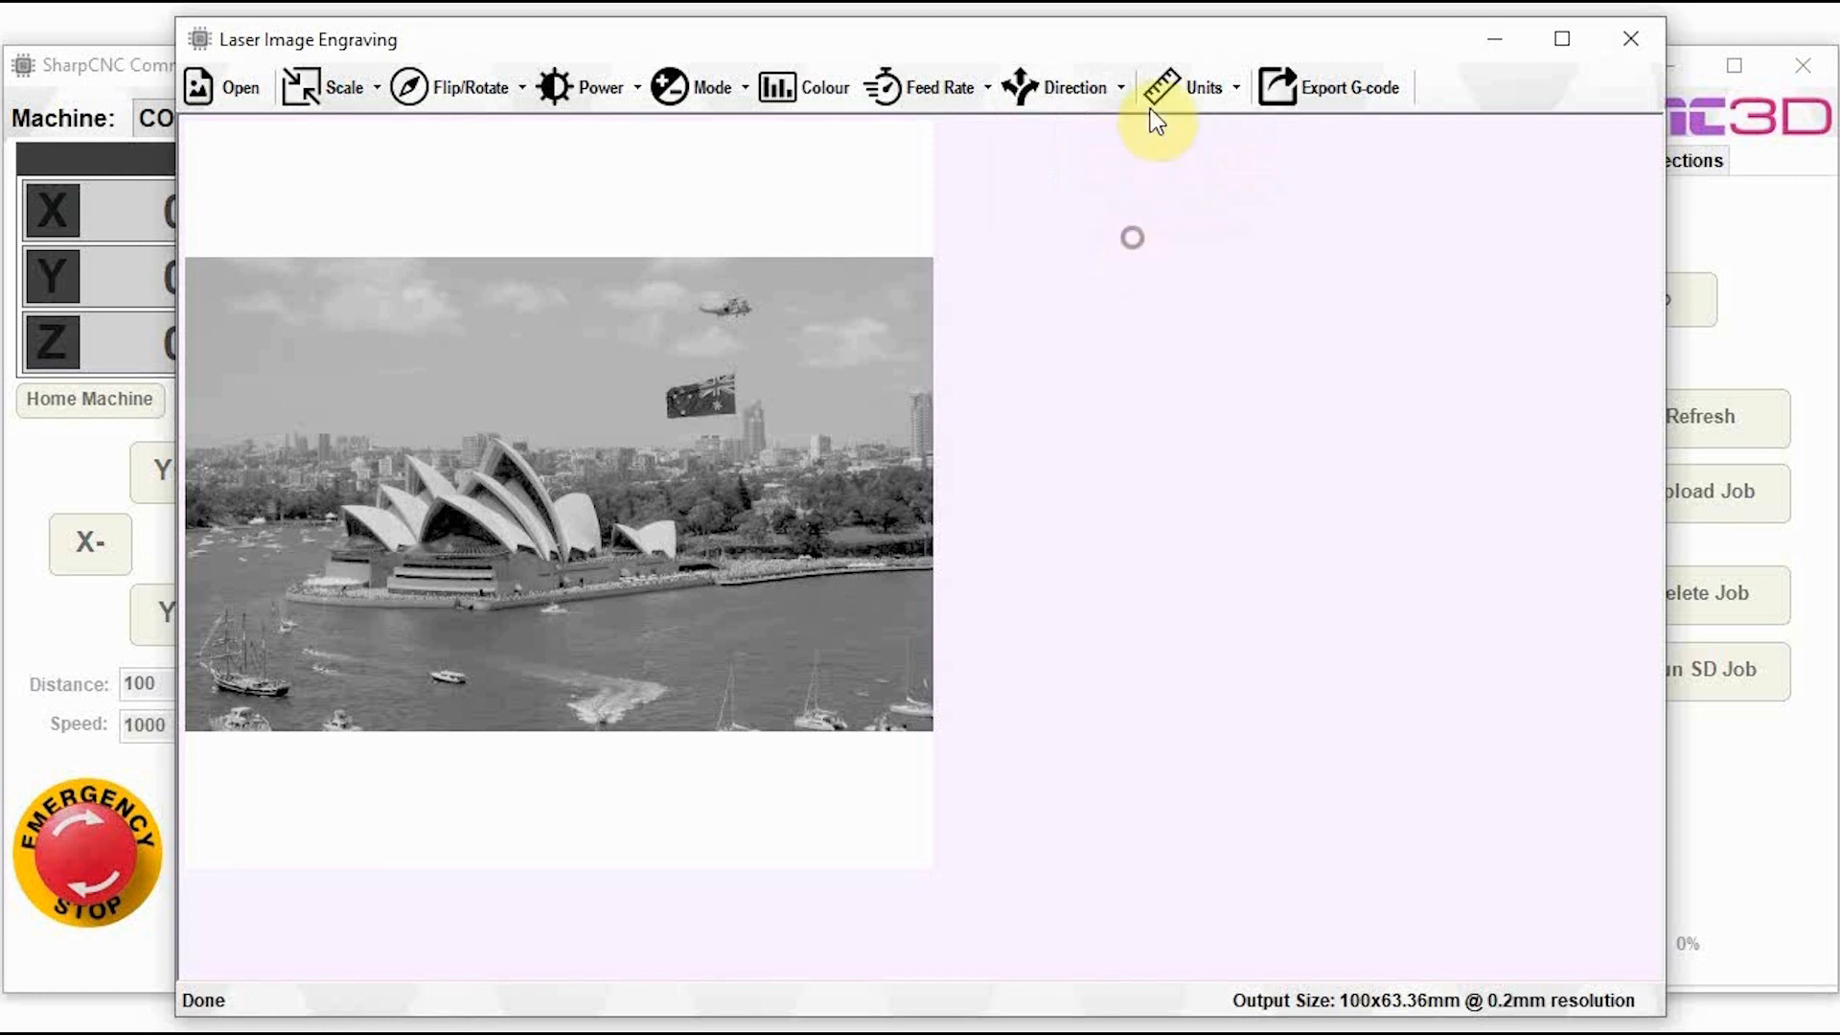
click(1202, 86)
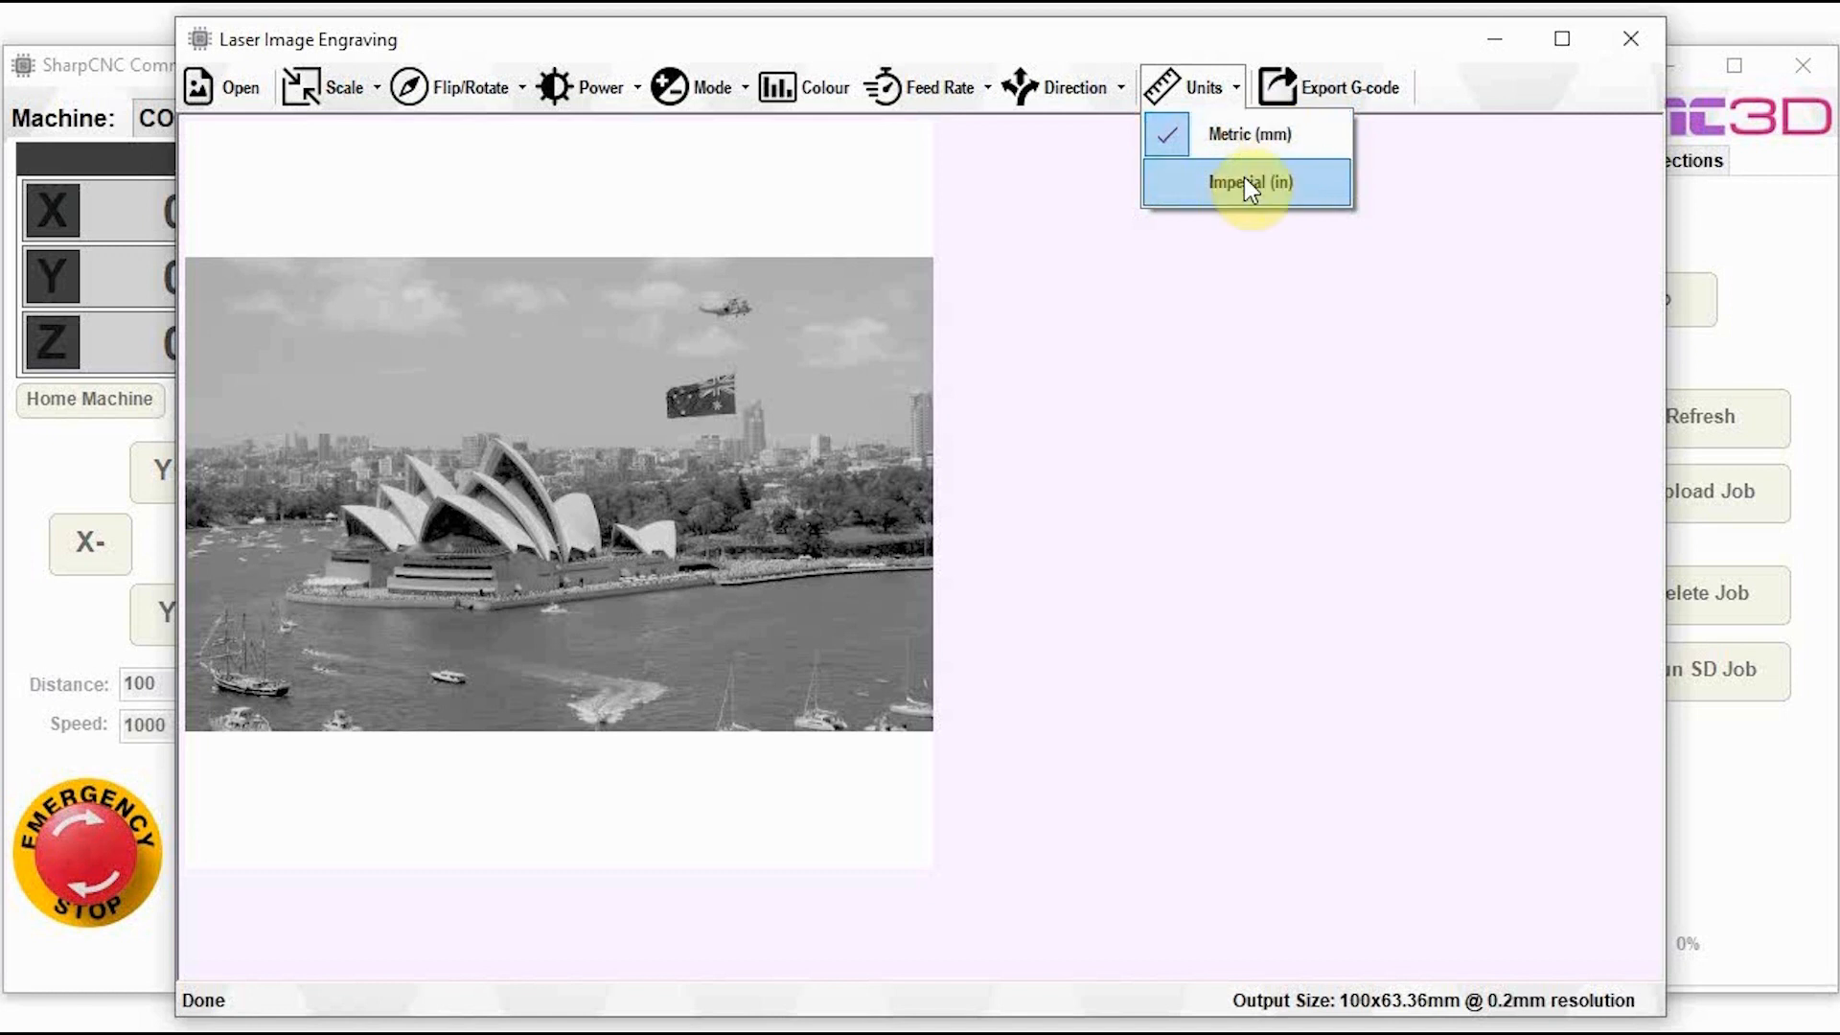
mouse_move(1236, 144)
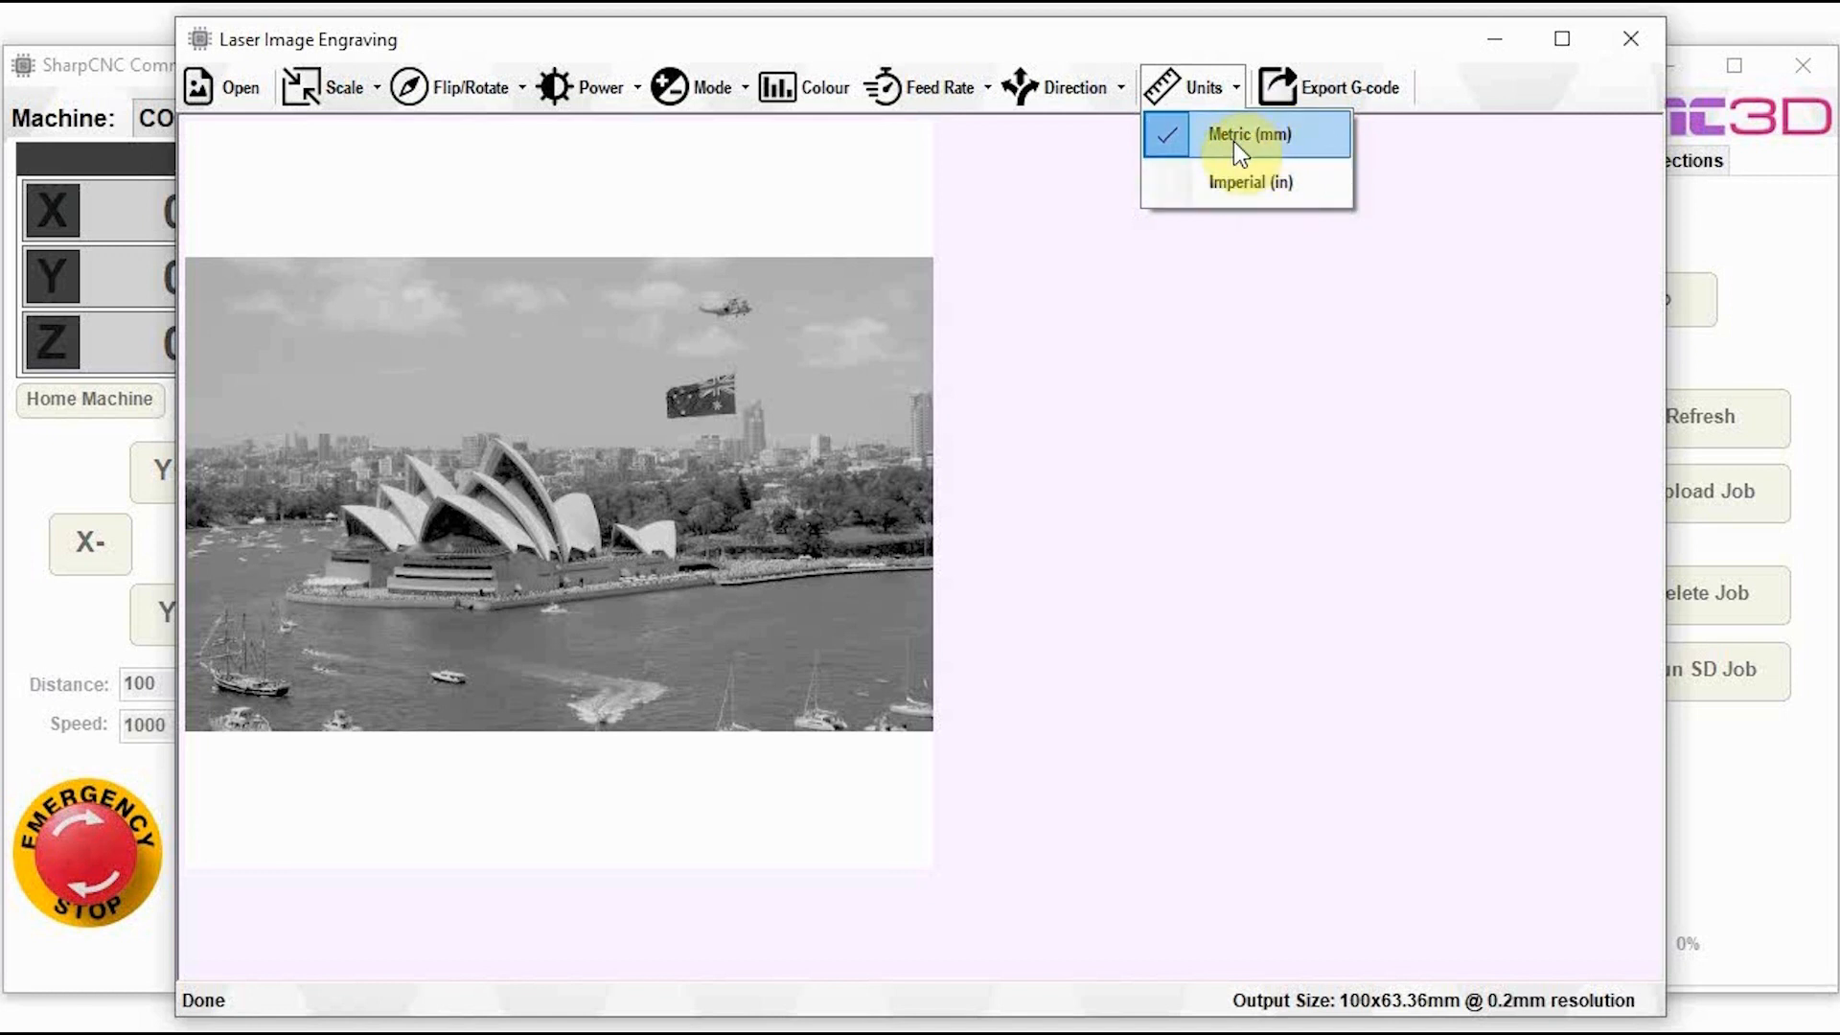
mouse_move(1240, 206)
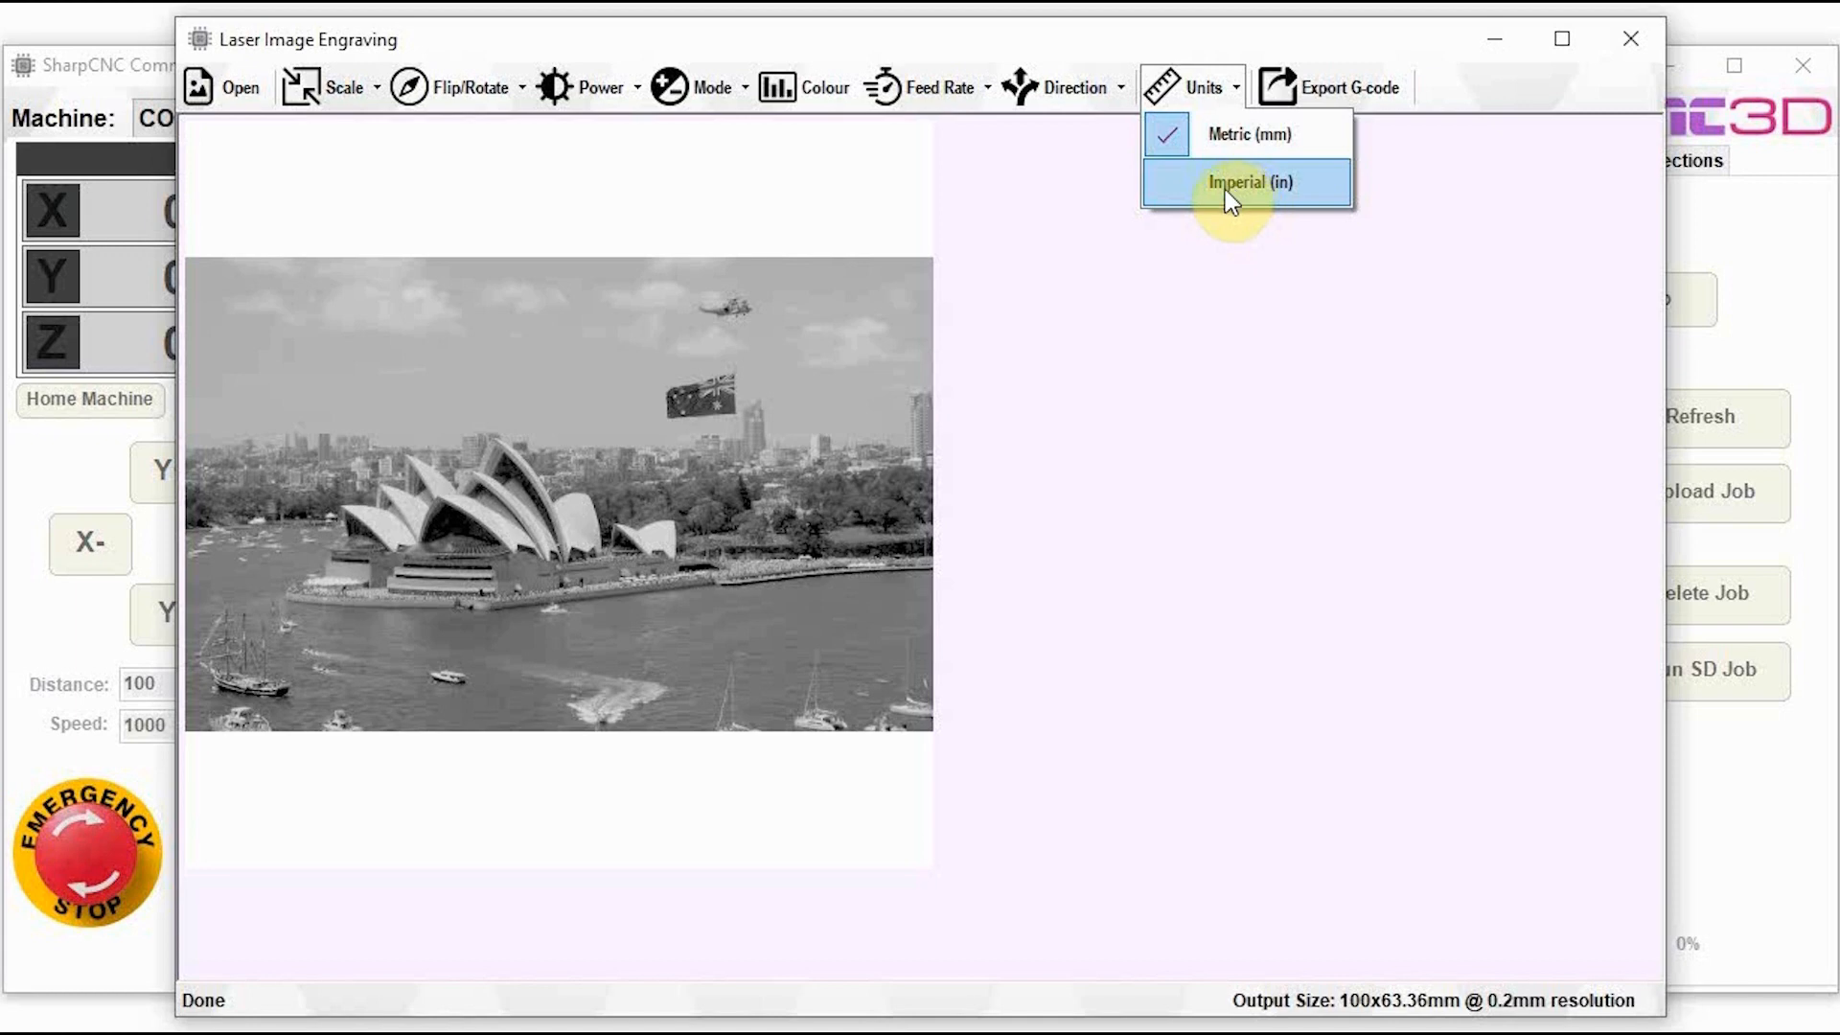
click(1246, 181)
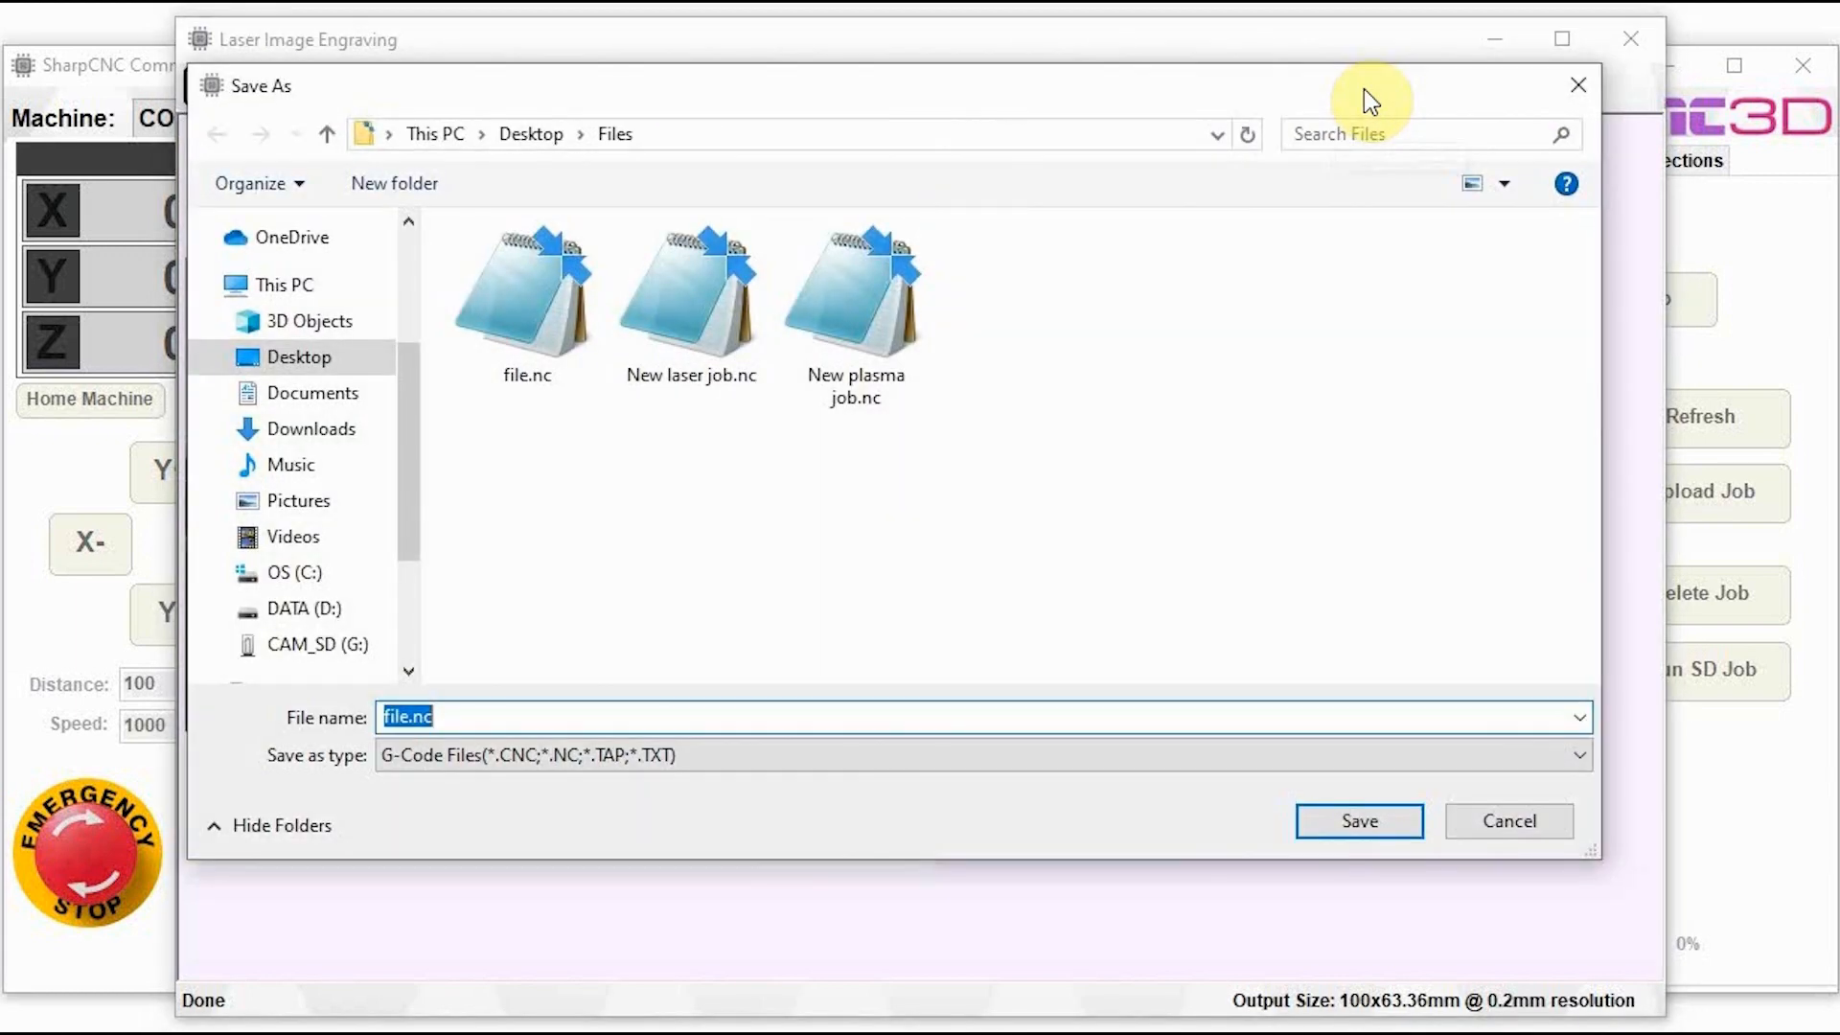
Step: Save the G-code as file.nc in Desktop\Files, replacing the existing file
click(1360, 821)
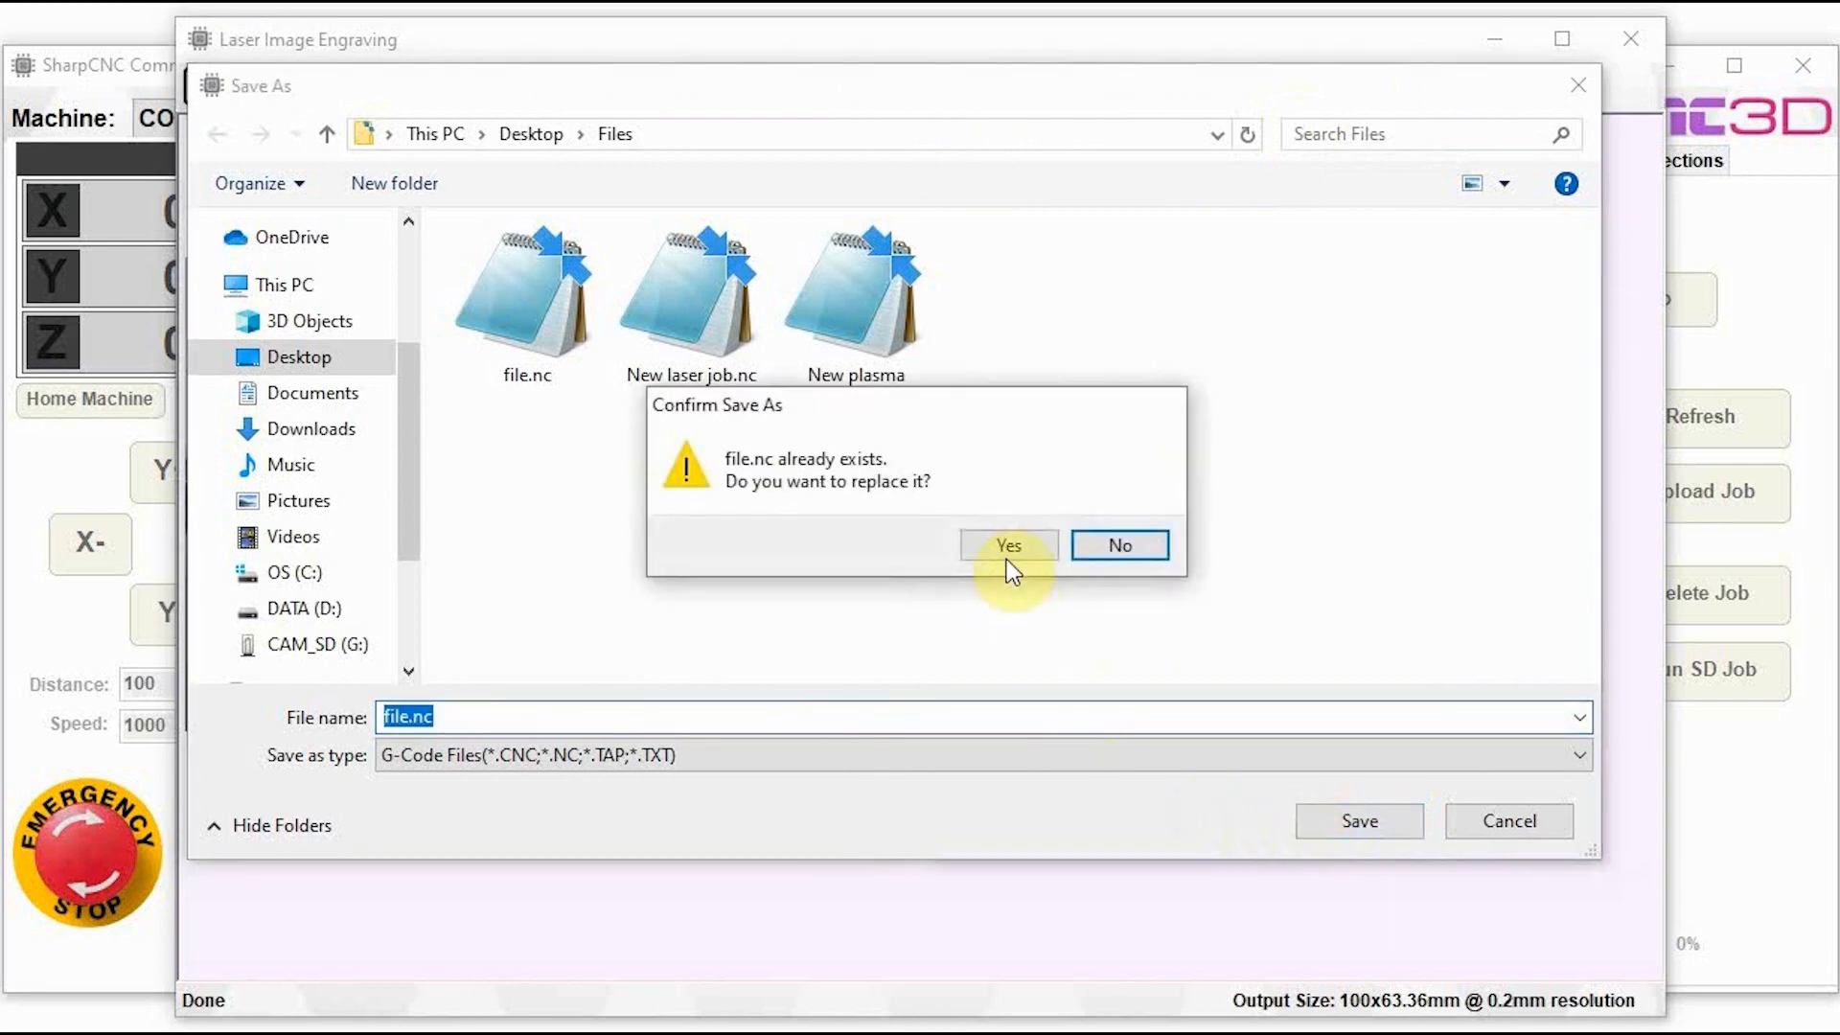
click(1008, 544)
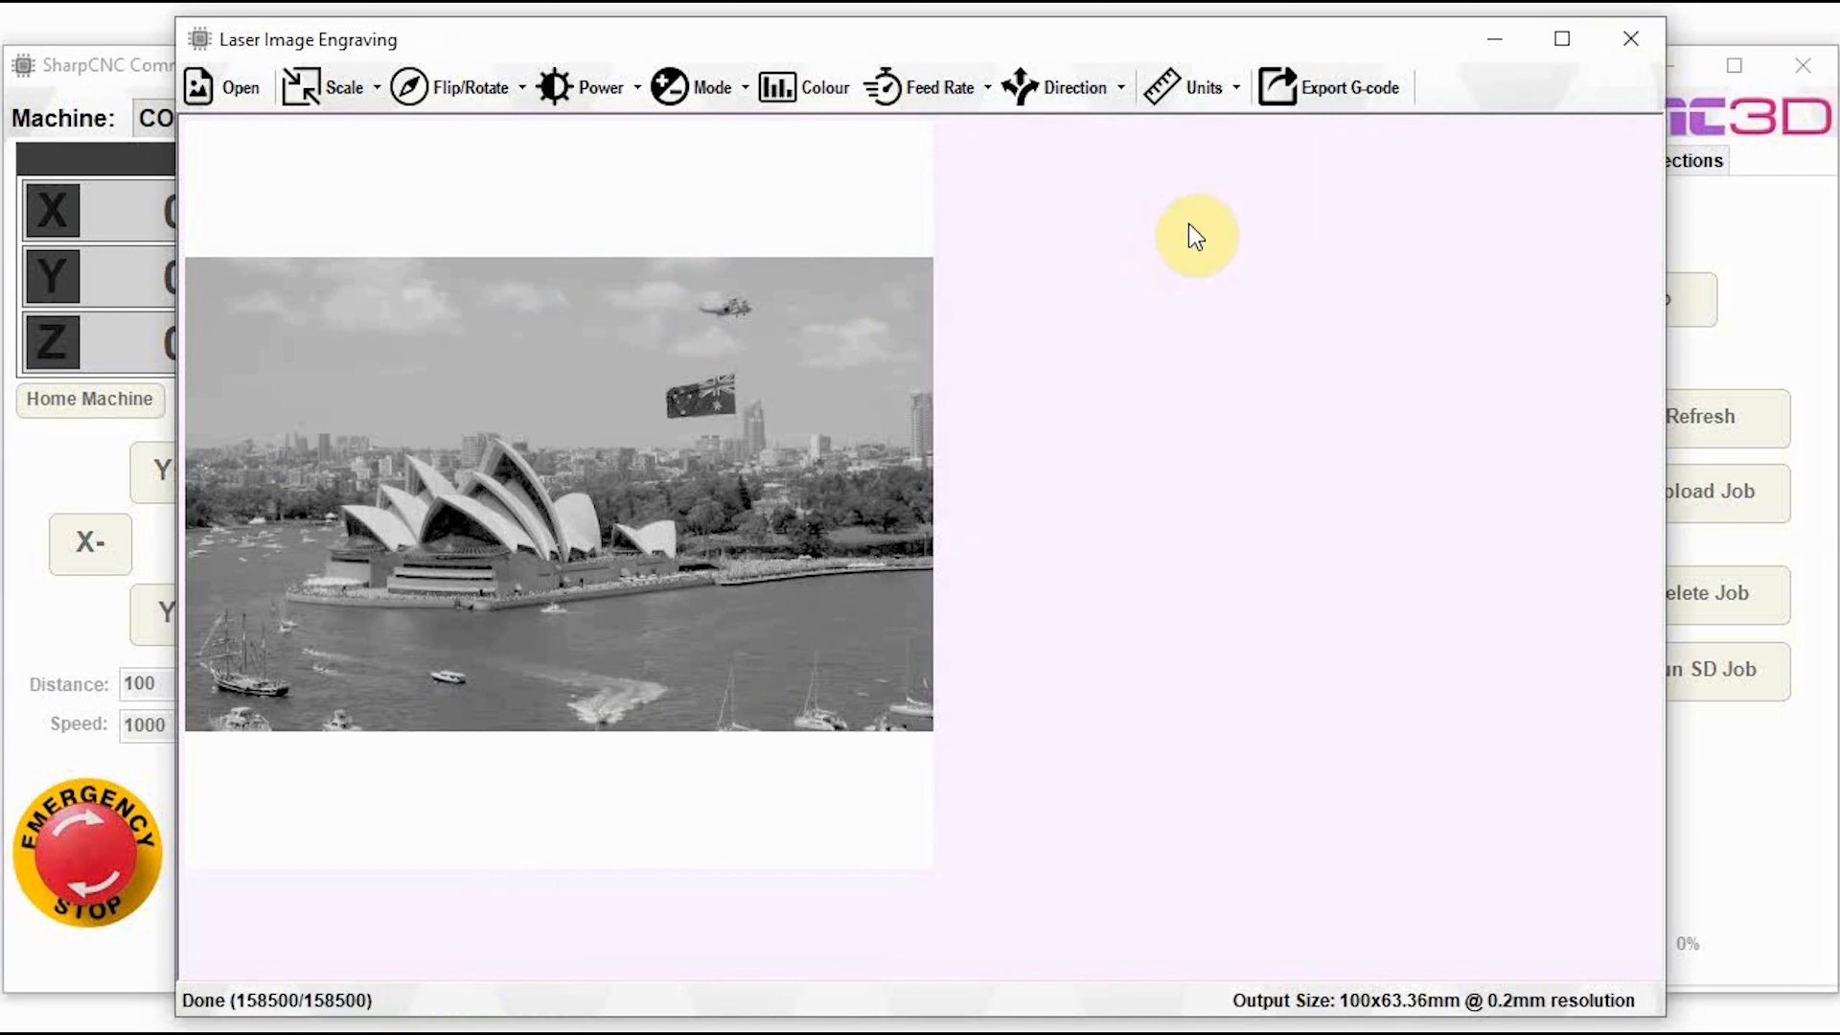
Step: Open file.nc from the Files folder in Notepad, scroll through it, and close it
click(228, 87)
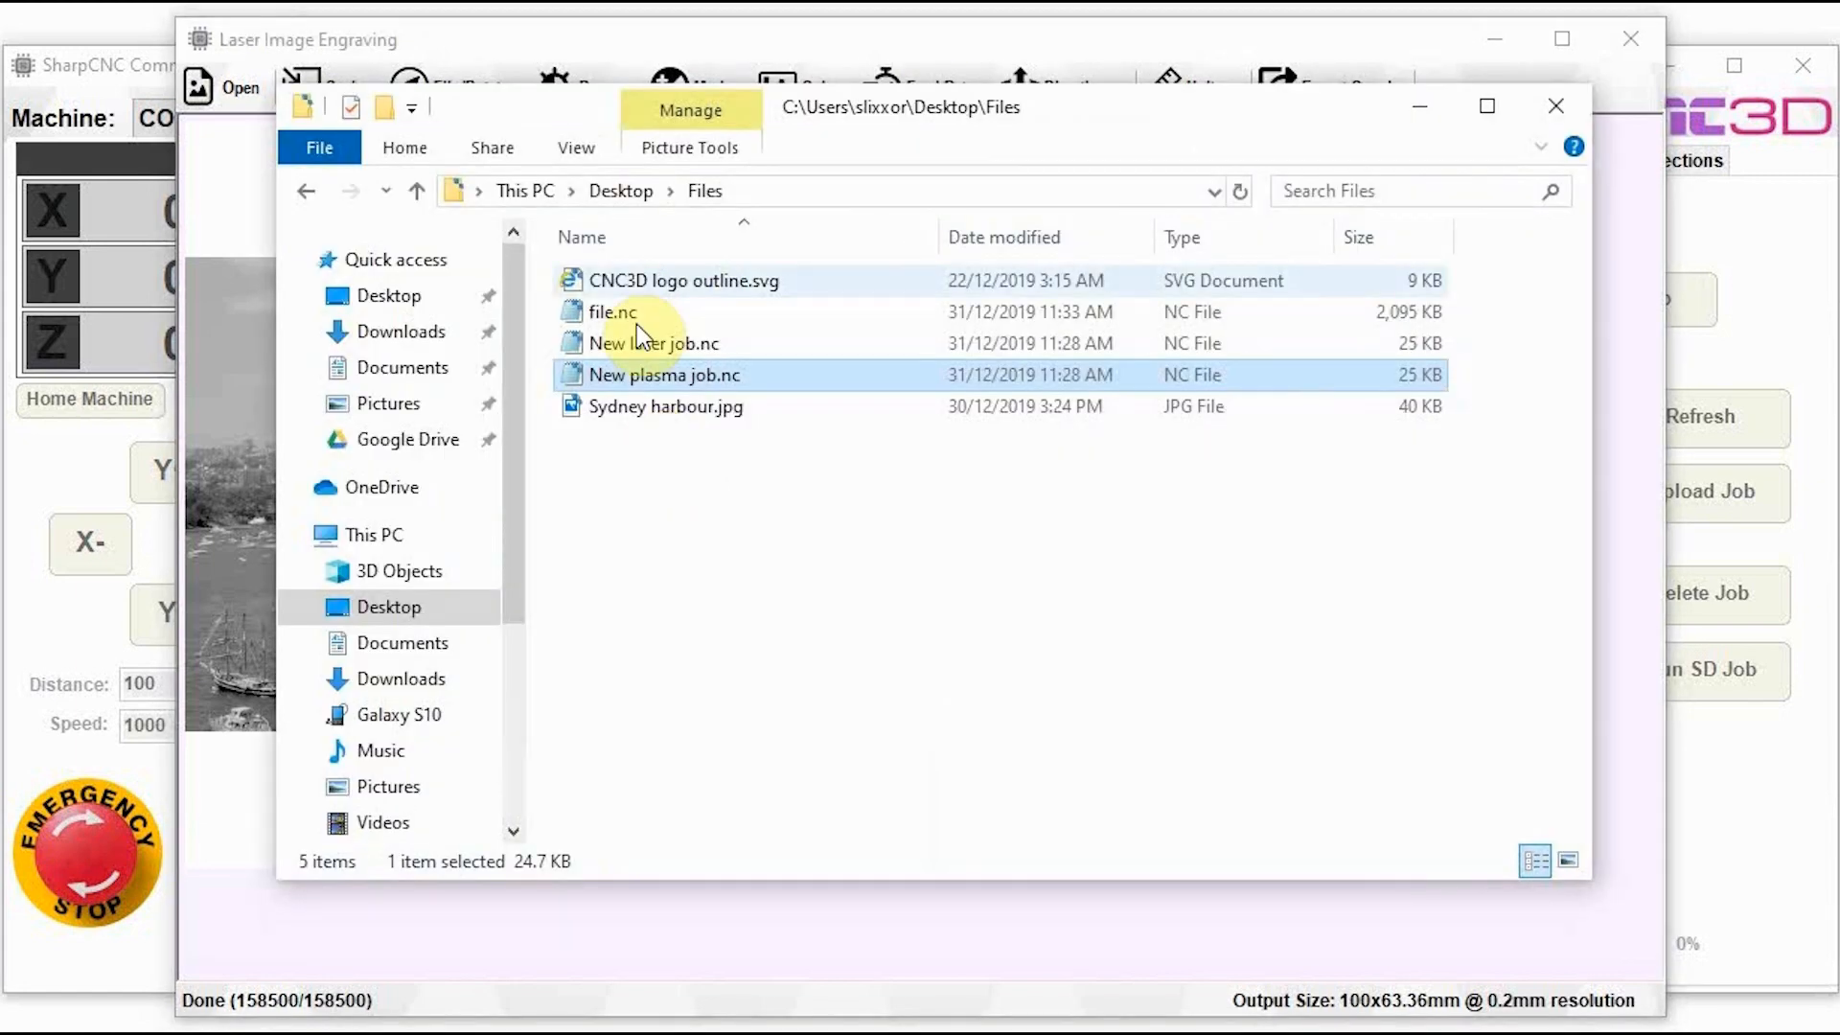
double_click(610, 313)
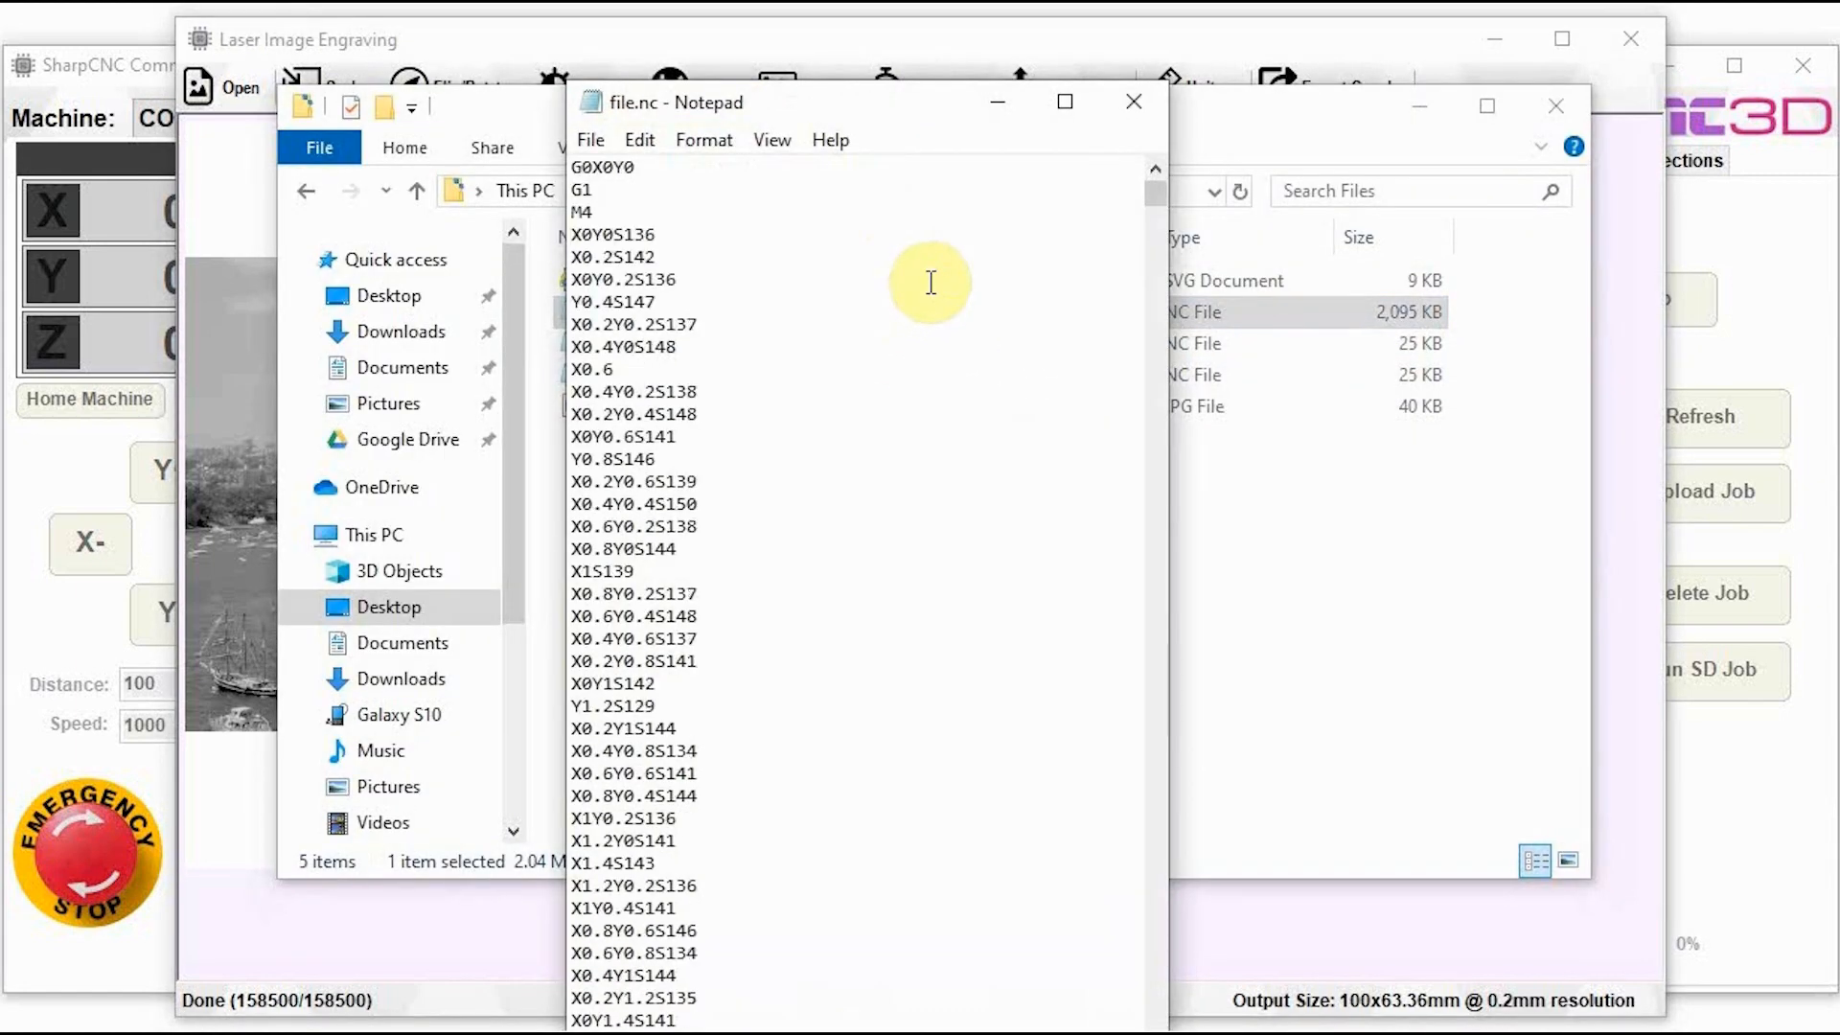
scroll(down, 3)
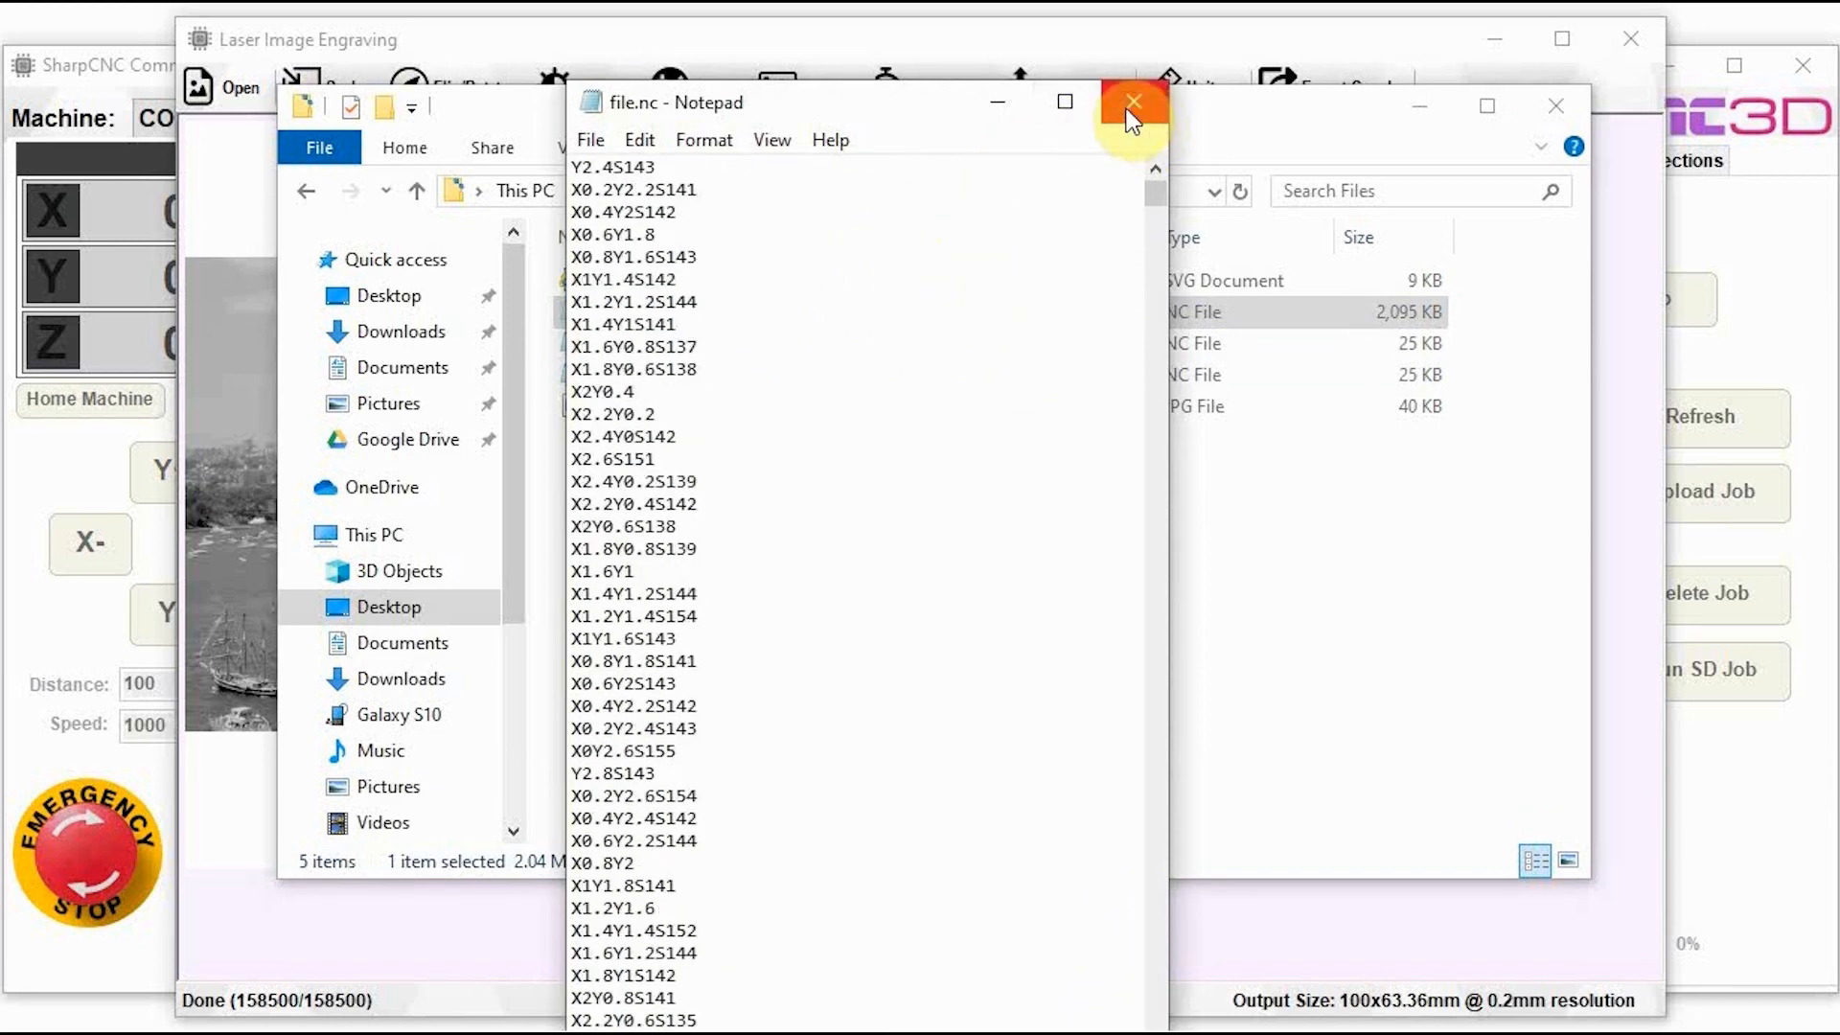
click(1135, 101)
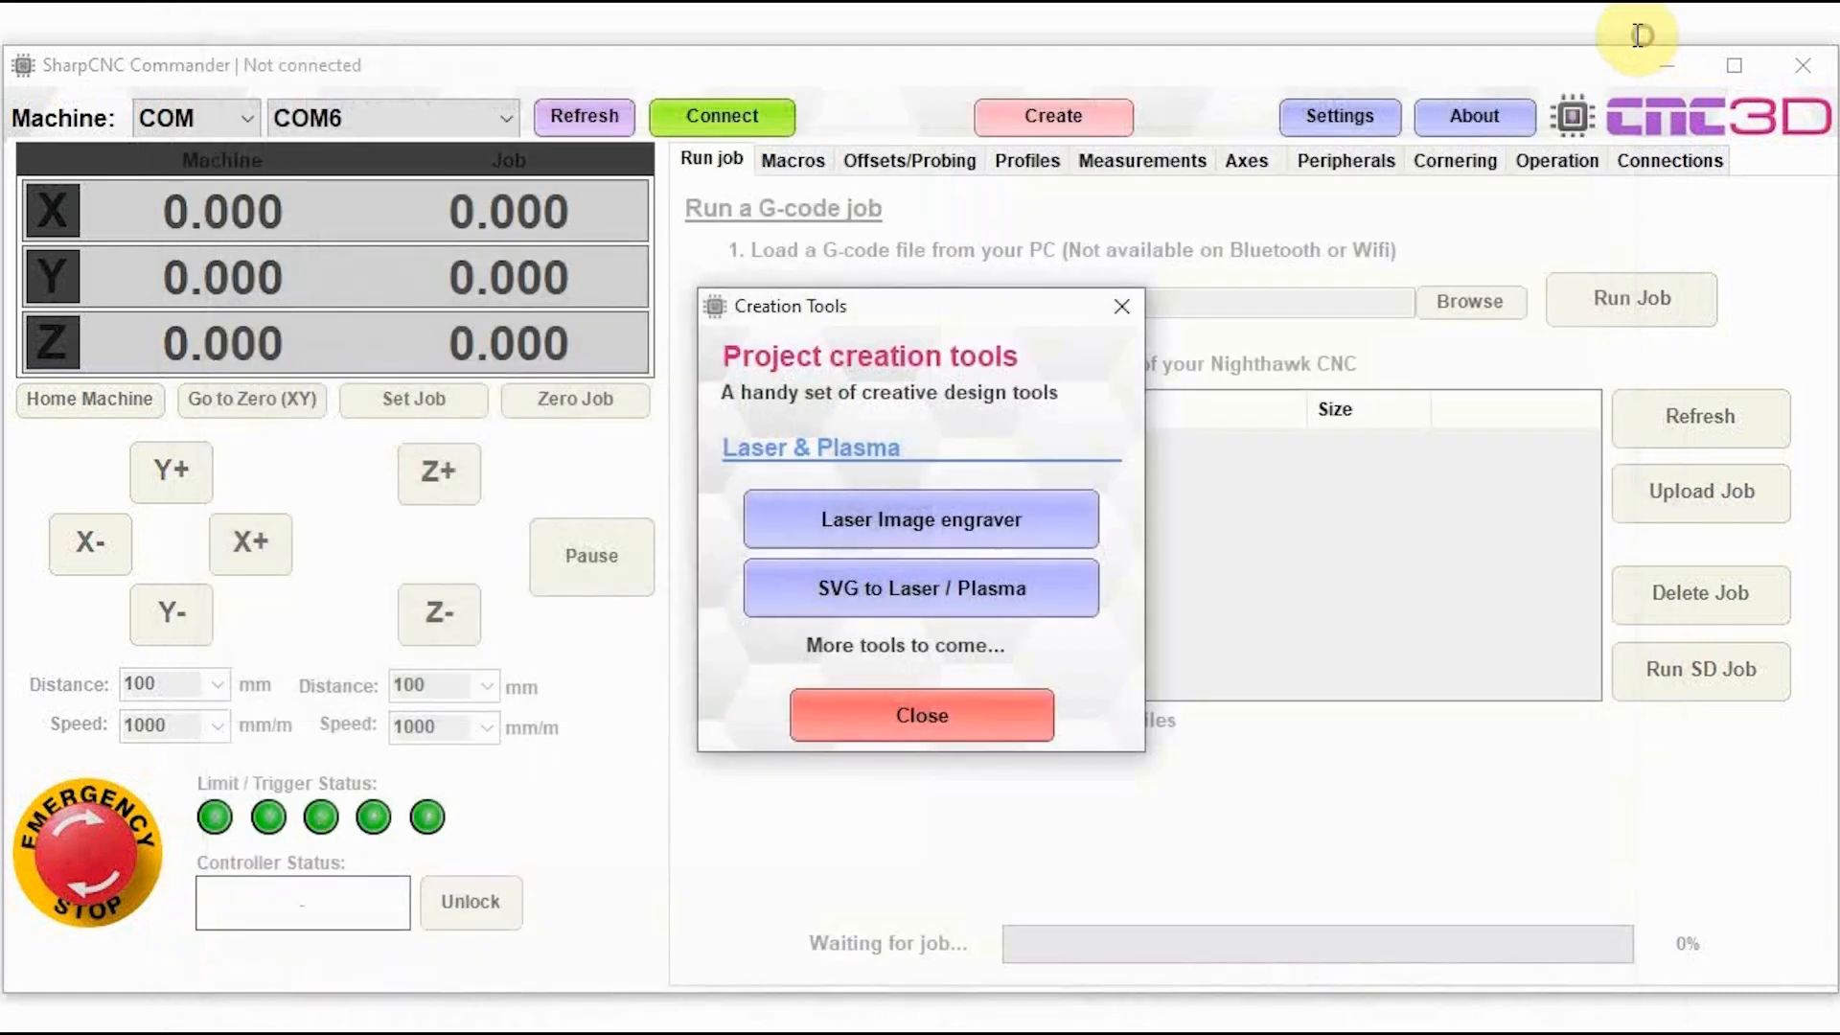
mouse_move(869, 613)
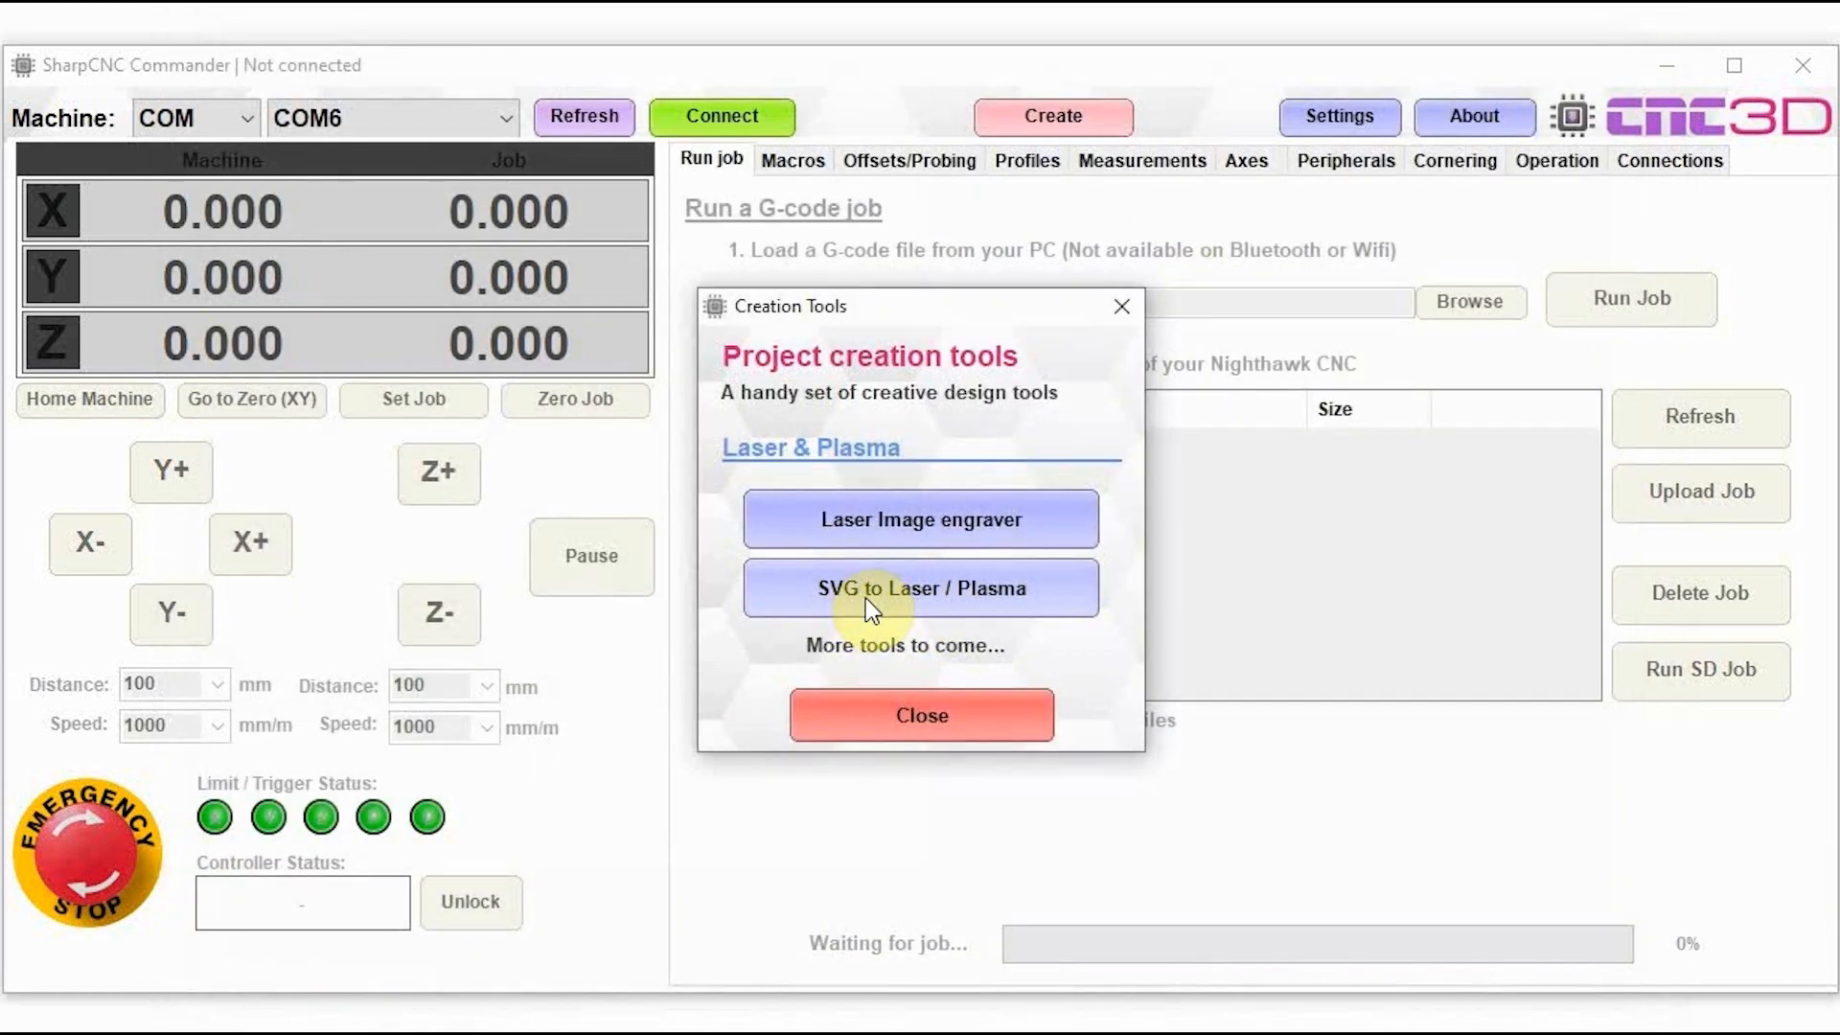
Step: Launch SVG to Laser / Plasma and load CNC3D logo outline.svg
click(921, 587)
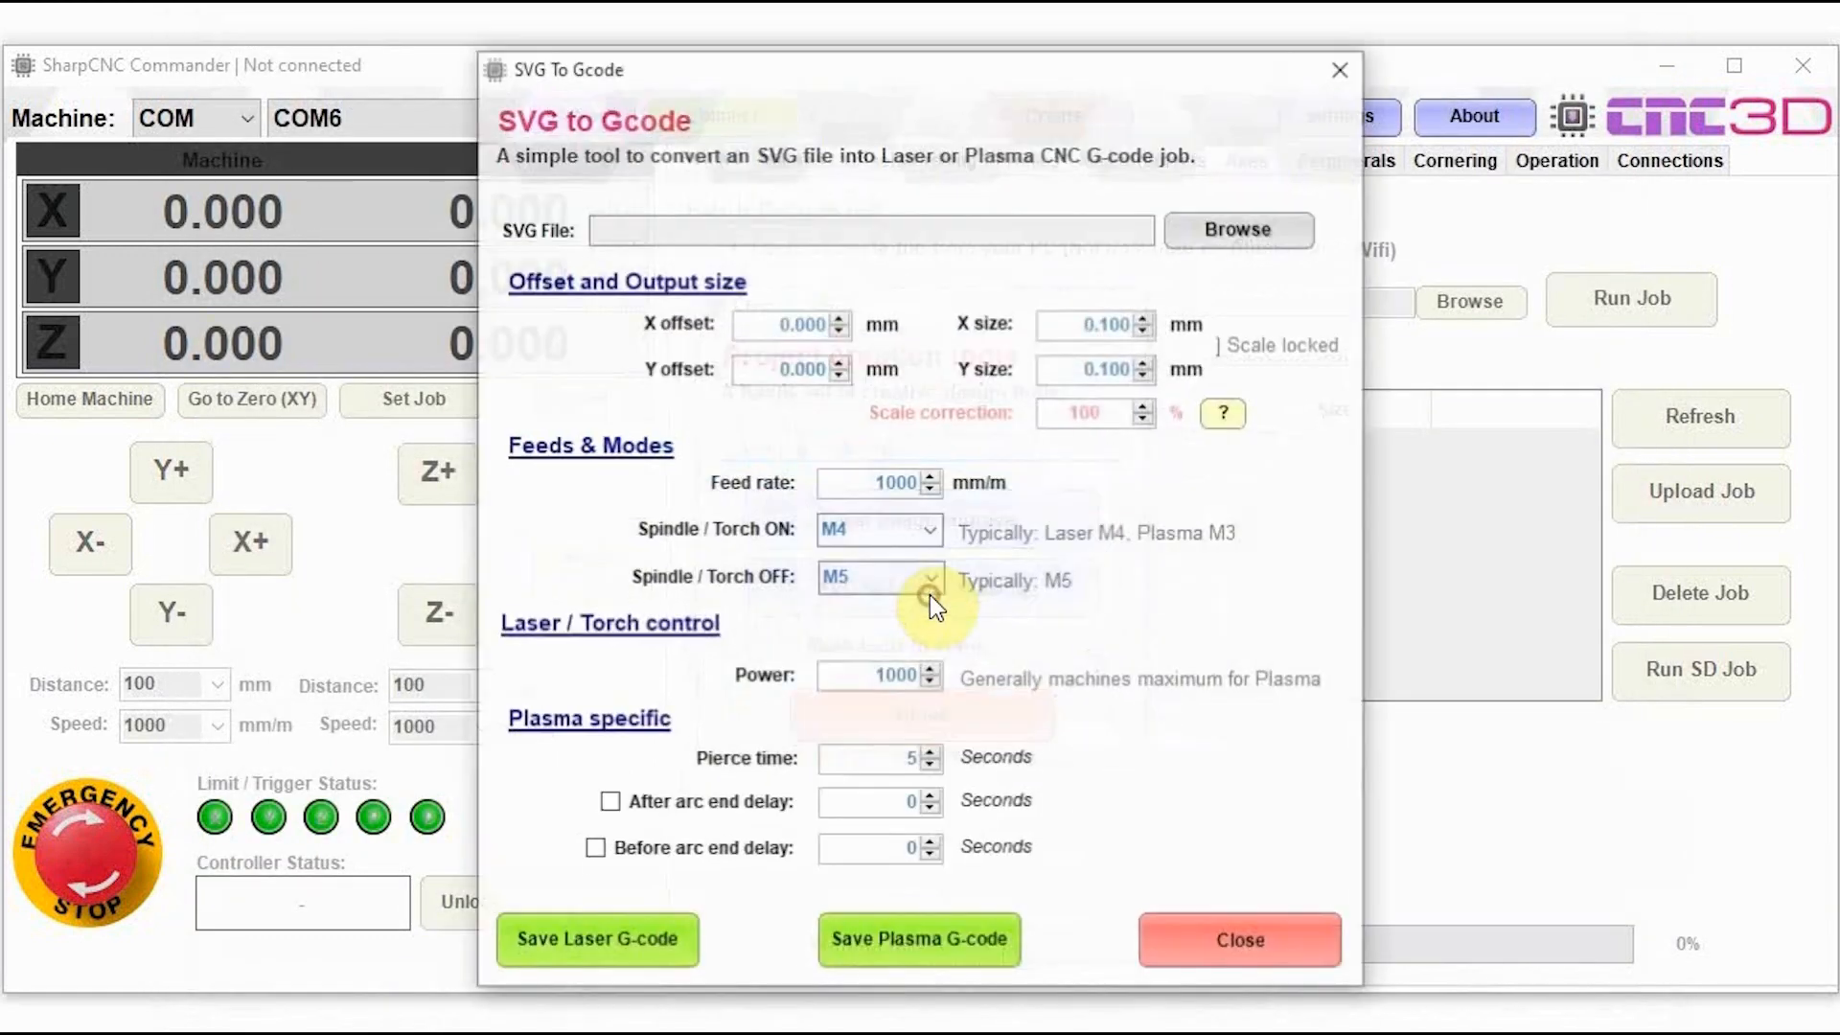
mouse_move(1129, 637)
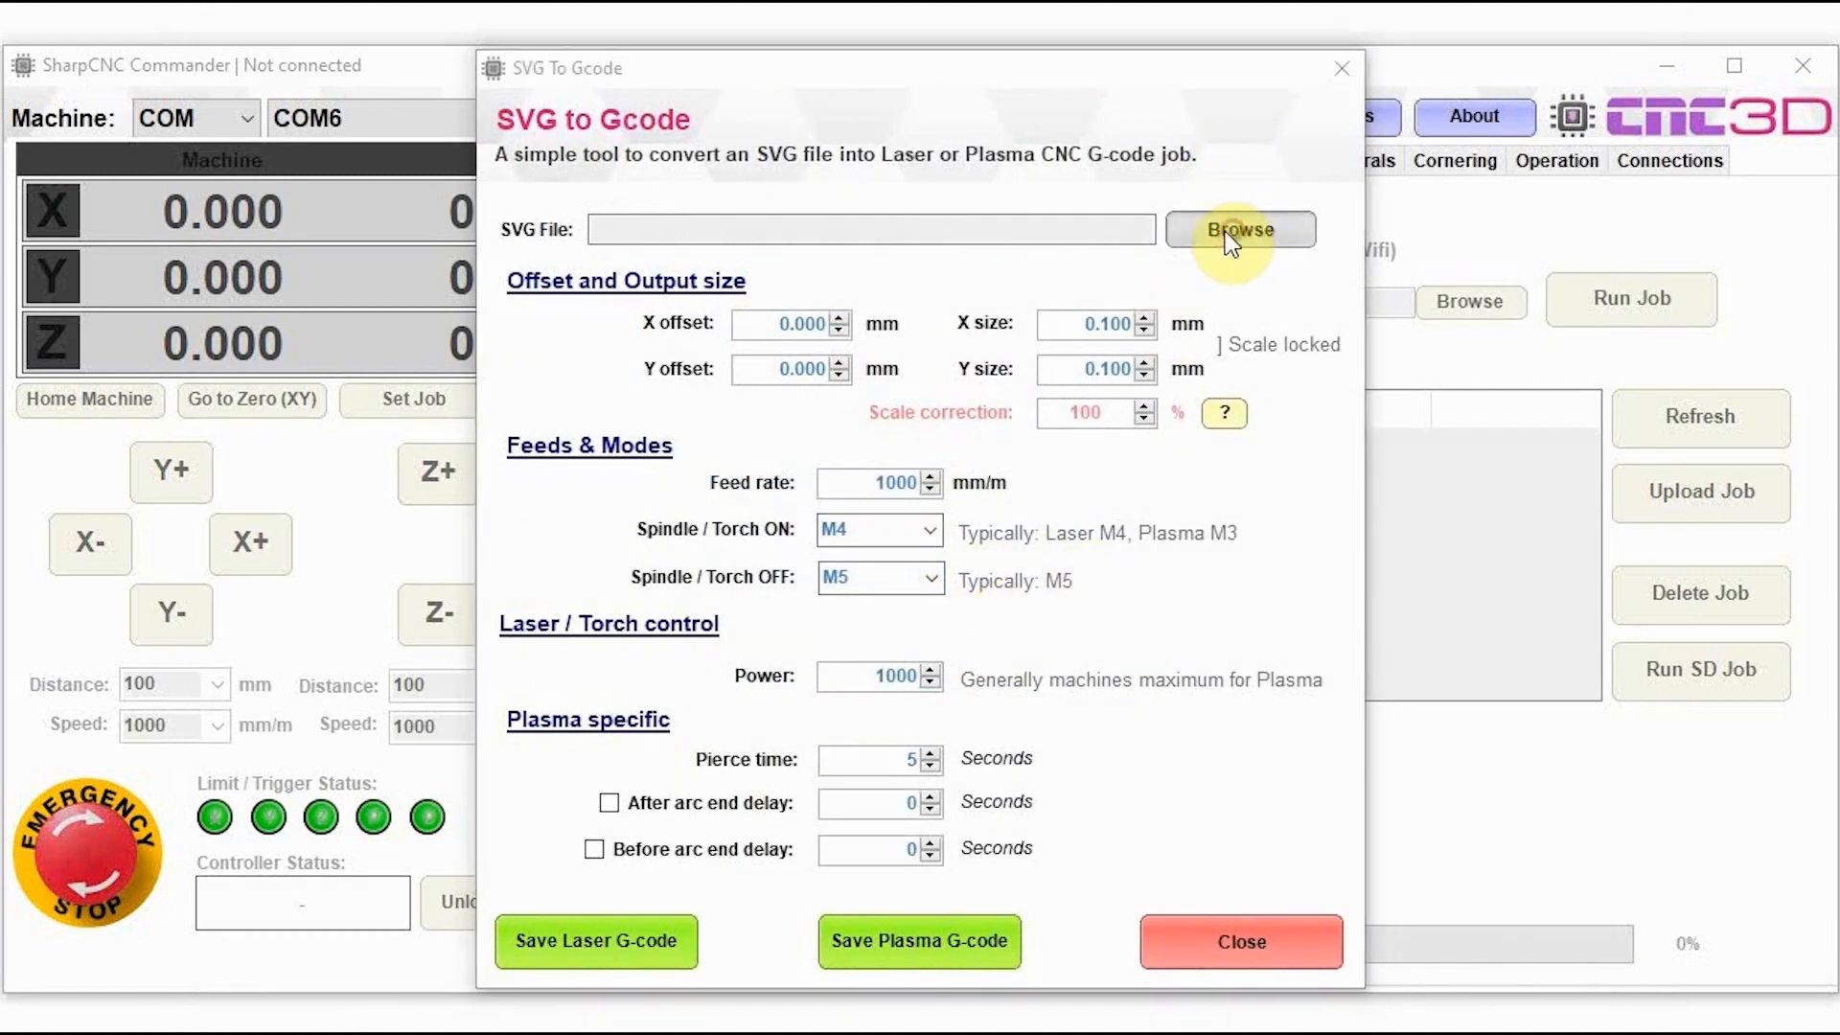
click(1240, 230)
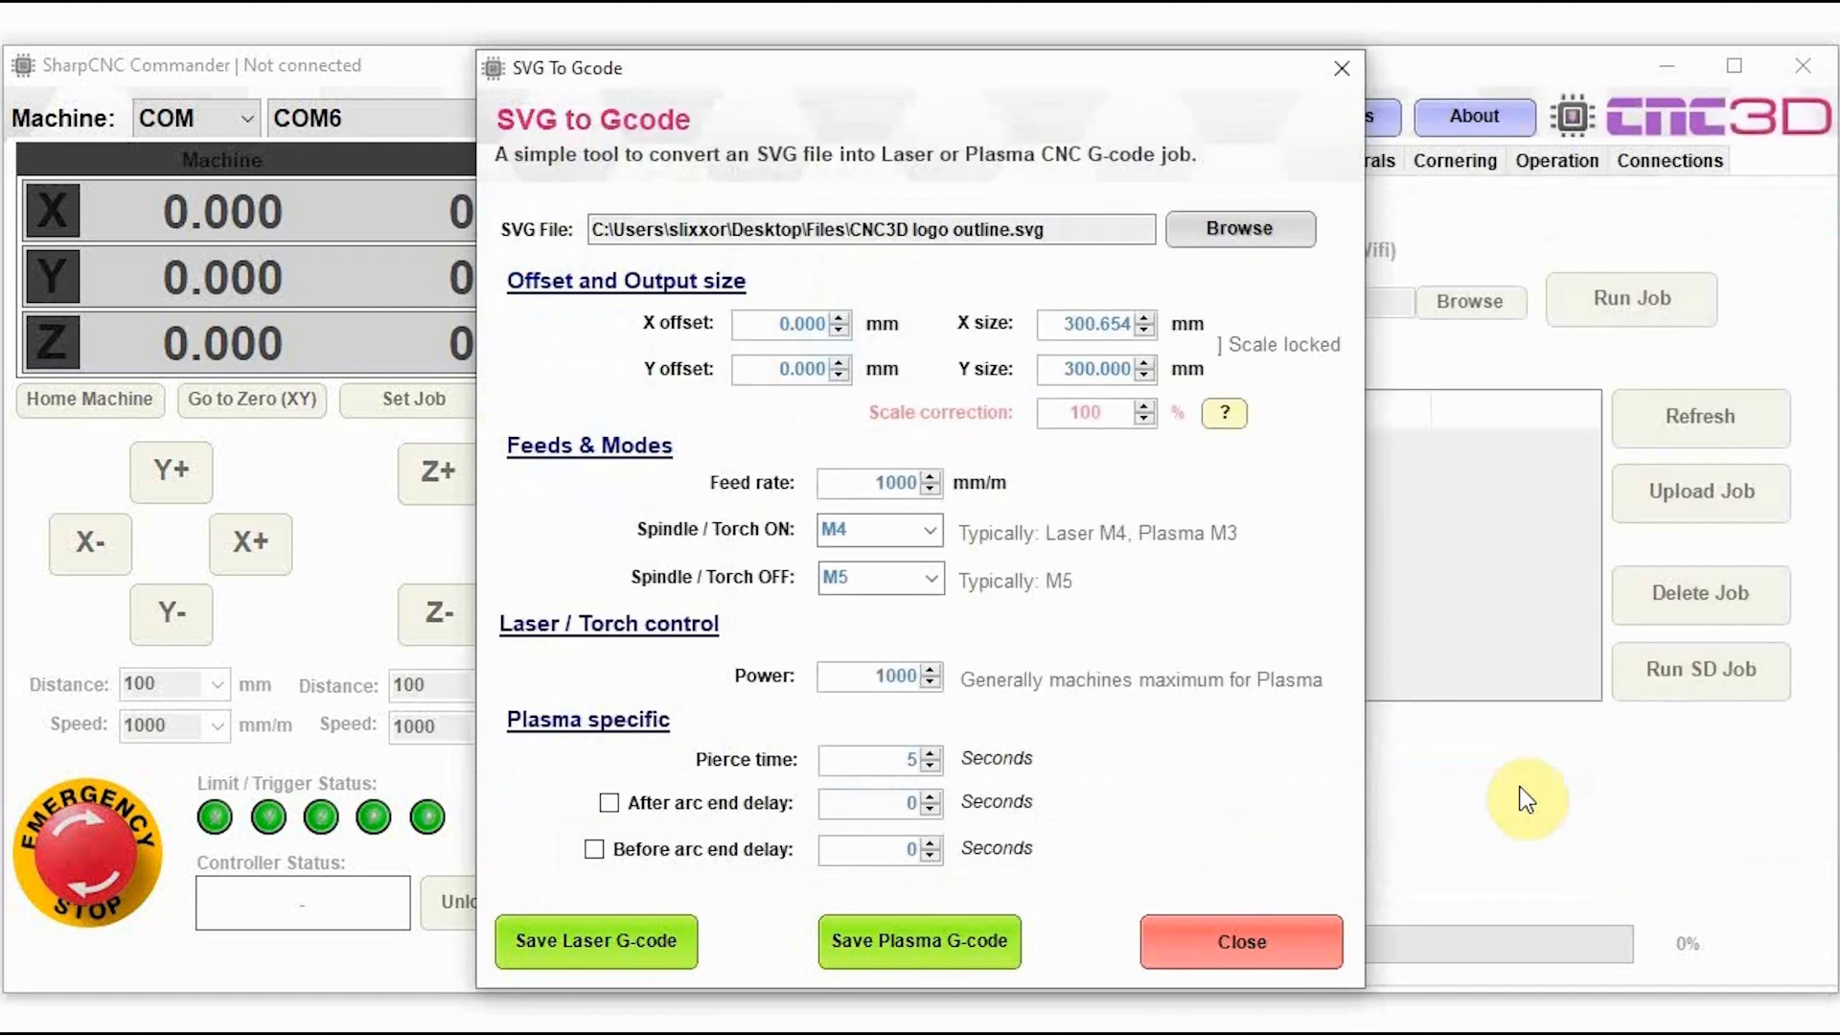
mouse_move(663, 345)
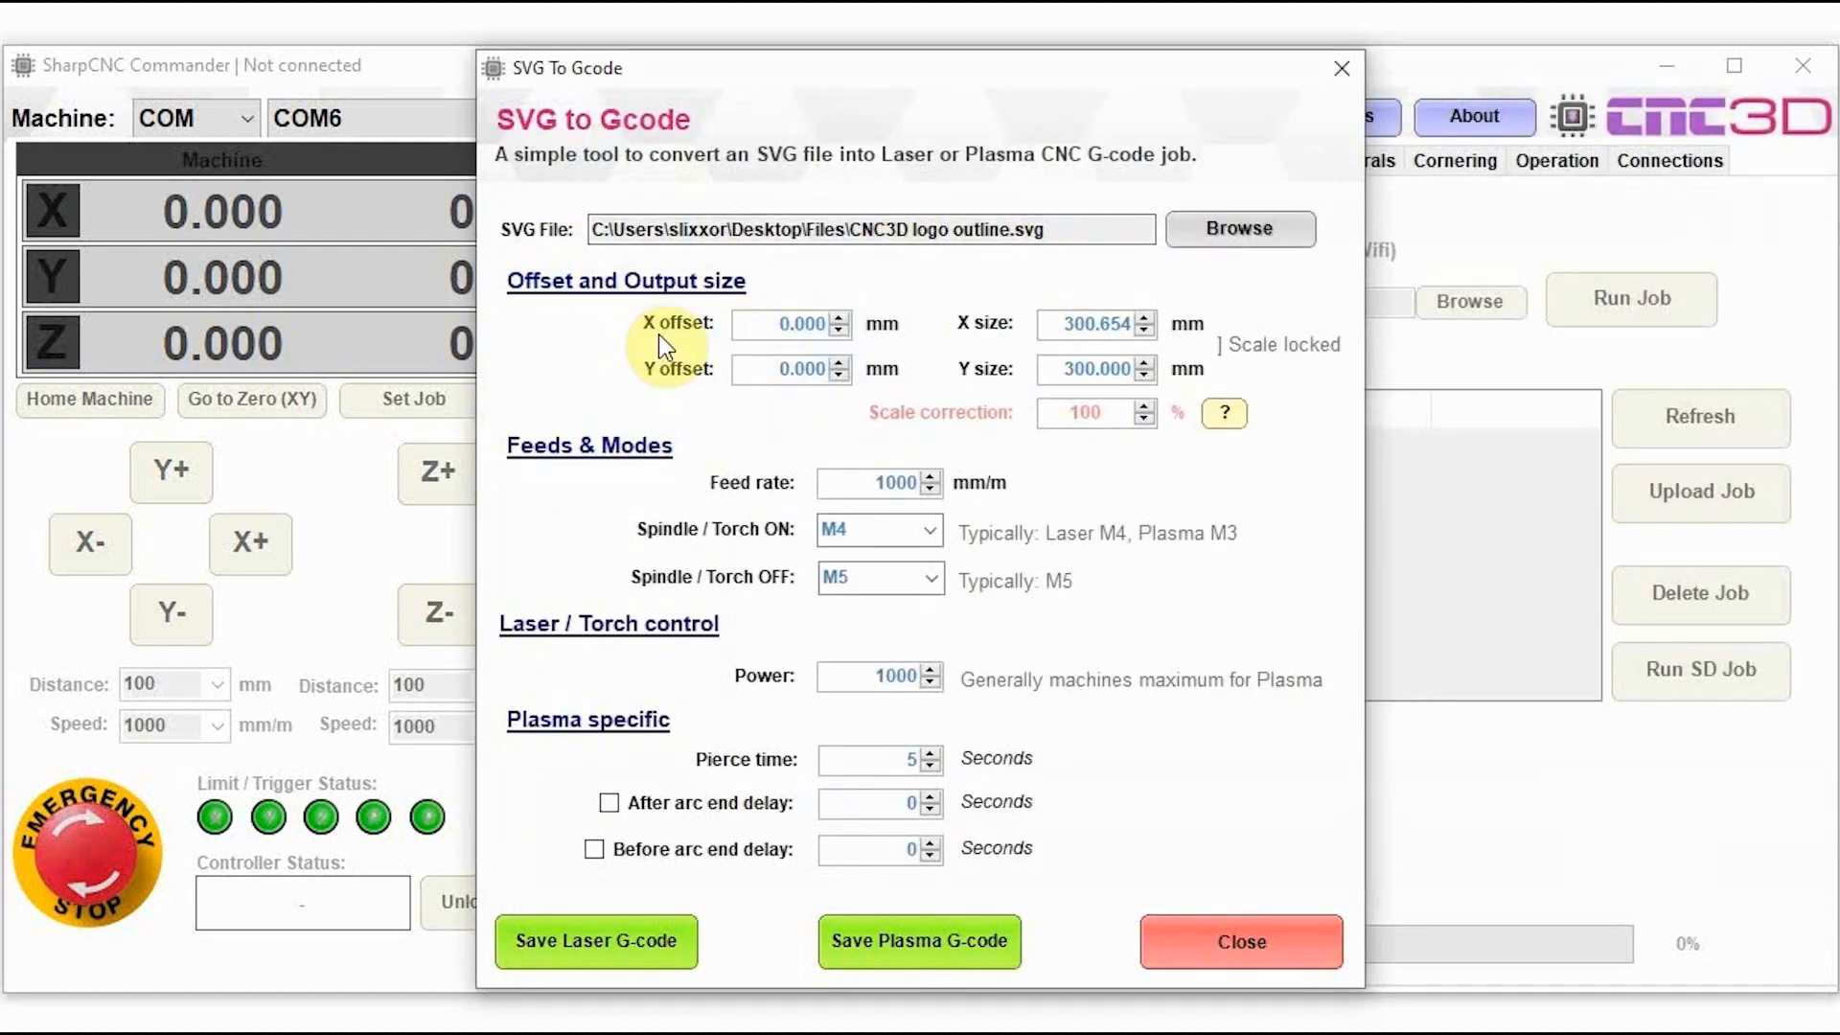
mouse_move(628, 356)
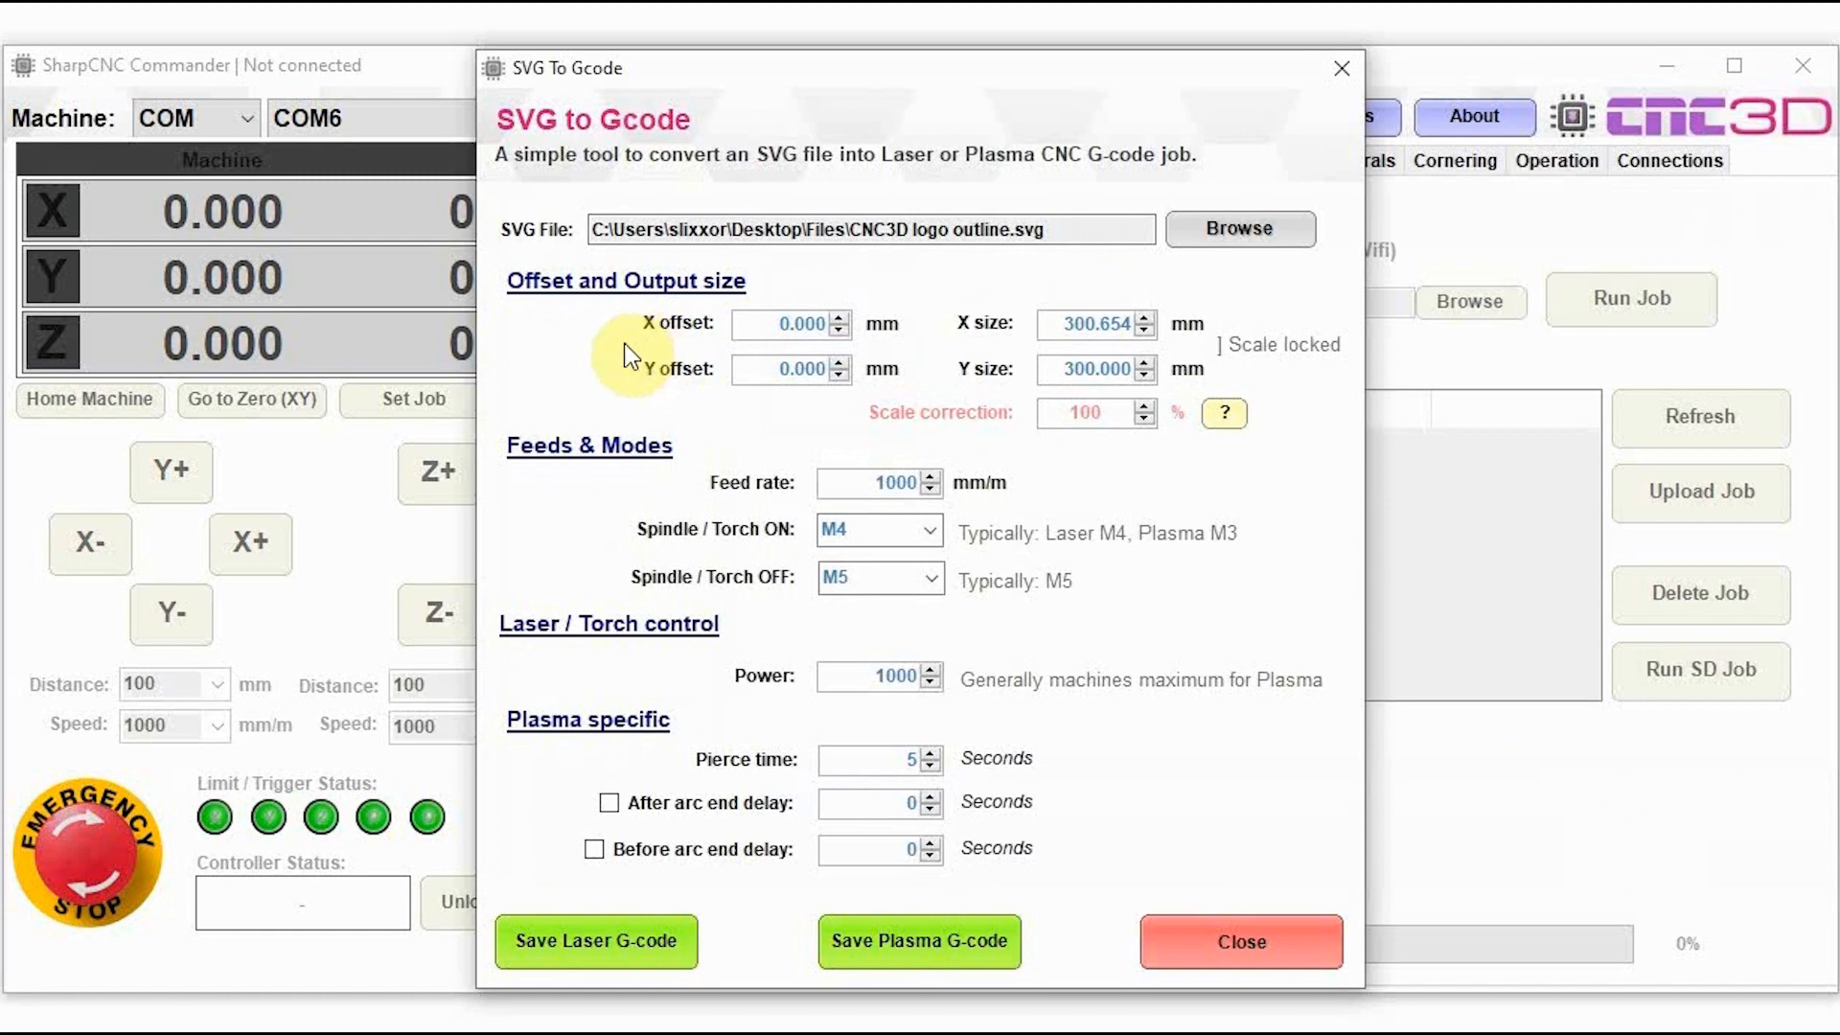
mouse_move(689, 342)
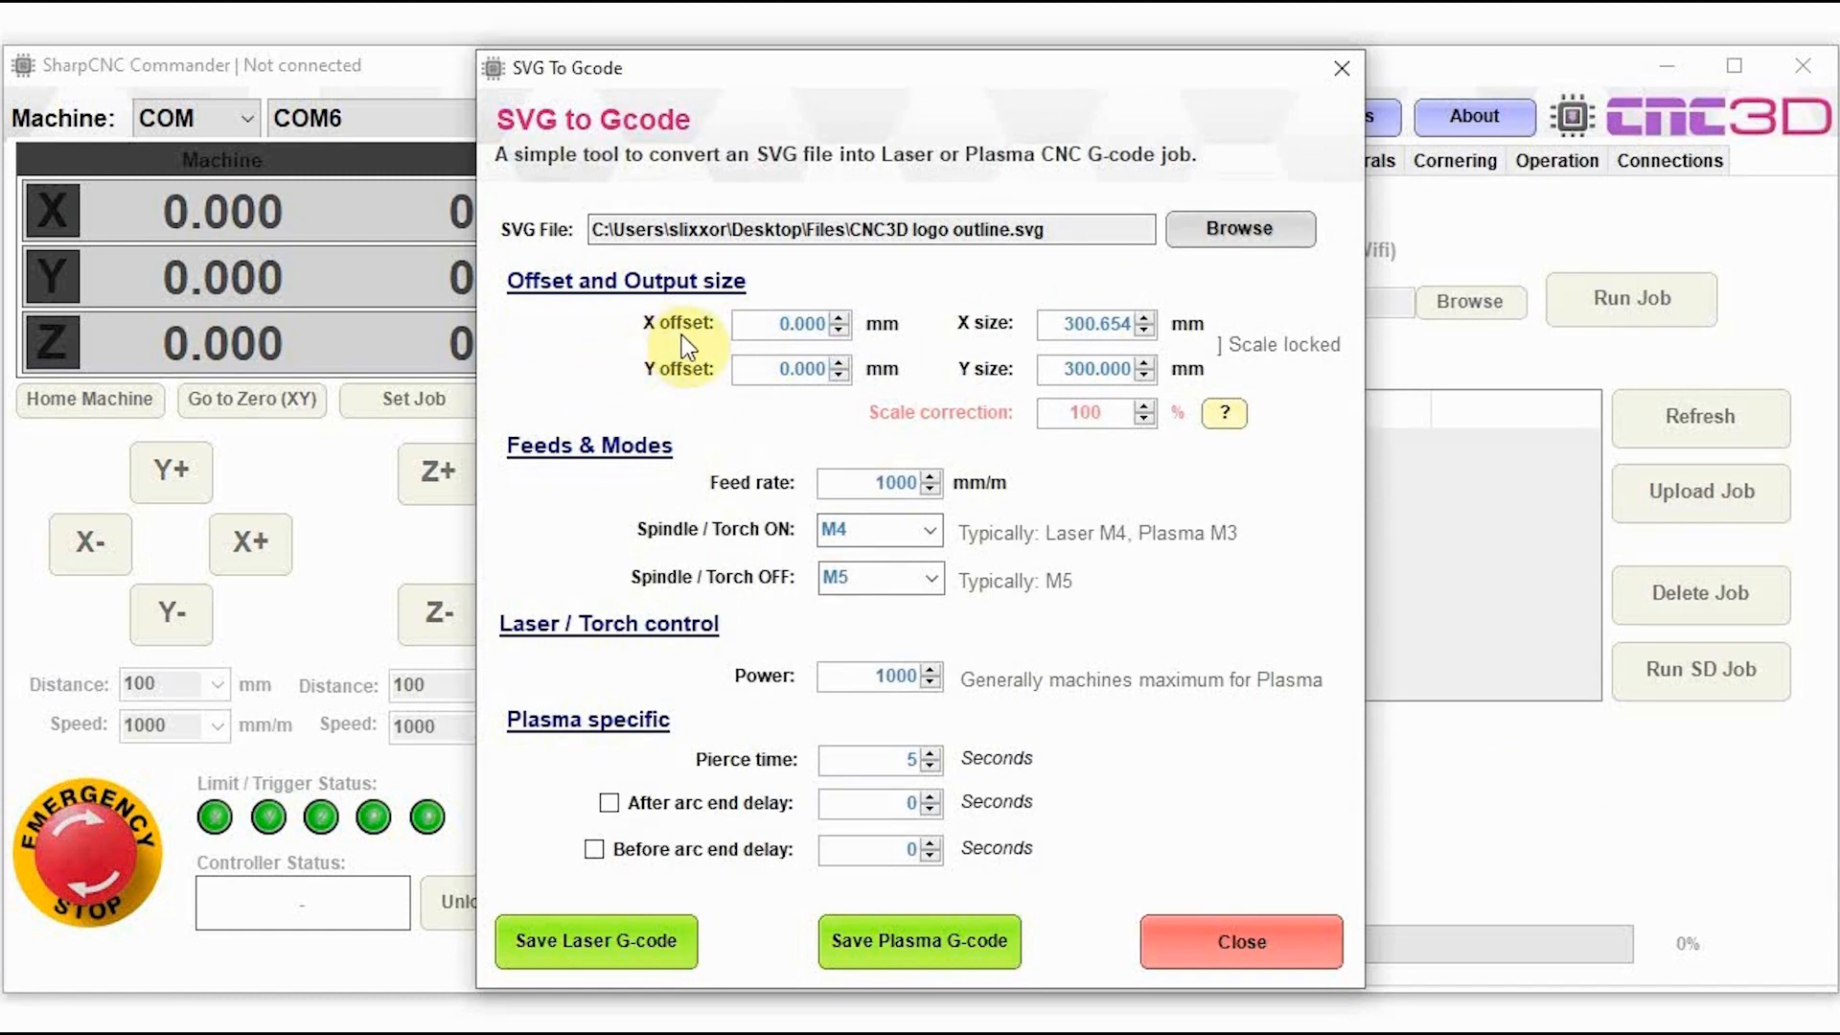
click(783, 324)
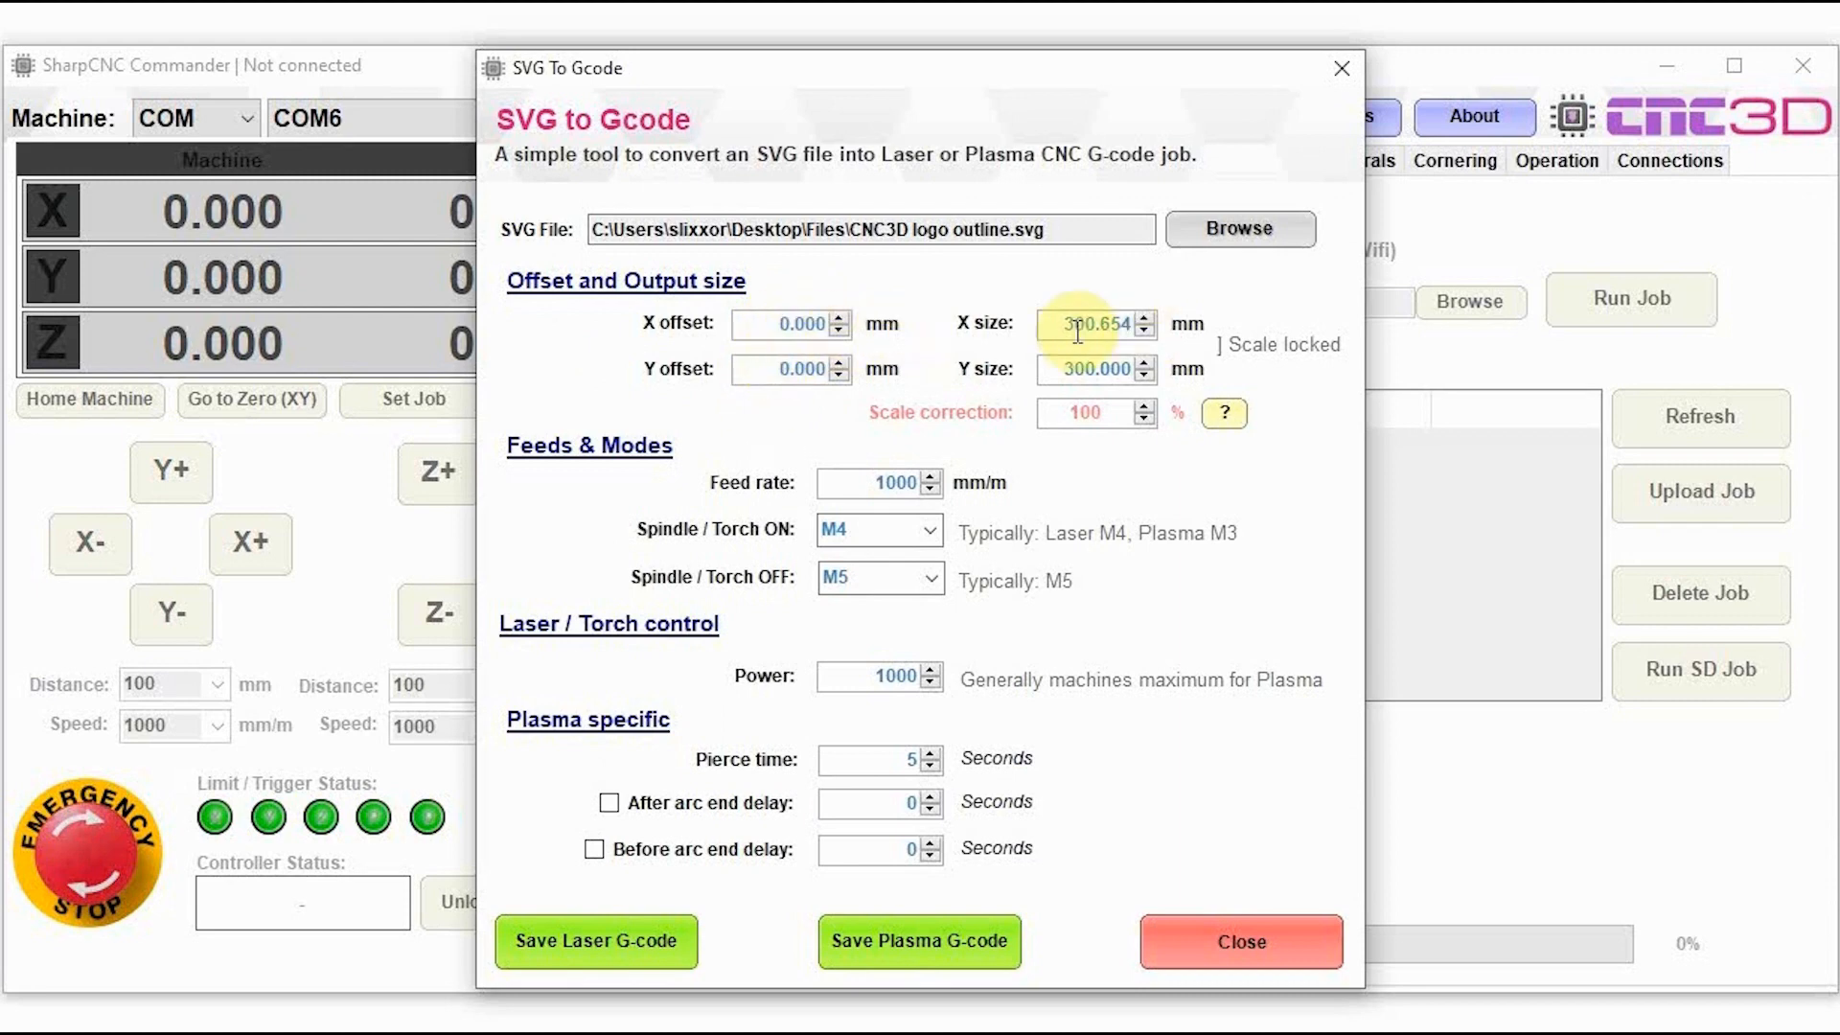
Step: Set the X size to 100 mm and scale correction to 90%
click(1095, 324)
text(100.000)
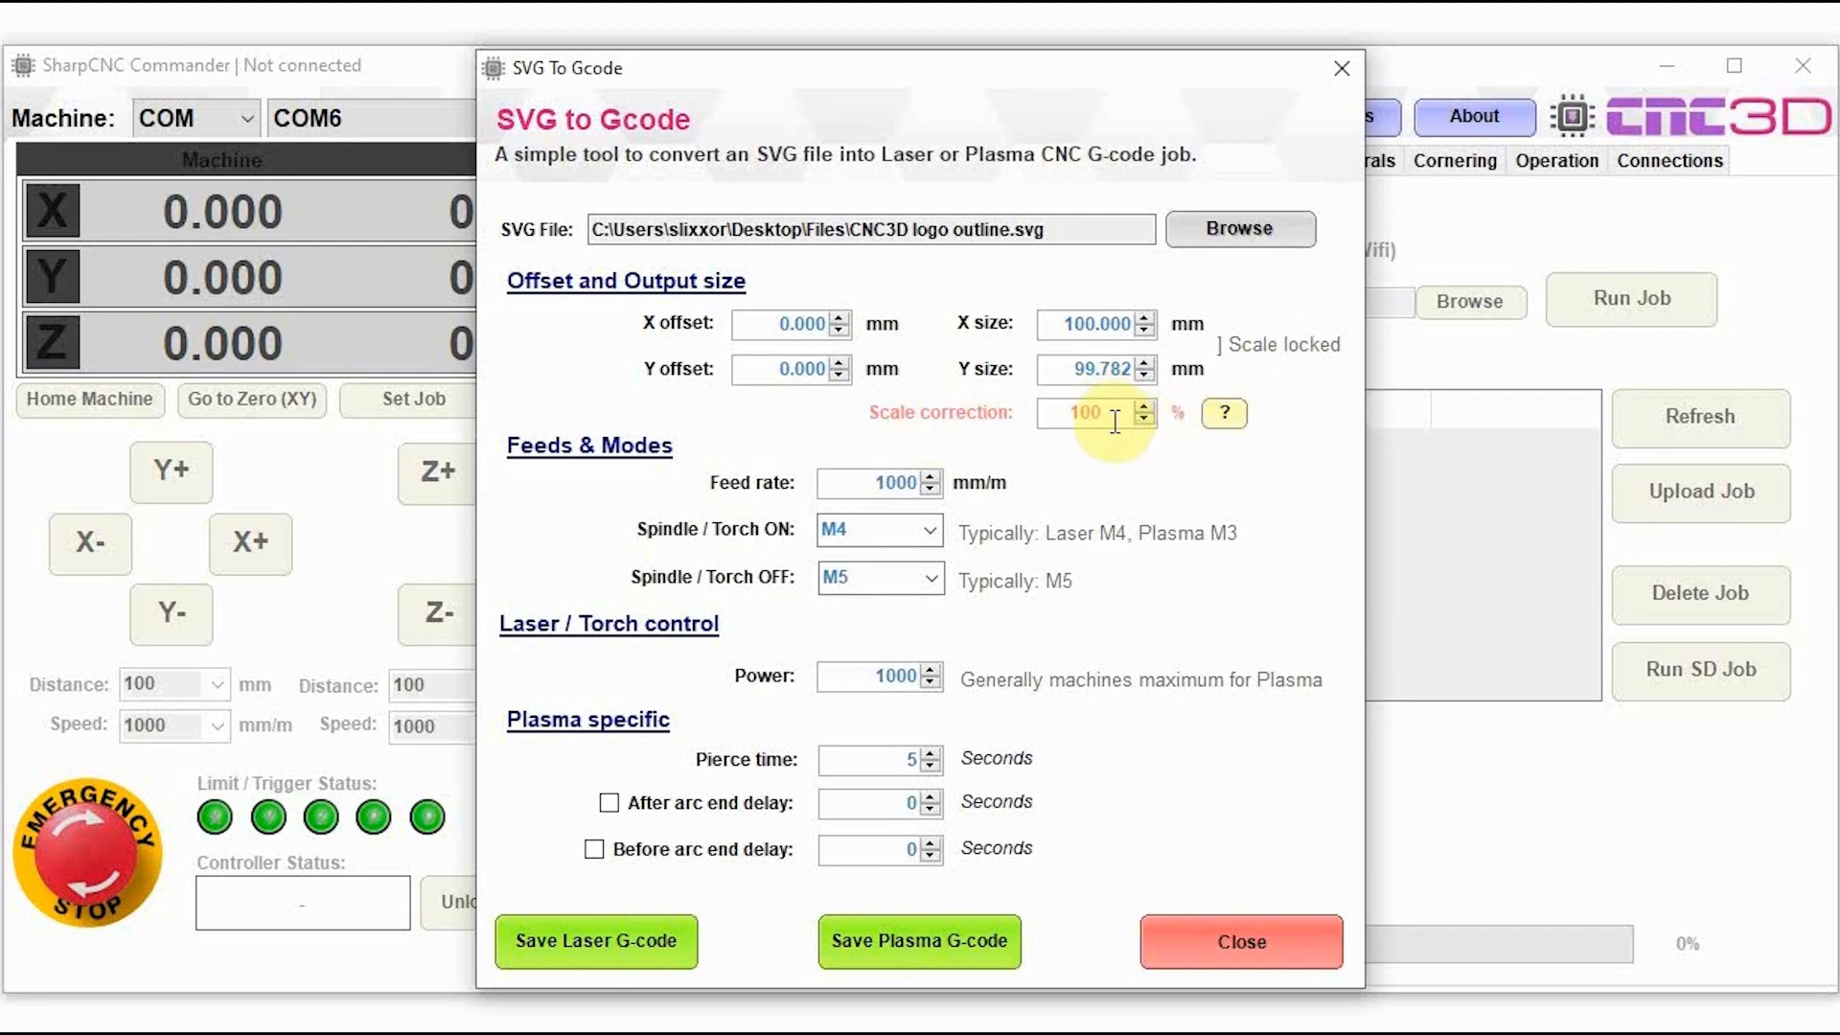
mouse_move(1087, 368)
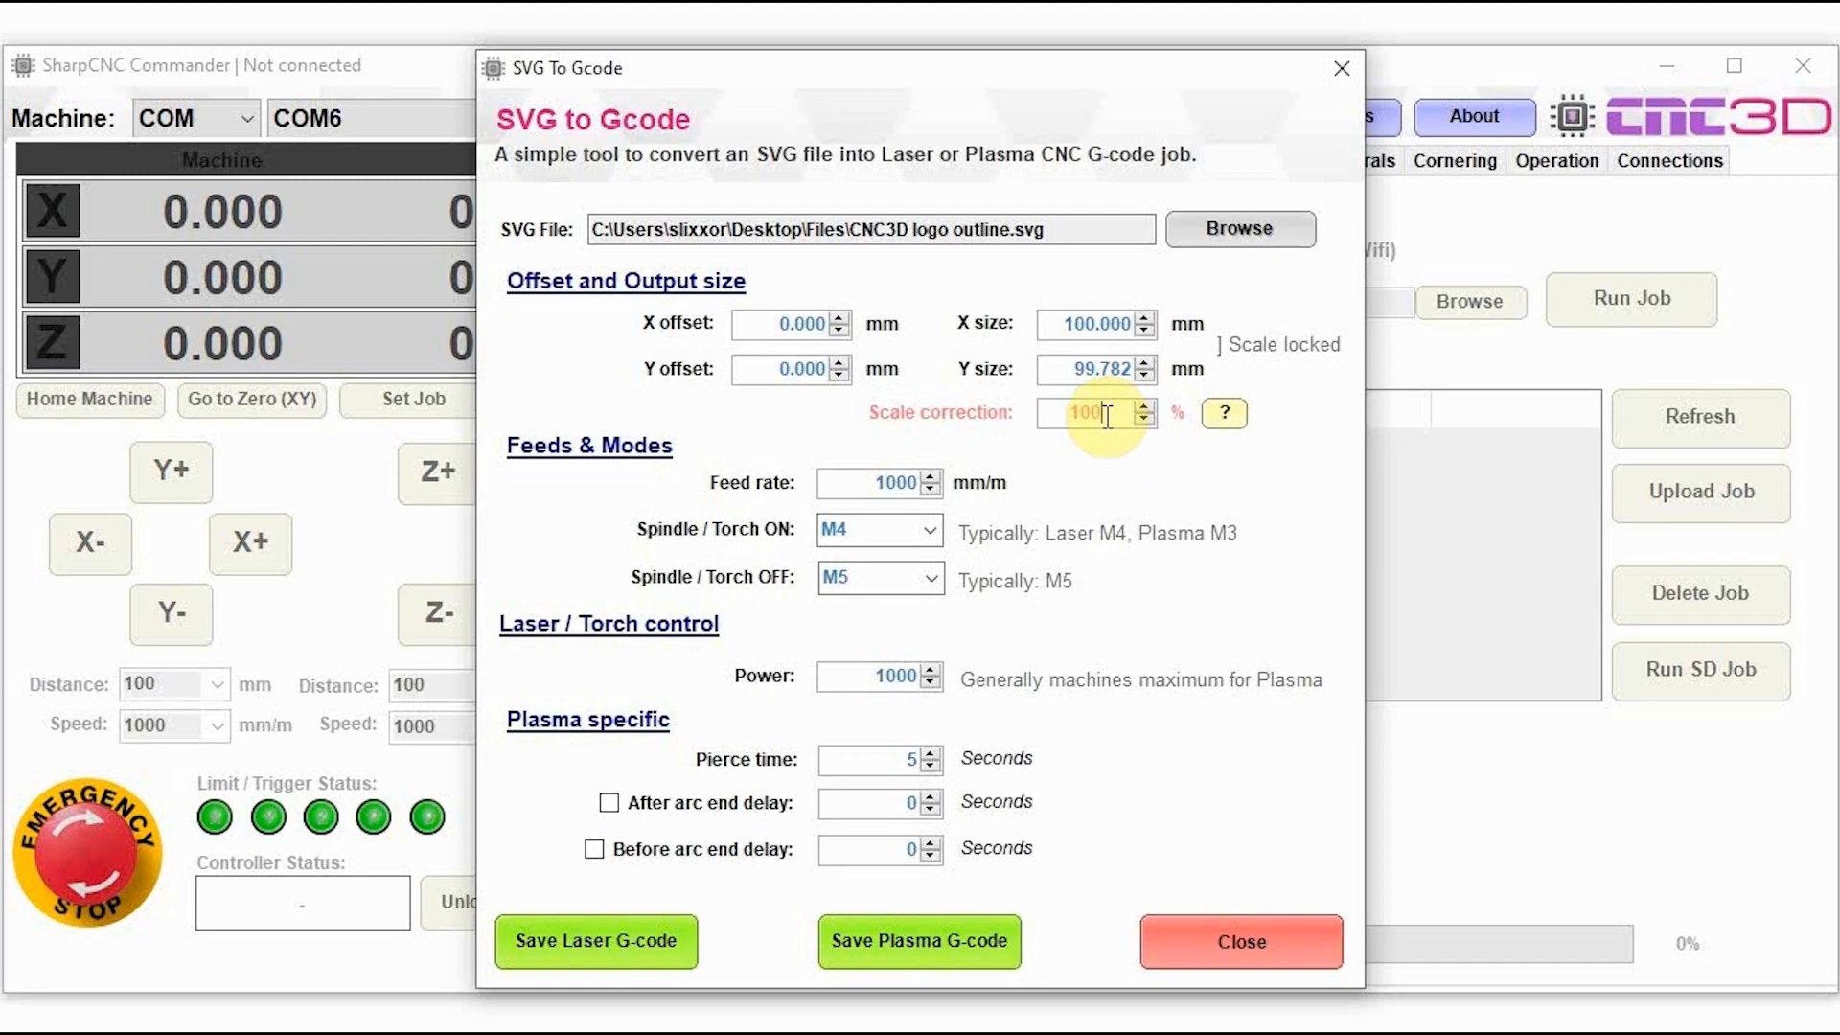
text(90)
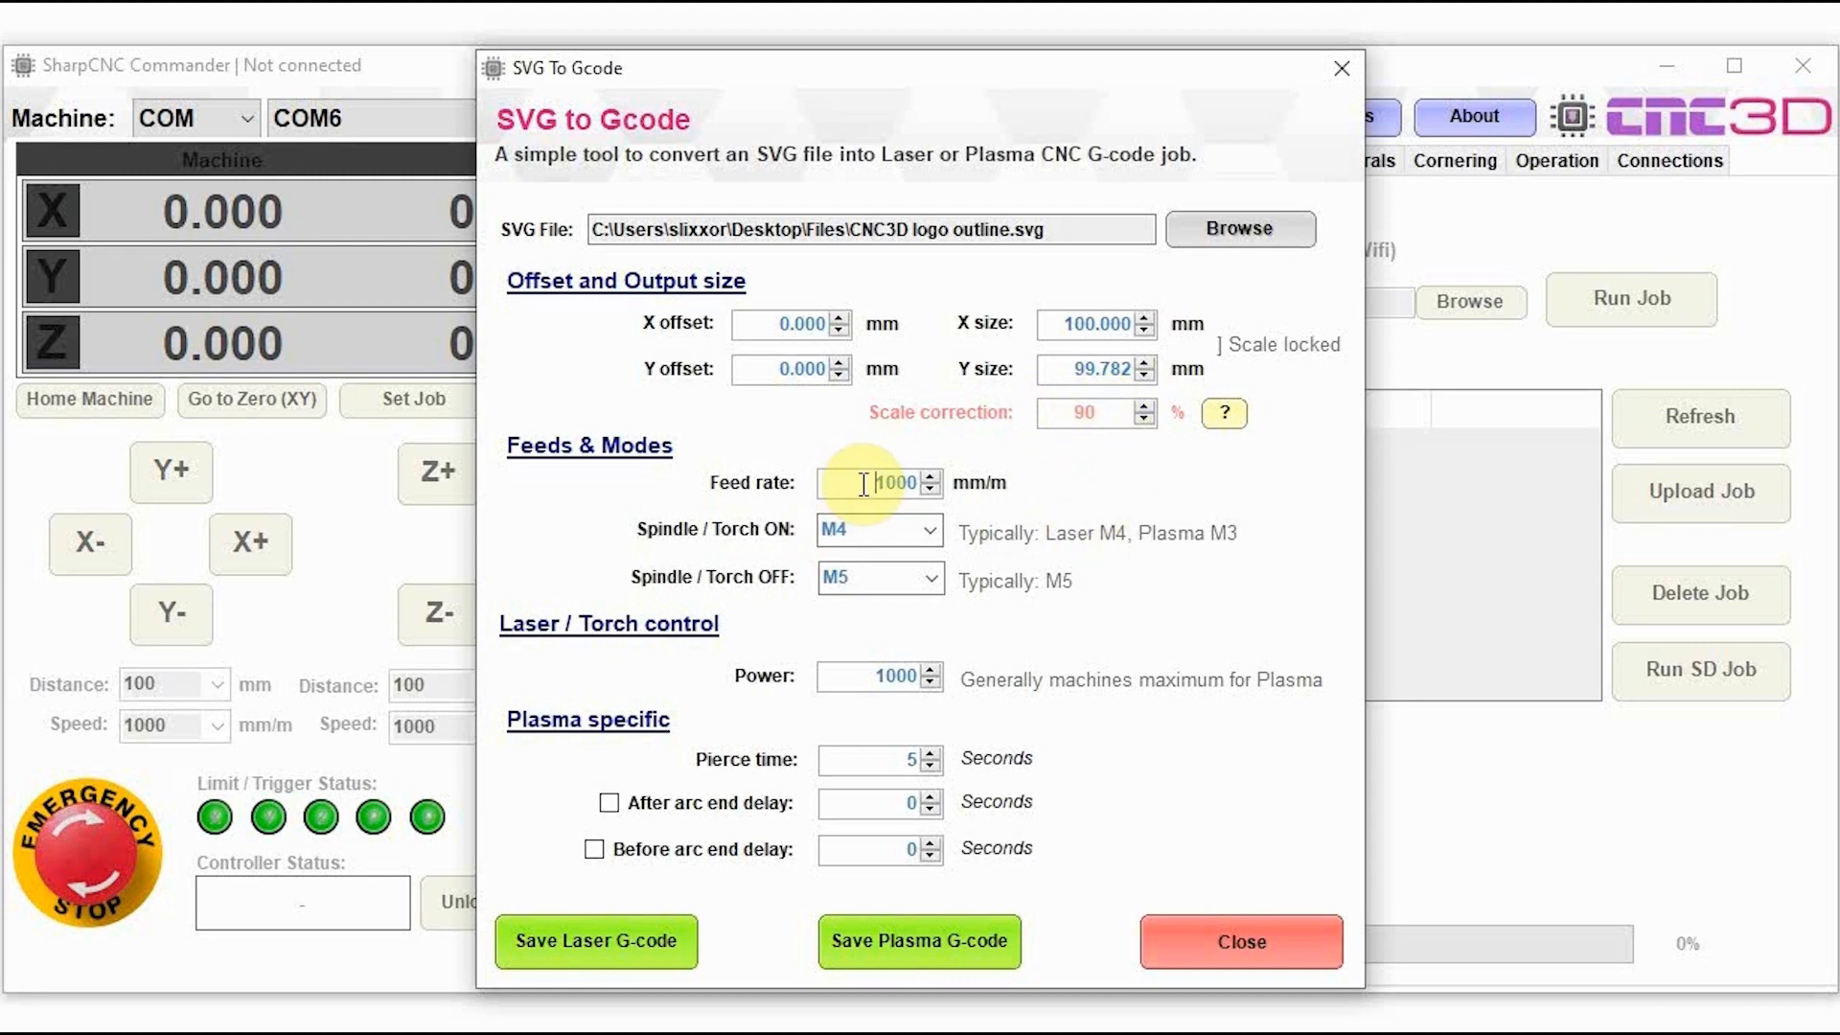
mouse_move(720, 553)
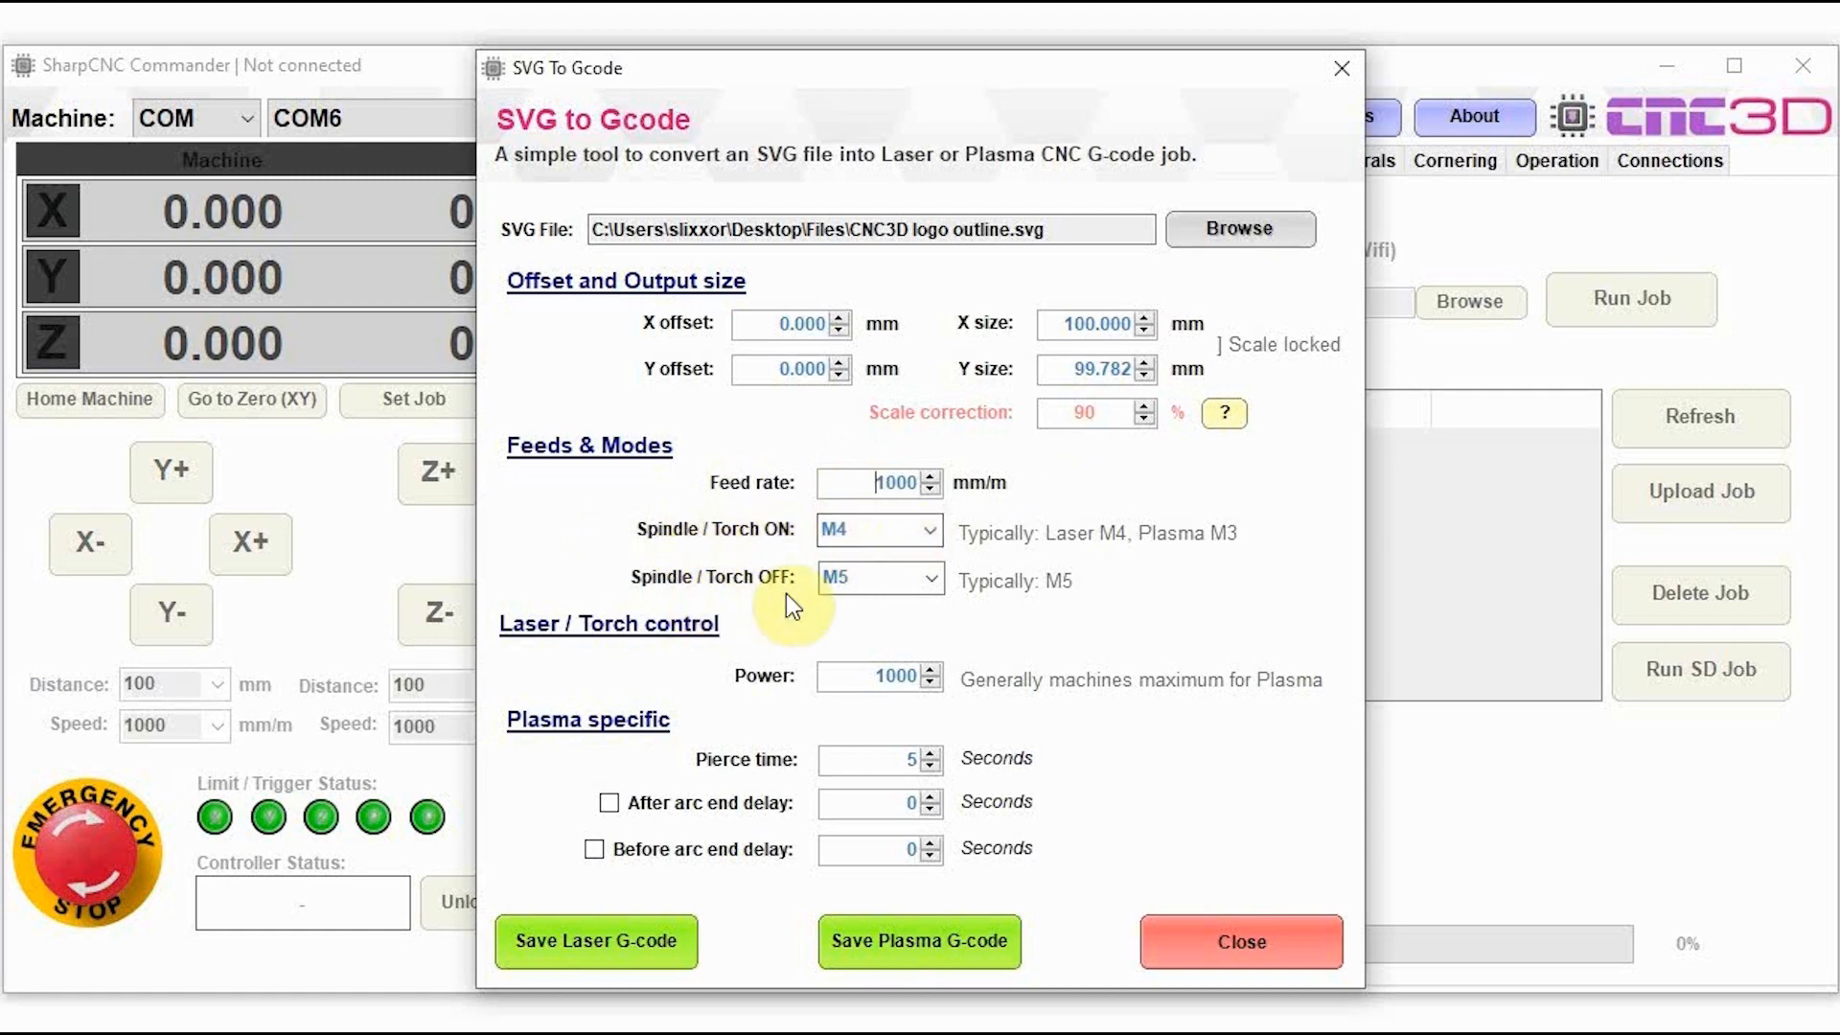
click(931, 530)
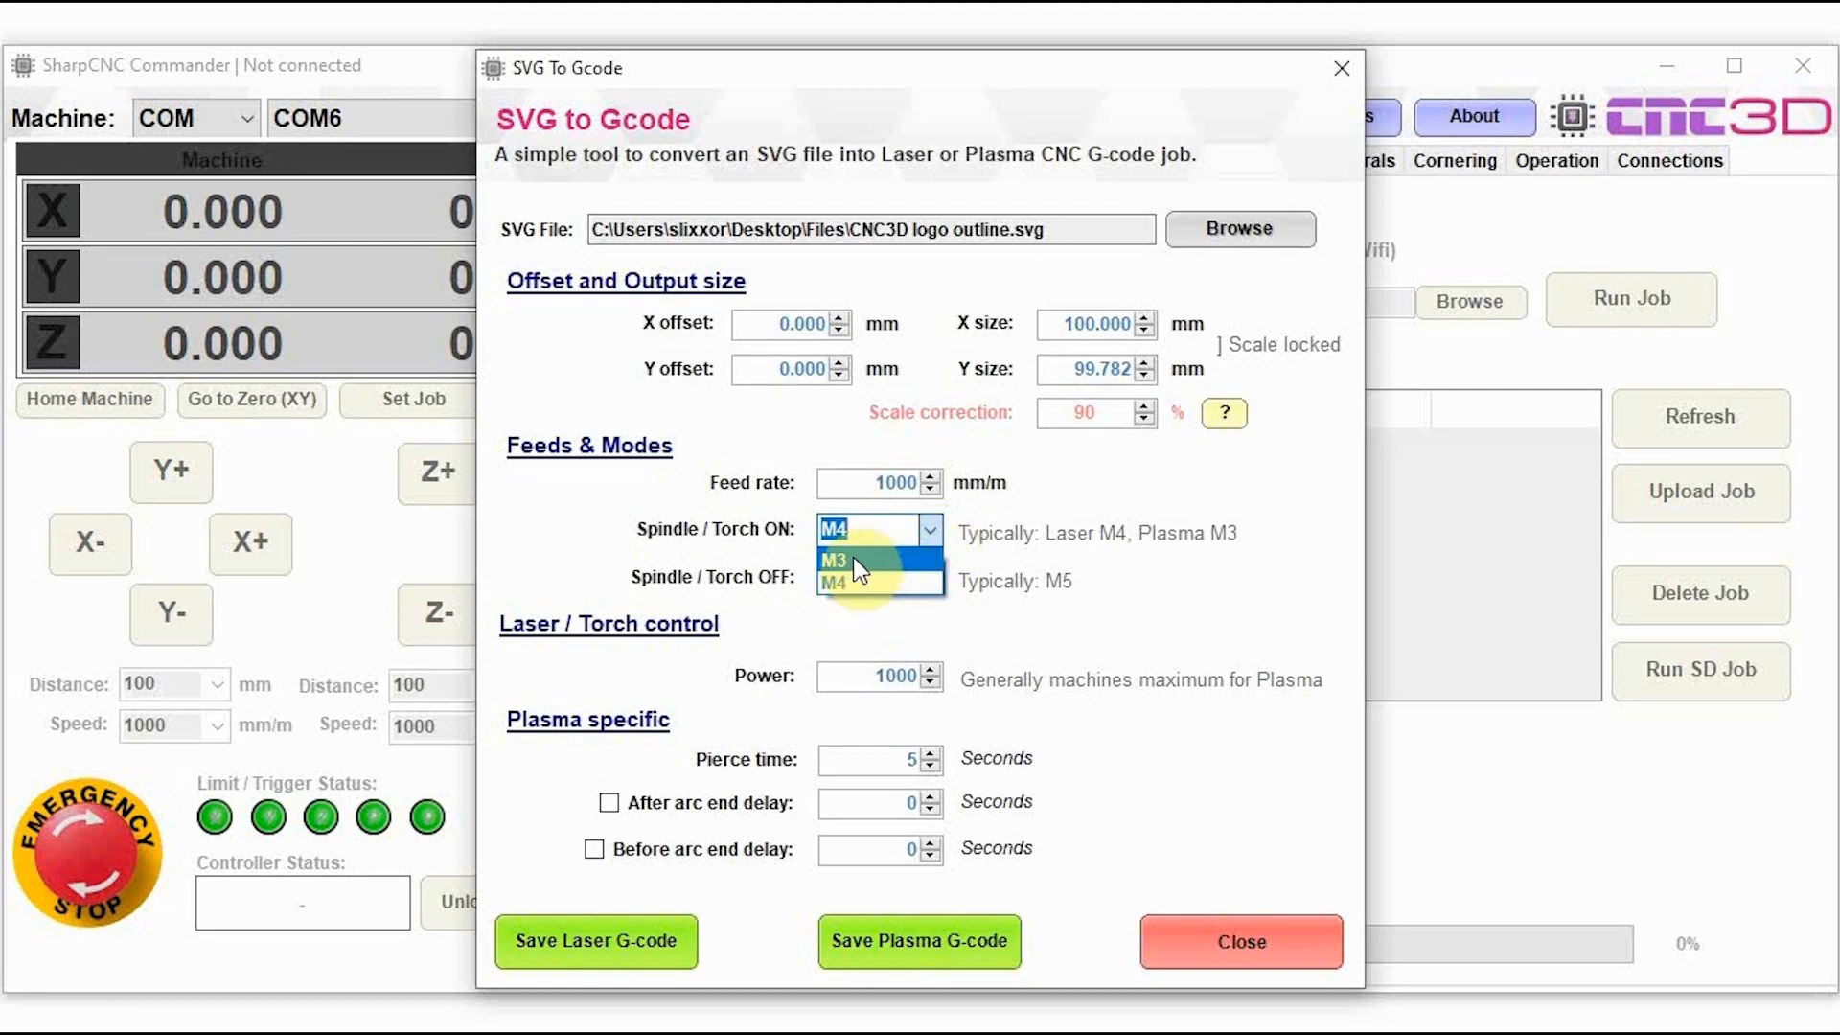
click(854, 582)
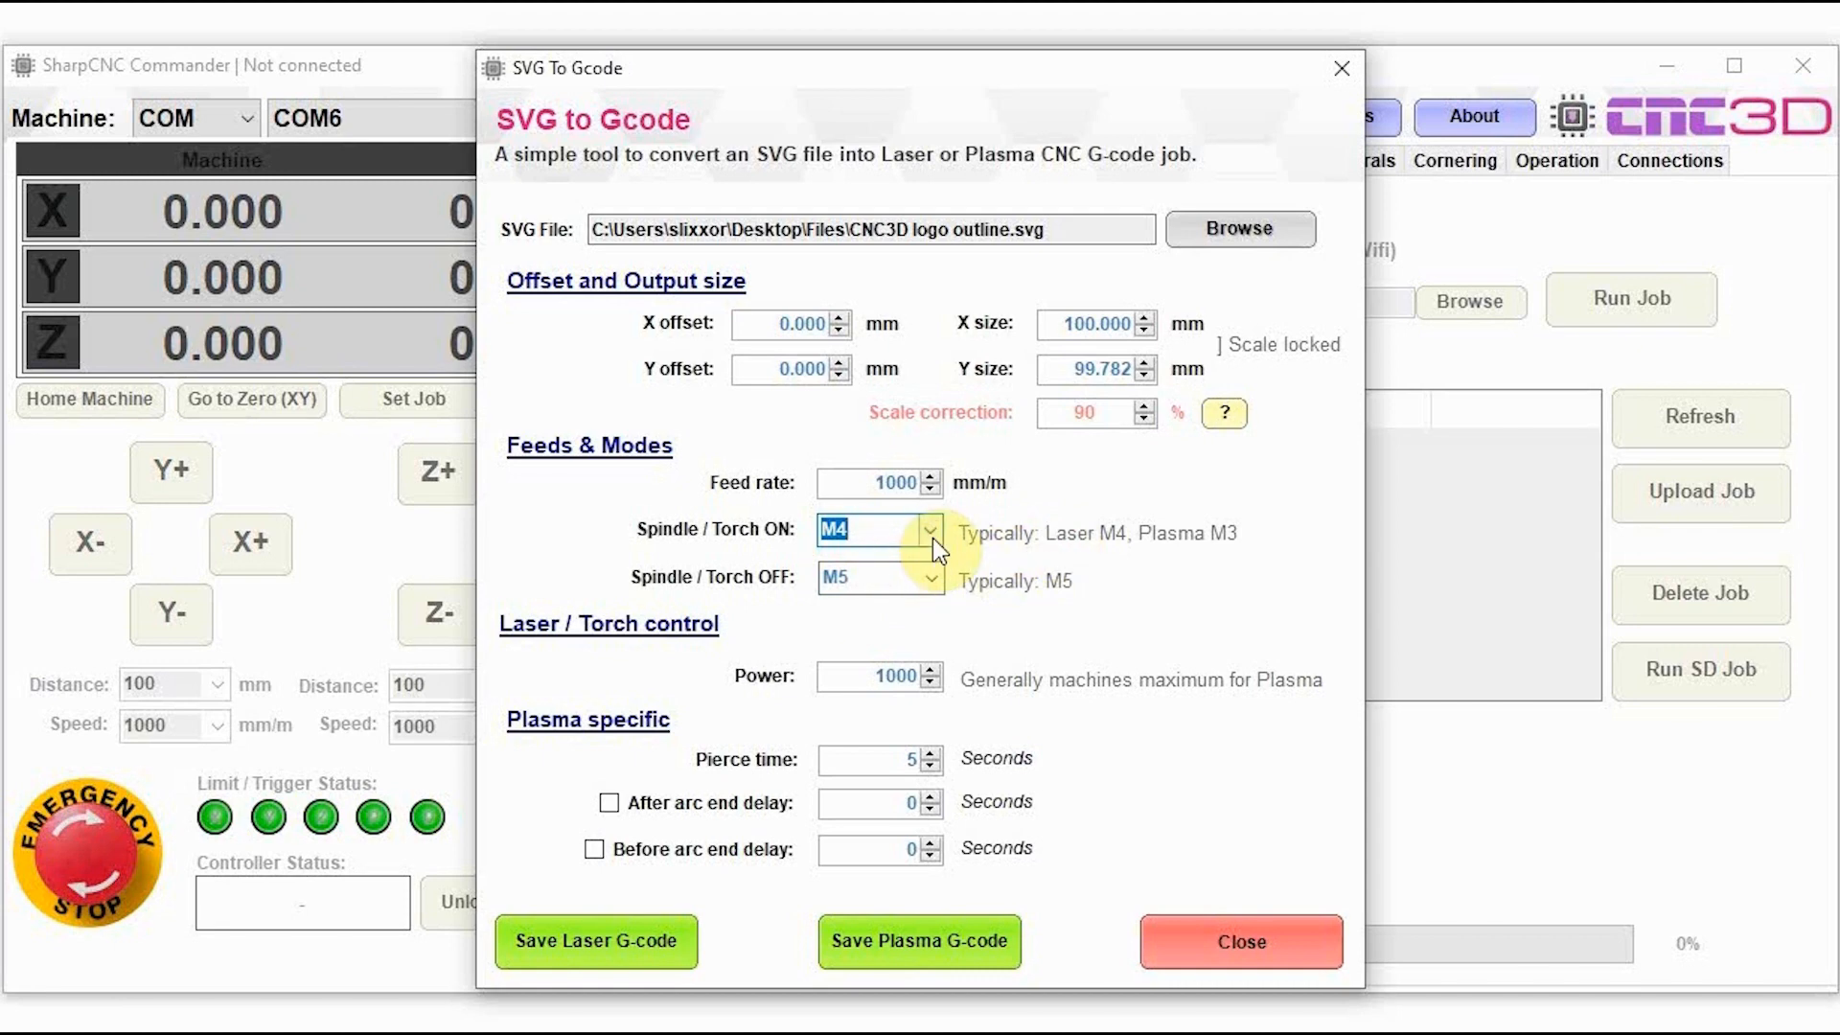
click(930, 531)
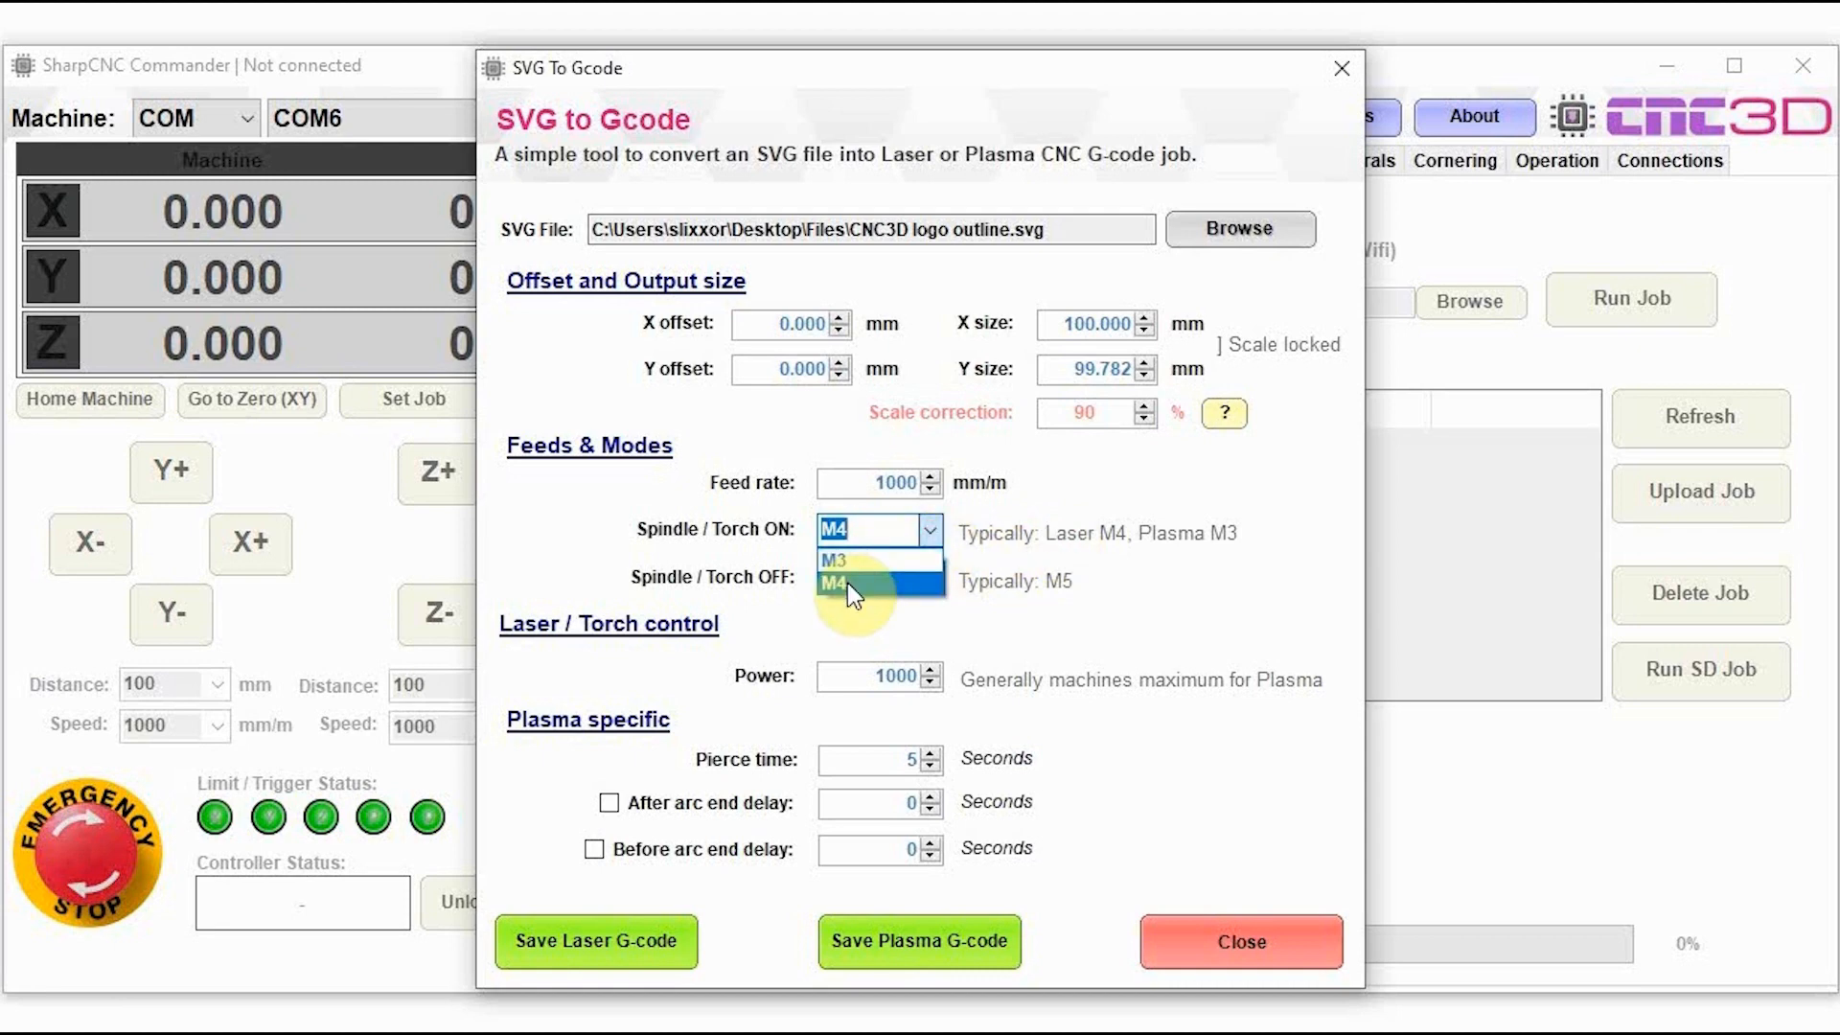
click(842, 583)
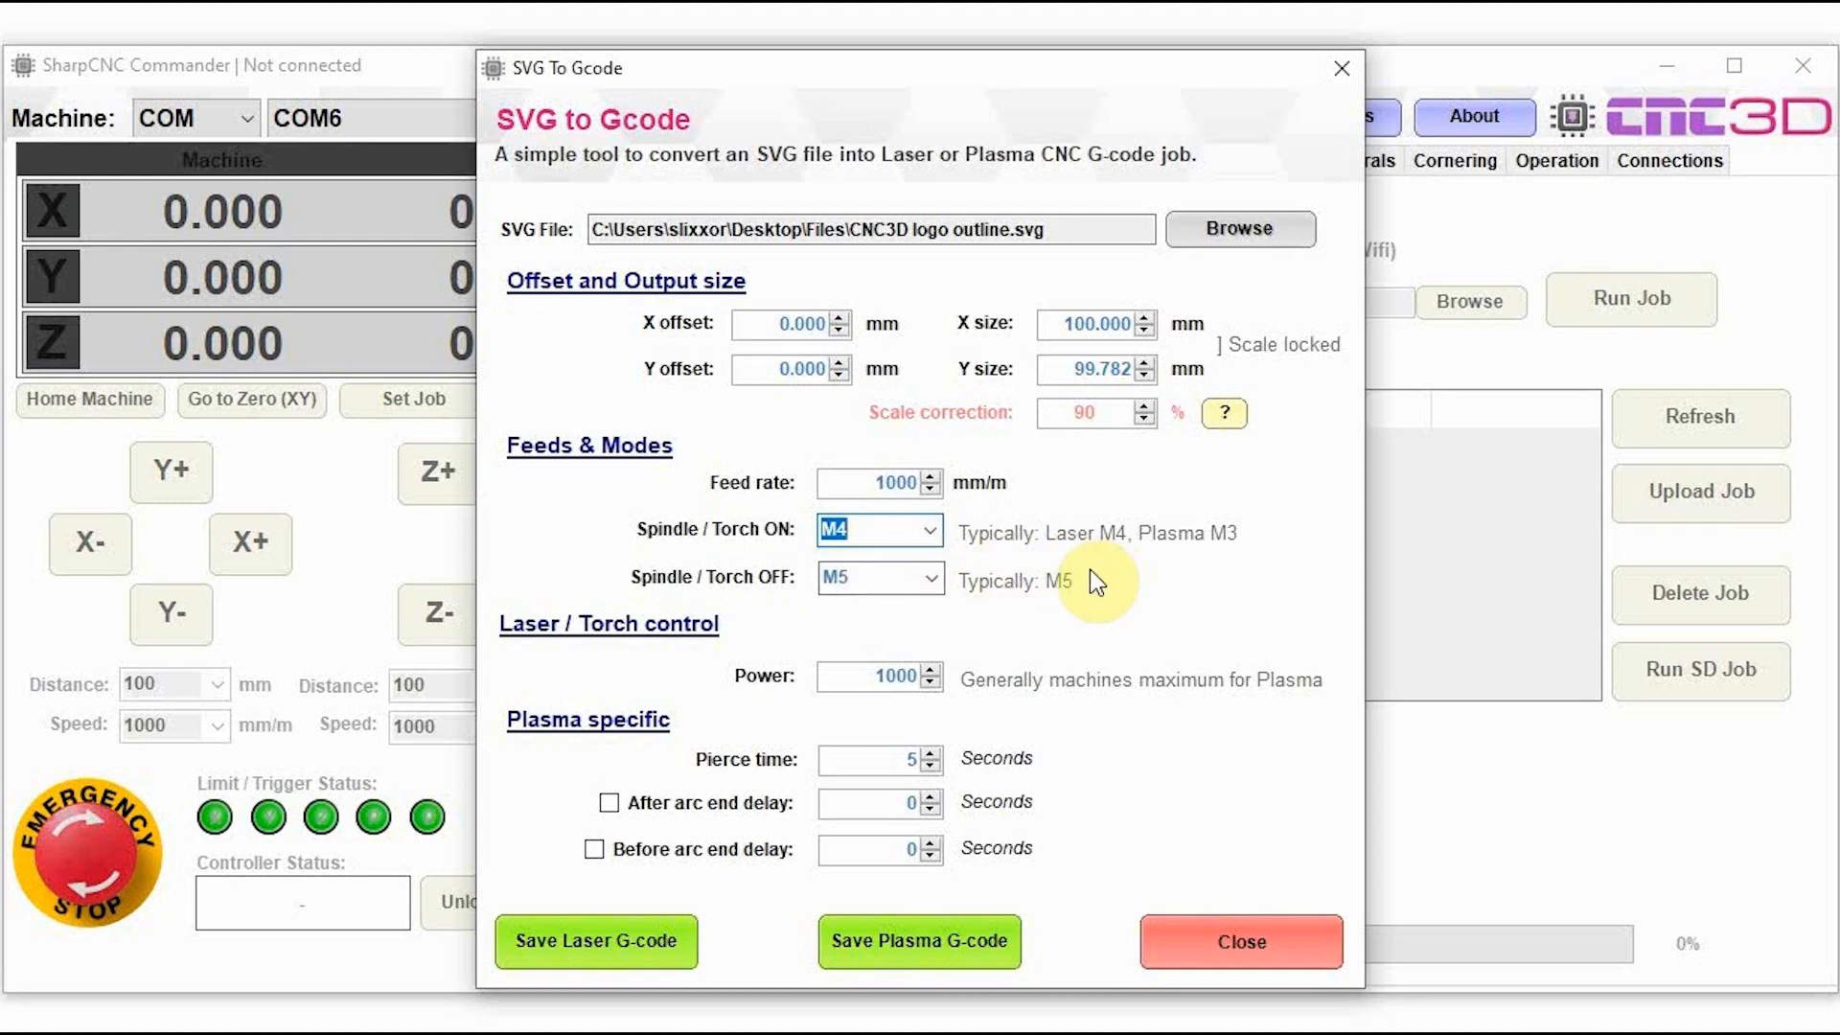
mouse_move(778, 701)
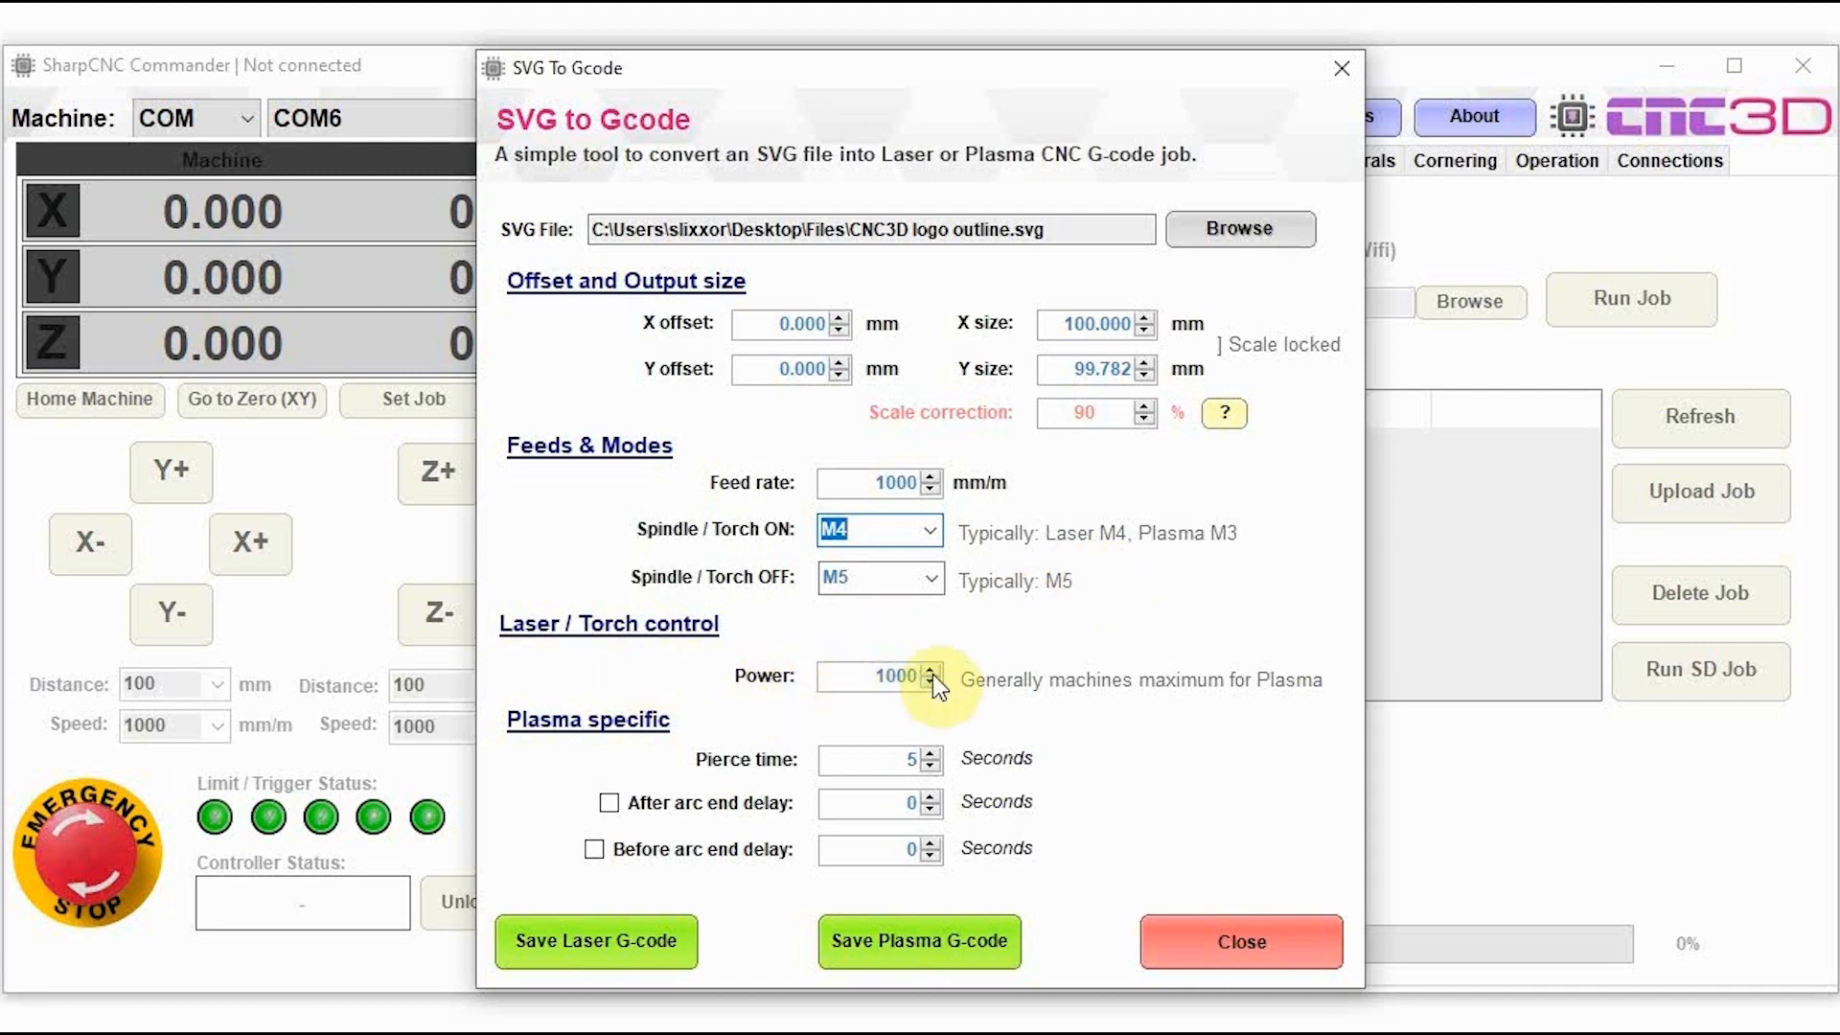
triple_click(888, 676)
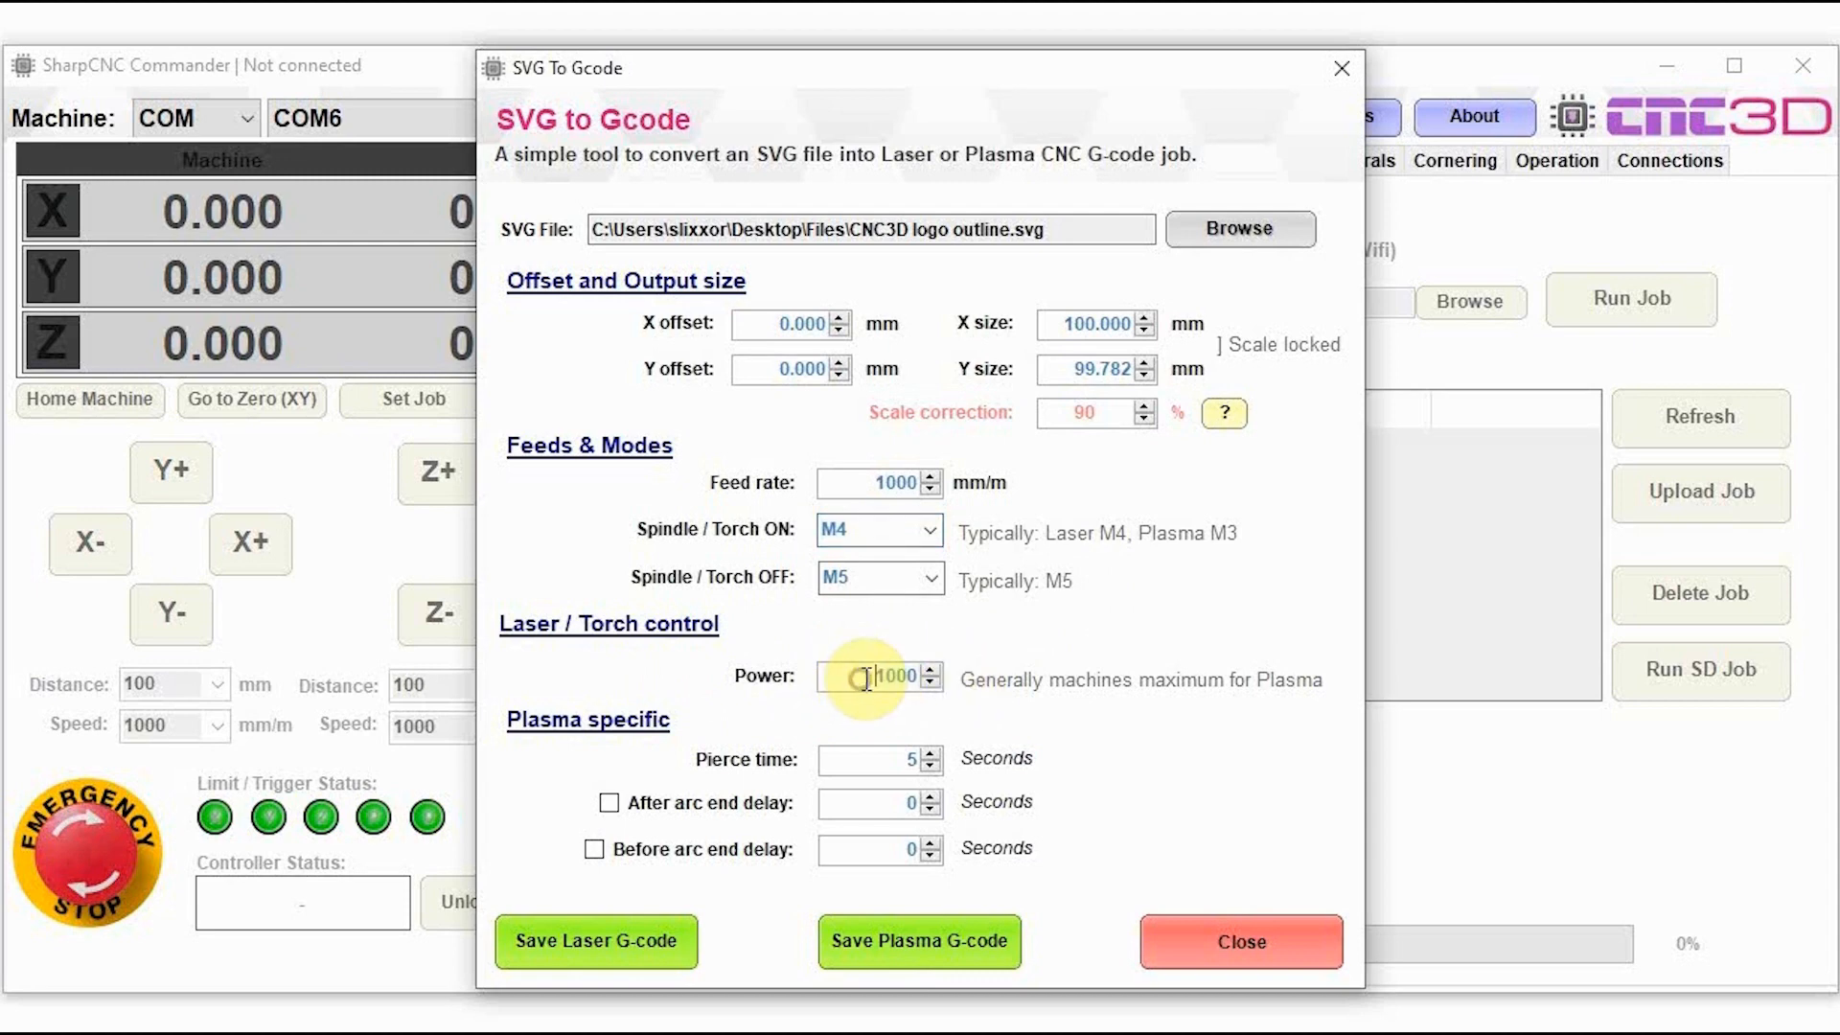
double_click(878, 677)
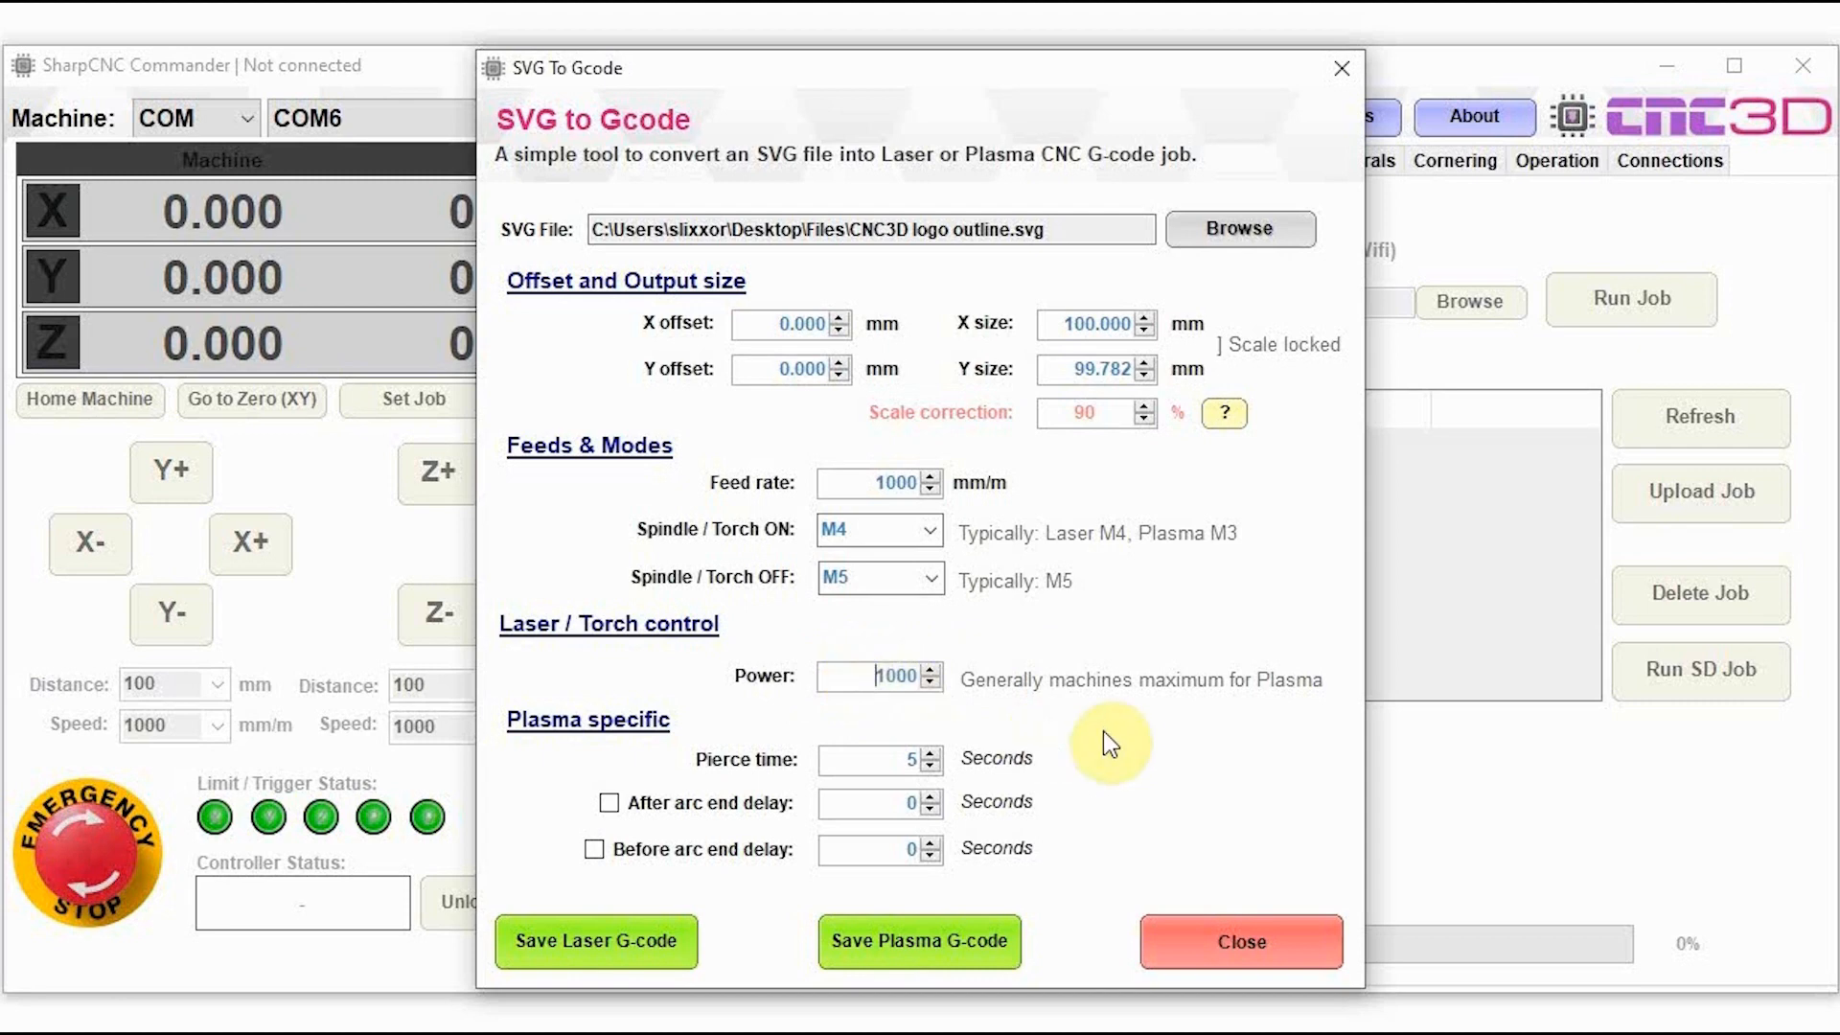
mouse_move(568, 750)
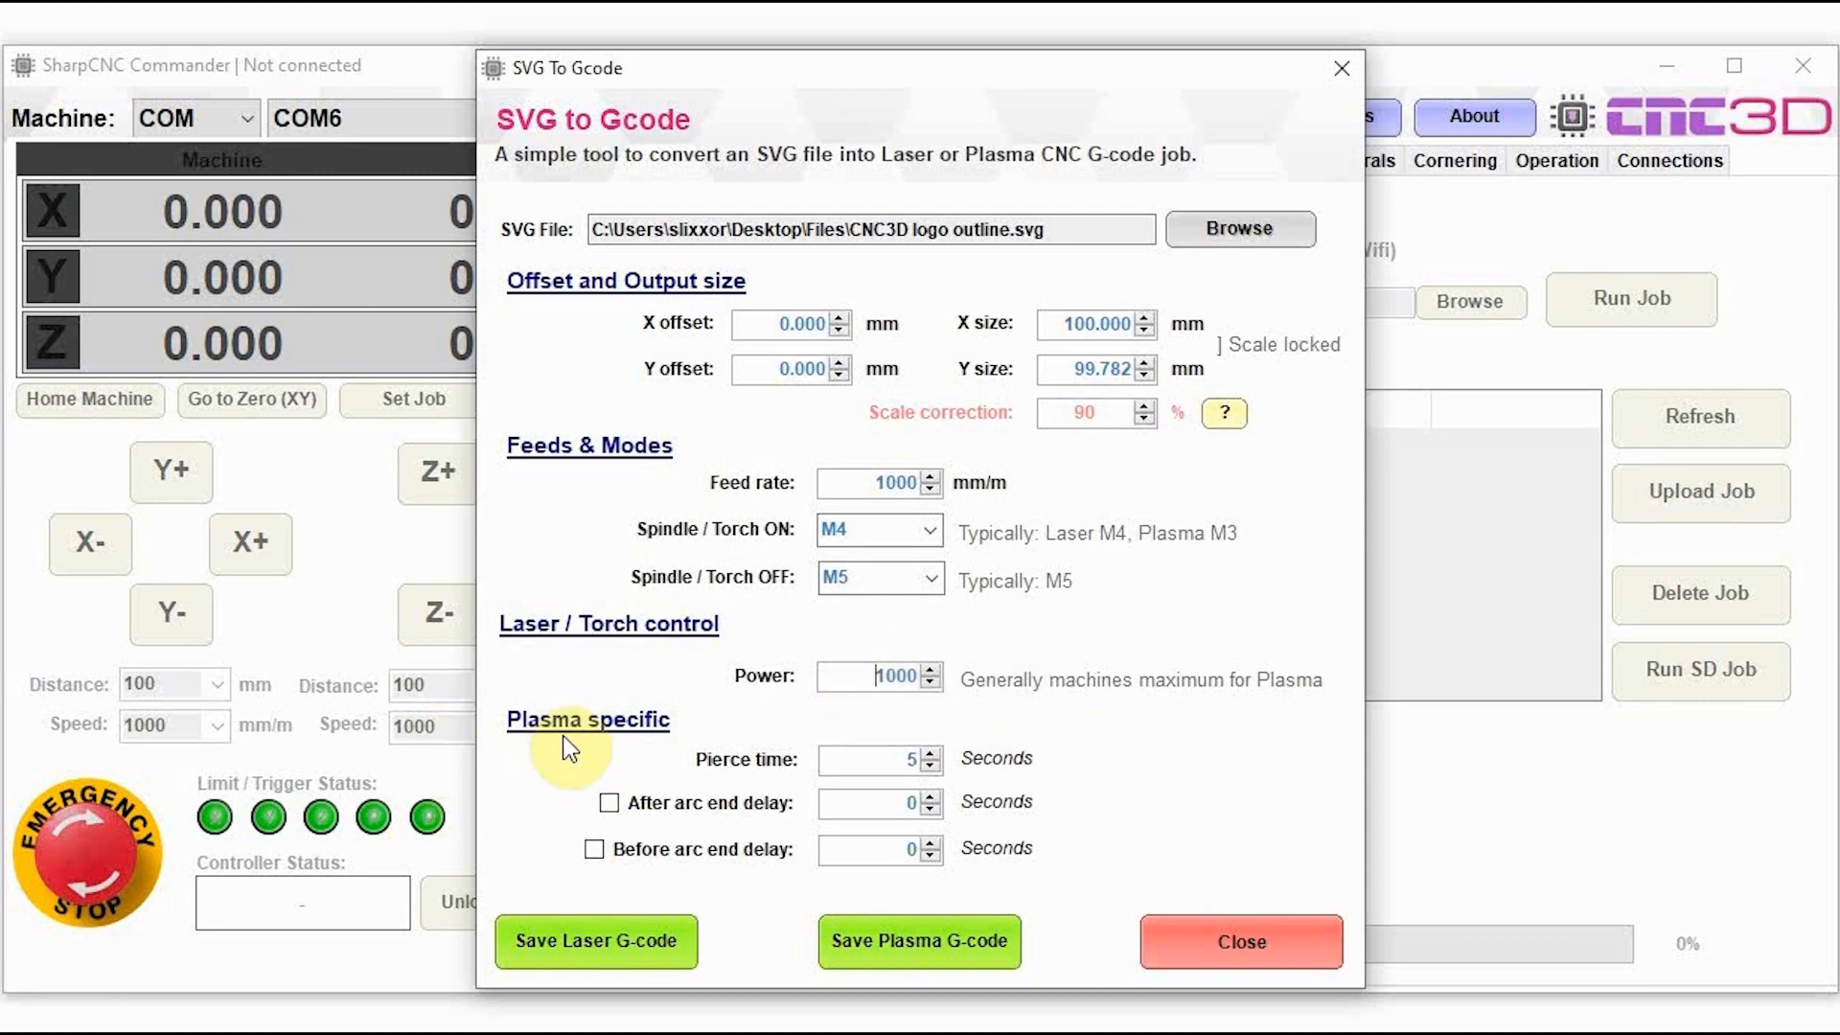
mouse_move(555, 748)
text(2)
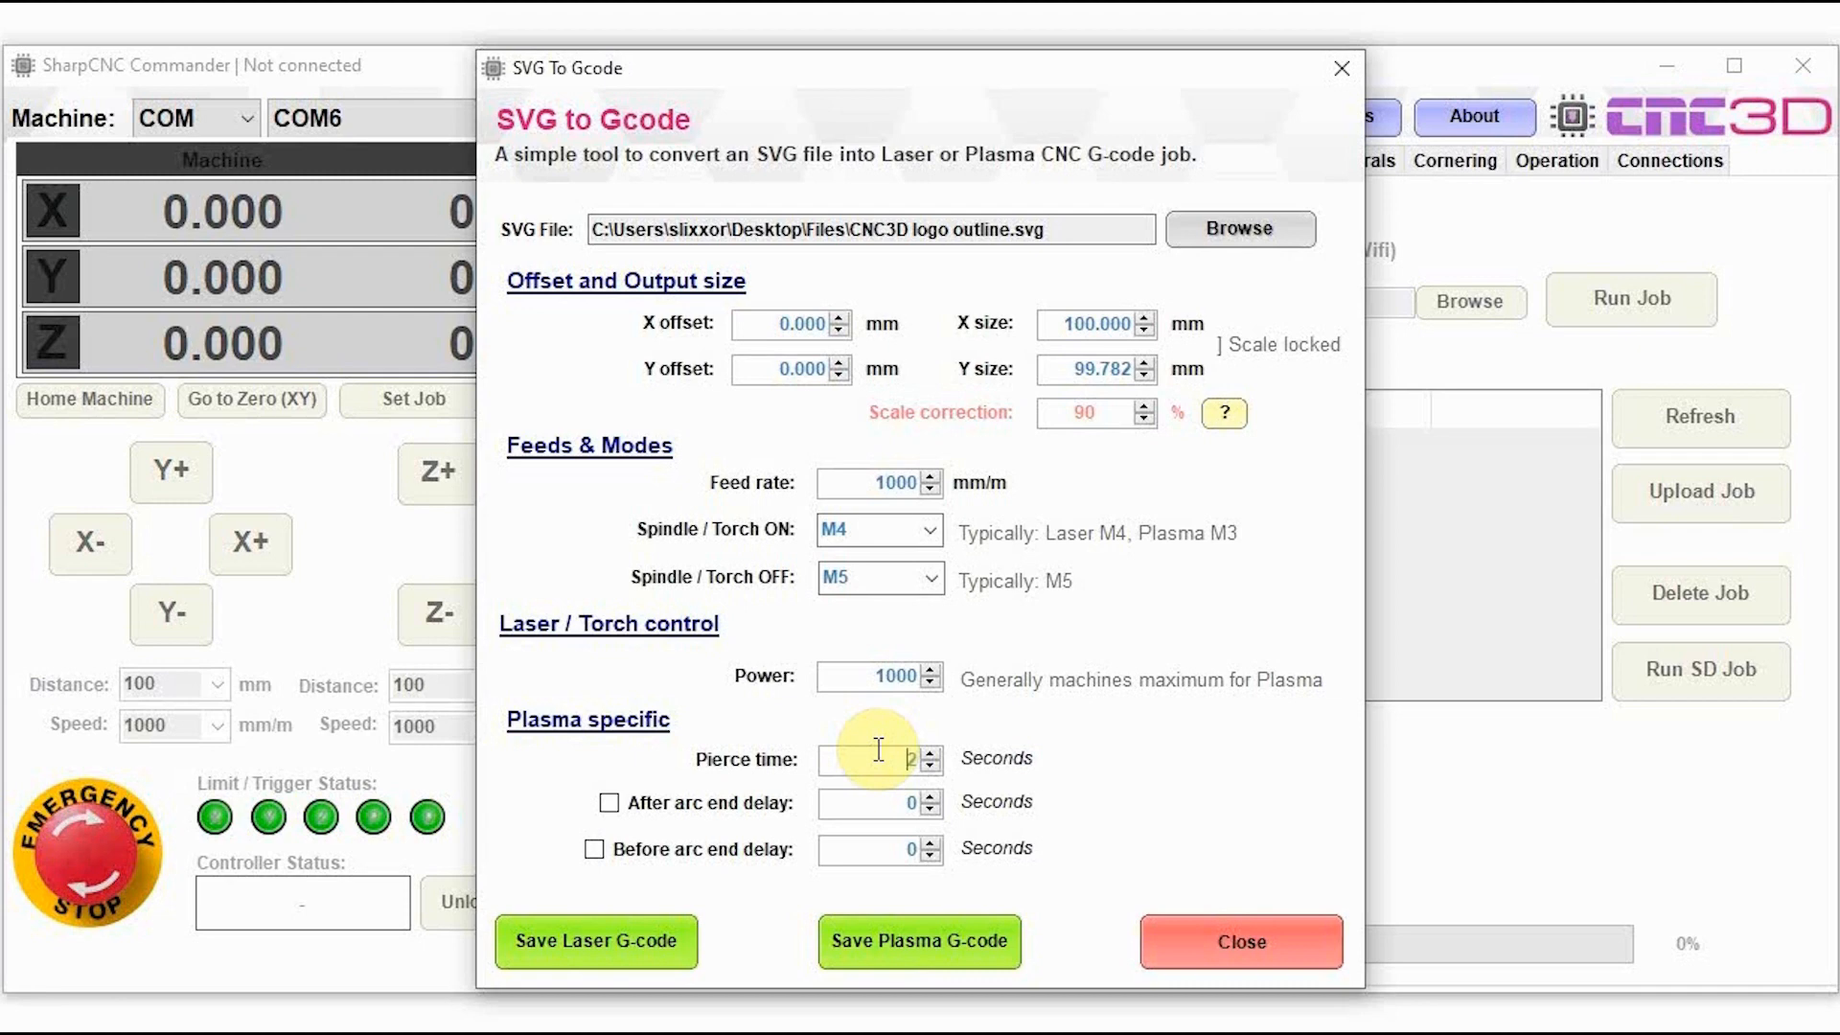
mouse_move(1081, 753)
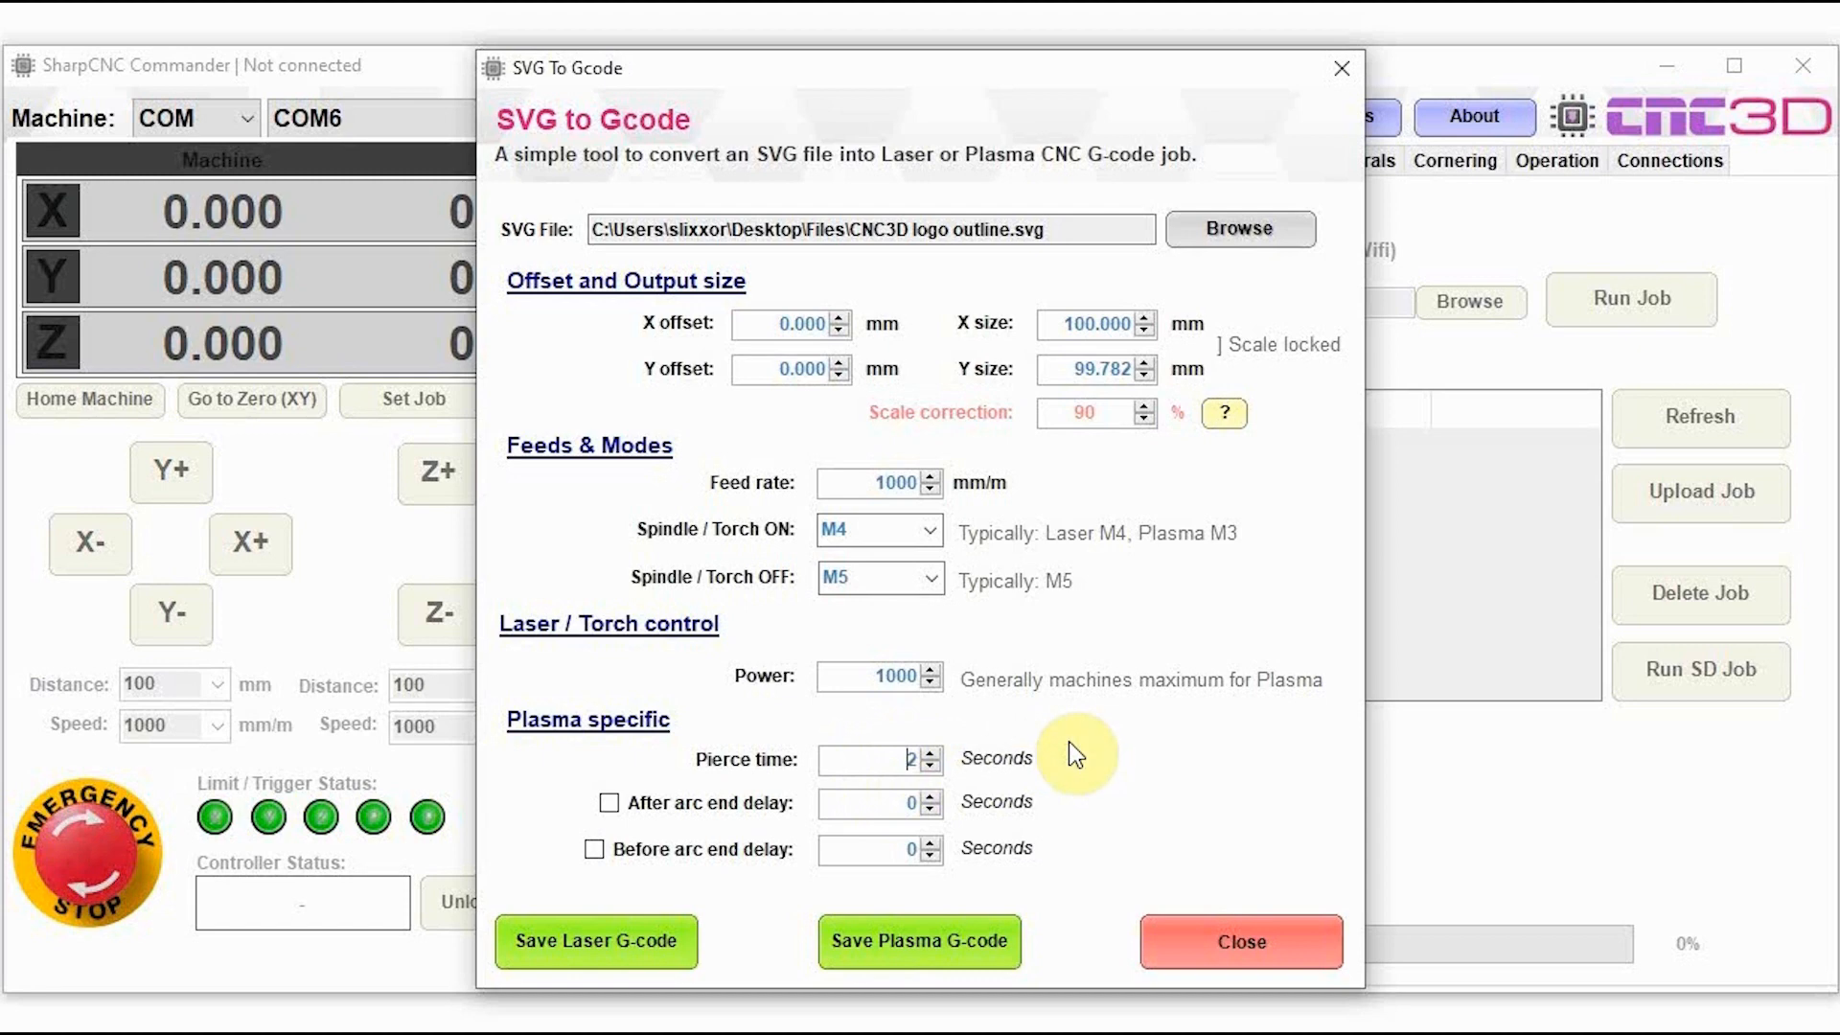
Step: Change the Pierce time from 5 to 2 seconds
click(875, 760)
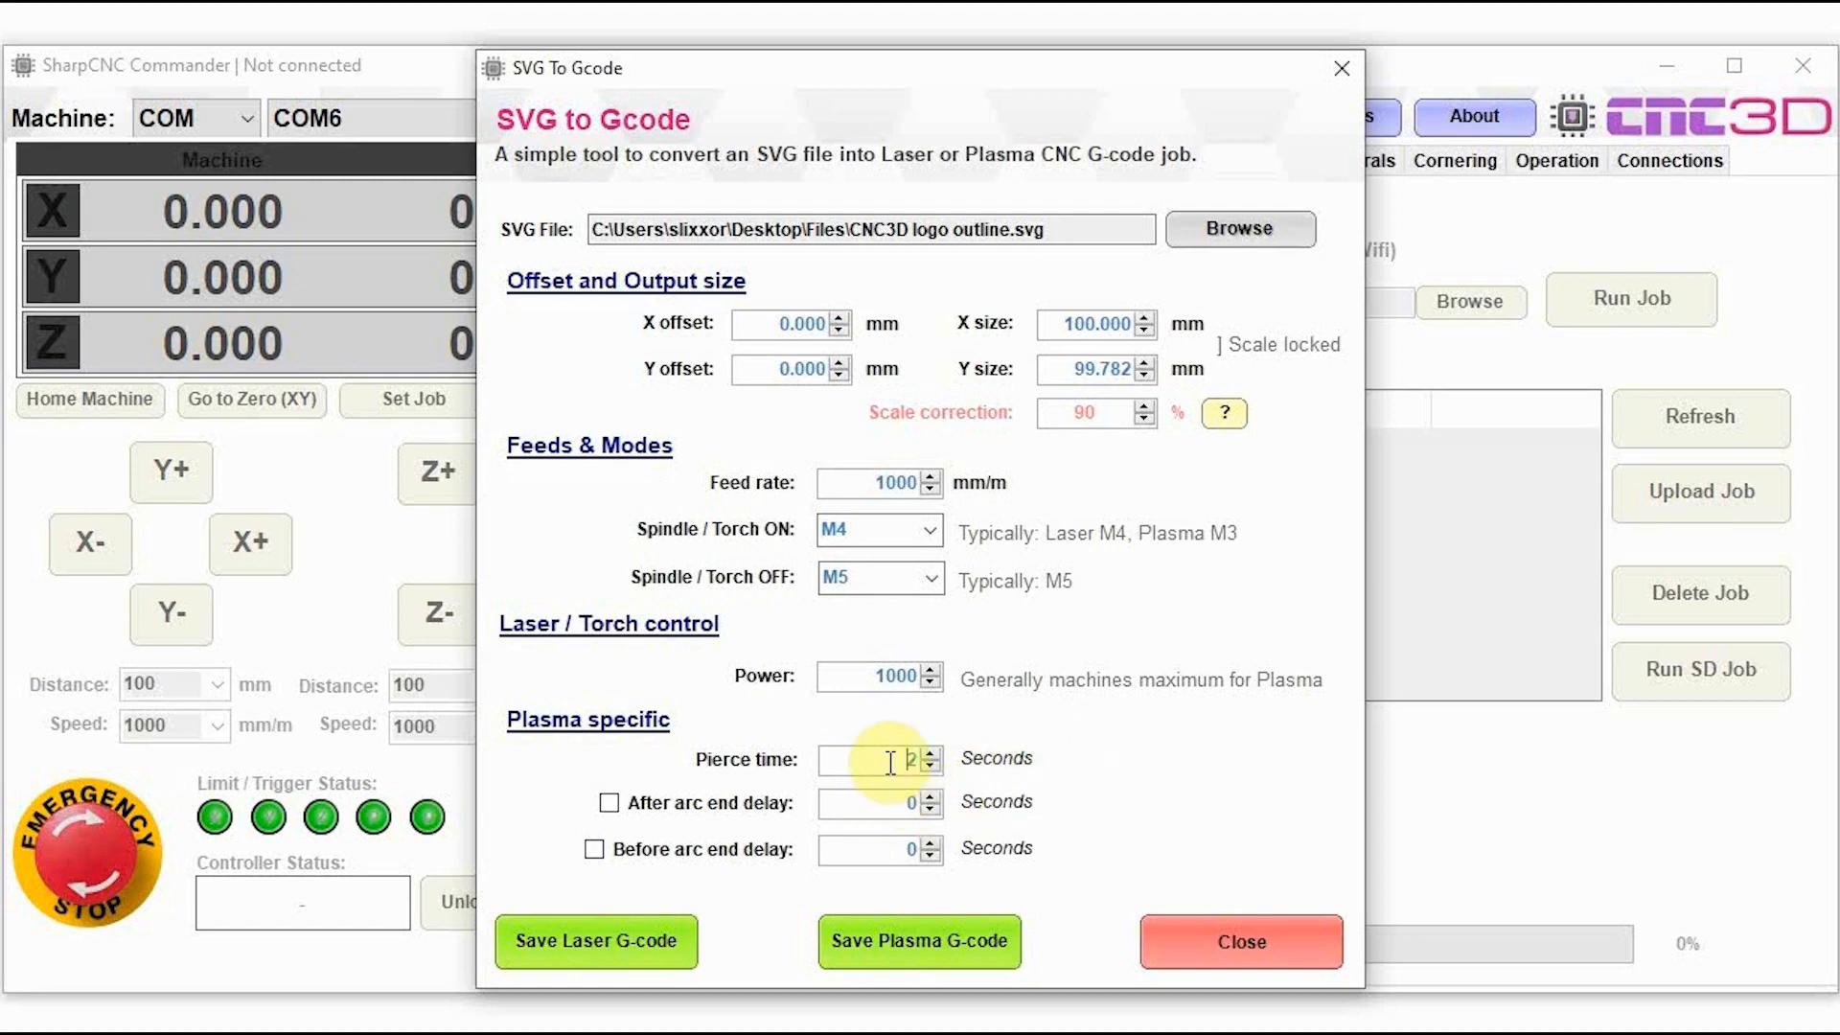
mouse_move(854, 801)
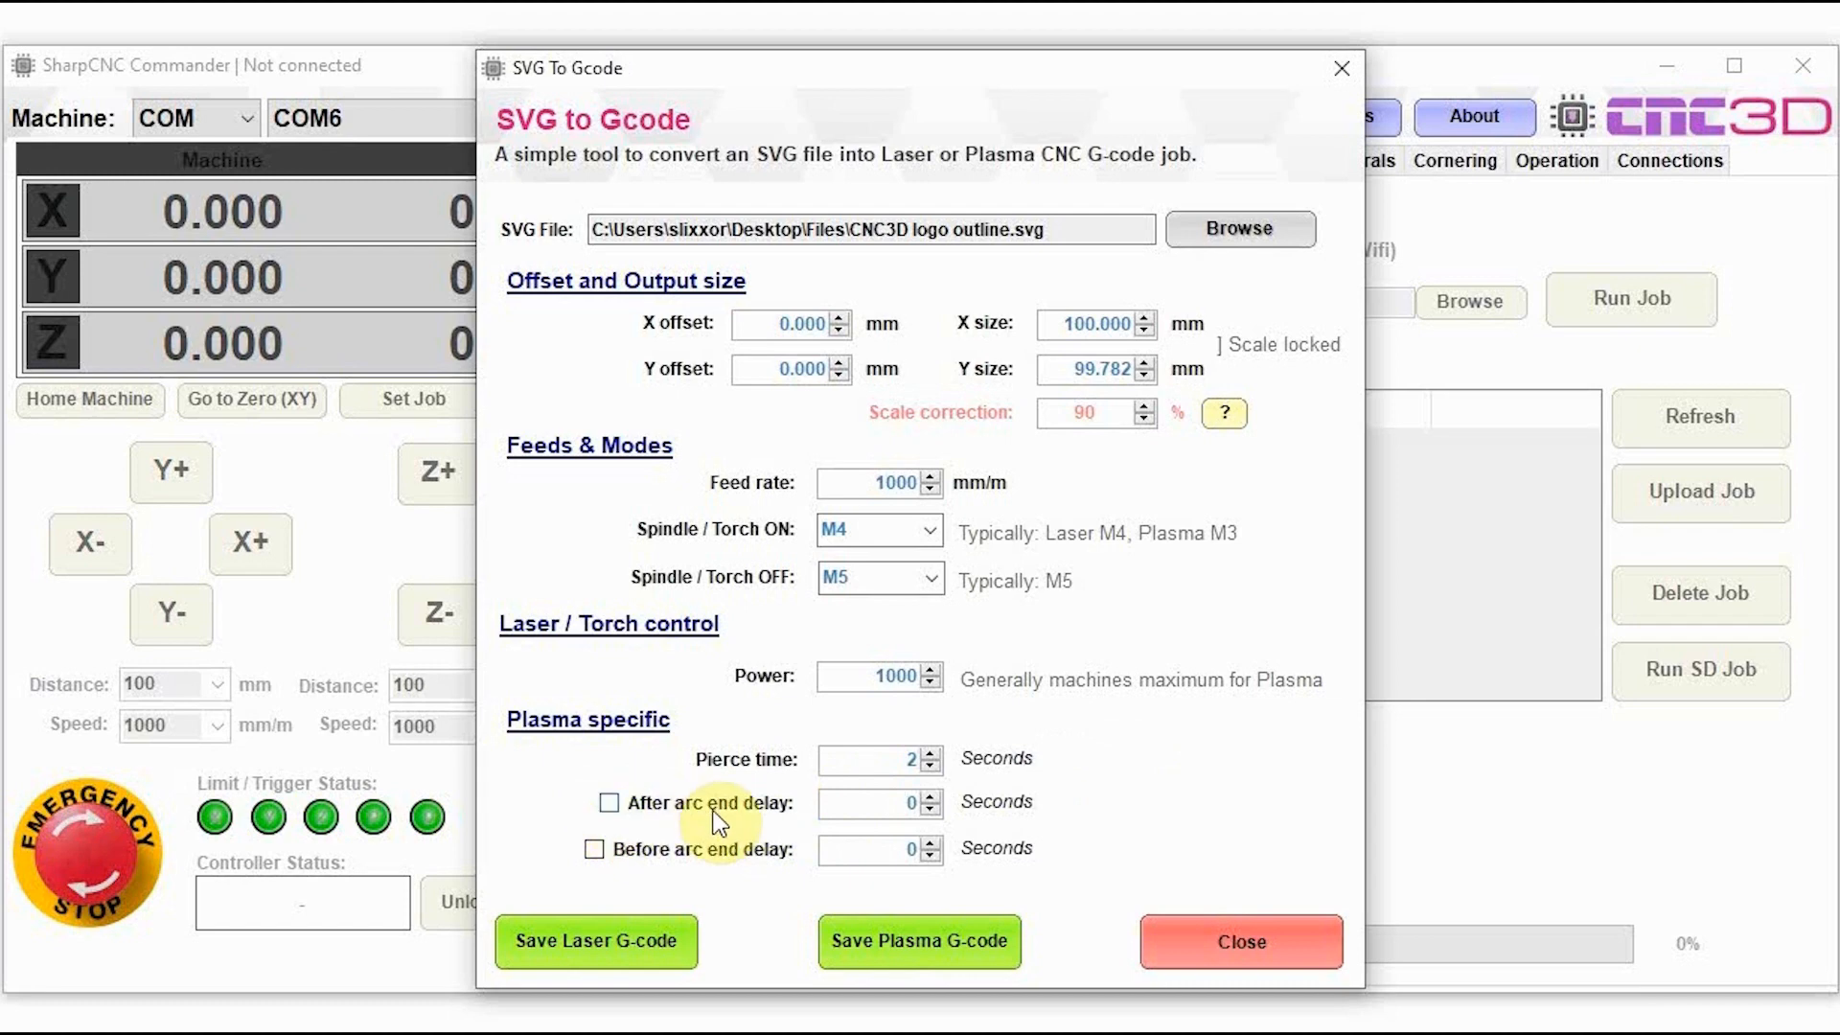
mouse_move(764, 820)
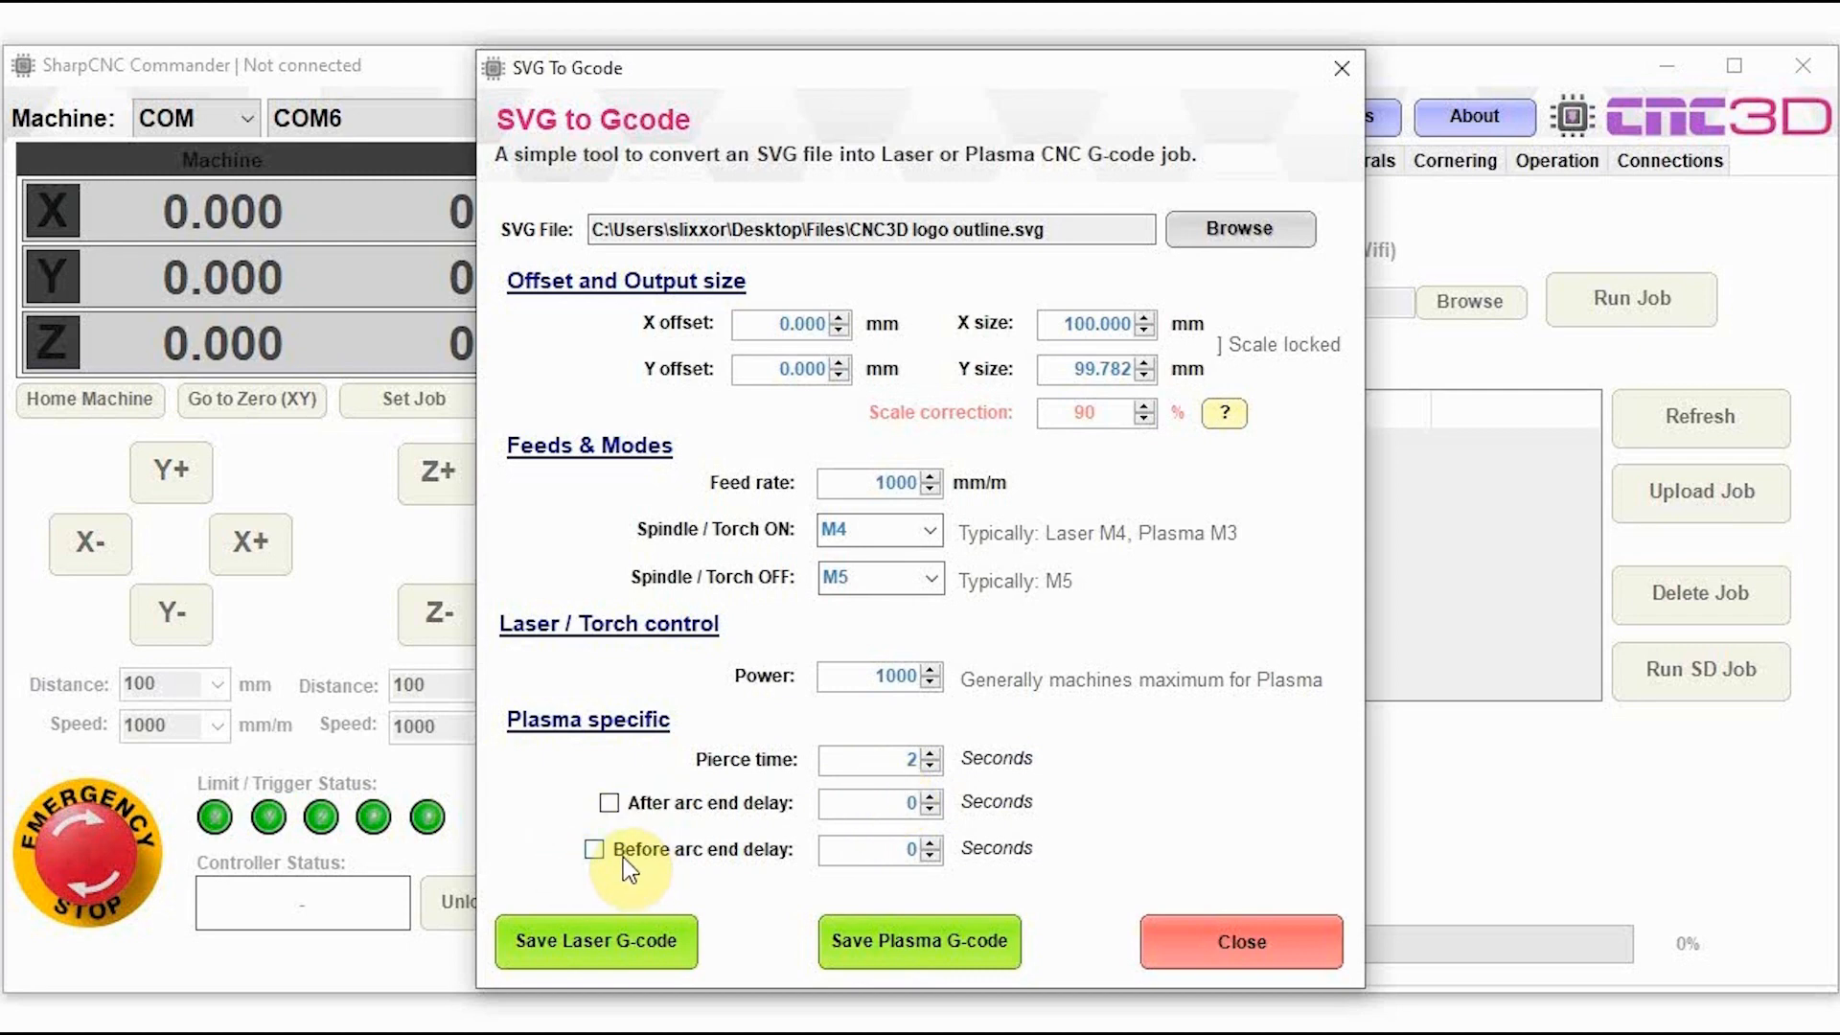
mouse_move(699, 885)
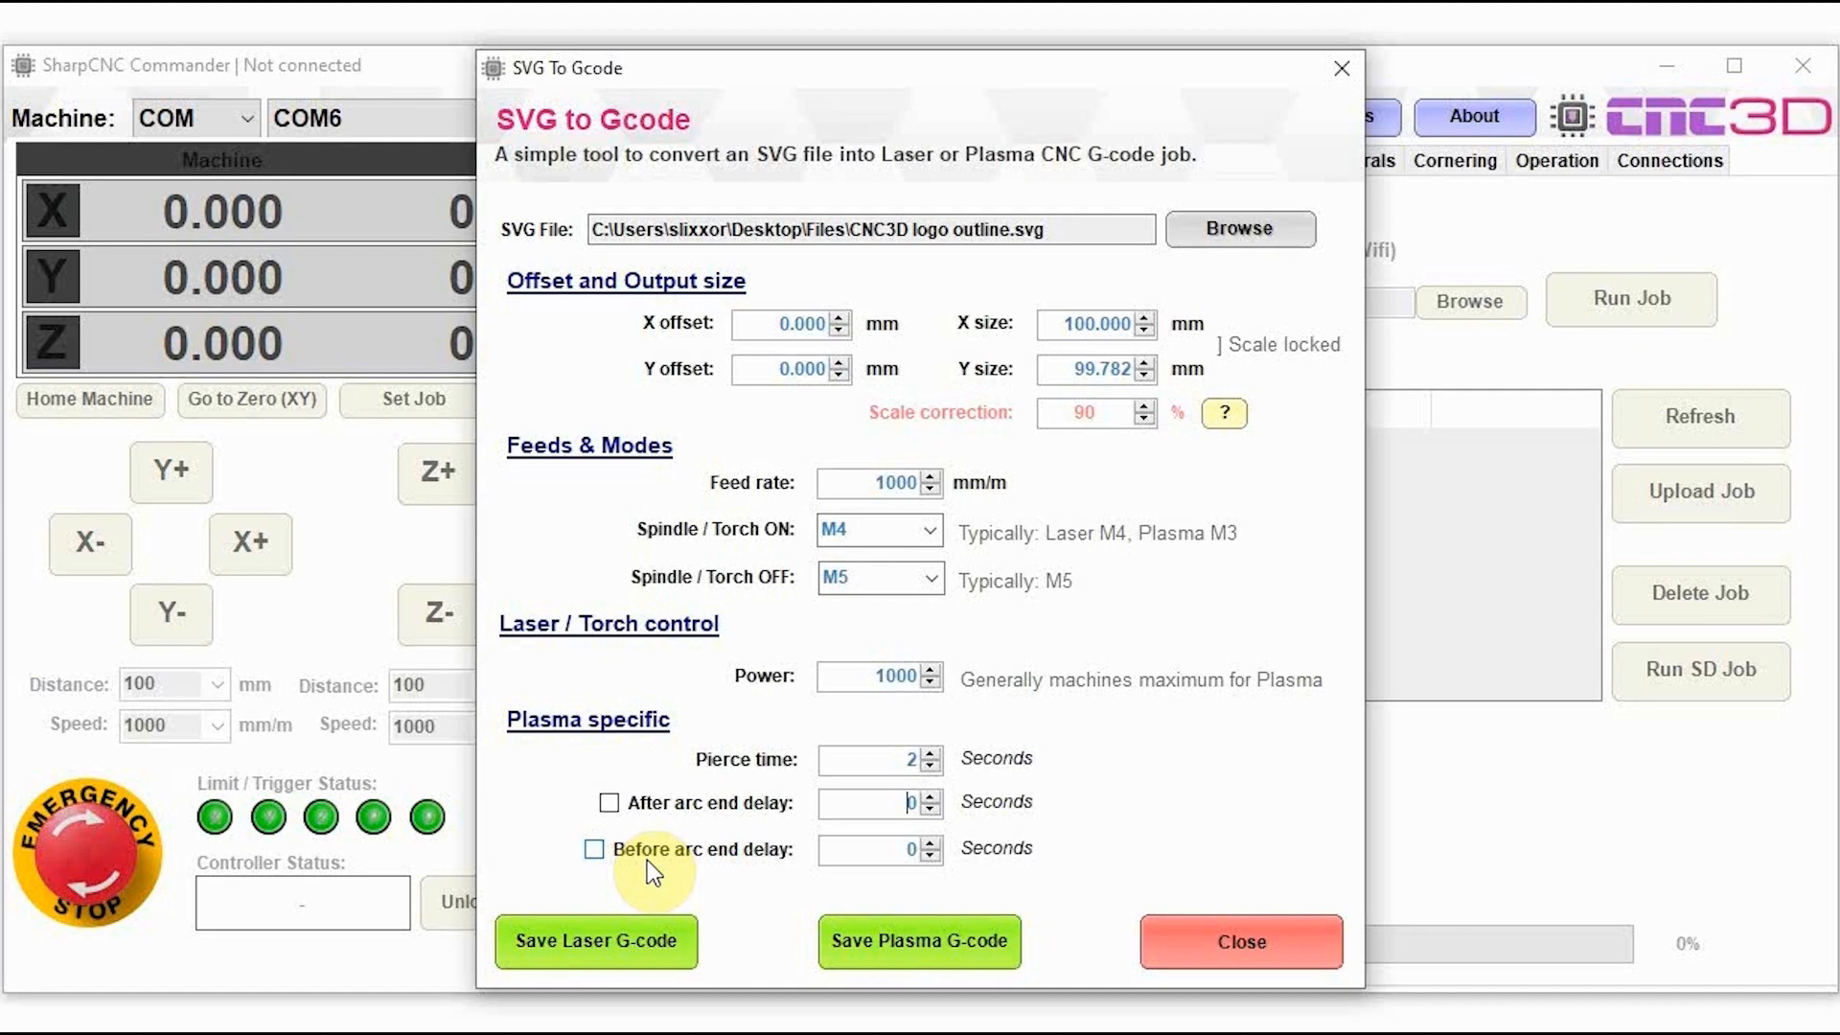
mouse_move(735, 901)
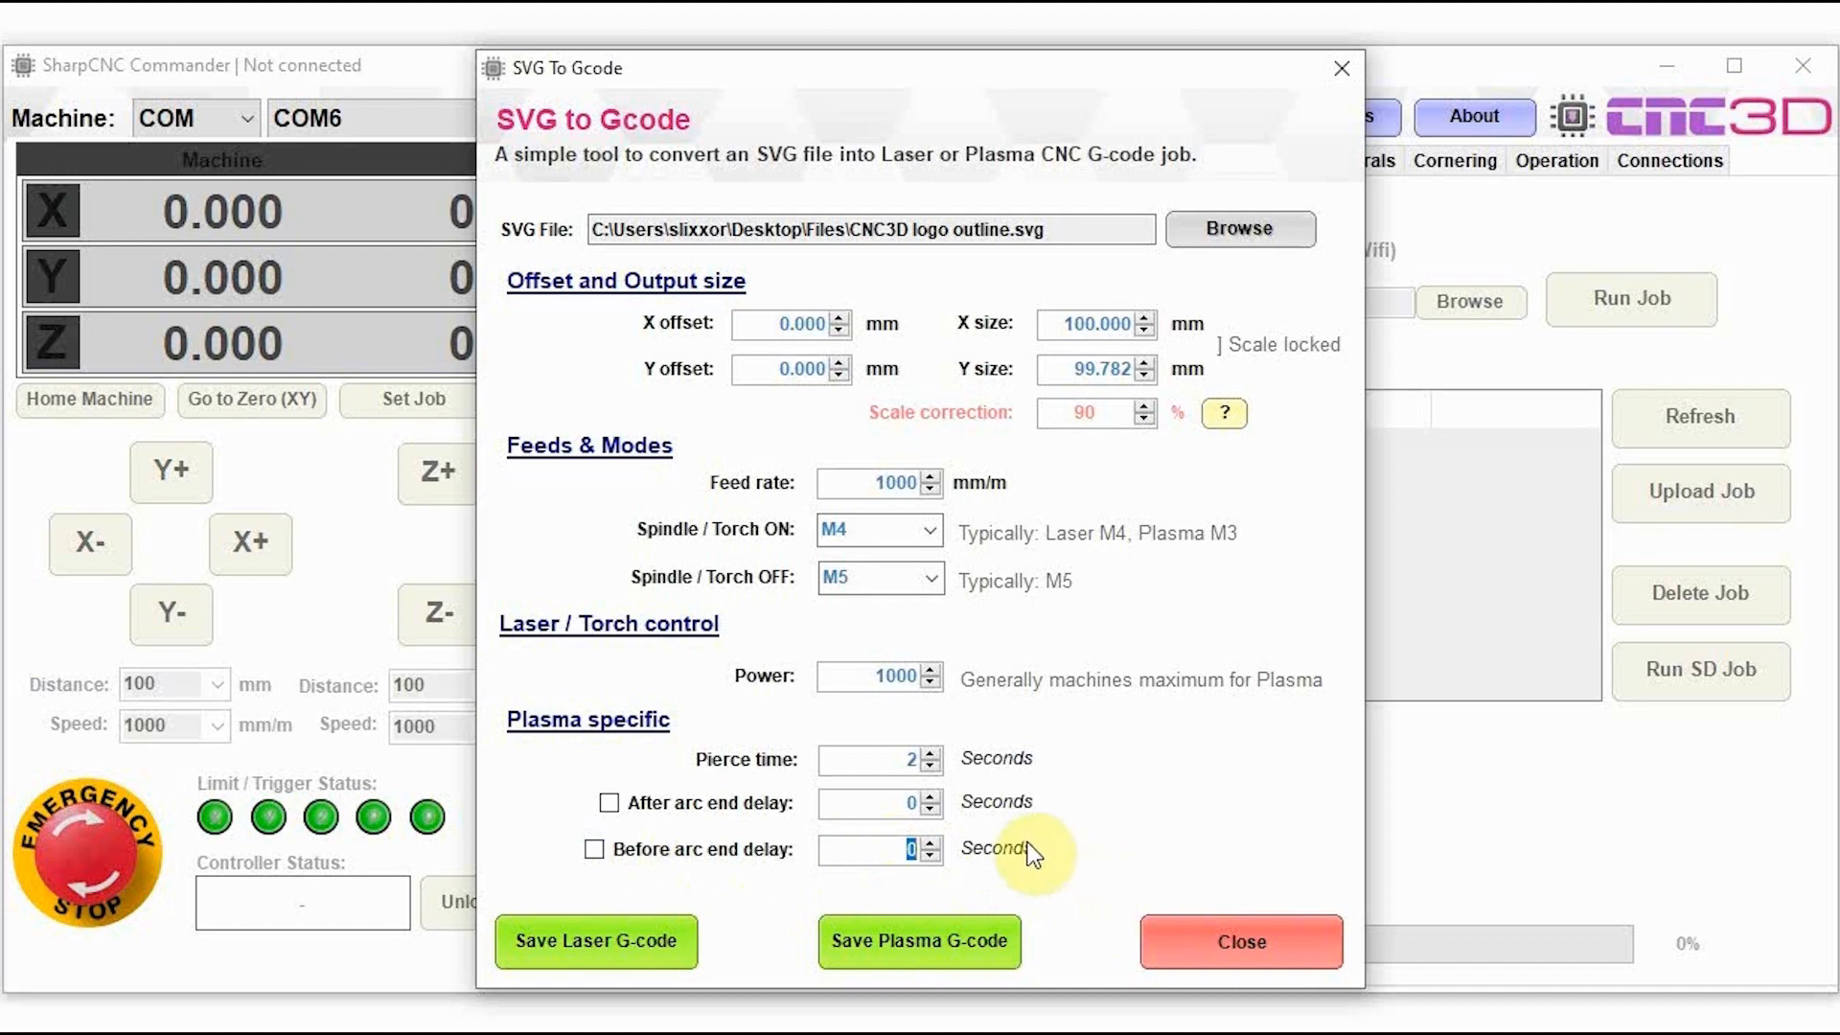
mouse_move(1112, 819)
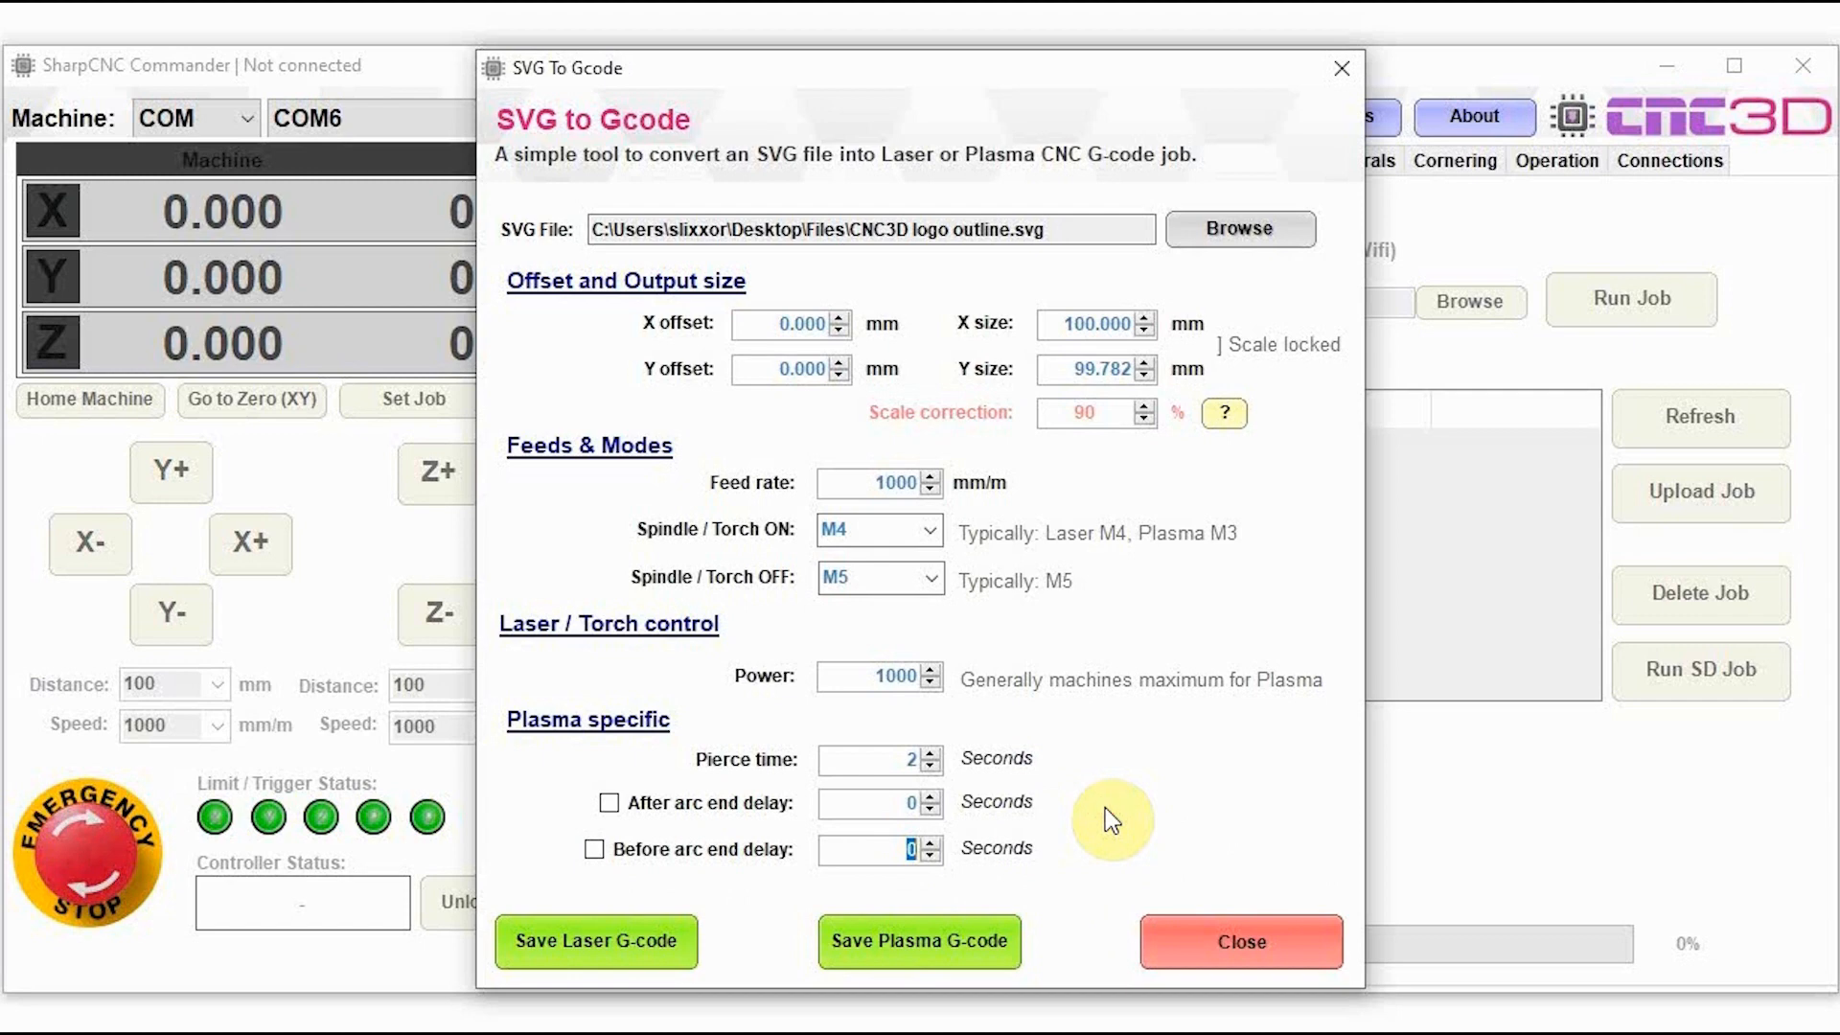
mouse_move(864, 677)
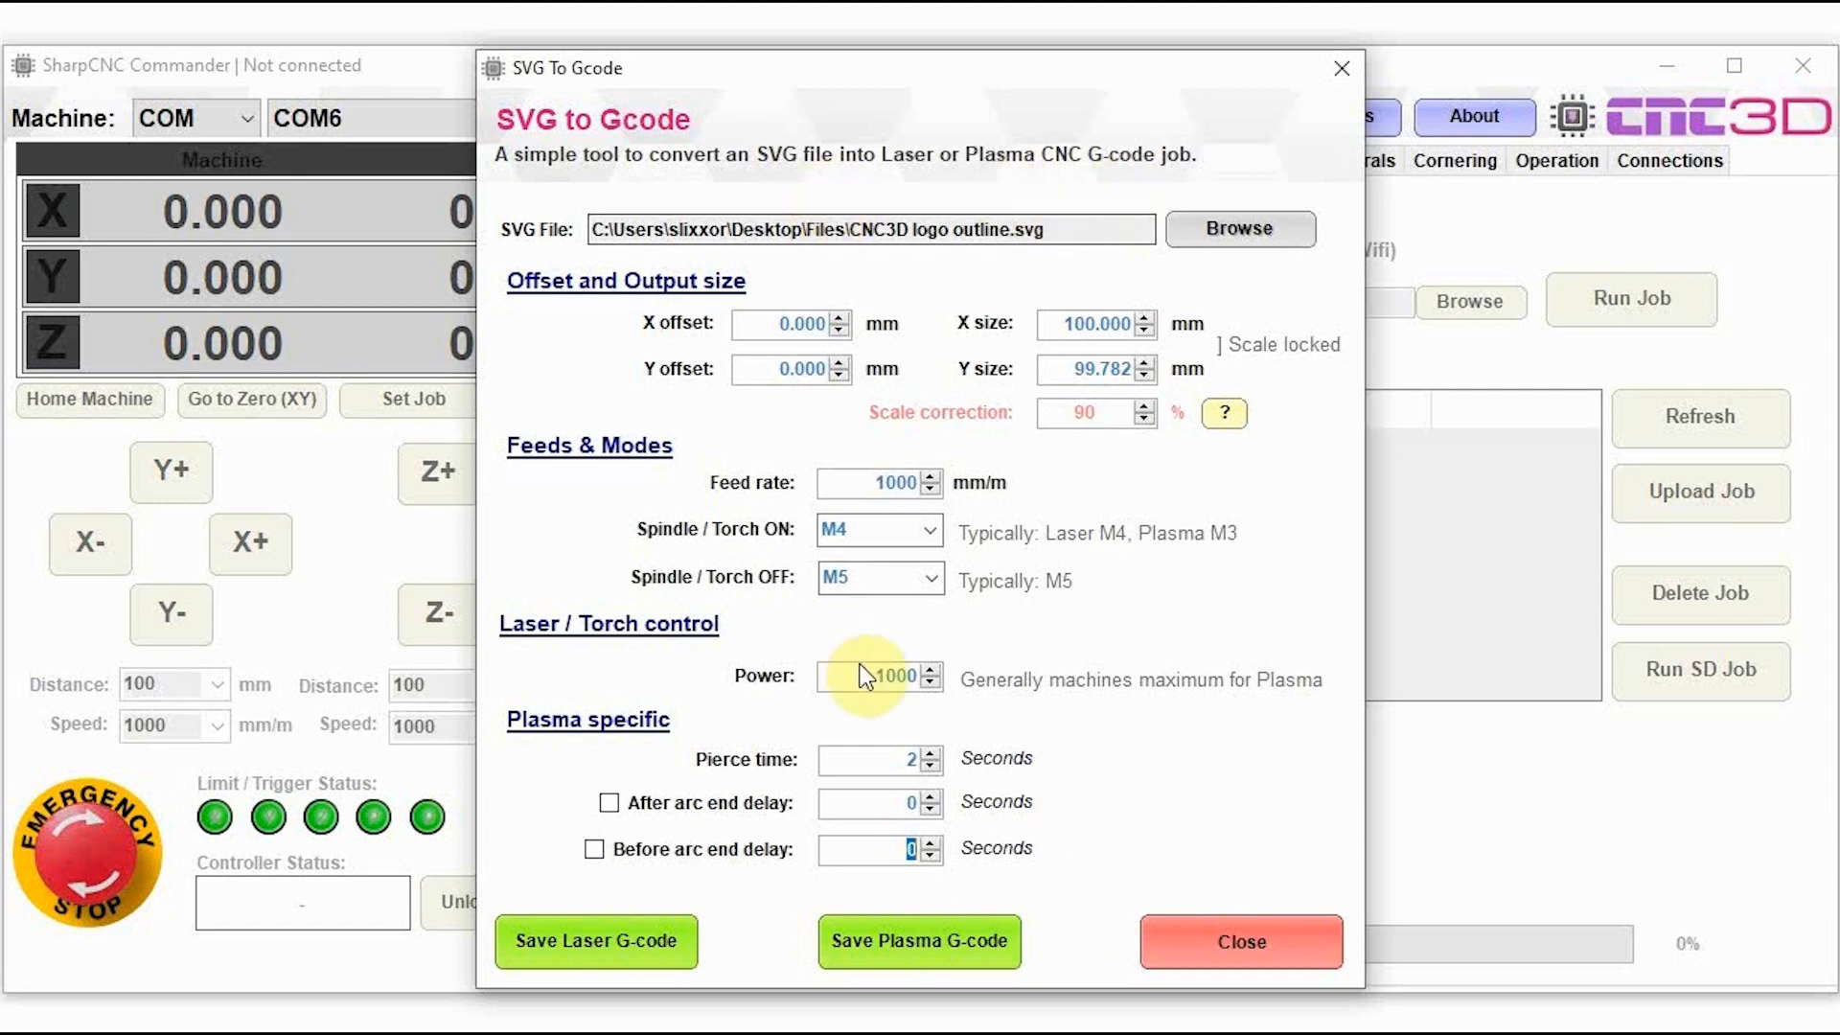
mouse_move(557, 979)
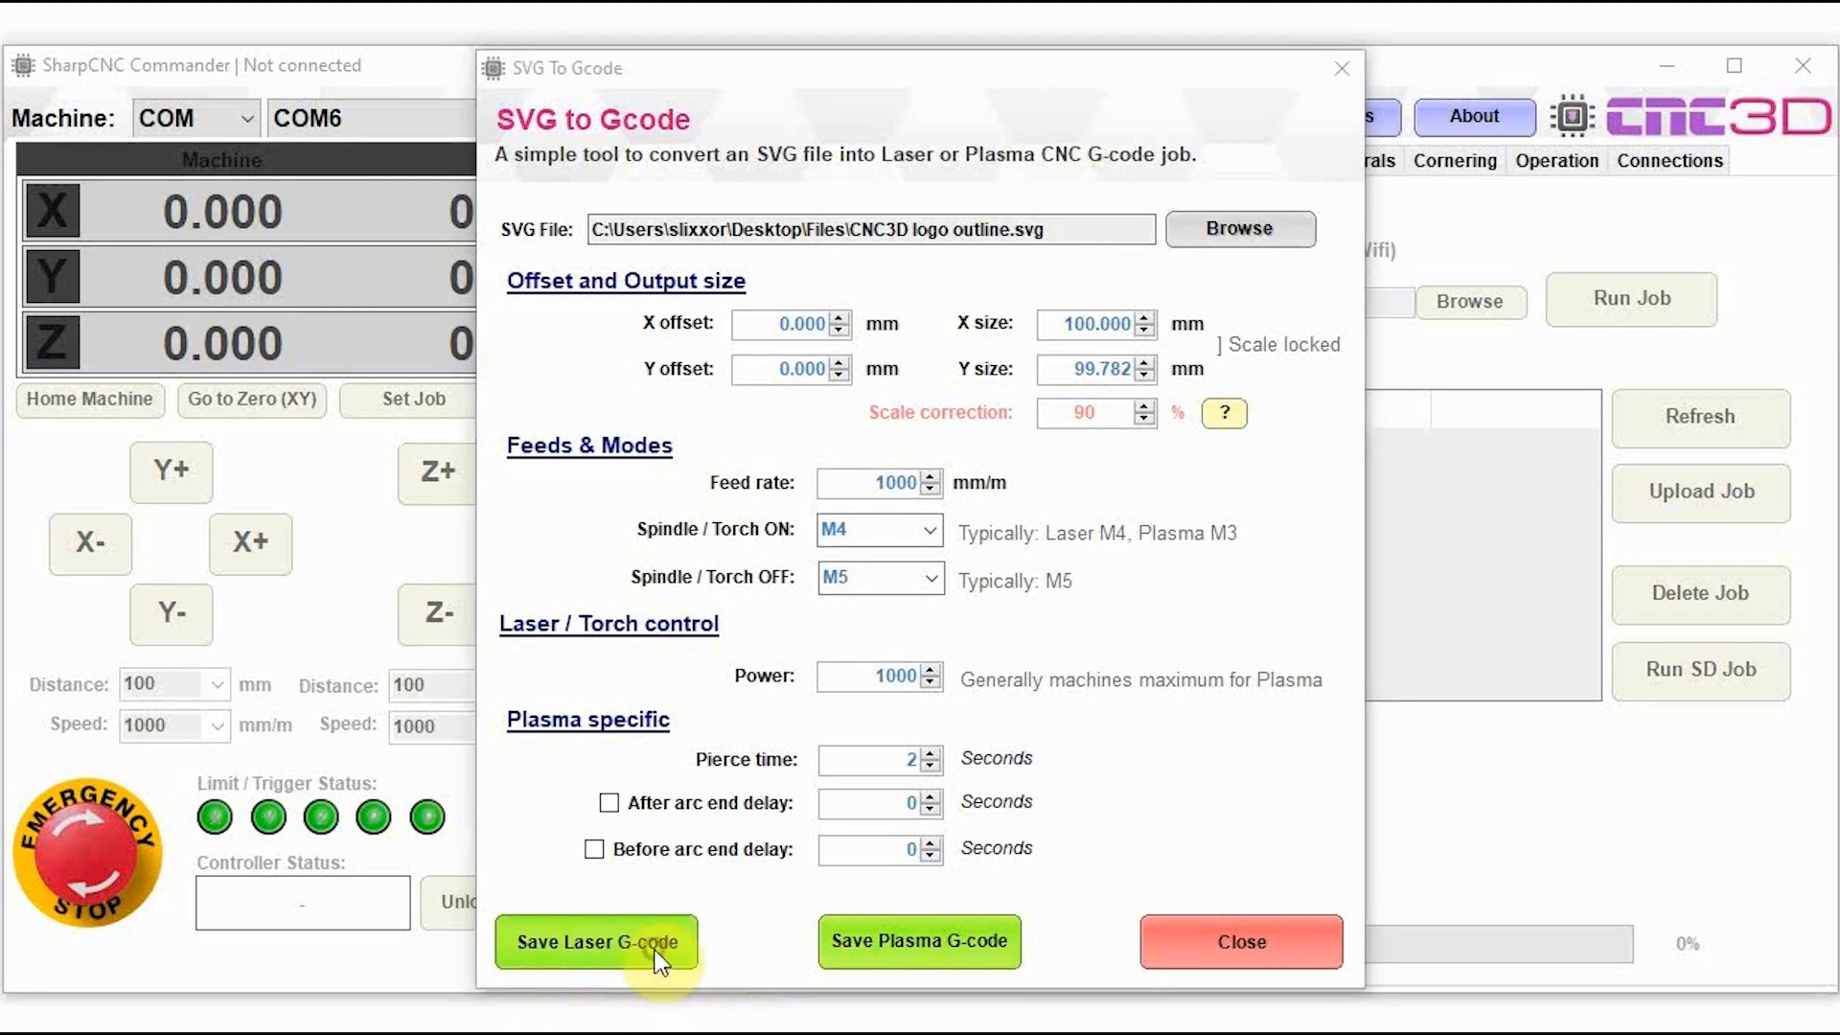
Step: Save the laser G-code as New laser job.nc, replacing the existing file
click(596, 943)
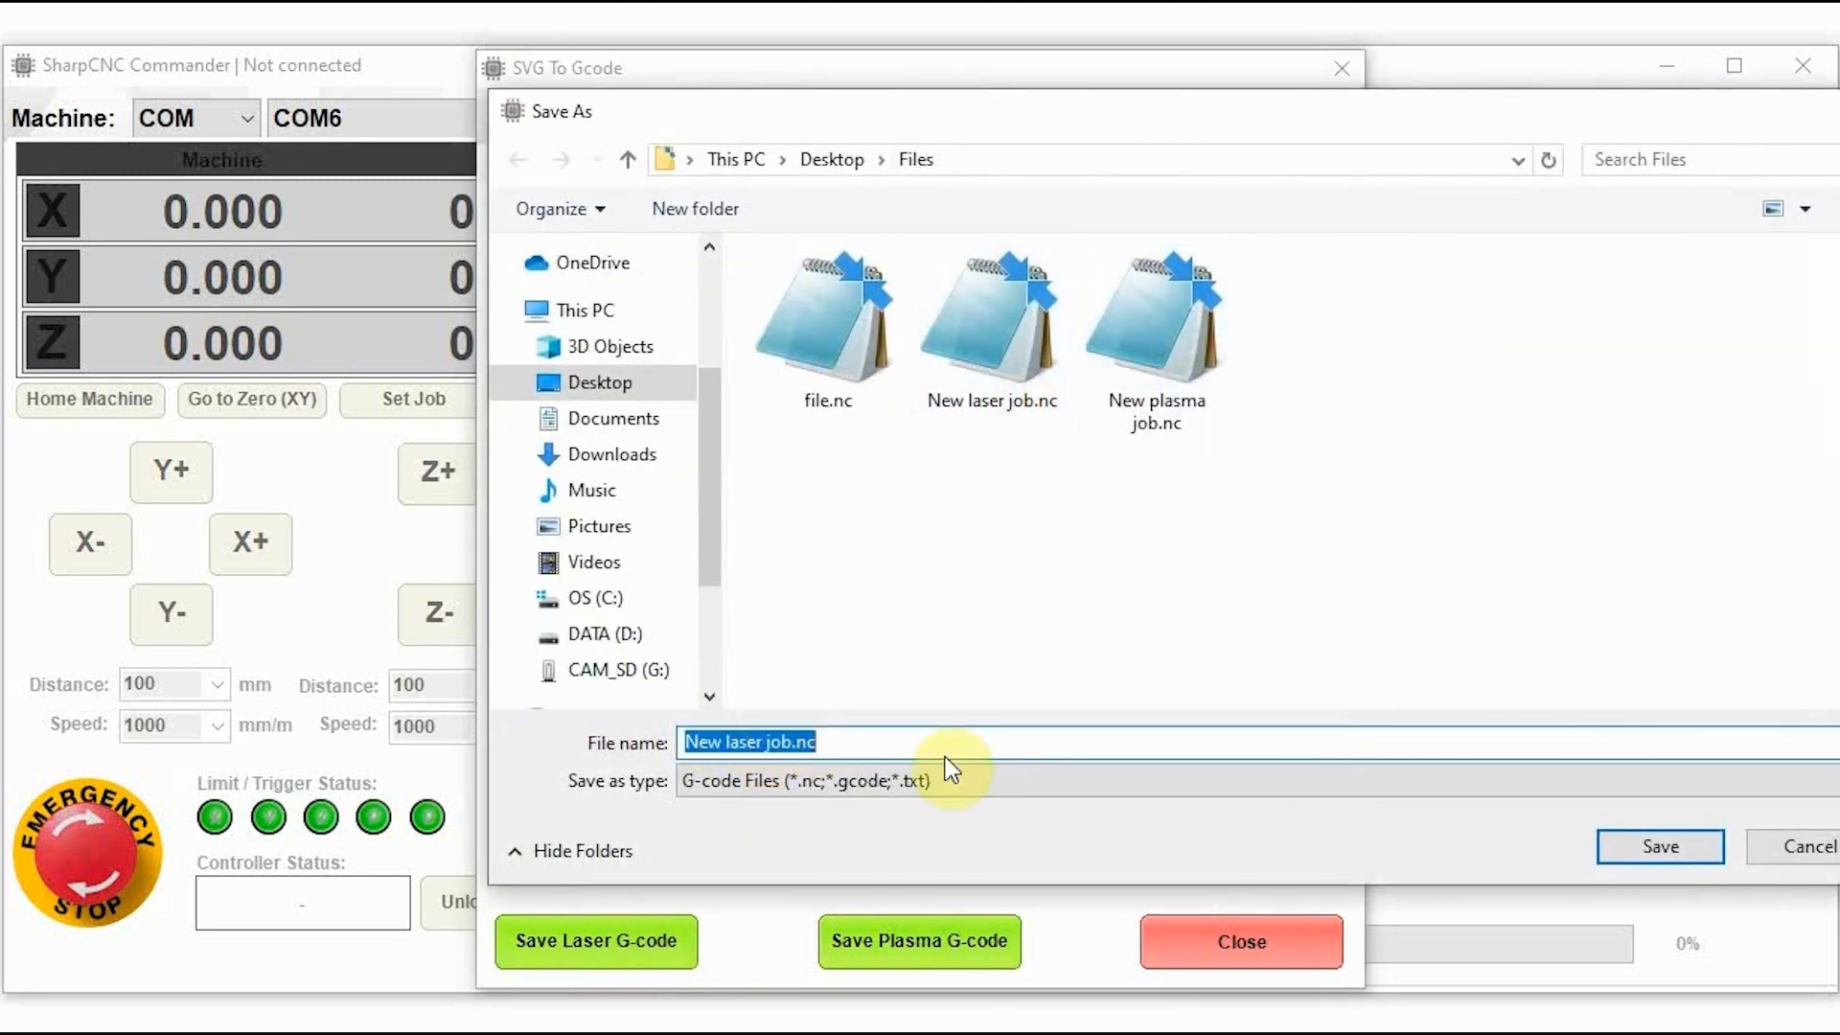
click(1660, 847)
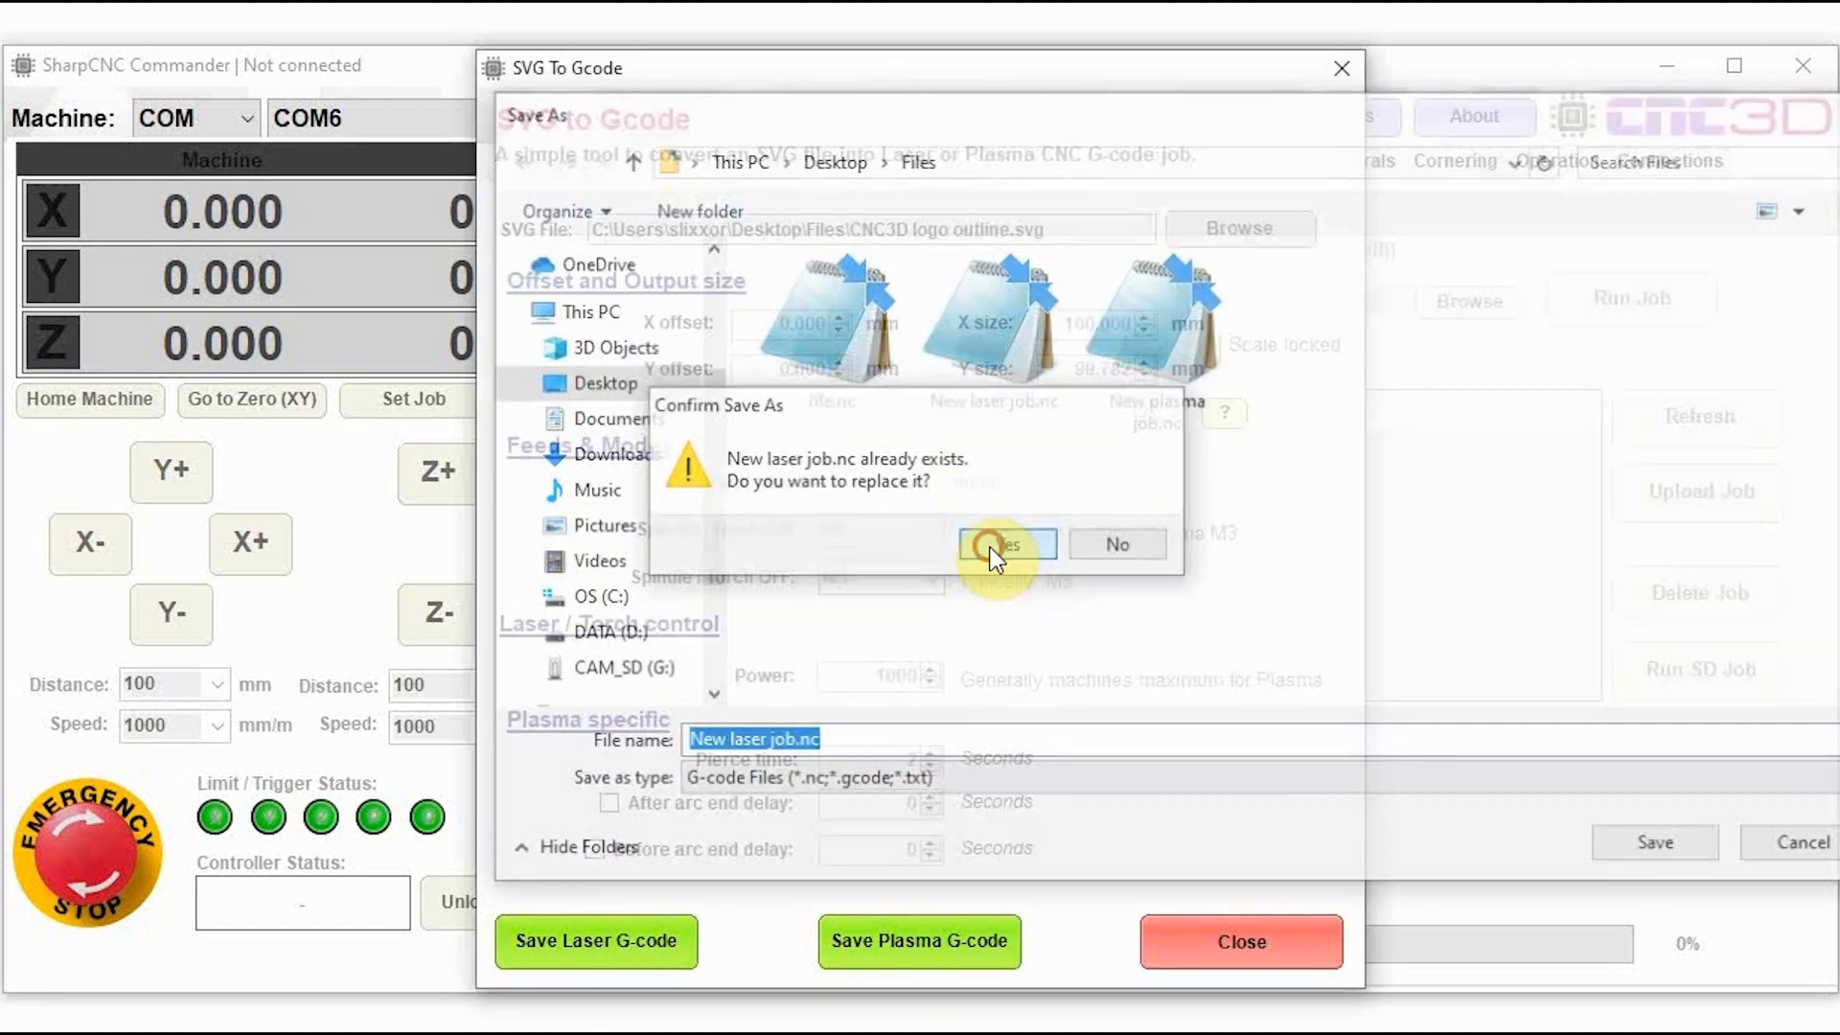
click(1004, 544)
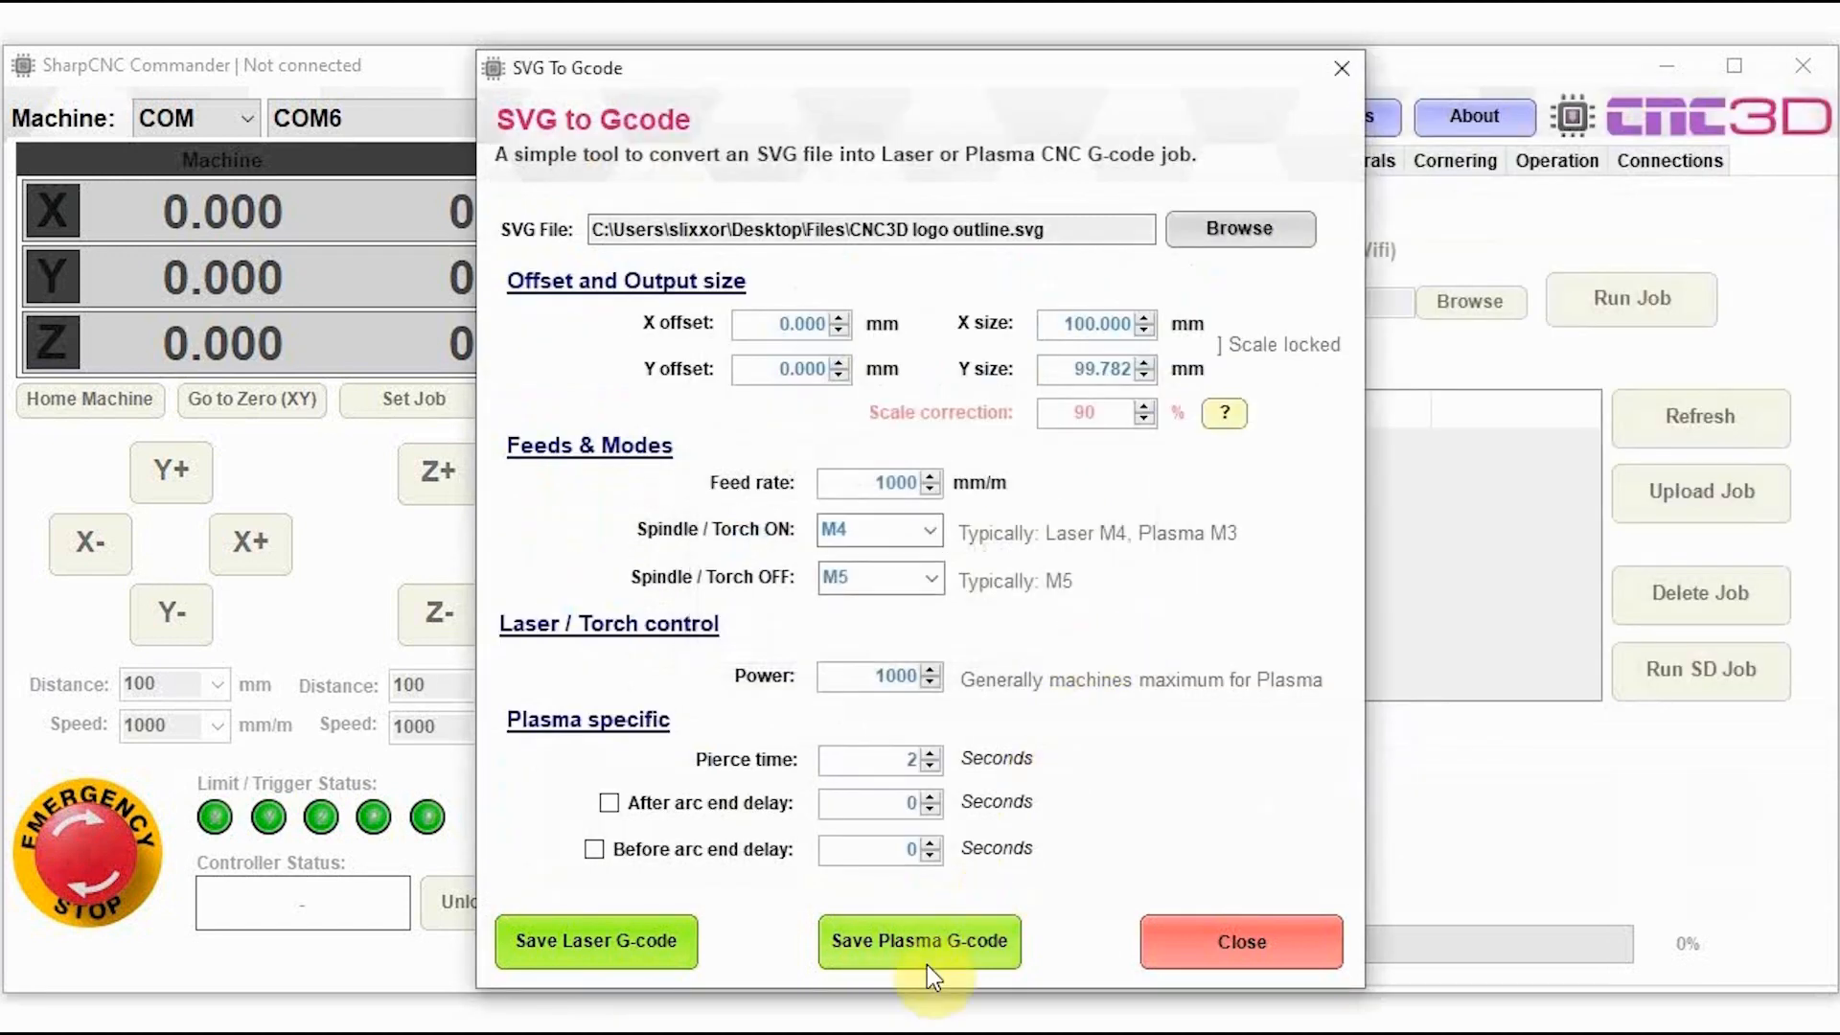
Step: Save the plasma G-code as New plasma job.nc, replacing the existing file
click(918, 942)
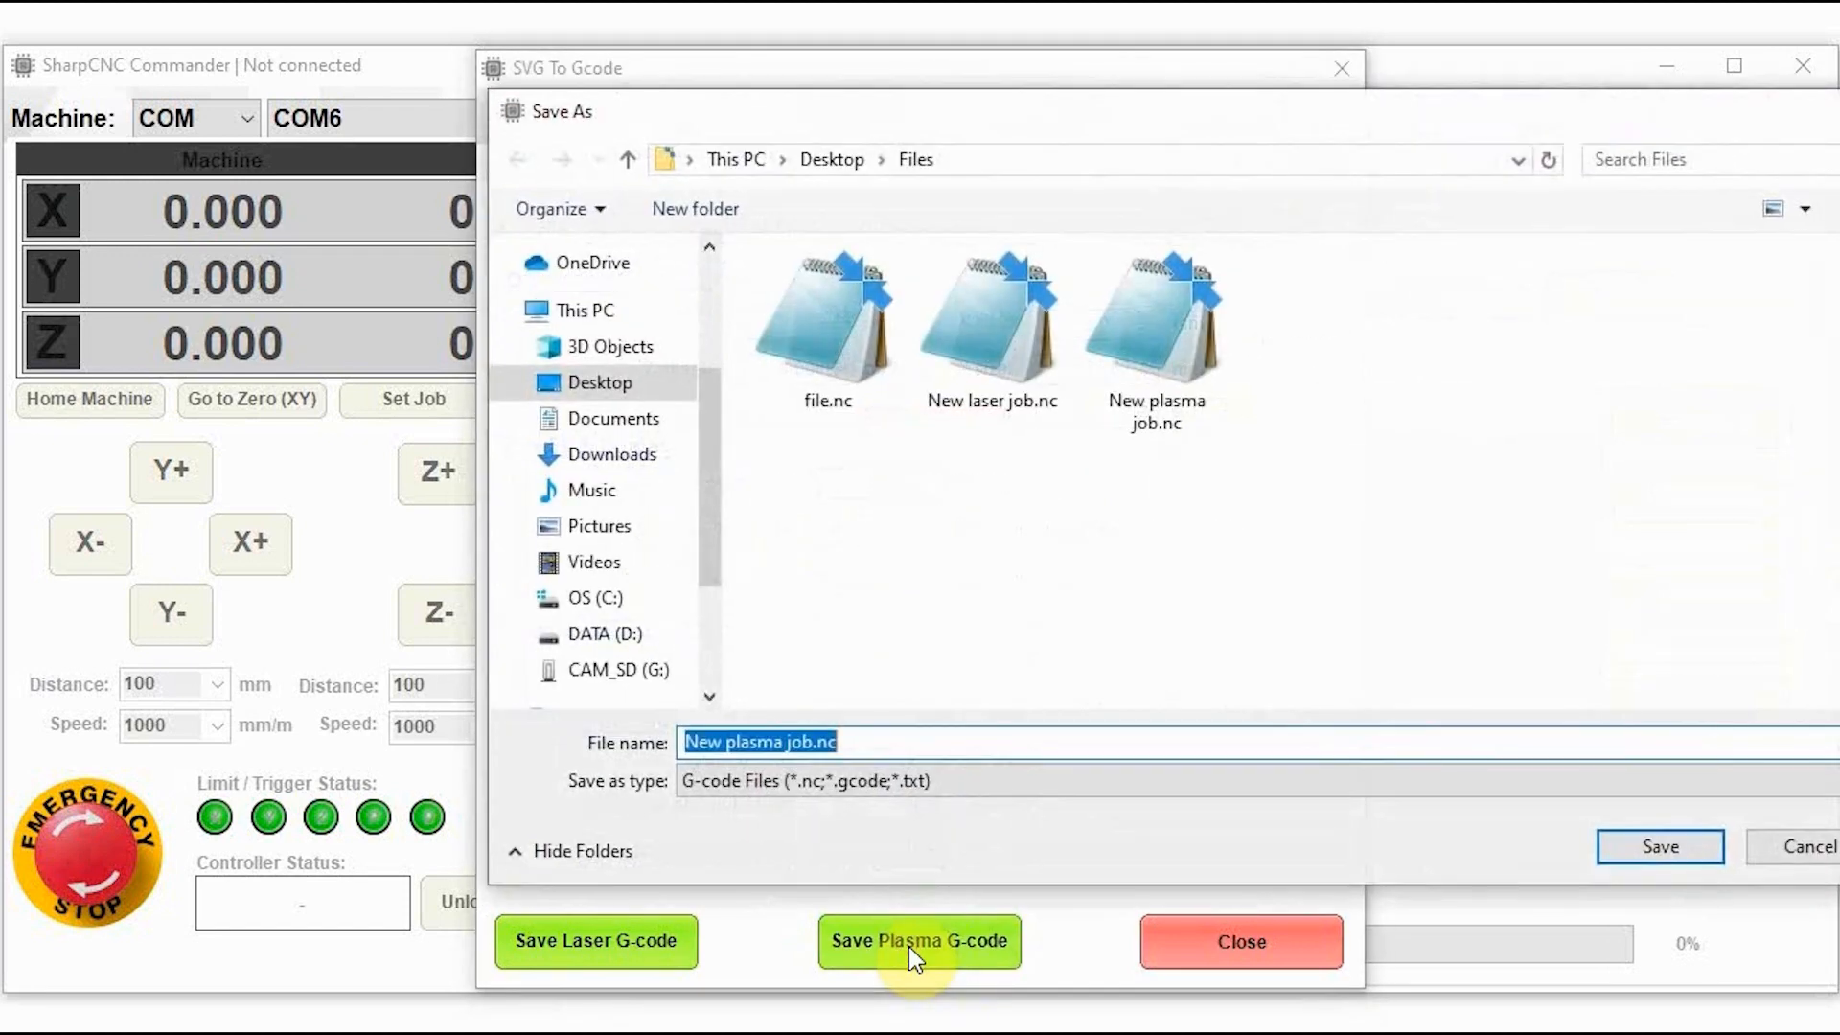
click(1658, 873)
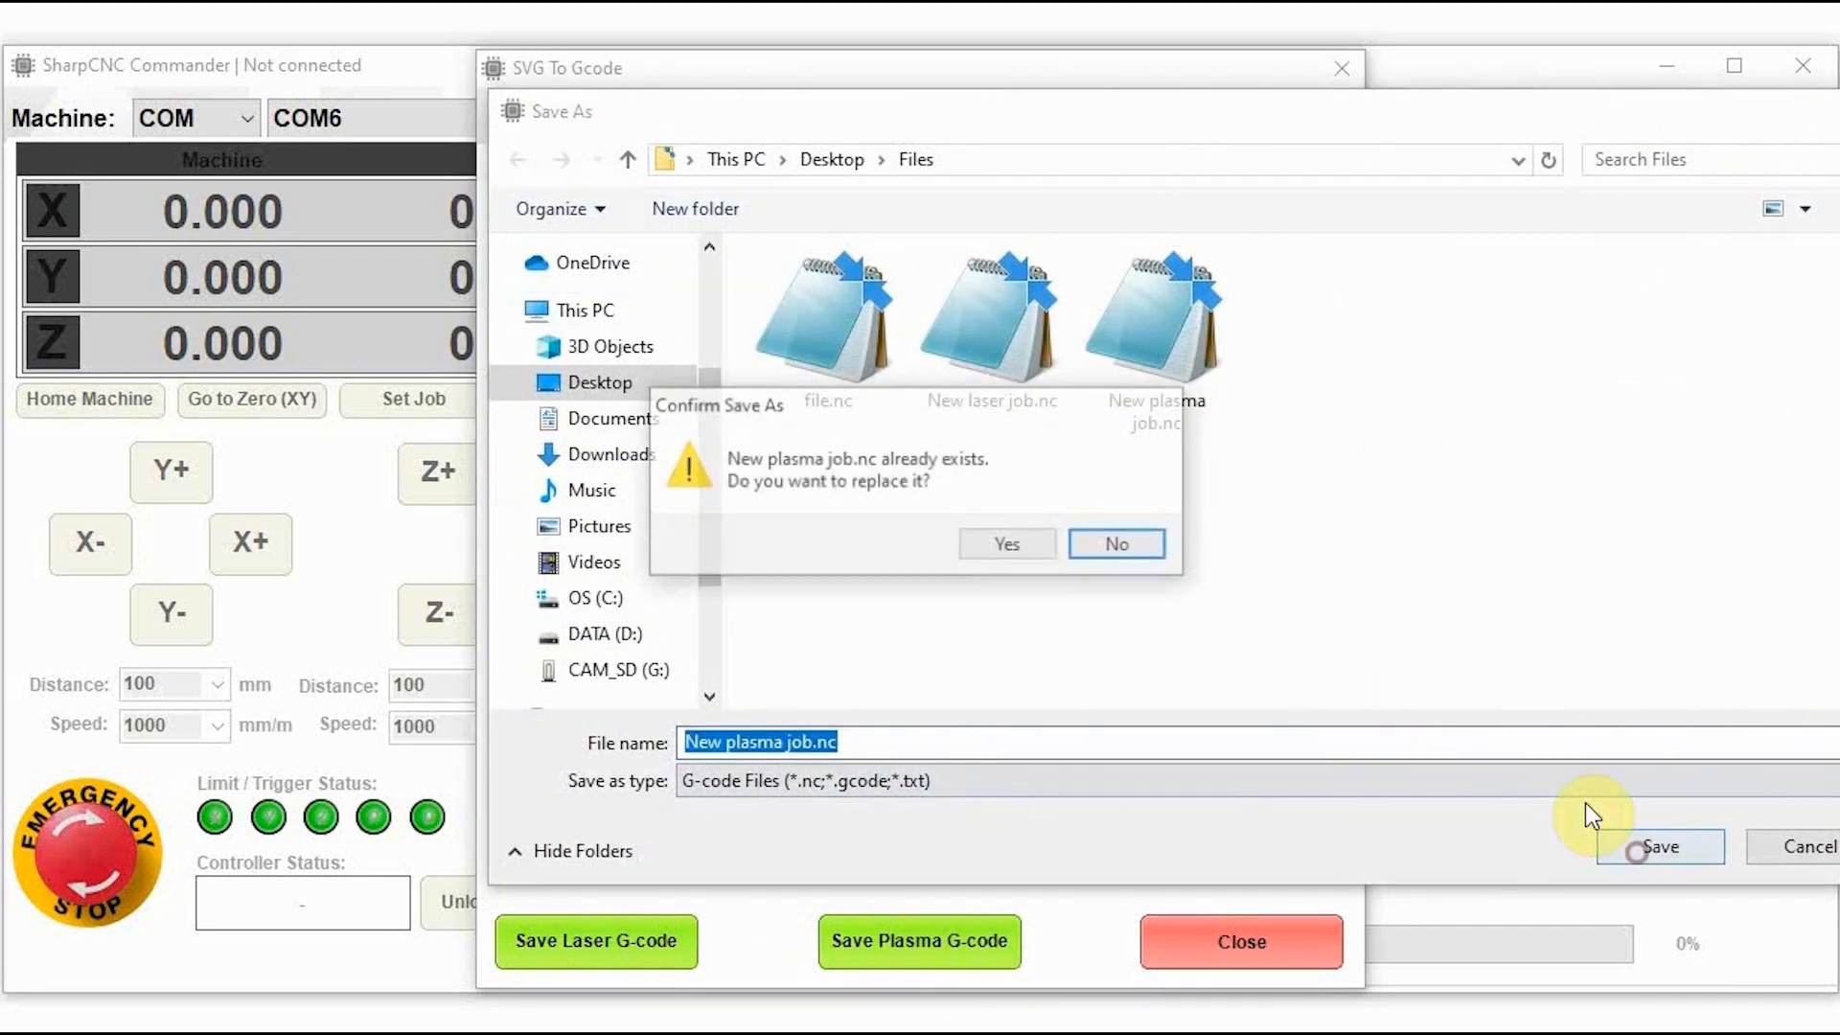
click(1007, 543)
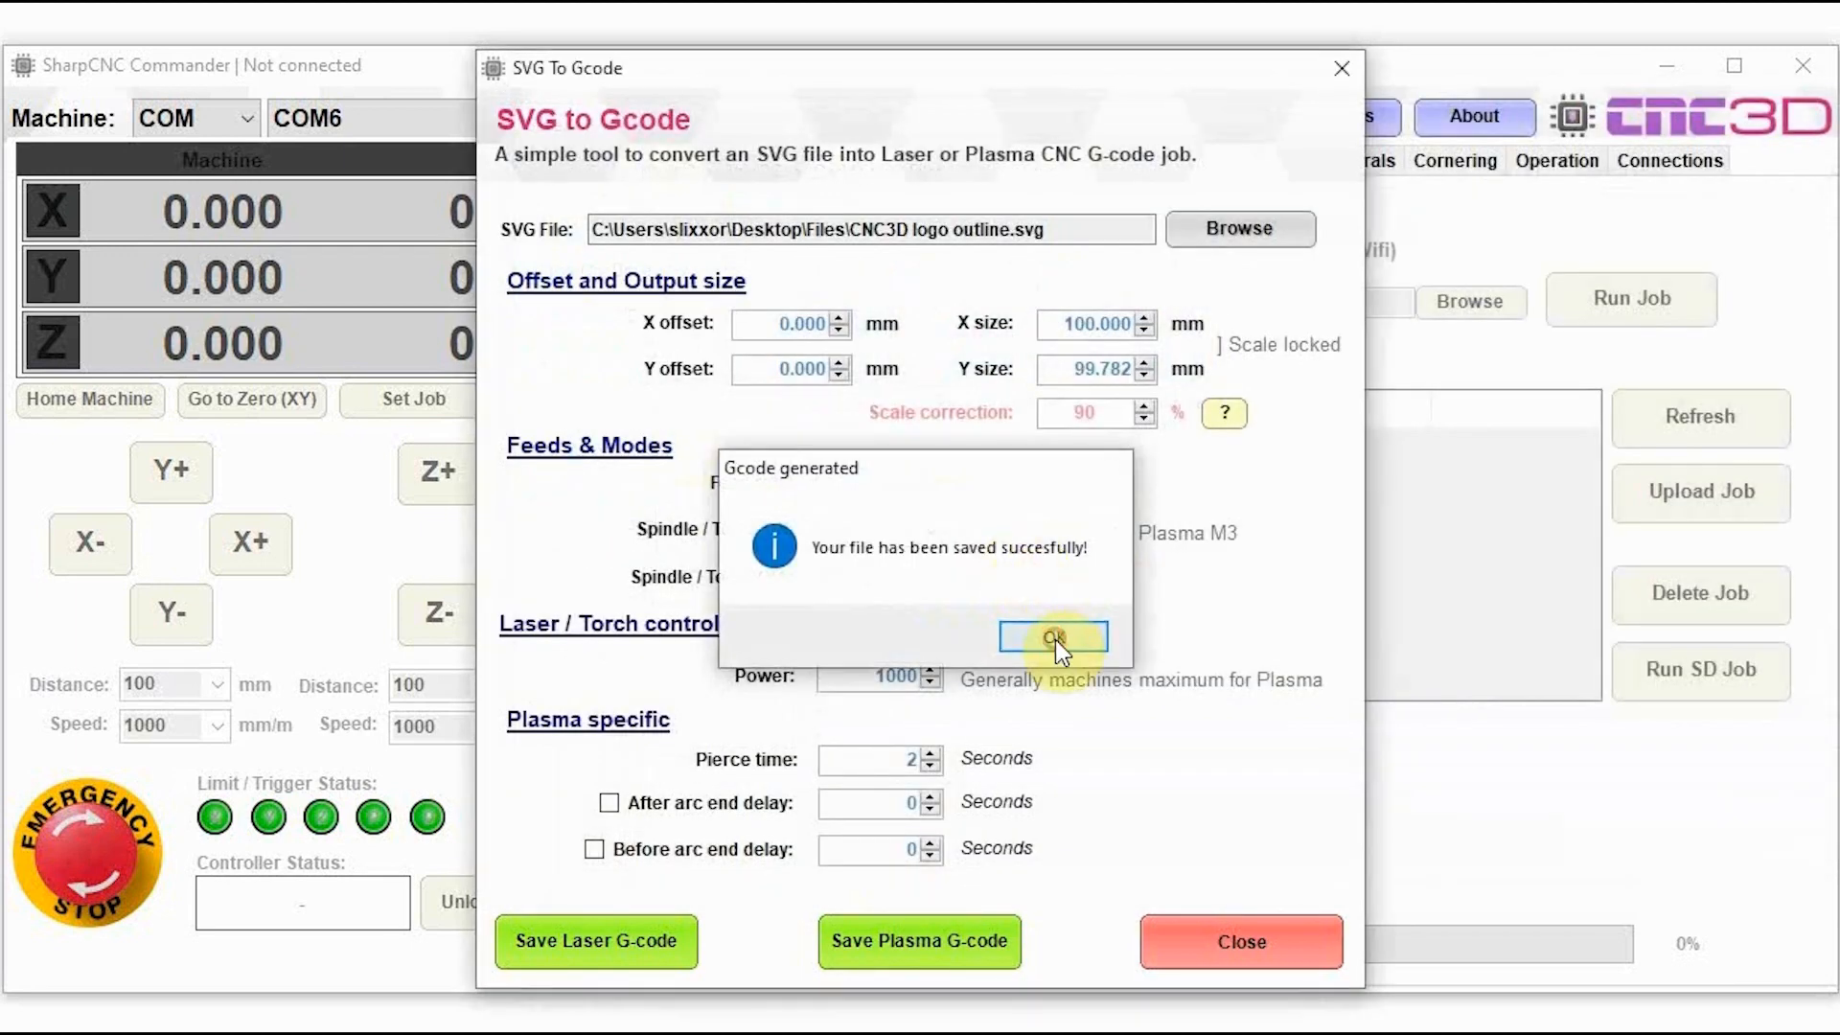
Step: Dismiss the success message, then review New laser job.nc in Notepad and close it
click(1053, 638)
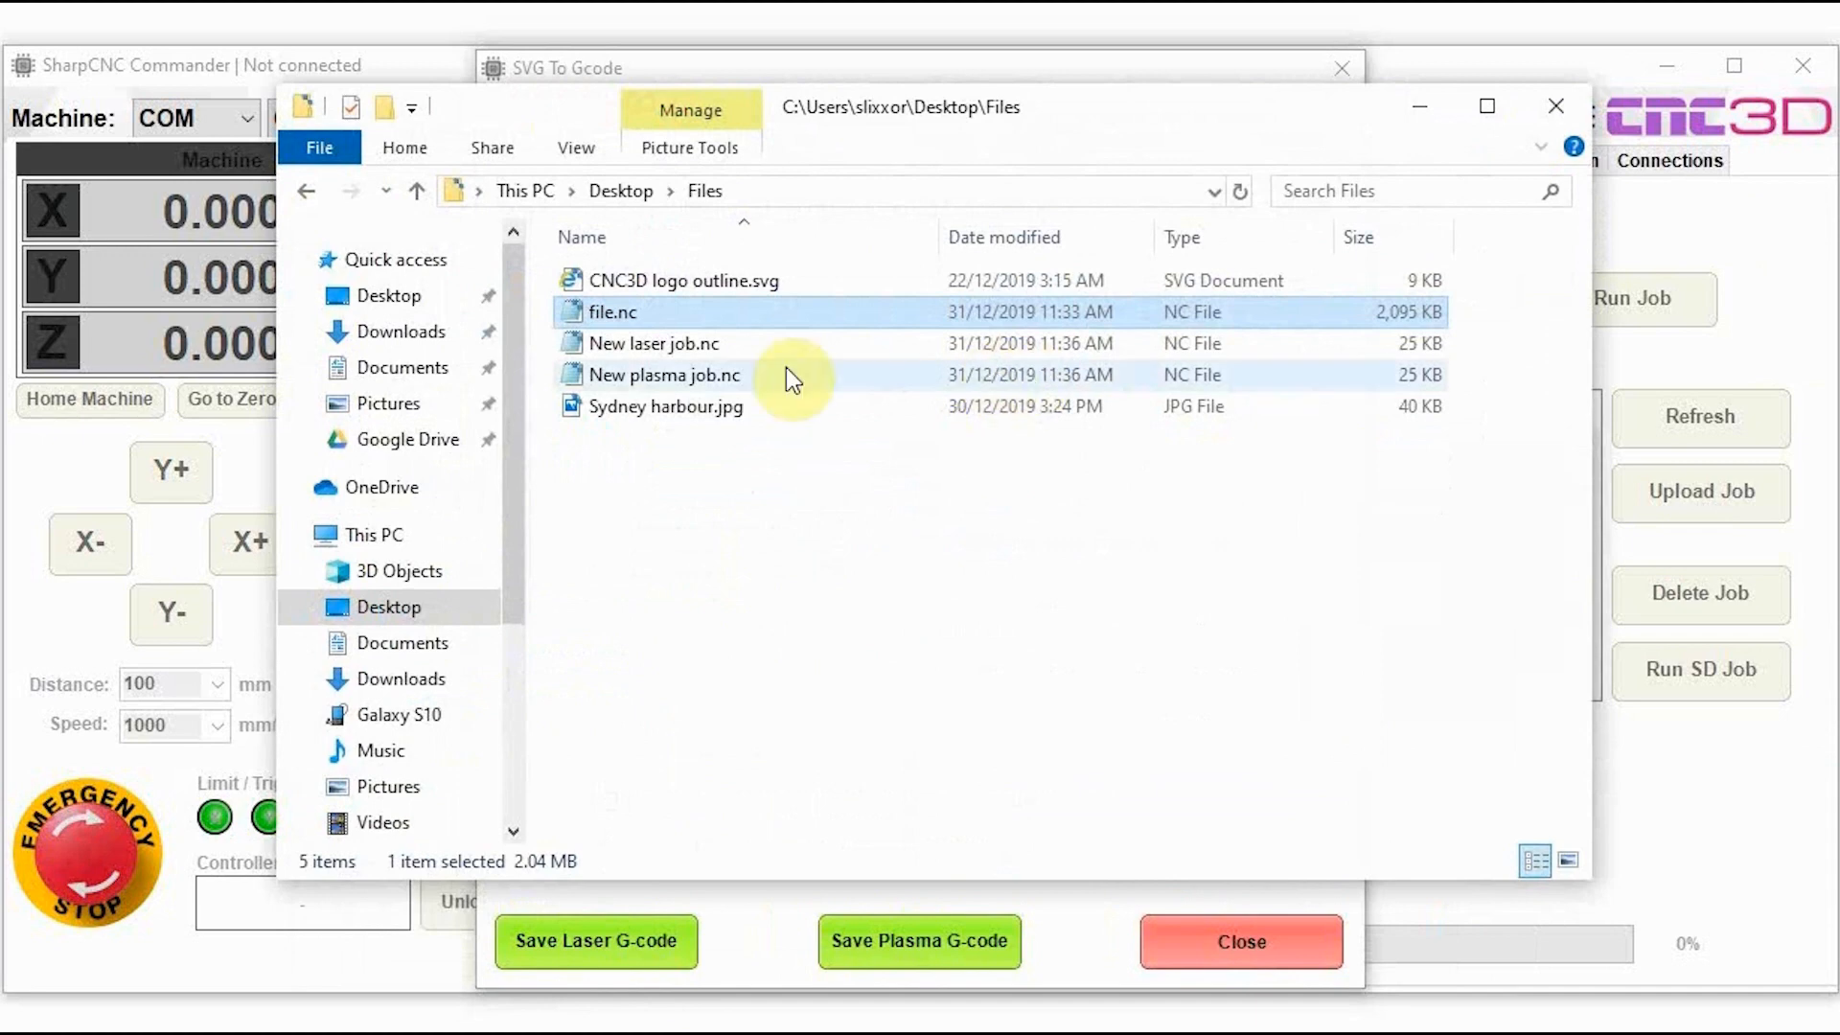
double_click(657, 343)
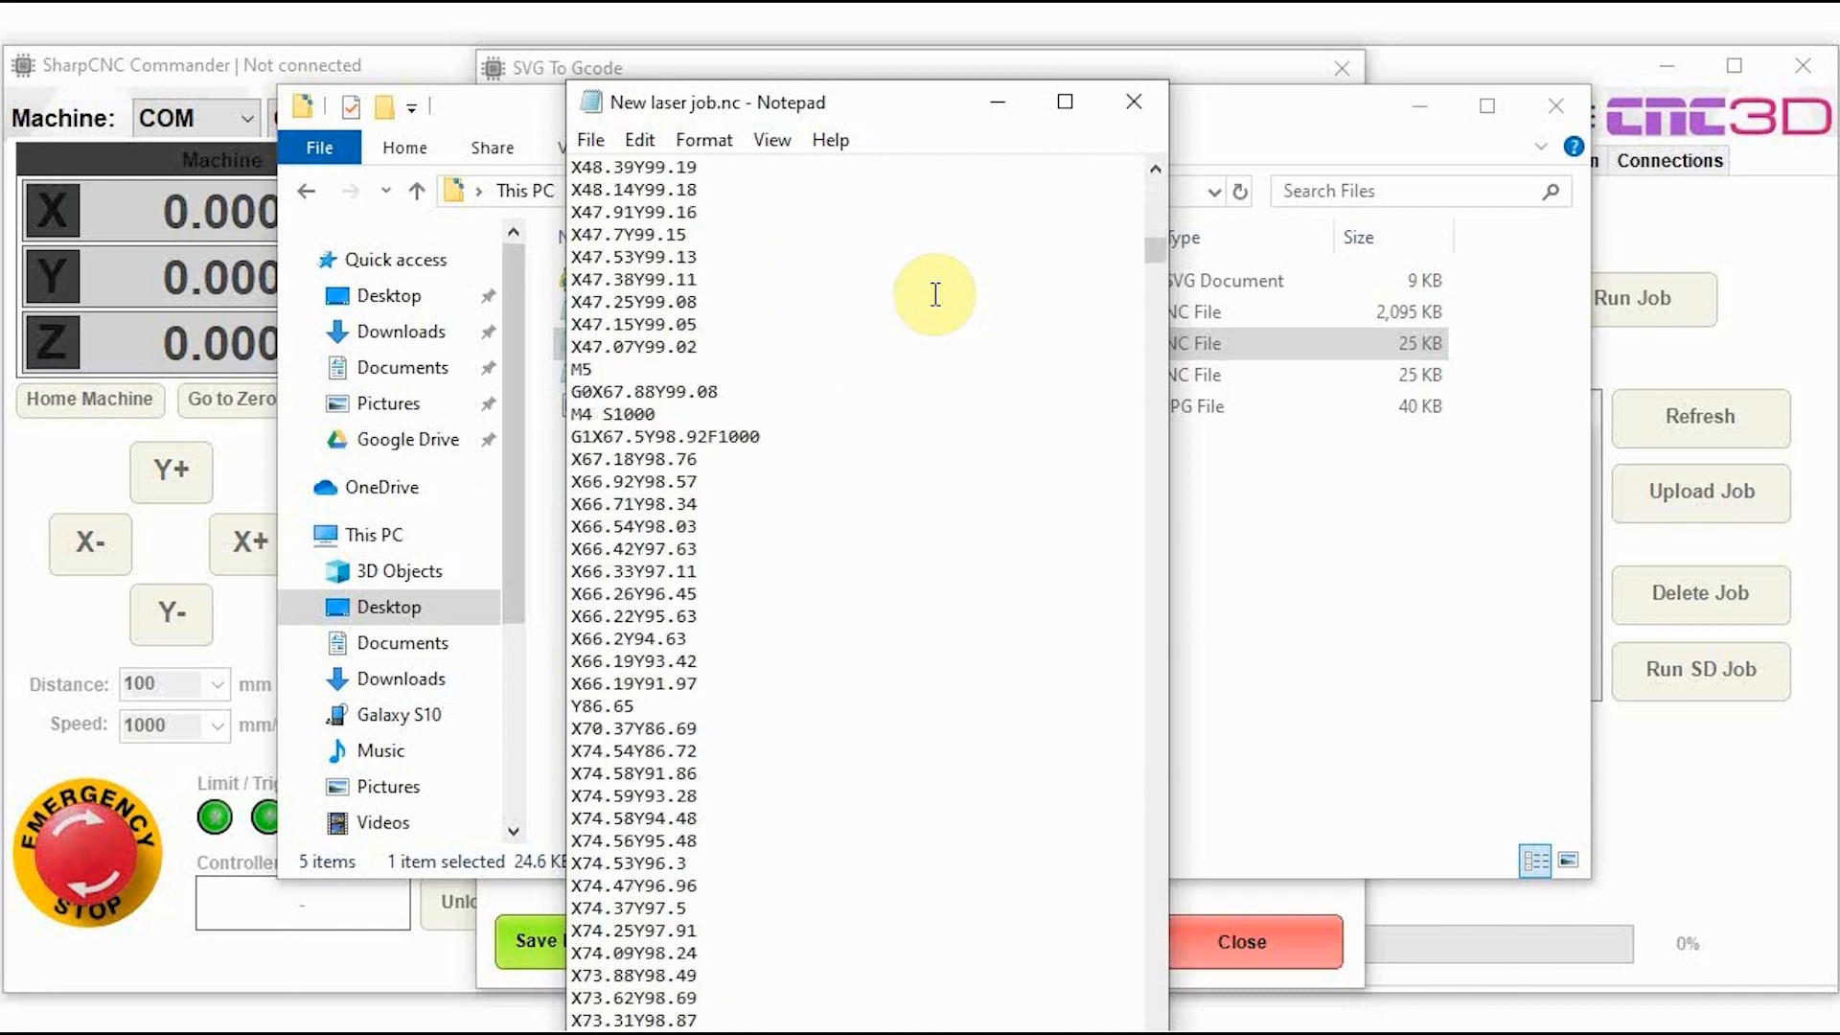
scroll(down, 3)
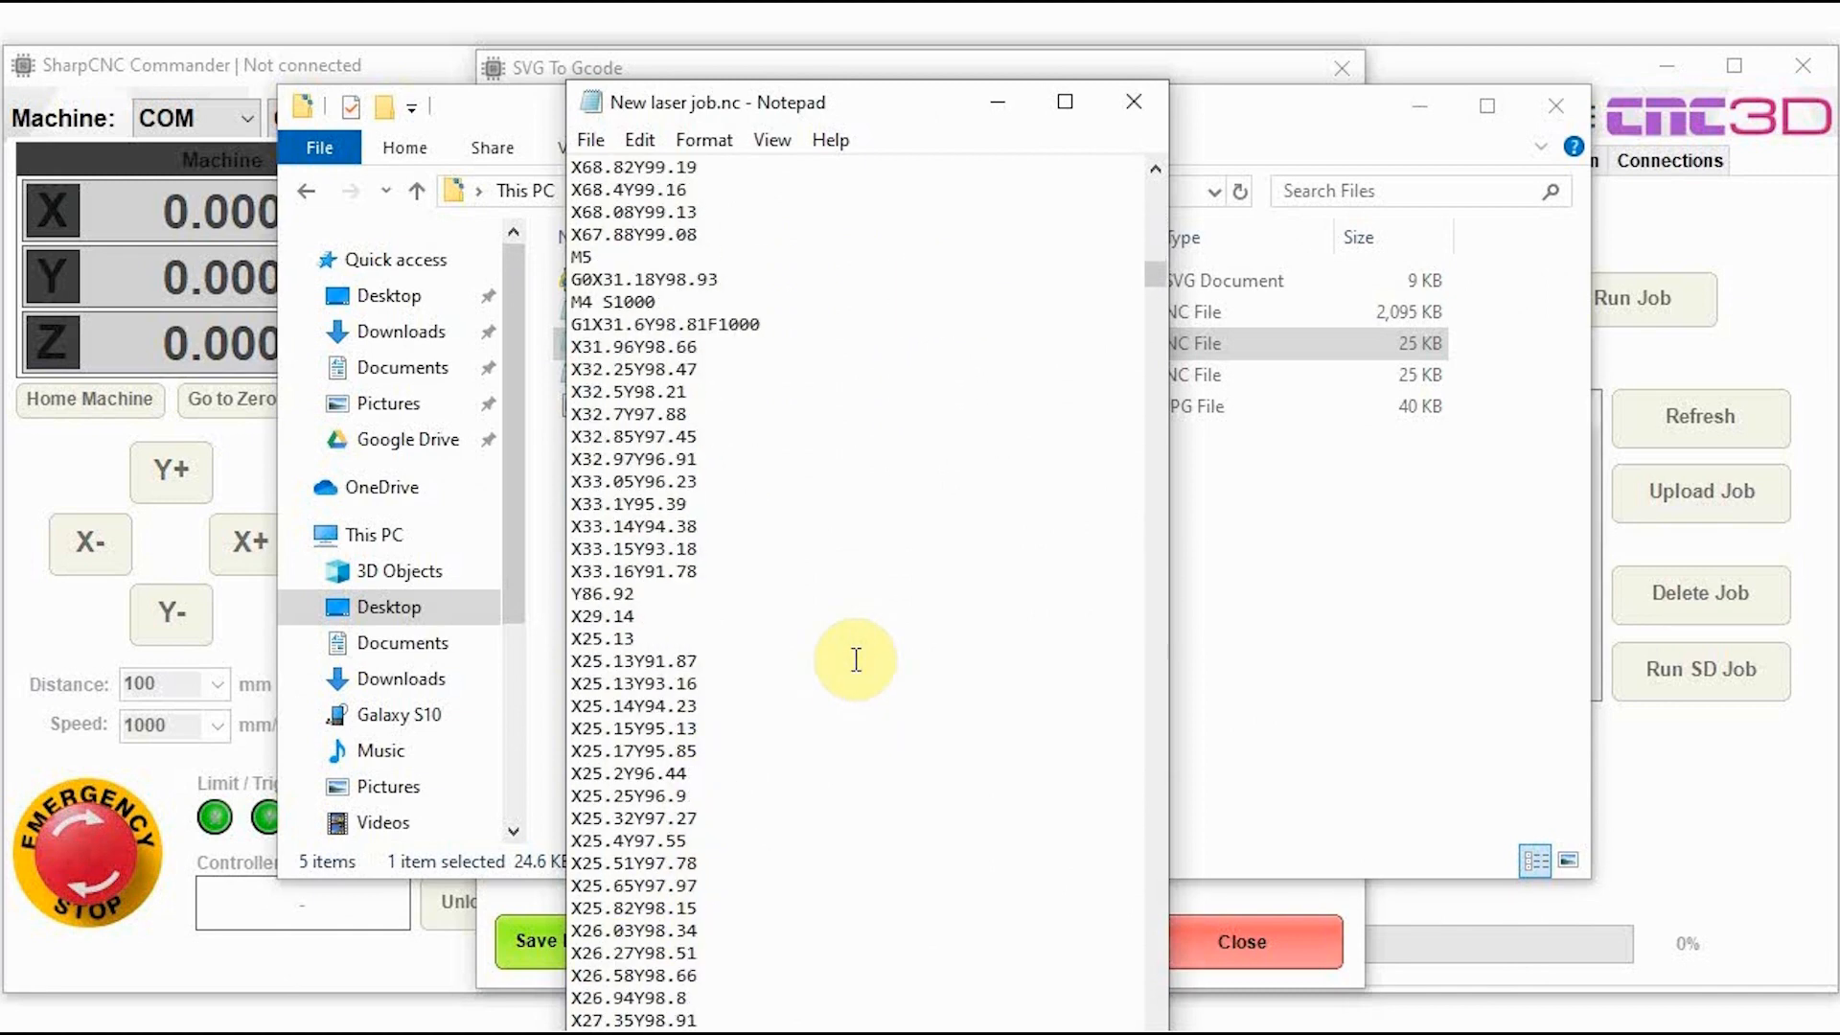
scroll(down, 3)
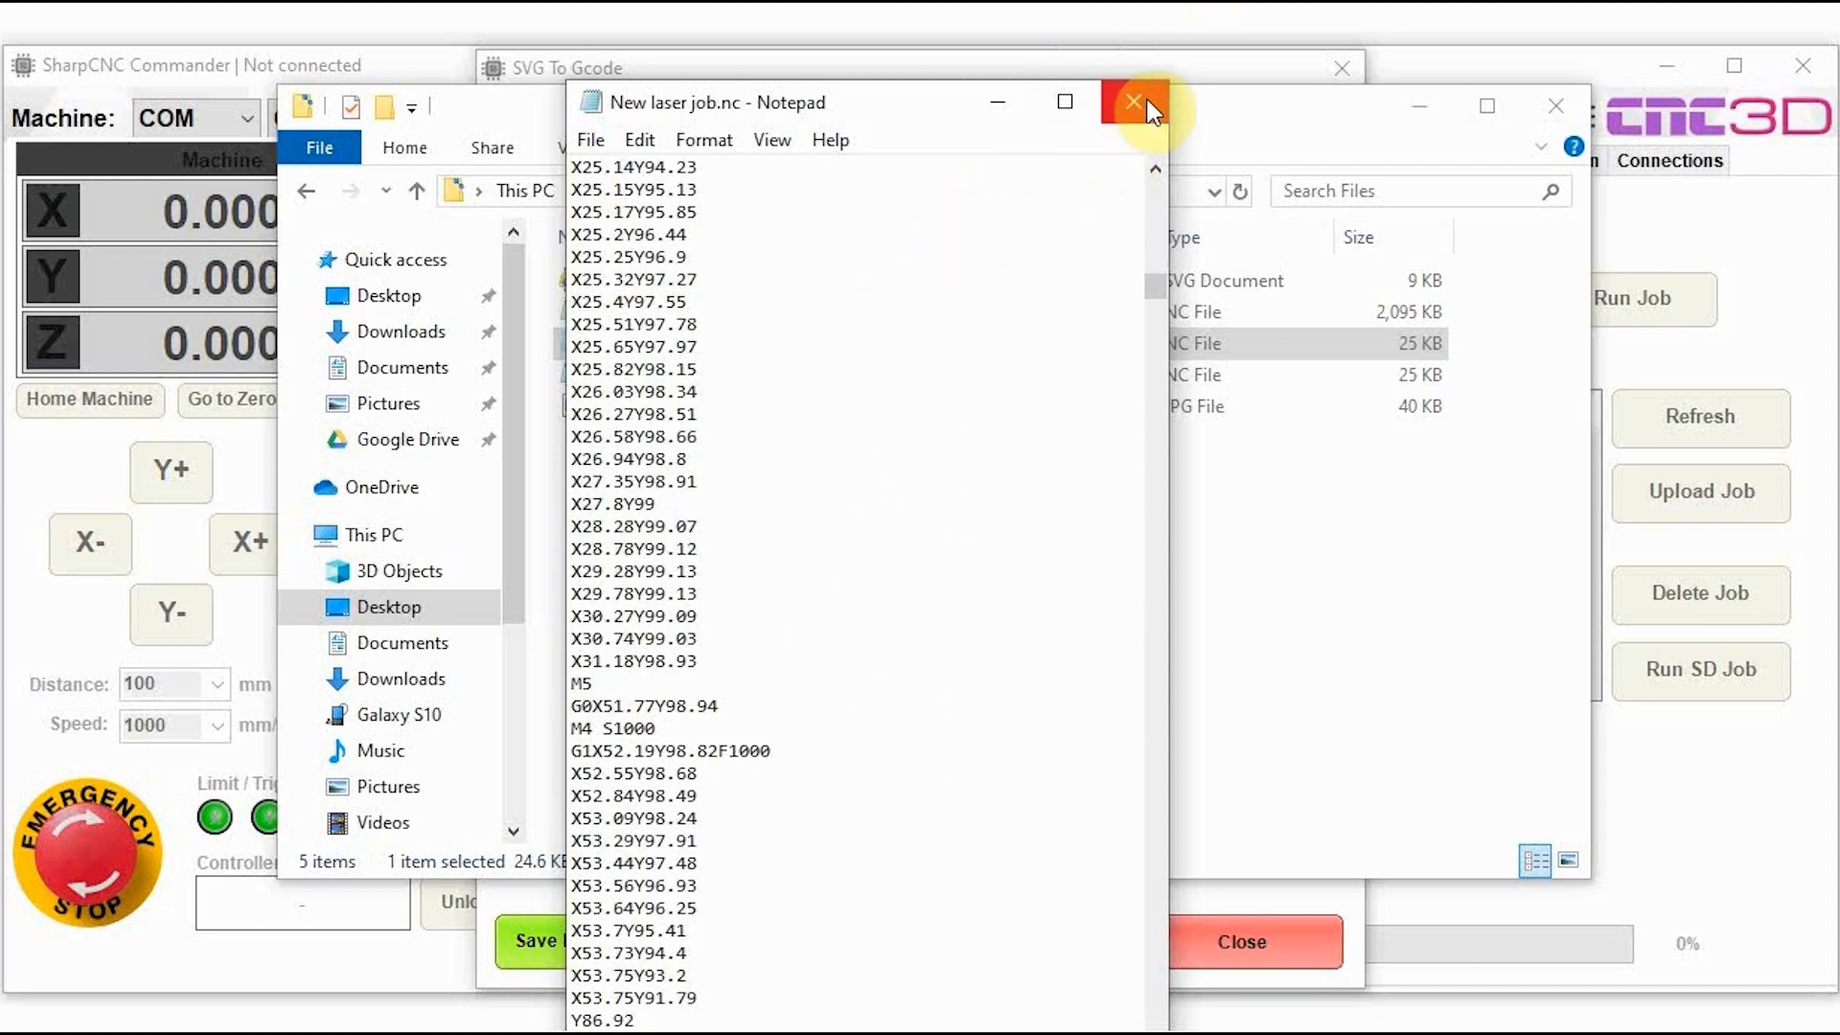
click(1132, 102)
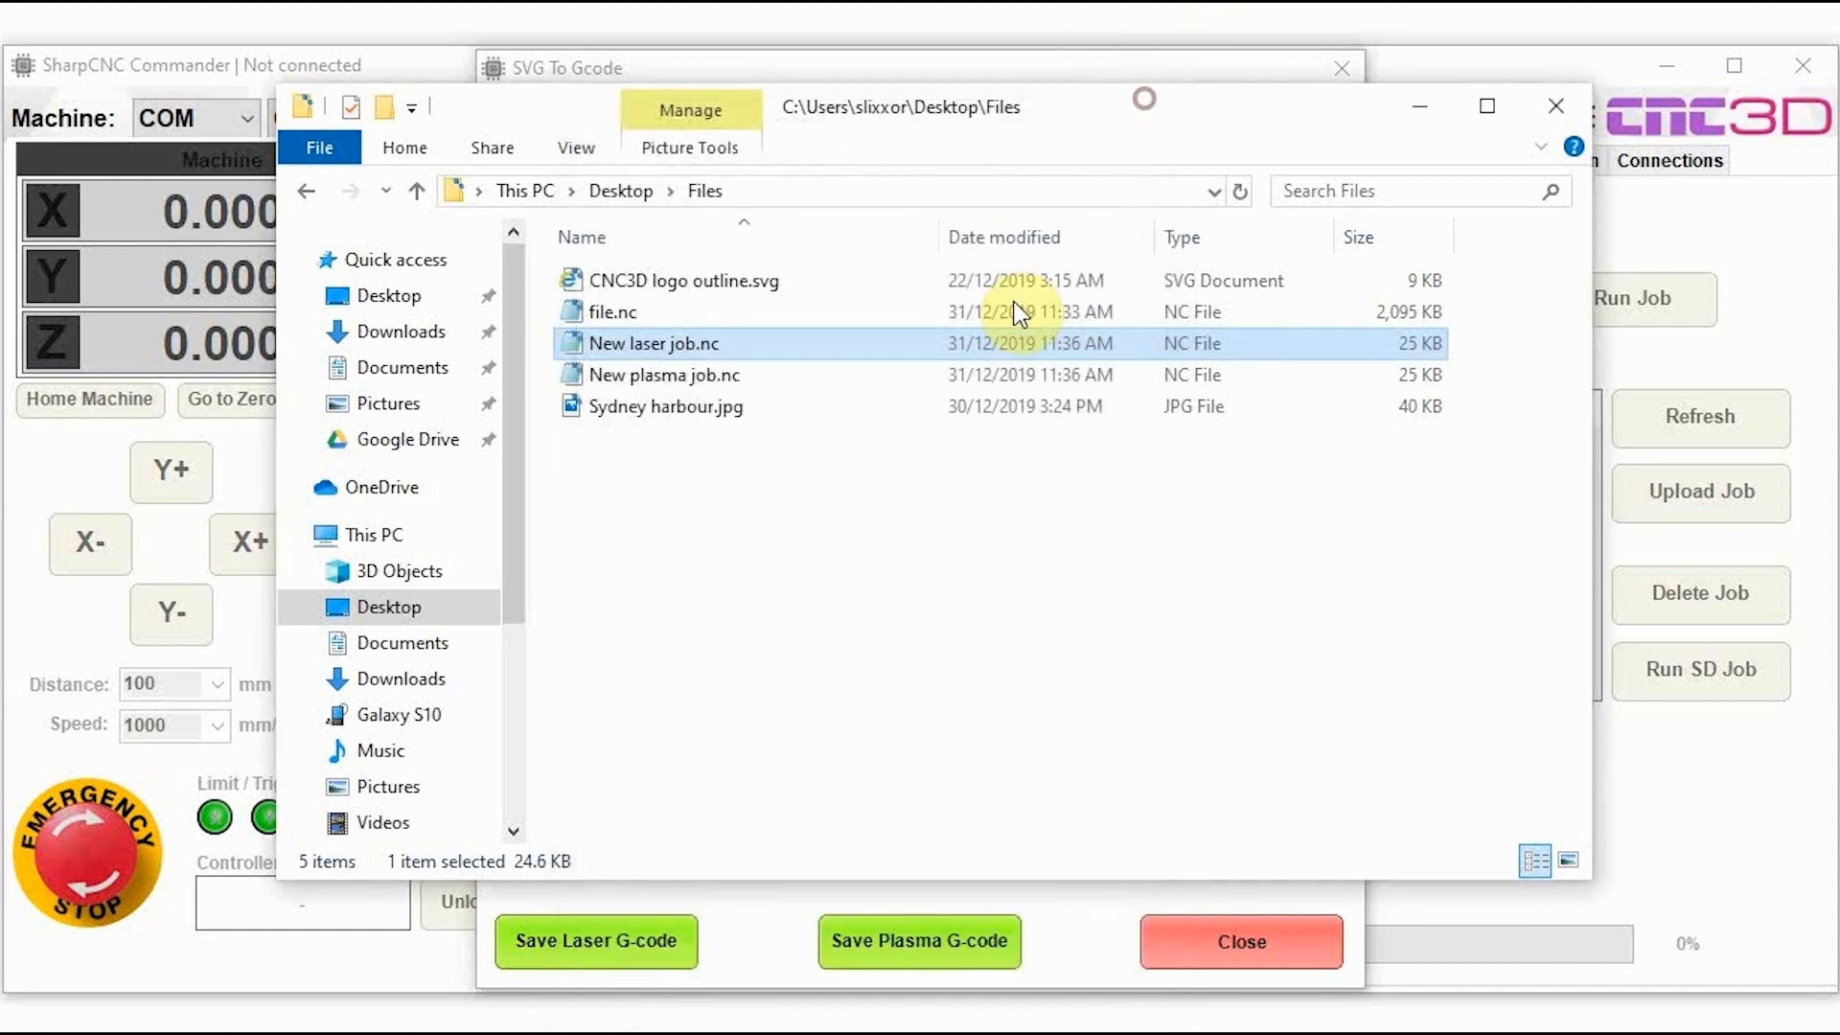
Step: Read New plasma job.nc in Notepad, highlighting the G4 P2 pierce dwell, then close Notepad and SVG to Gcode
double_click(664, 374)
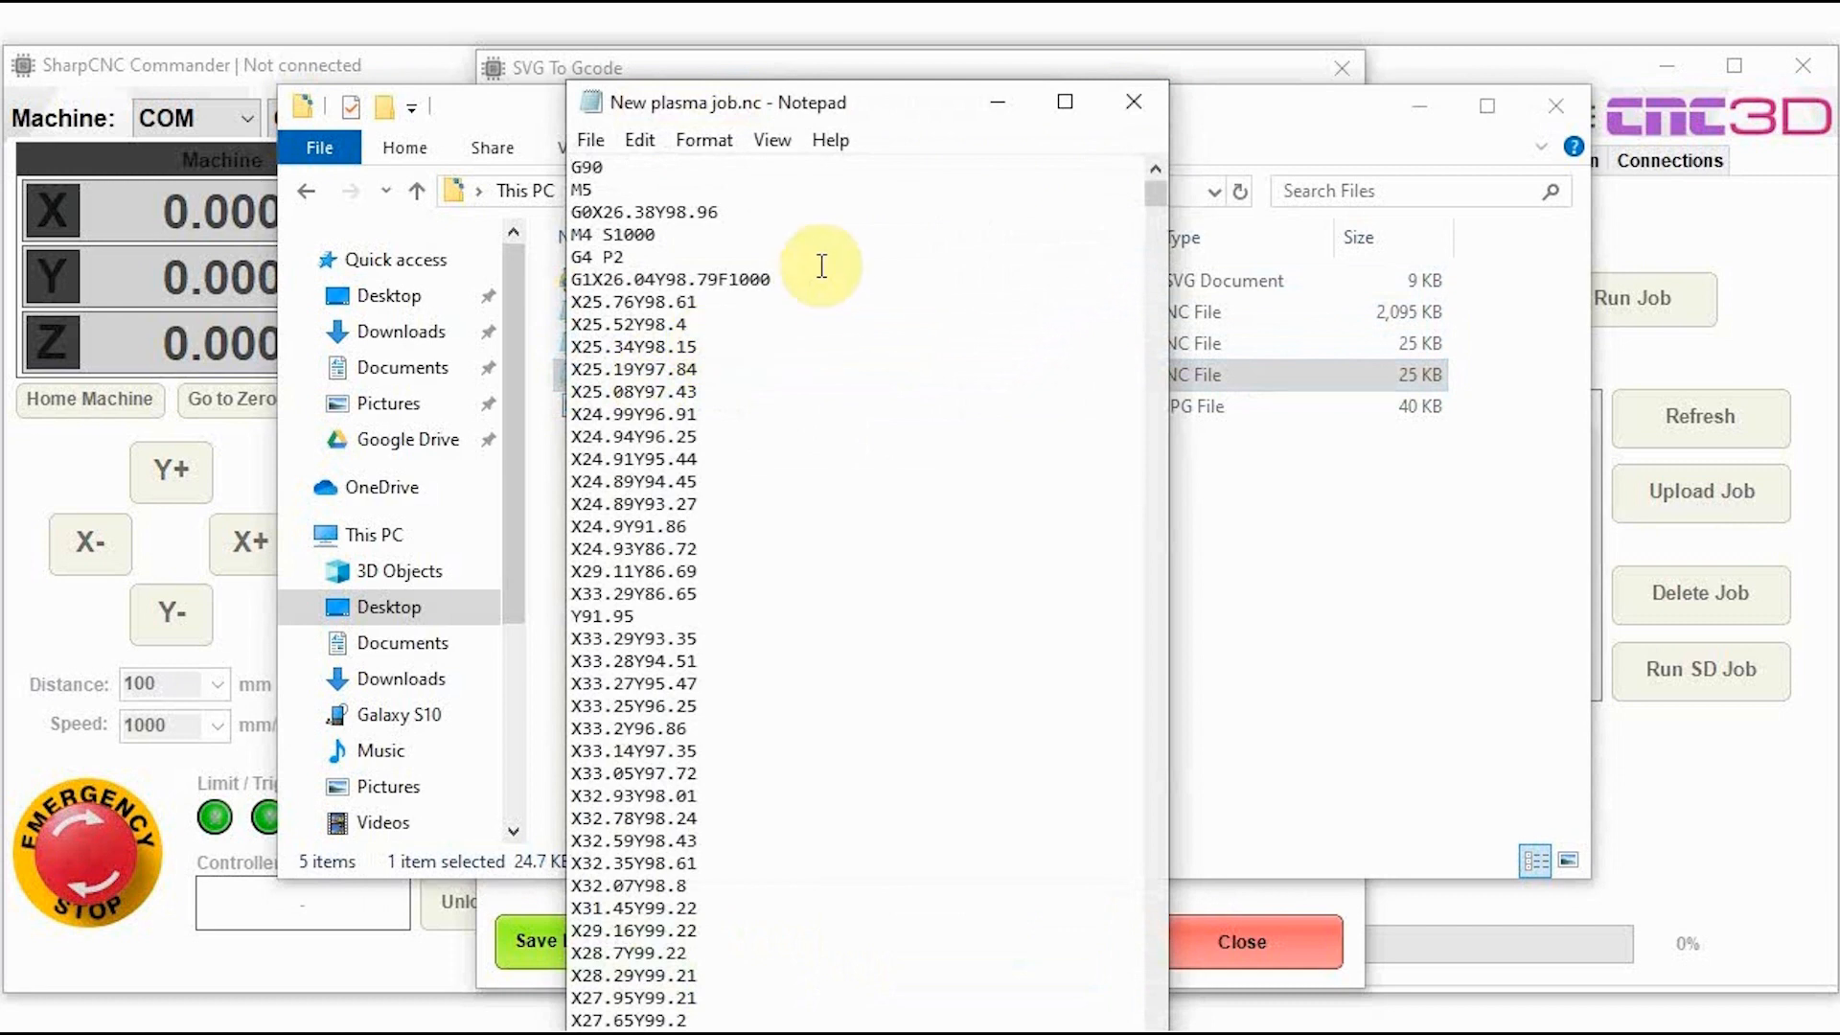
double_click(600, 257)
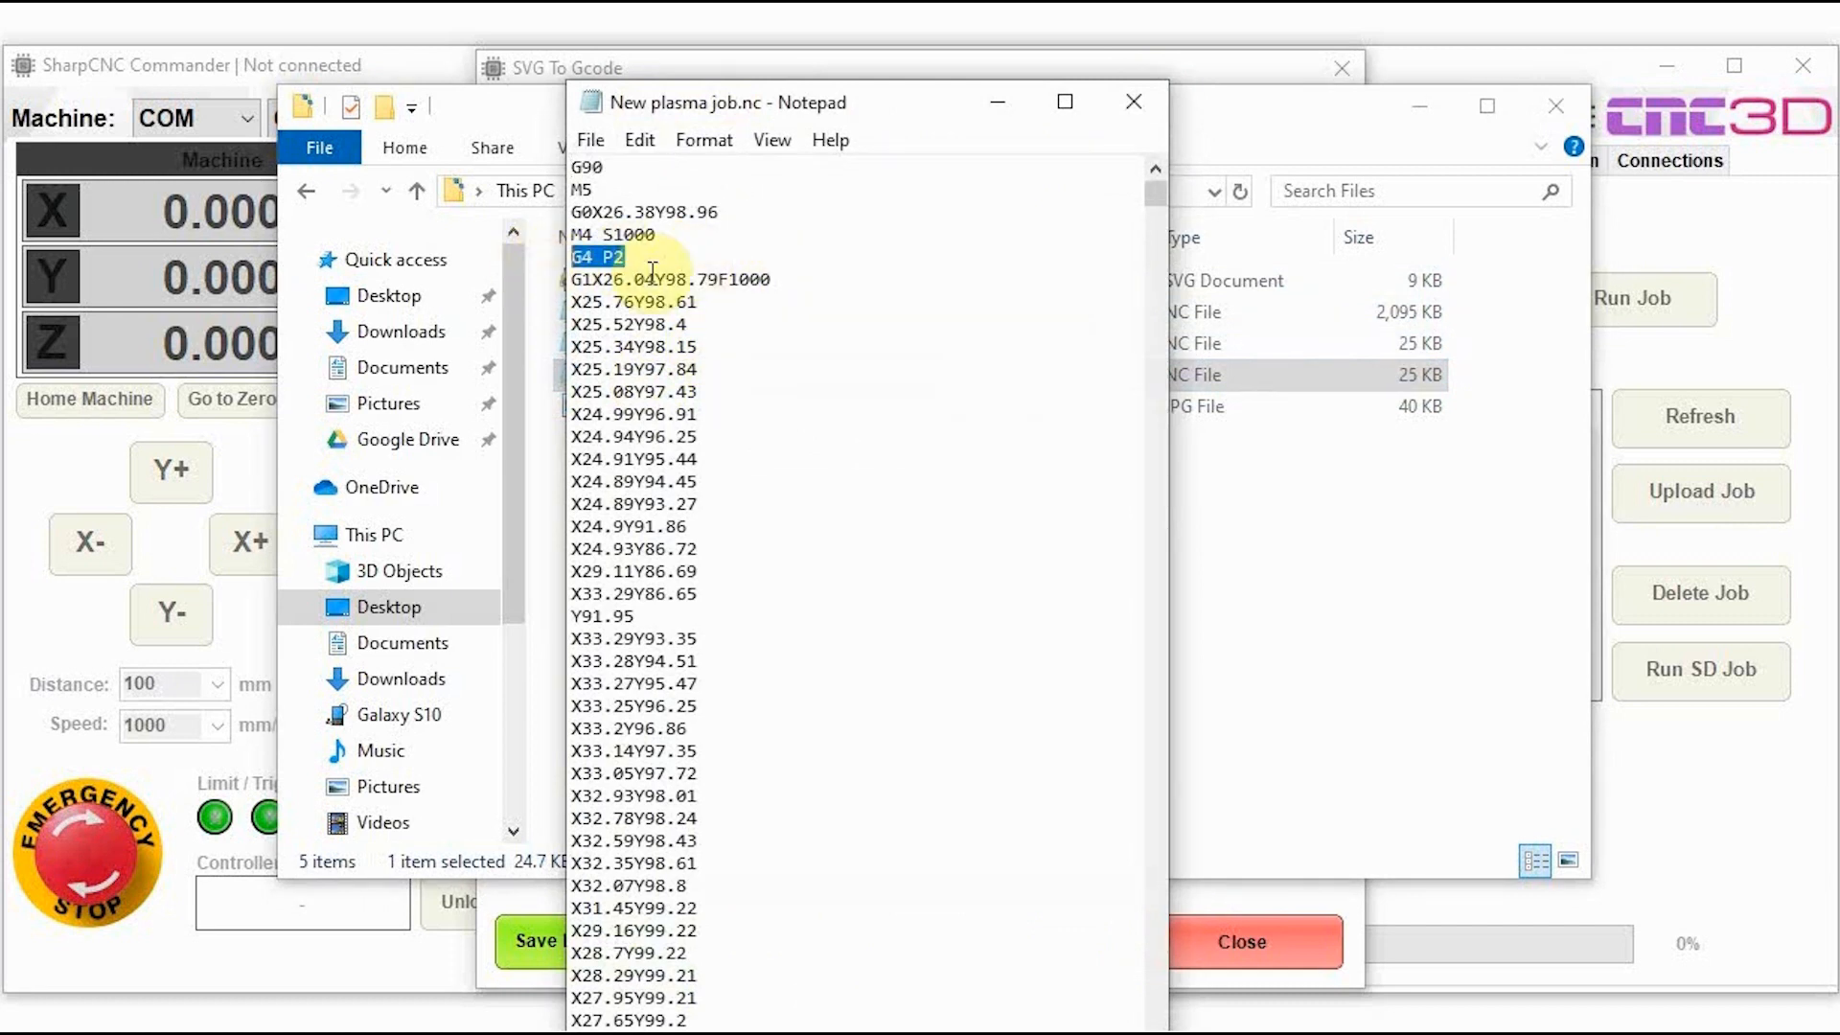
scroll(down, 3)
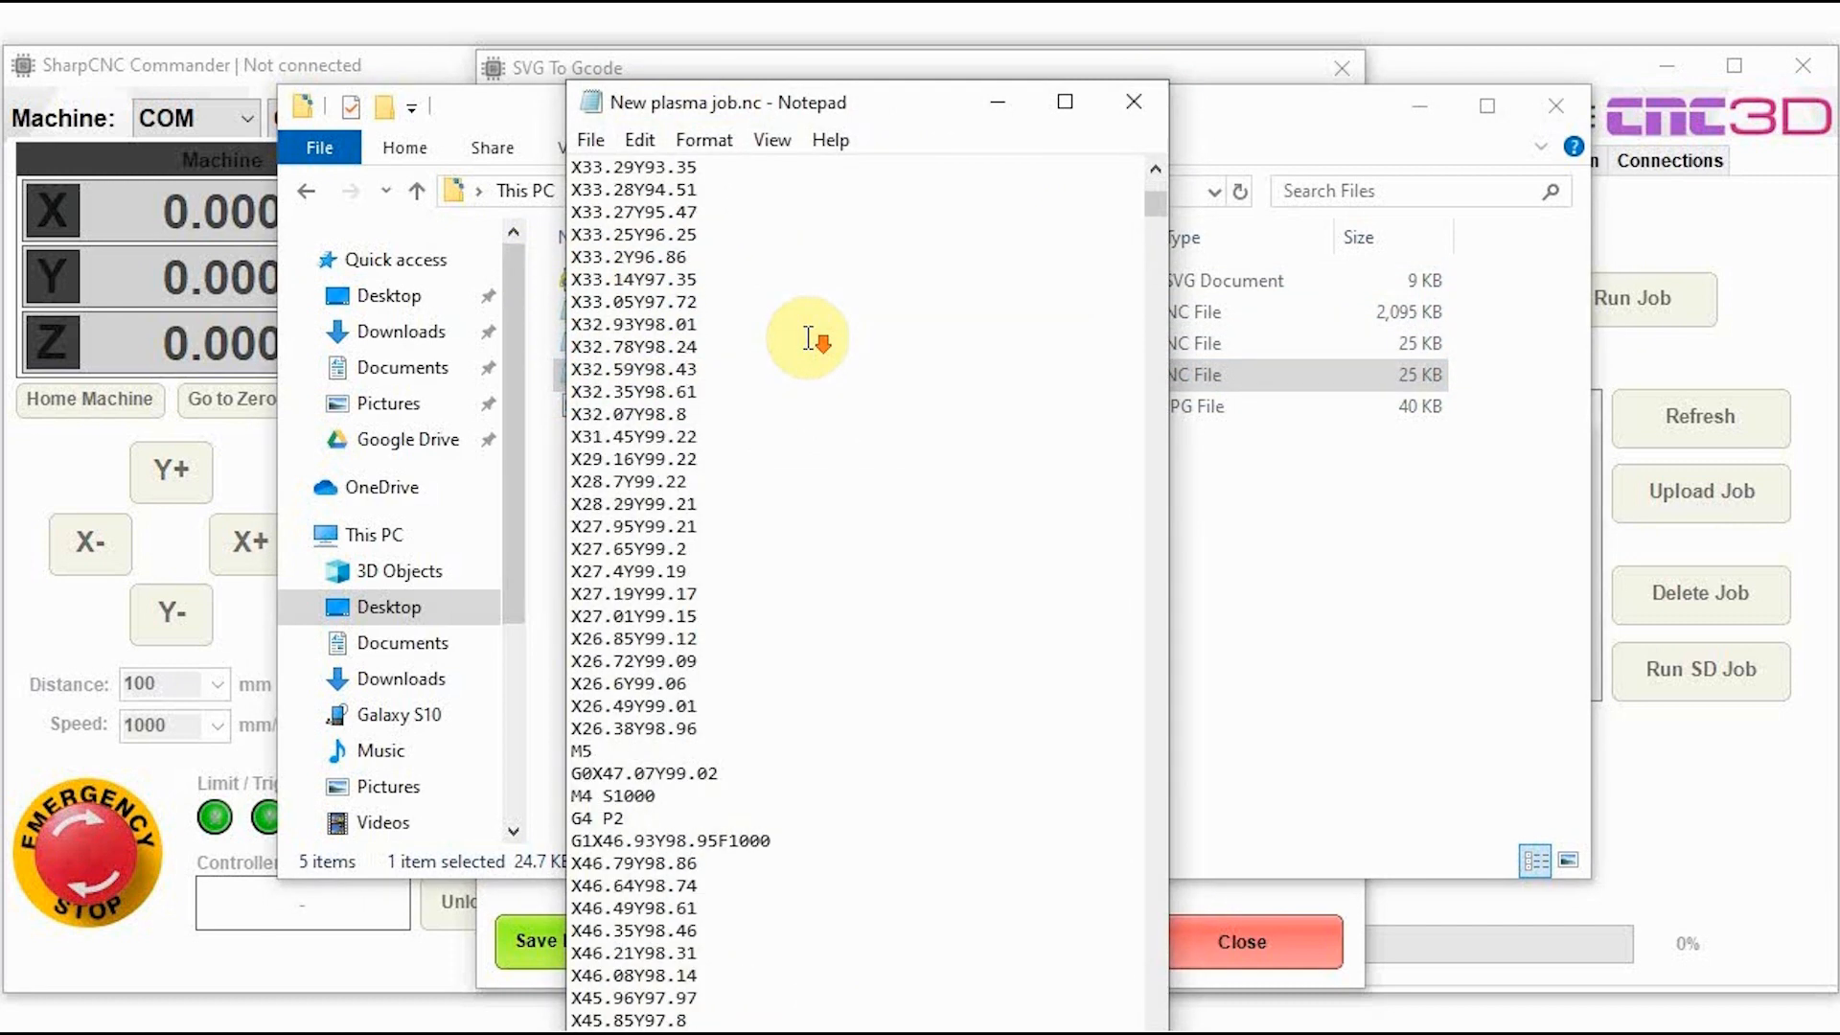
double_click(579, 818)
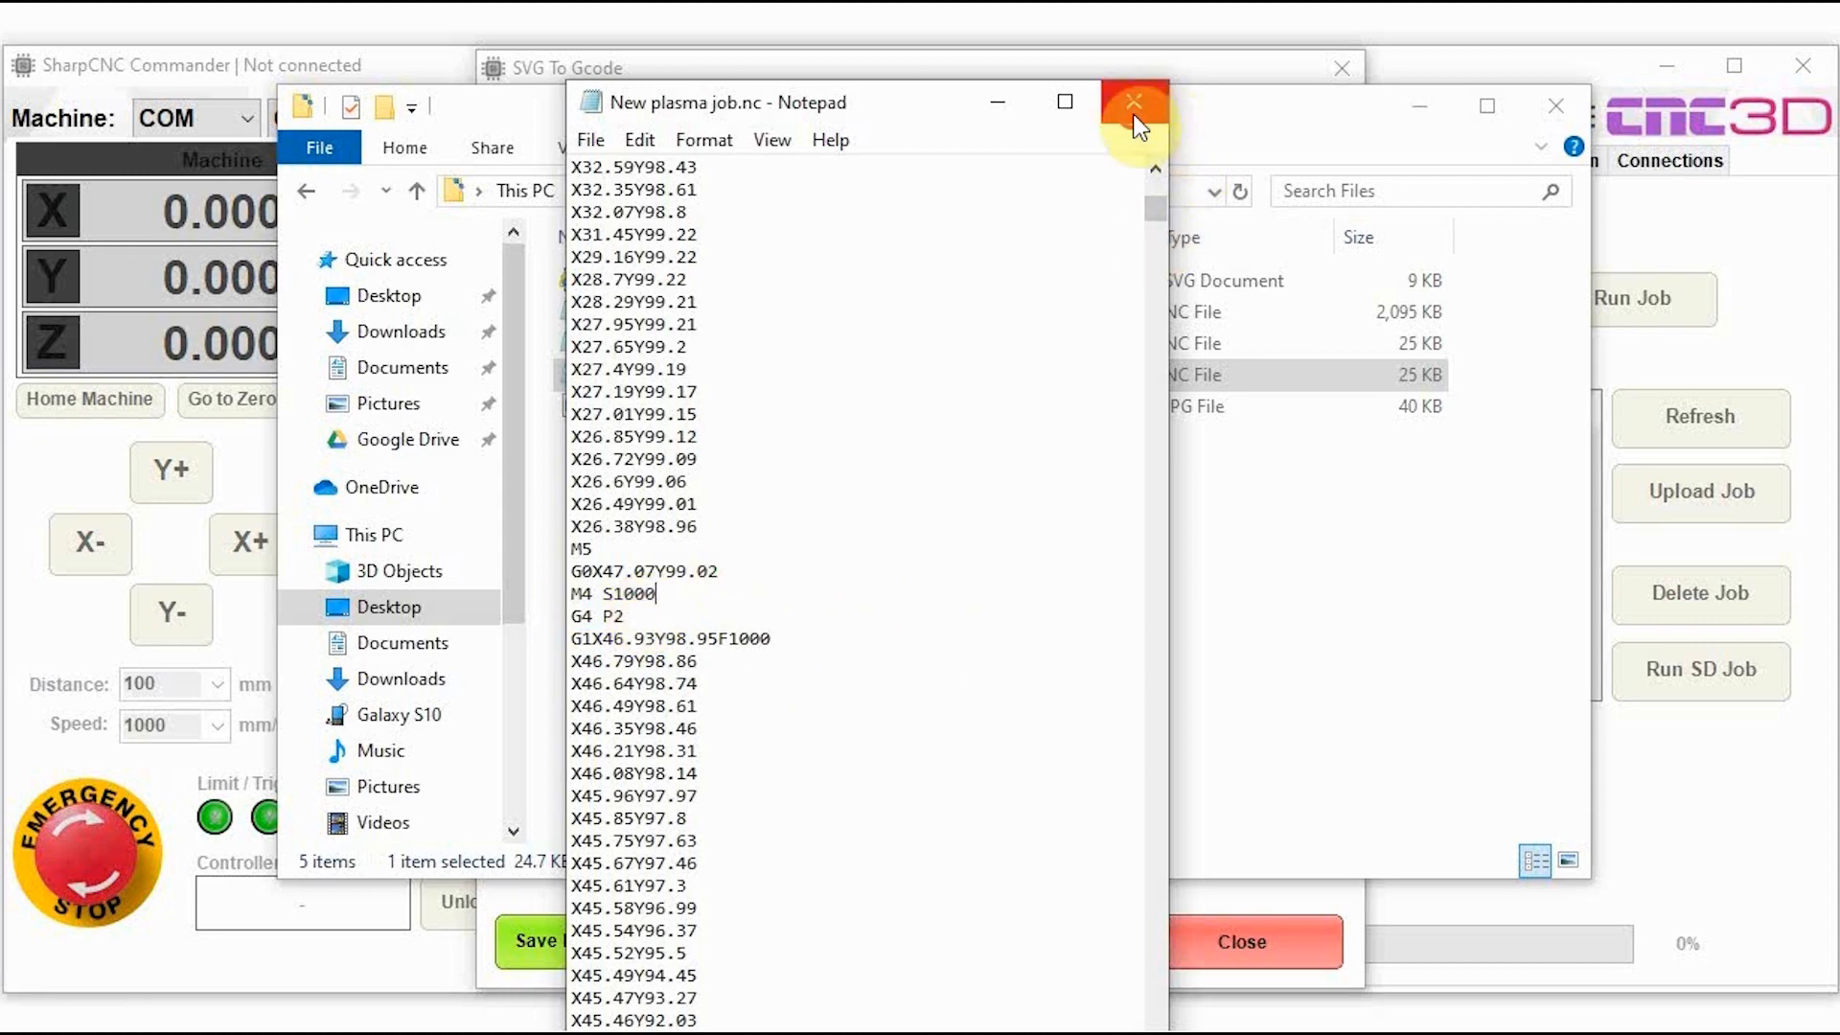
click(1132, 100)
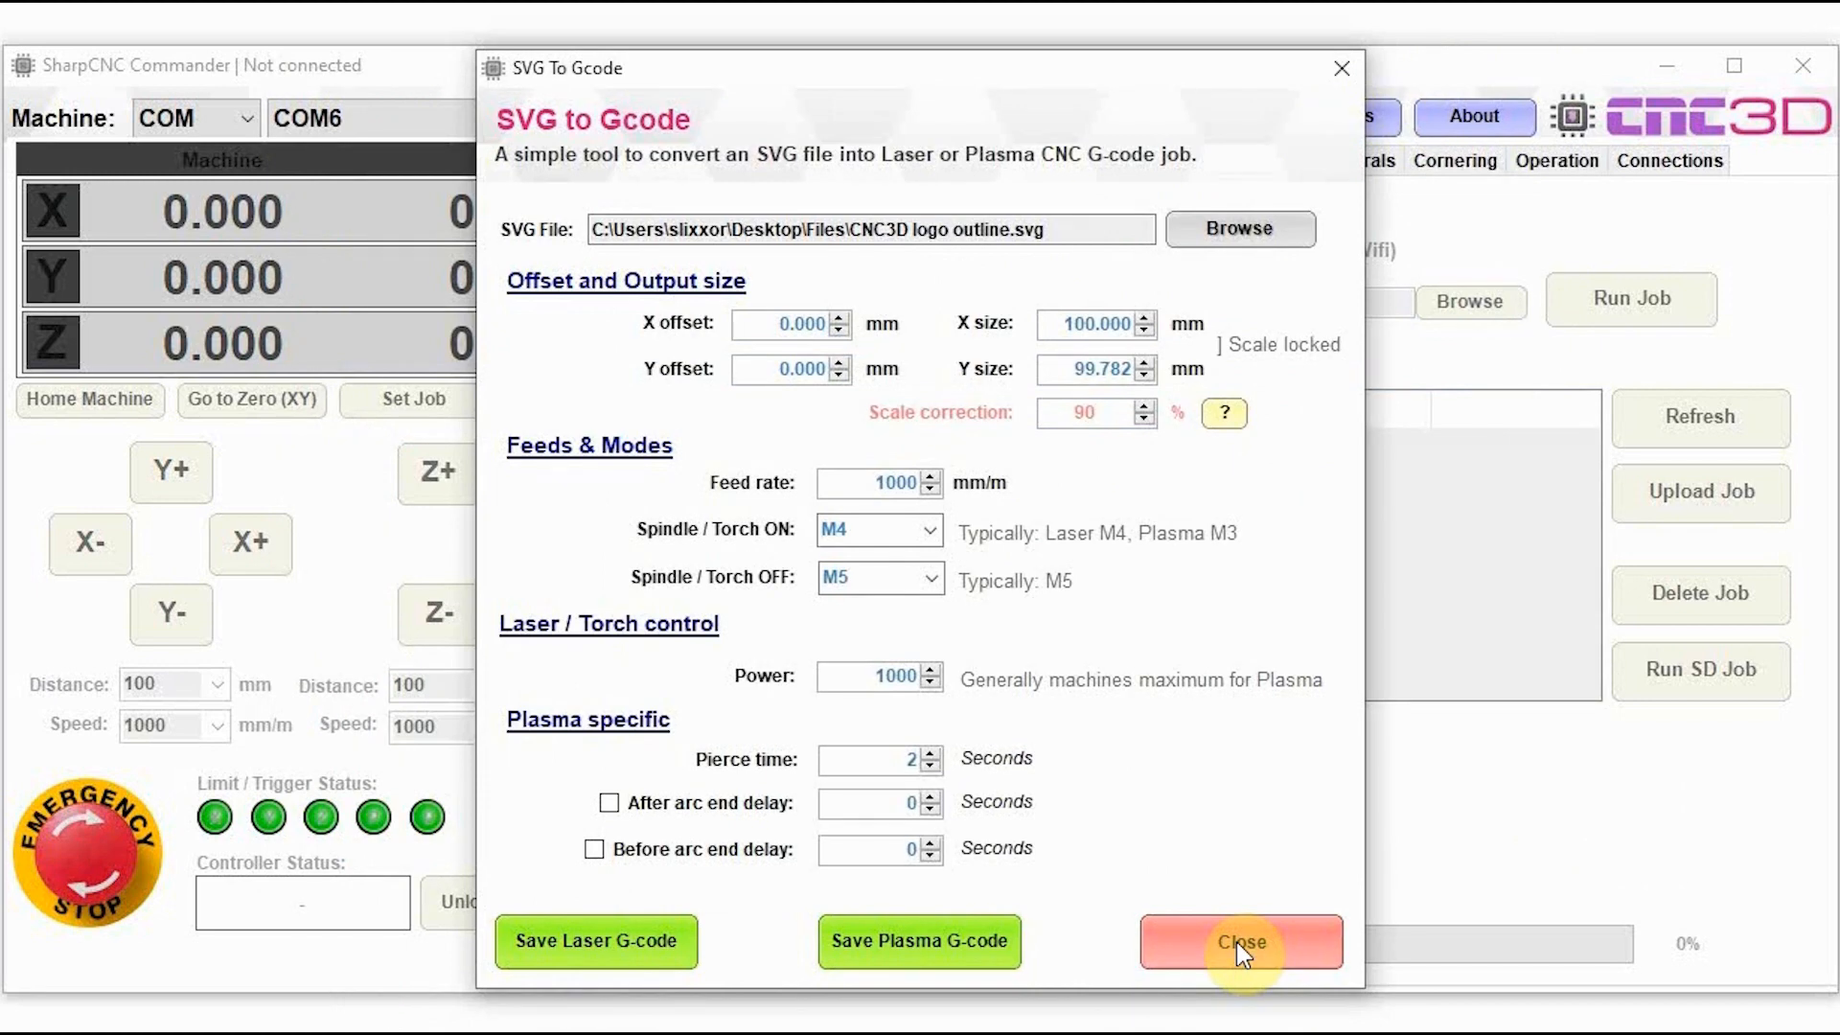
click(1241, 943)
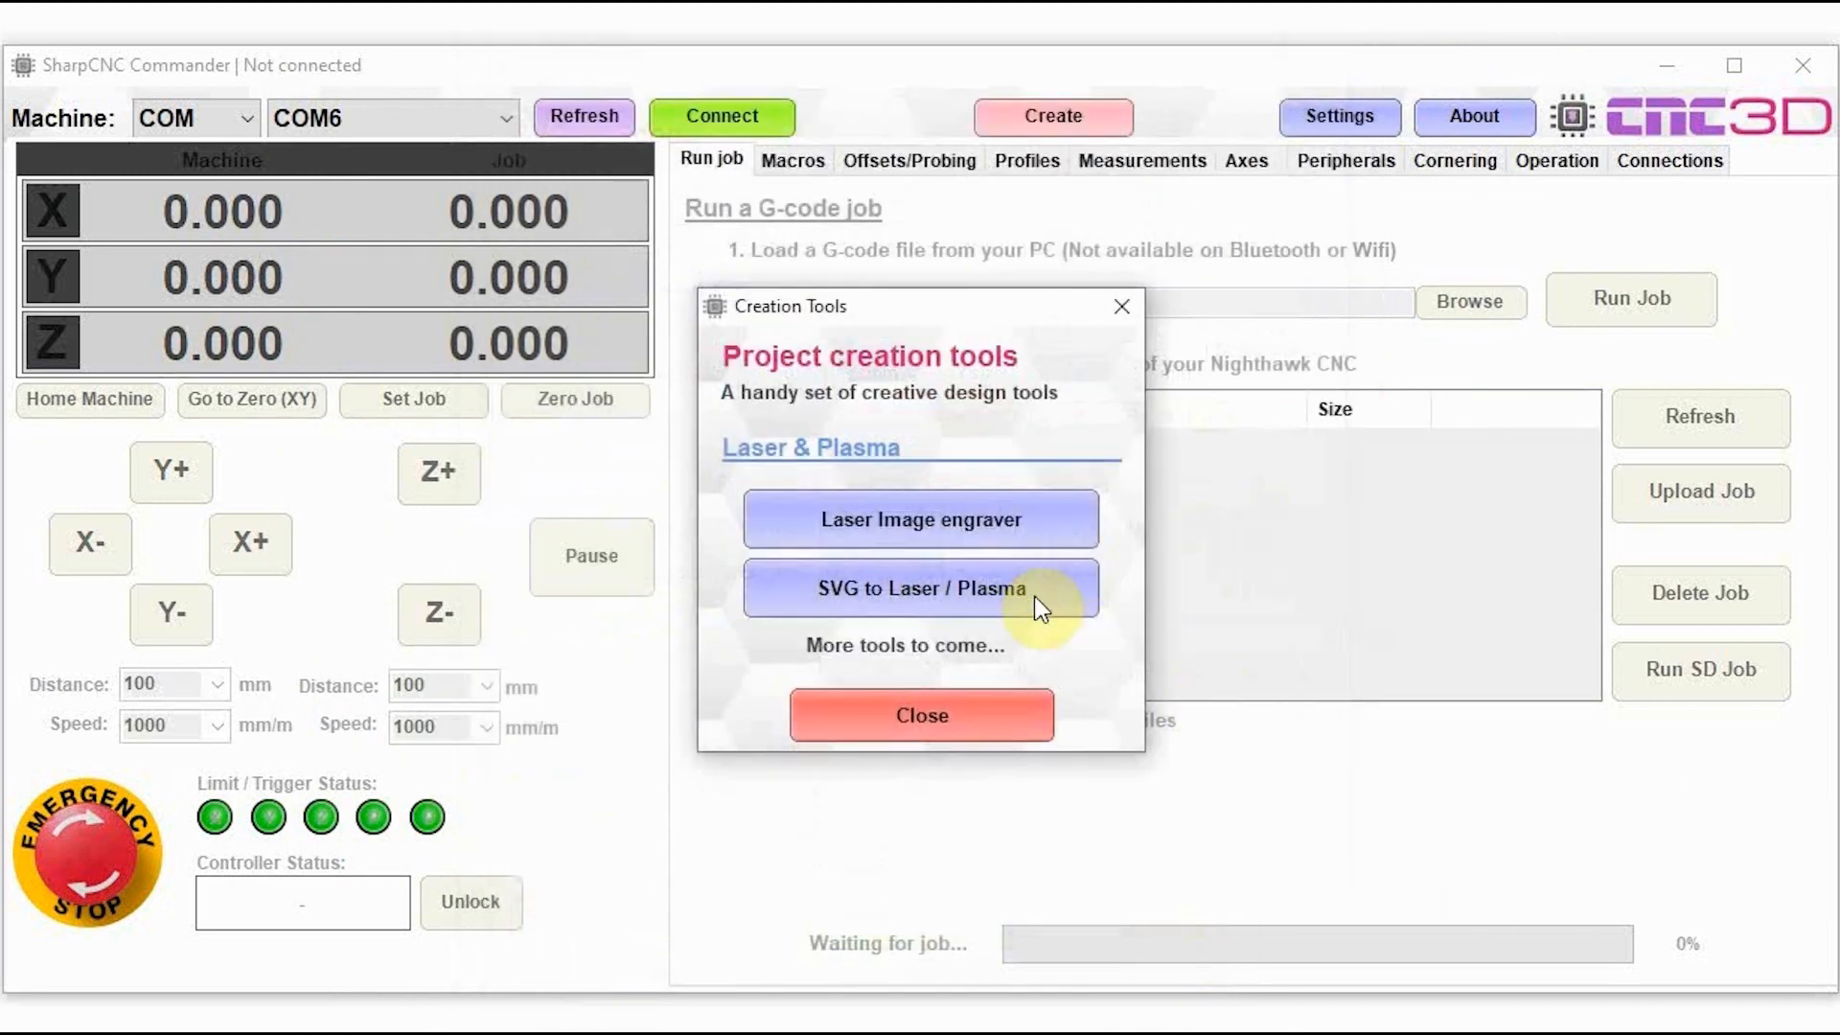
mouse_move(1022, 661)
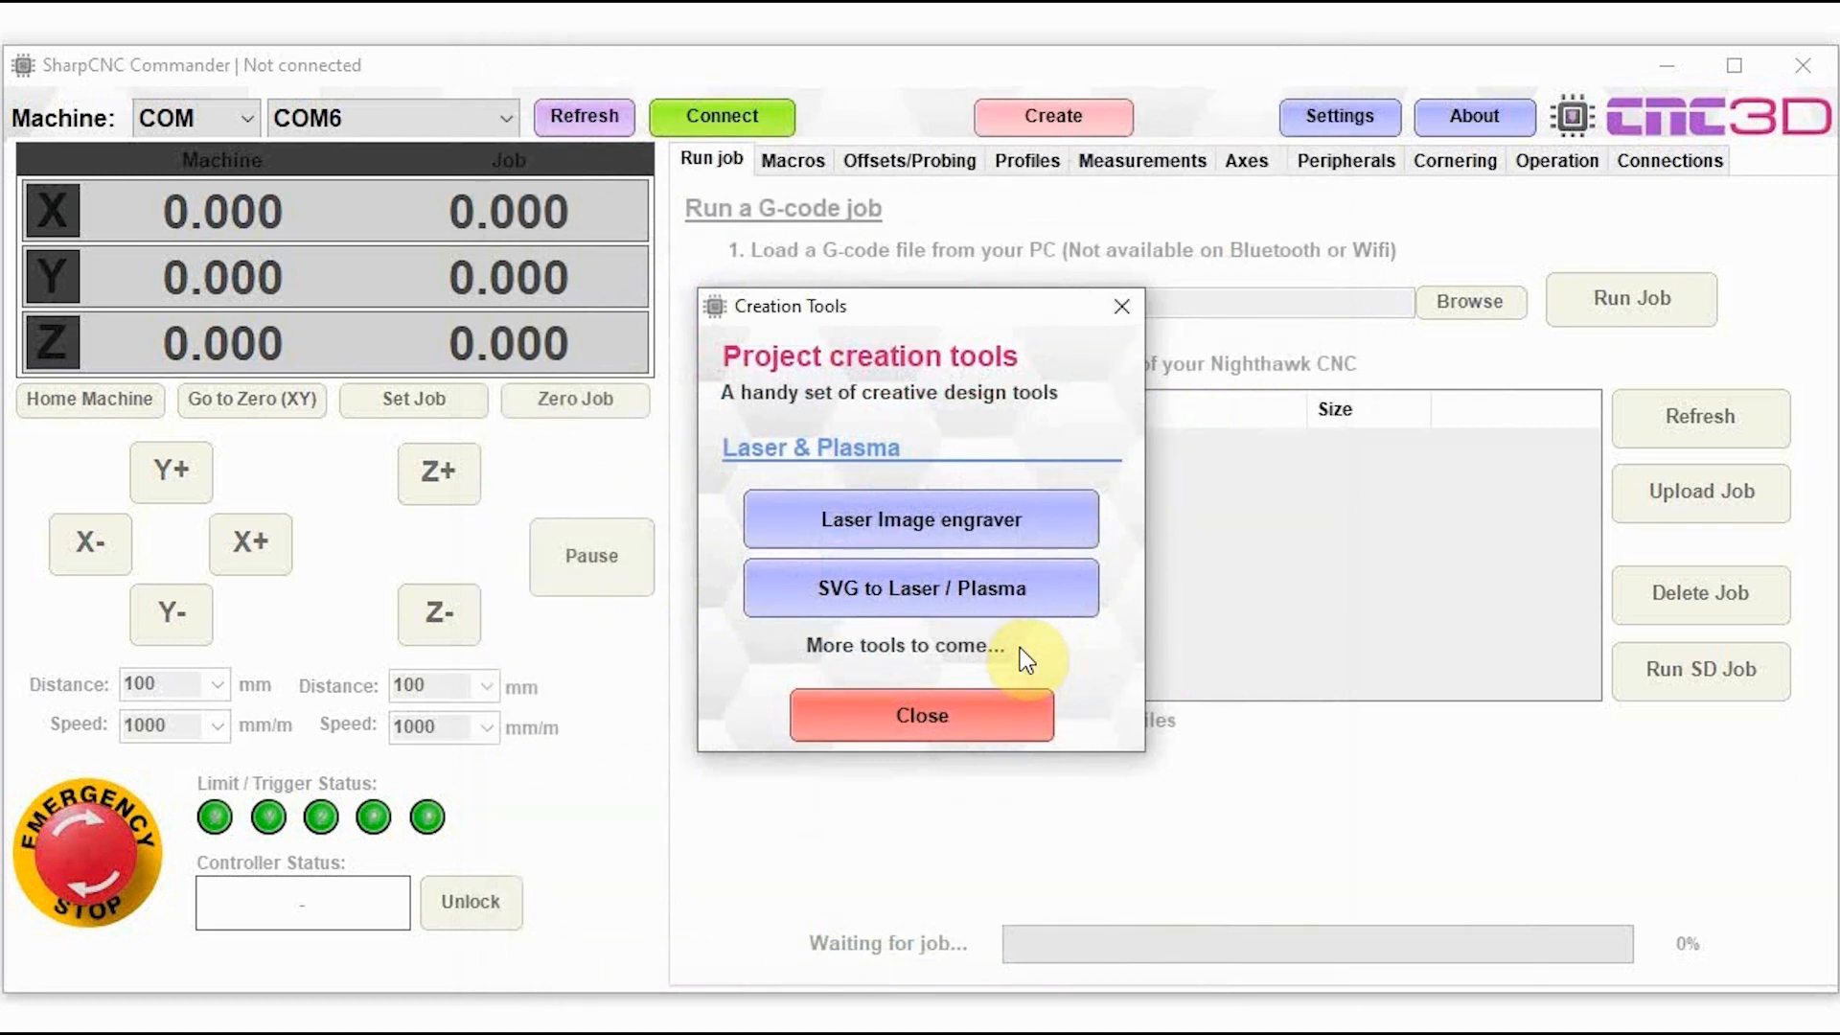